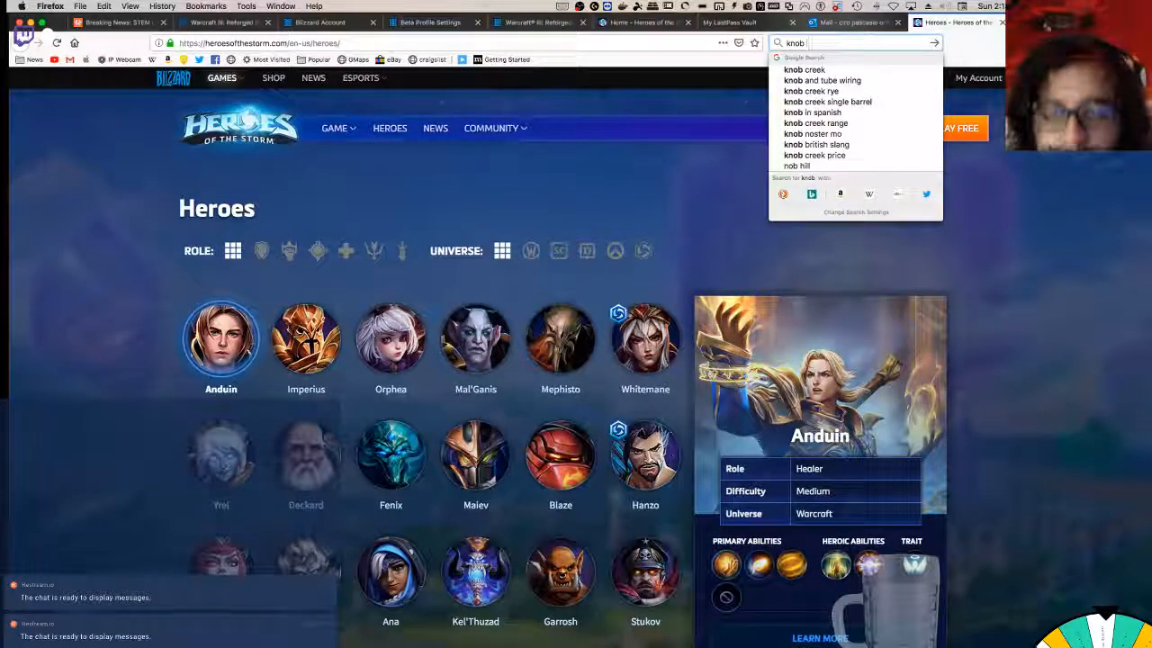
Step: Search Google for 'knob wifi vulnerability'
text(wifi)
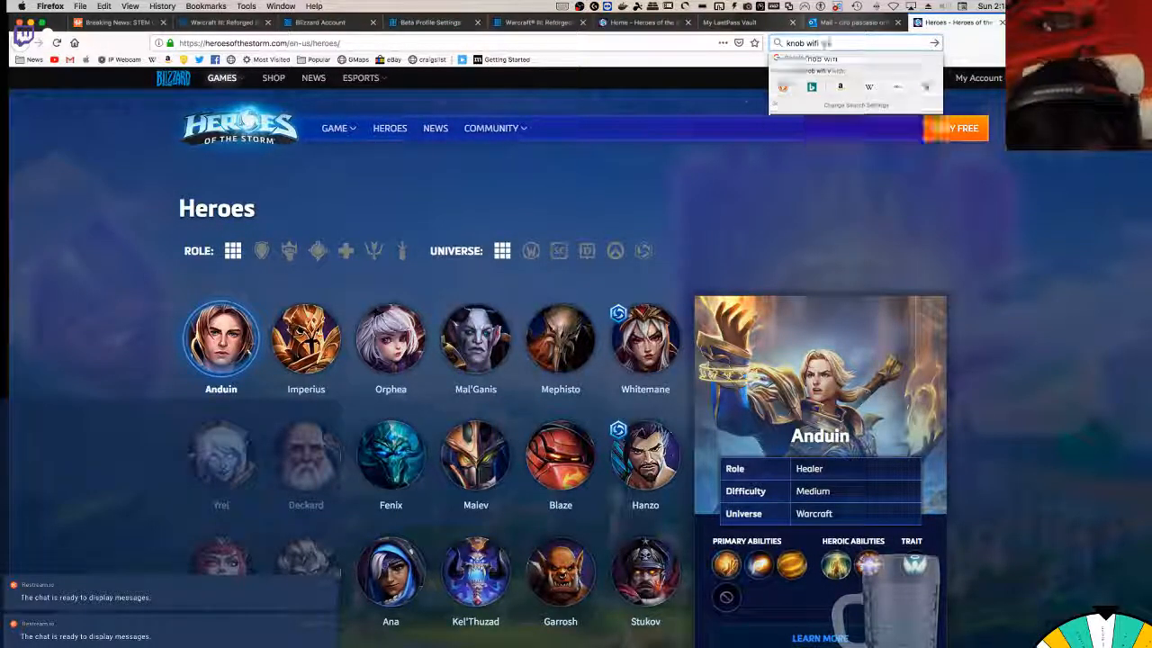
text(vulnerability)
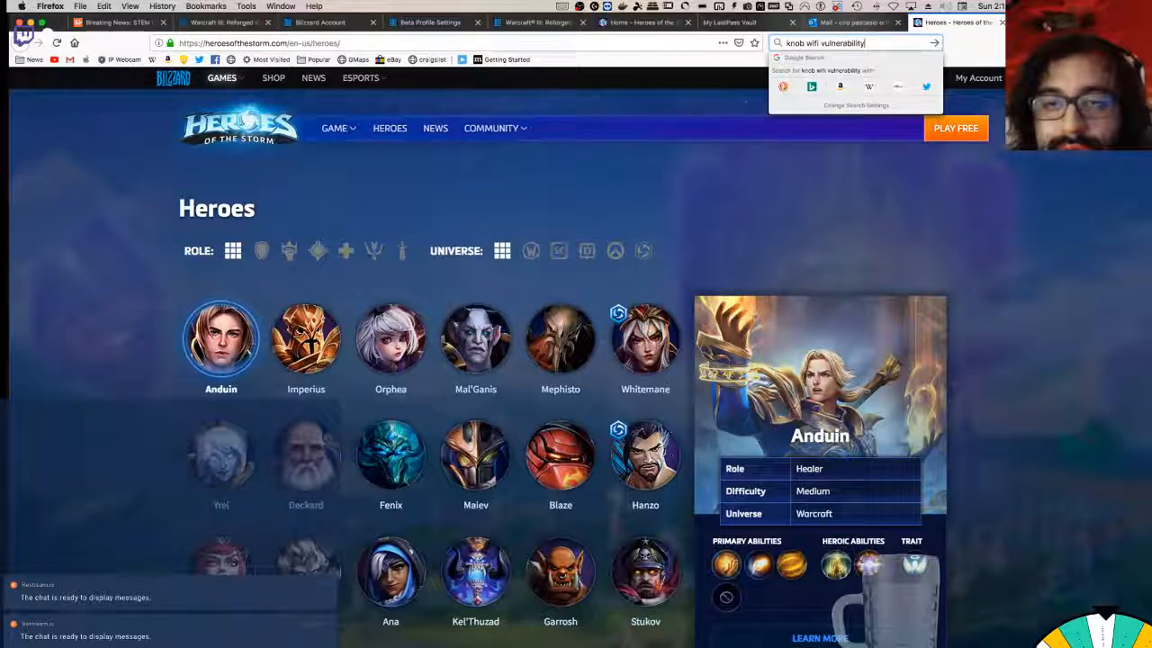
key(Return)
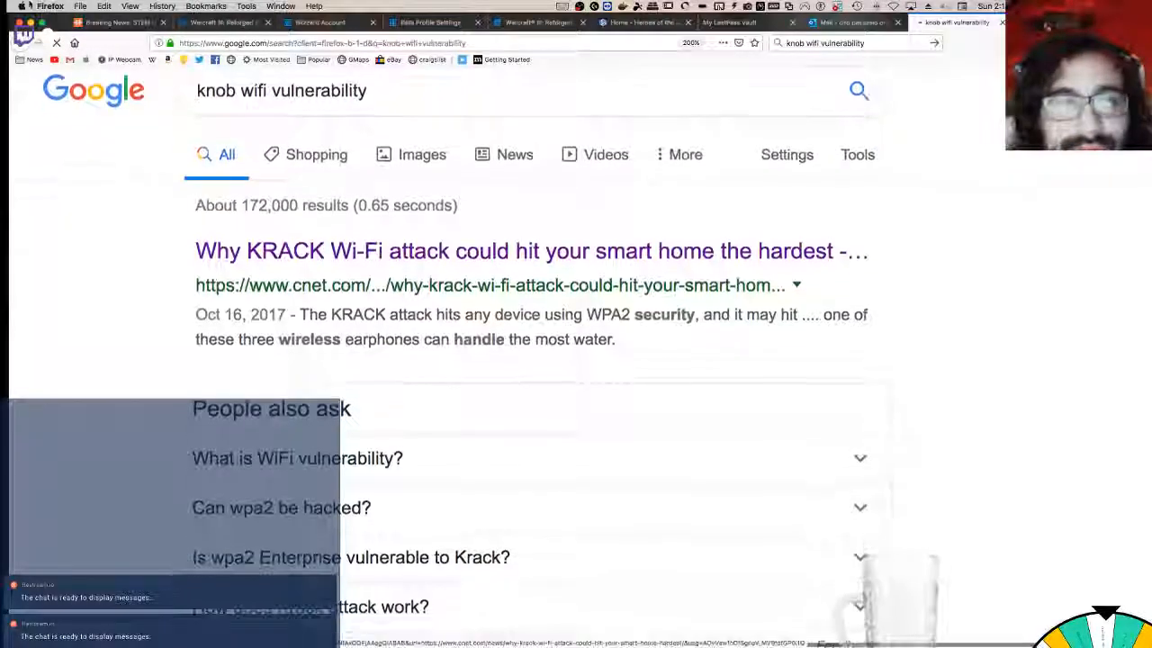
Step: Browse the results and load the USENIX 'KNOB is Broken' paper PDF
click(531, 252)
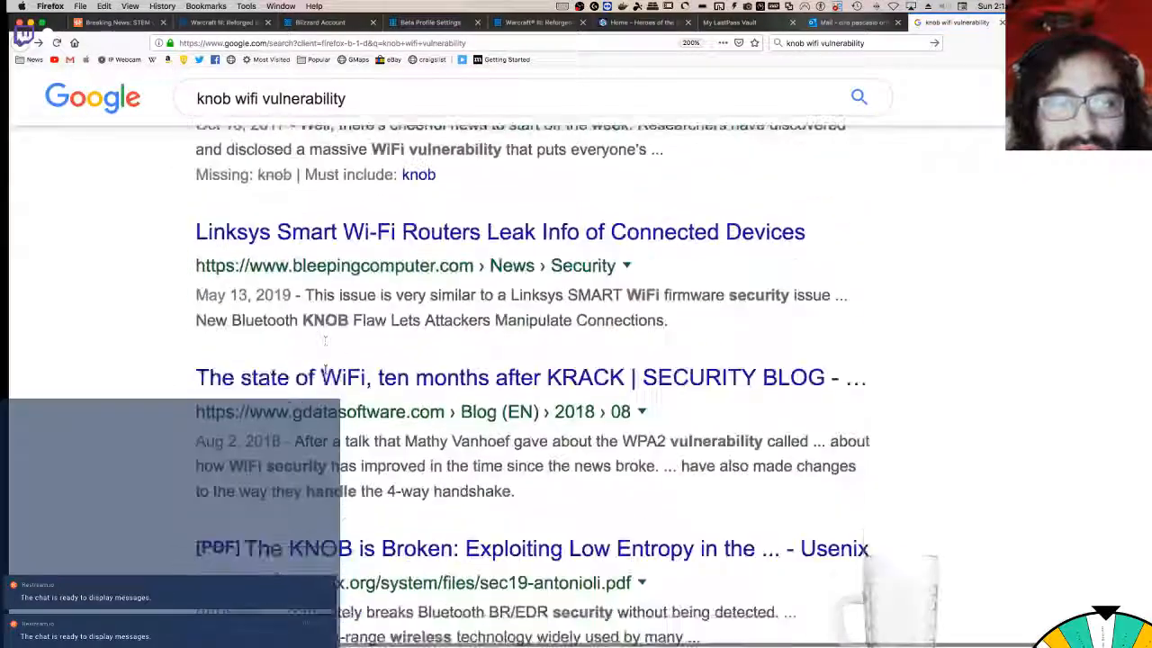
scroll(up, 3)
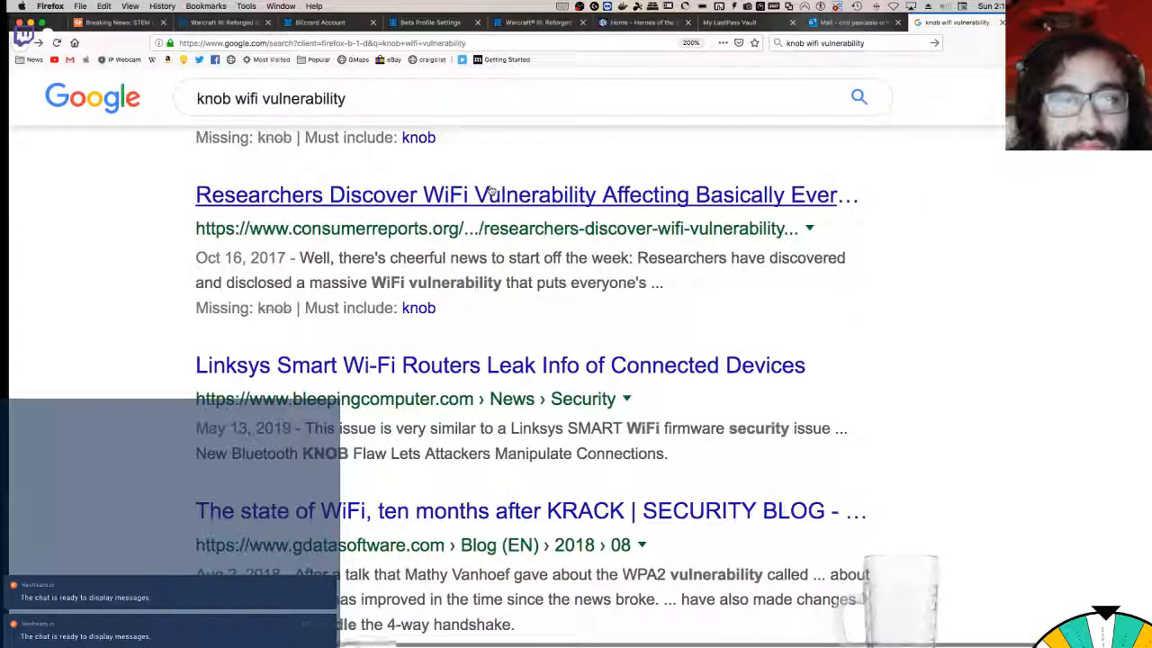
mouse_move(460, 386)
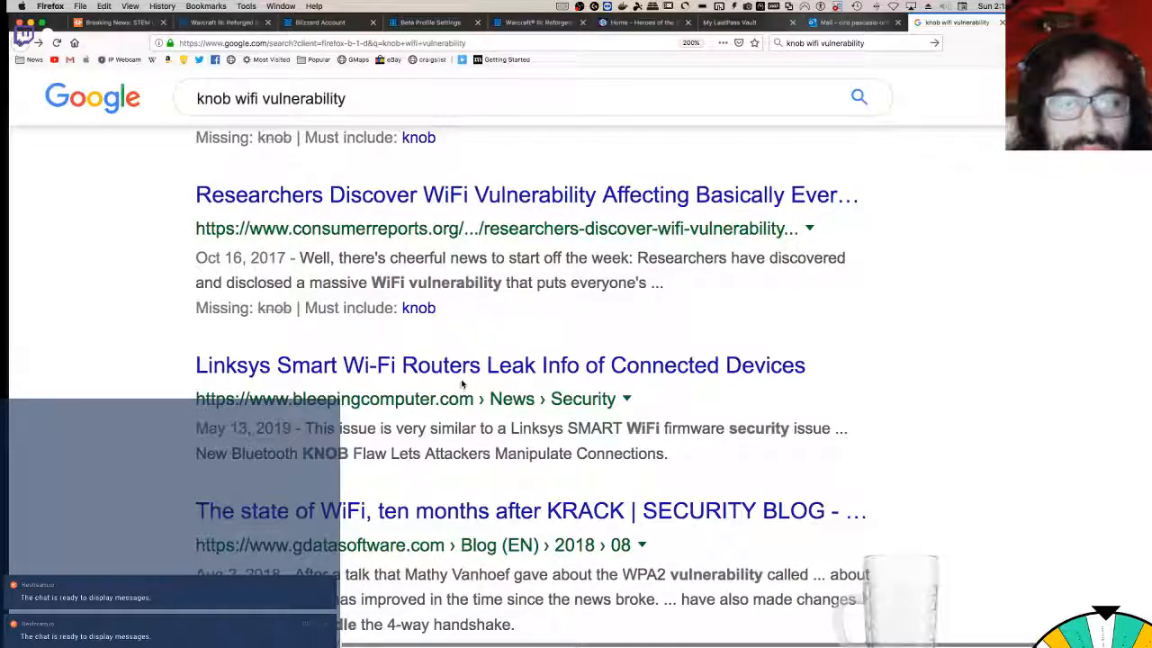
mouse_move(468, 376)
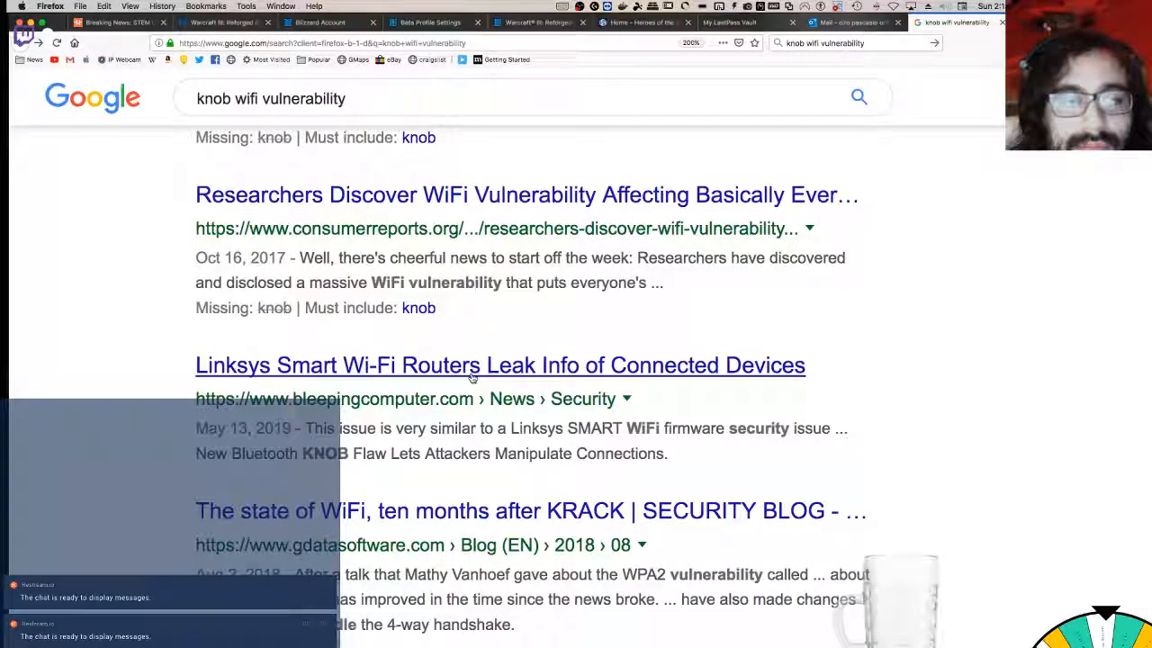
scroll(down, 3)
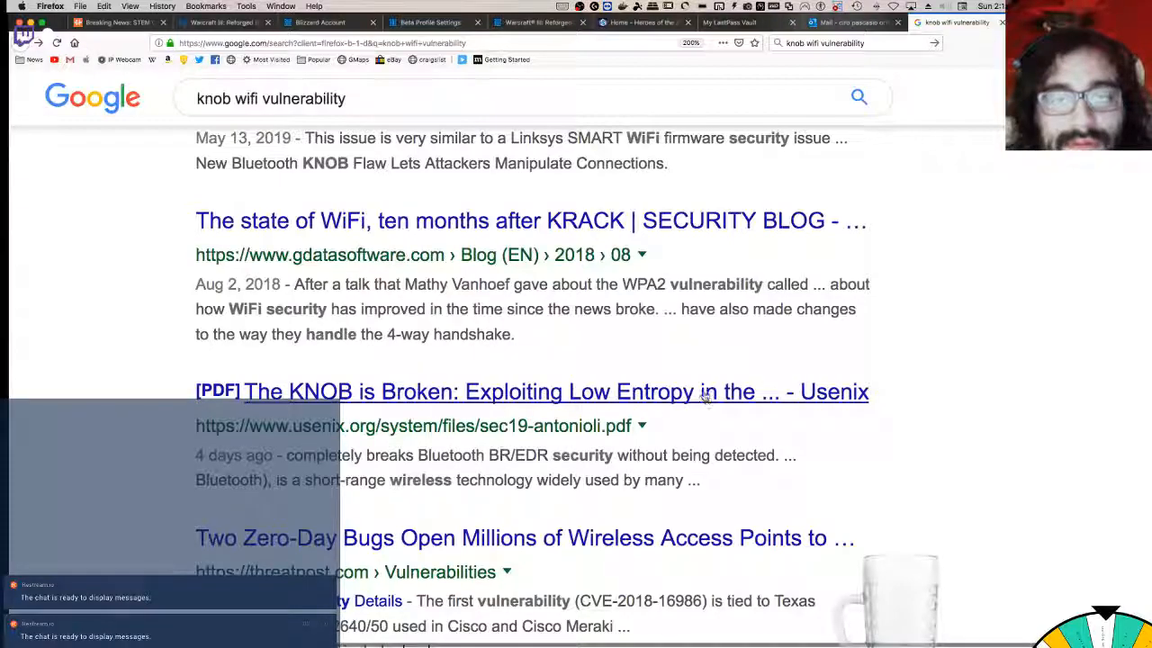
click(825, 43)
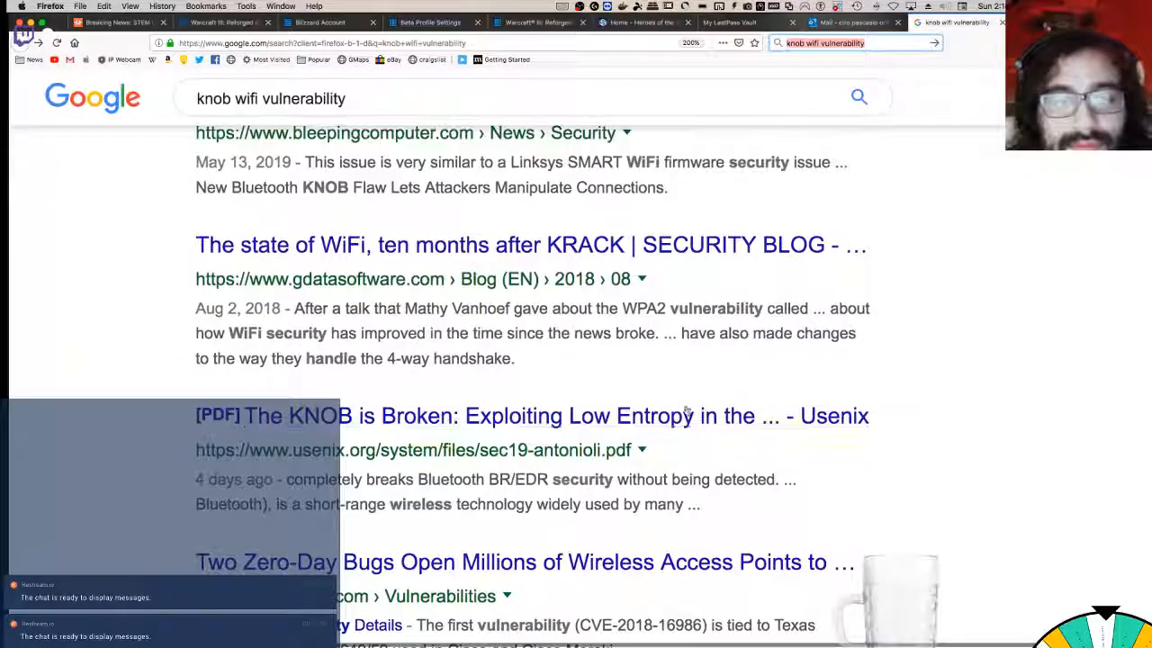
click(531, 414)
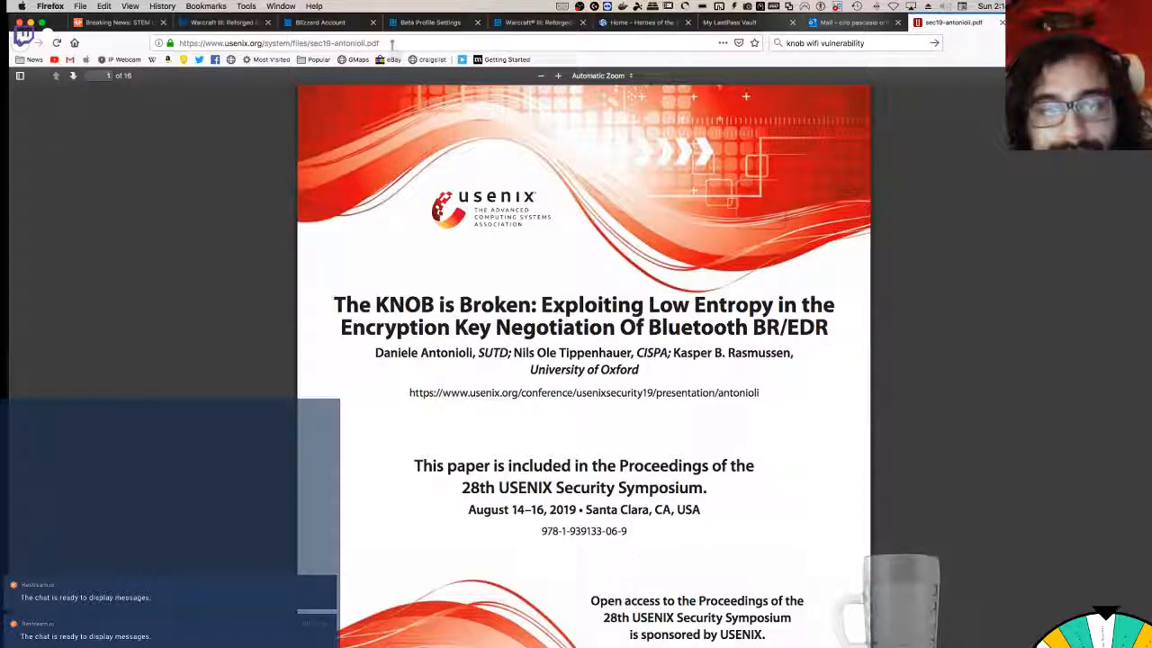
scroll(down, 3)
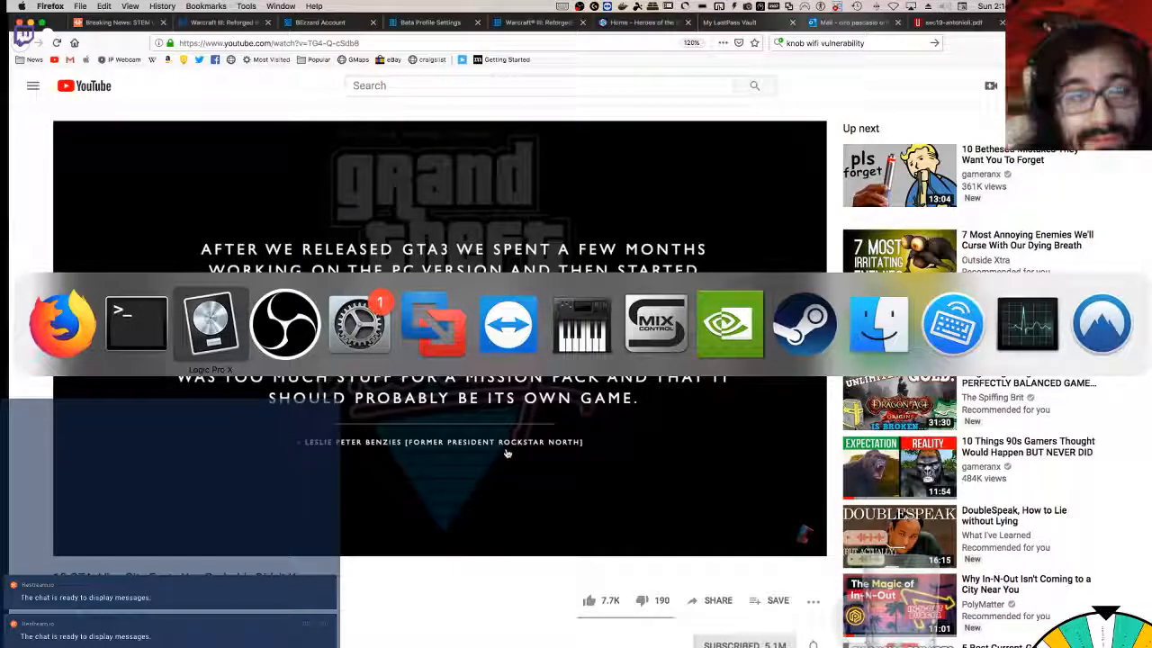
mouse_move(432, 324)
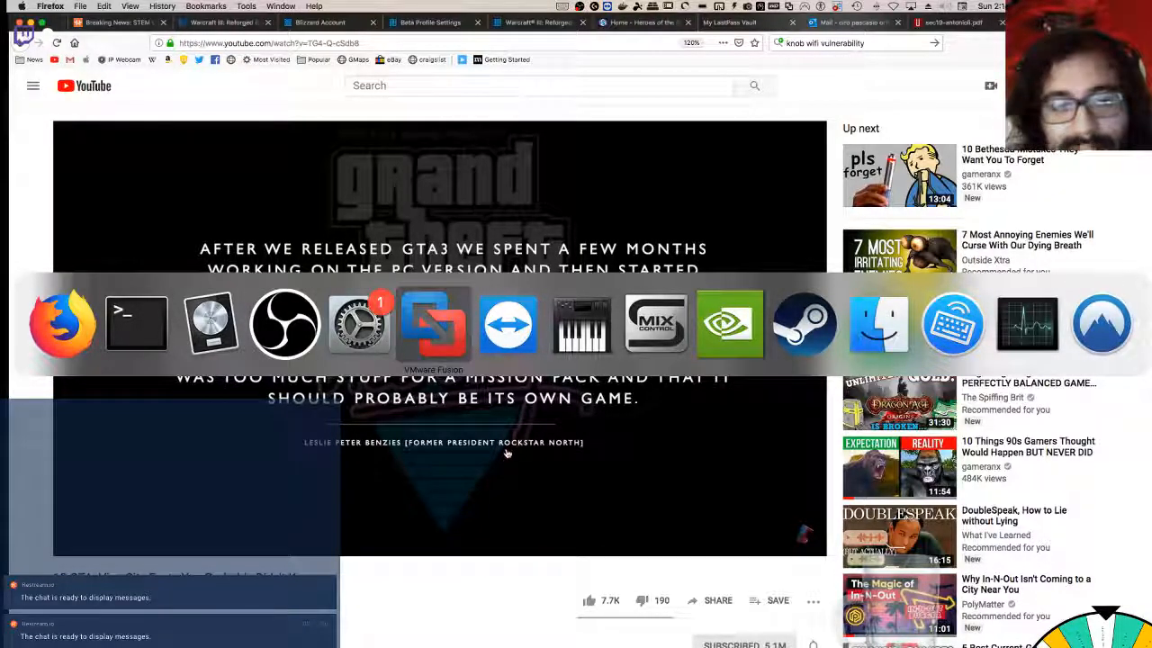
click(954, 22)
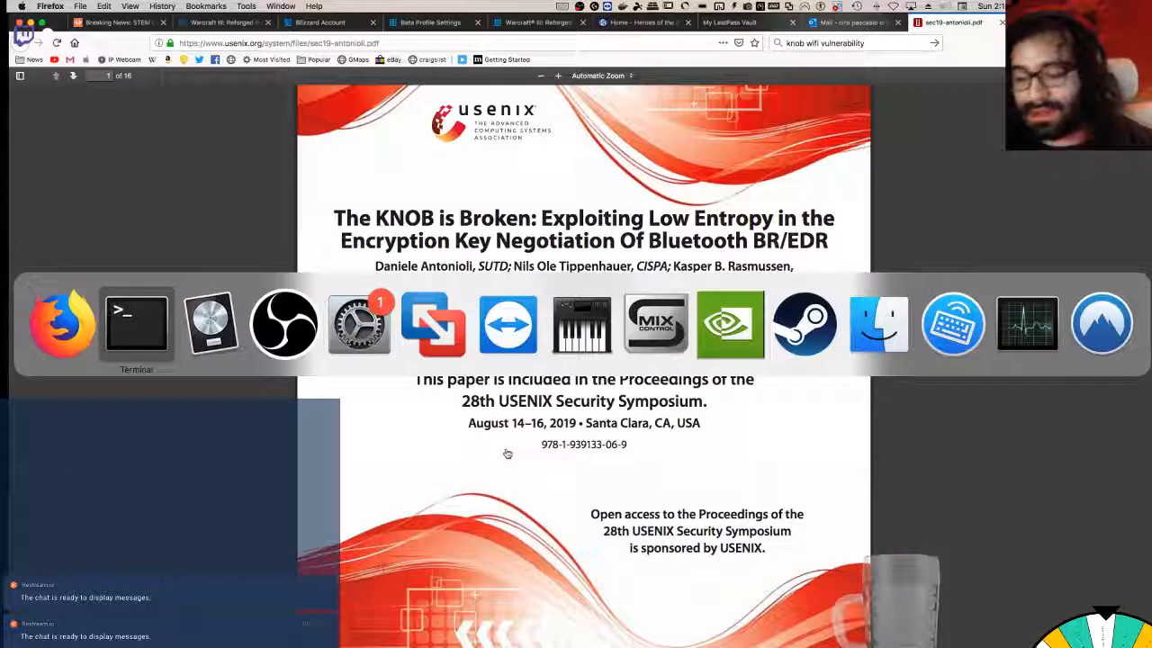
Step: Scroll past the USENIX cover page to the paper's title and abstract page
click(137, 324)
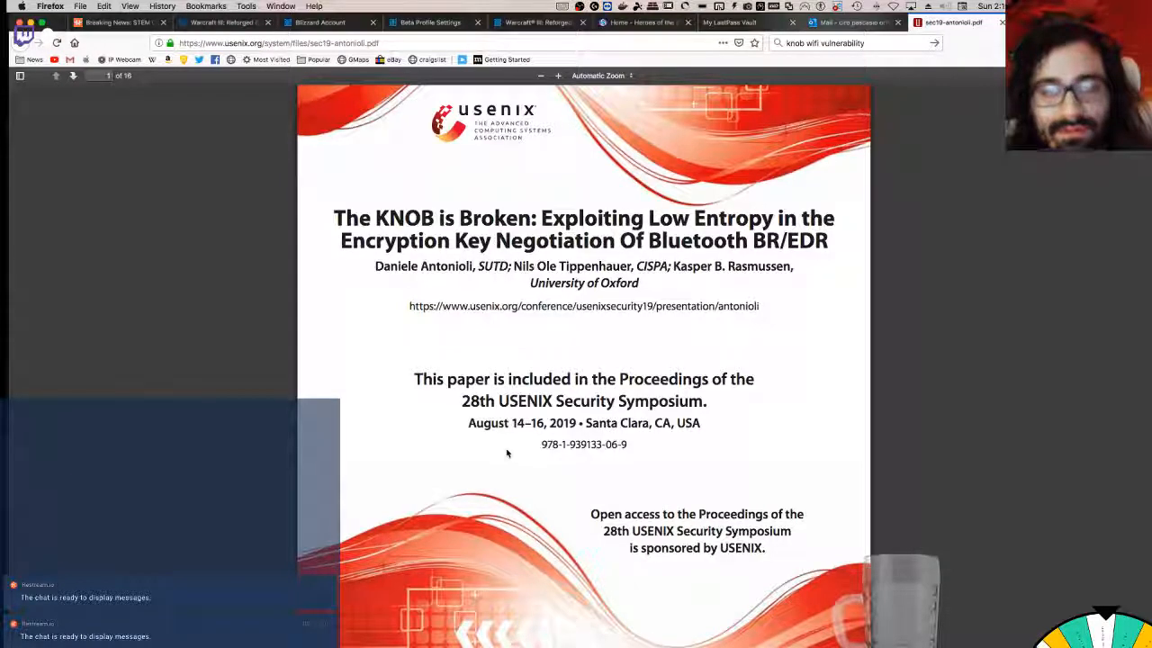
scroll(down, 3)
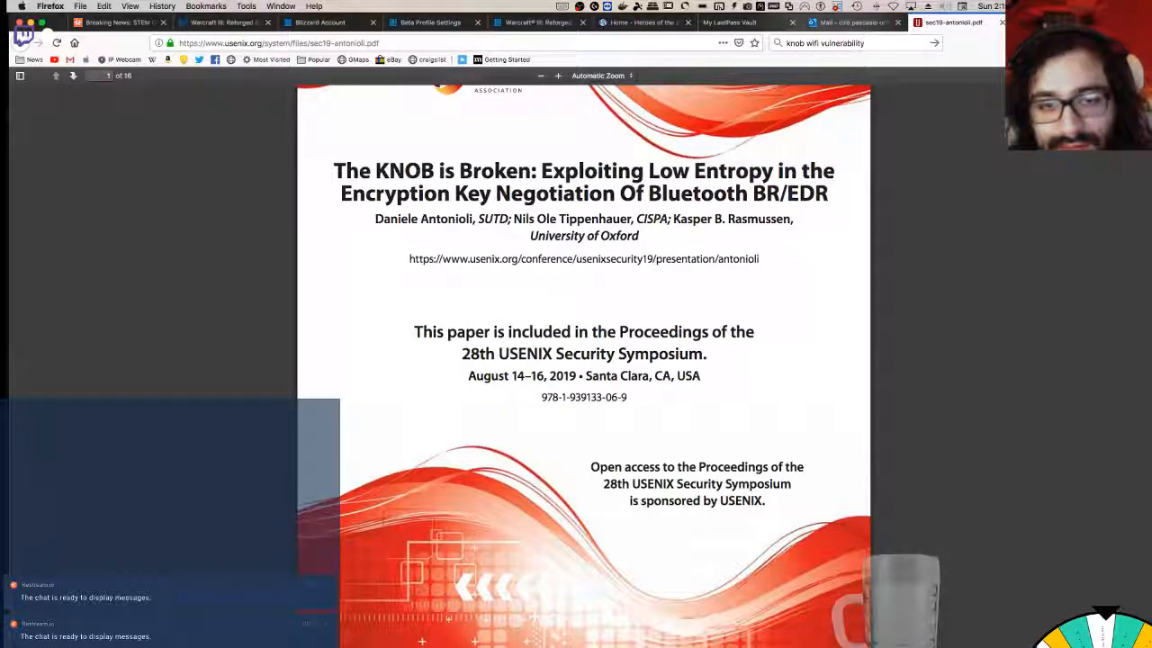
scroll(down, 3)
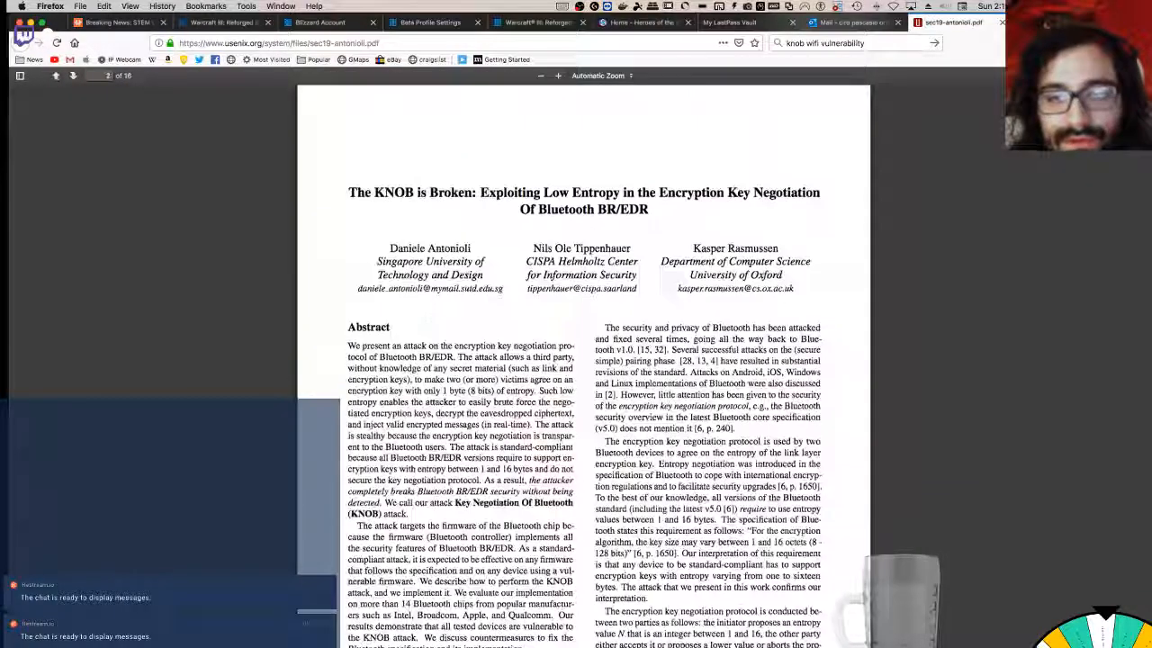
scroll(up, 3)
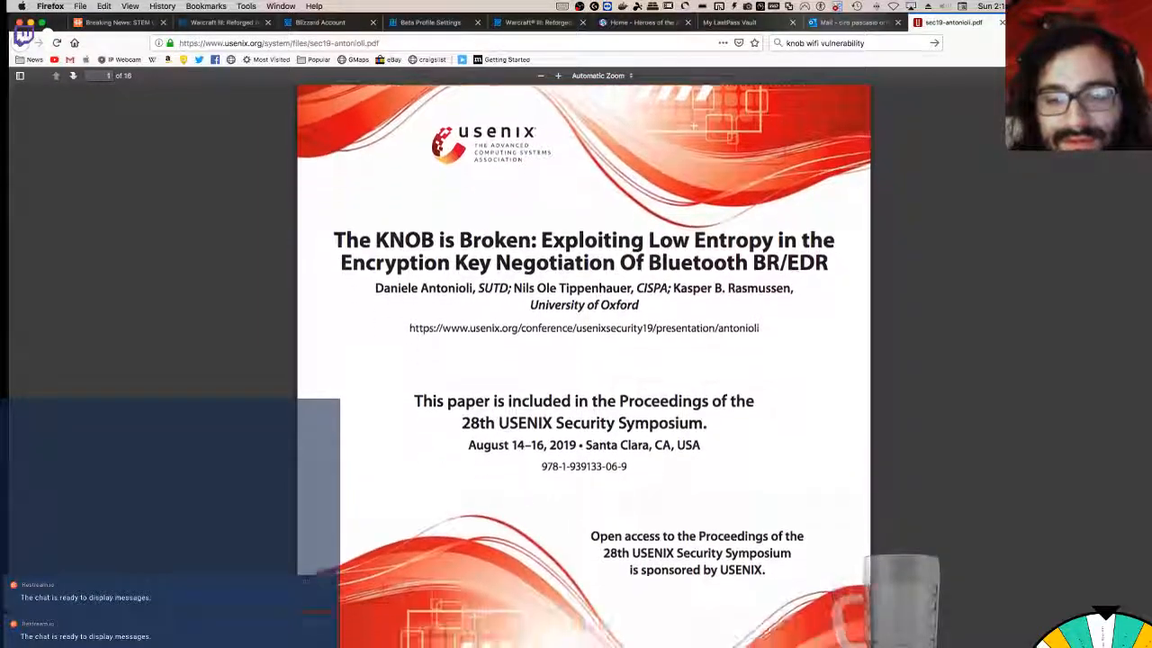
scroll(down, 3)
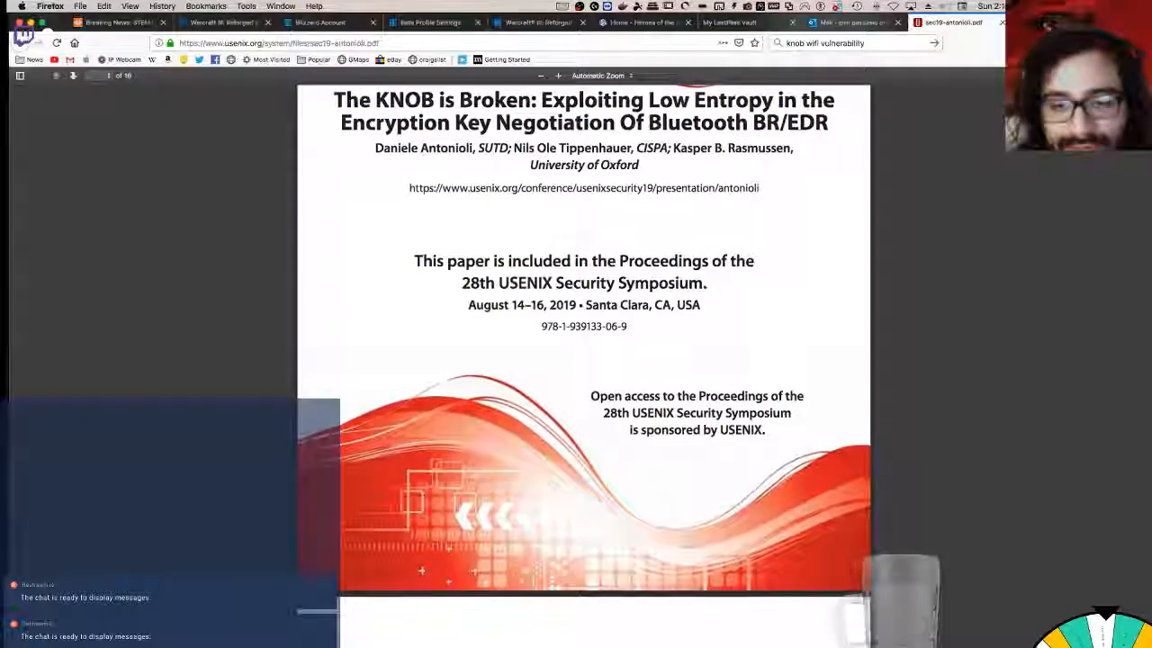
scroll(down, 3)
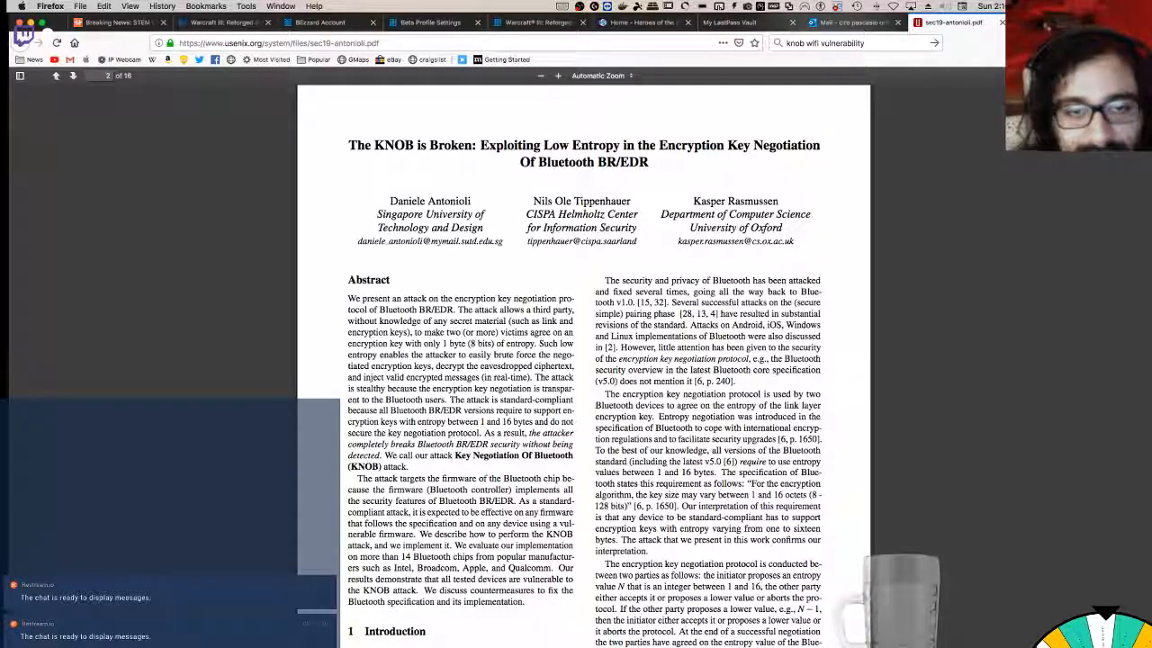
scroll(down, 3)
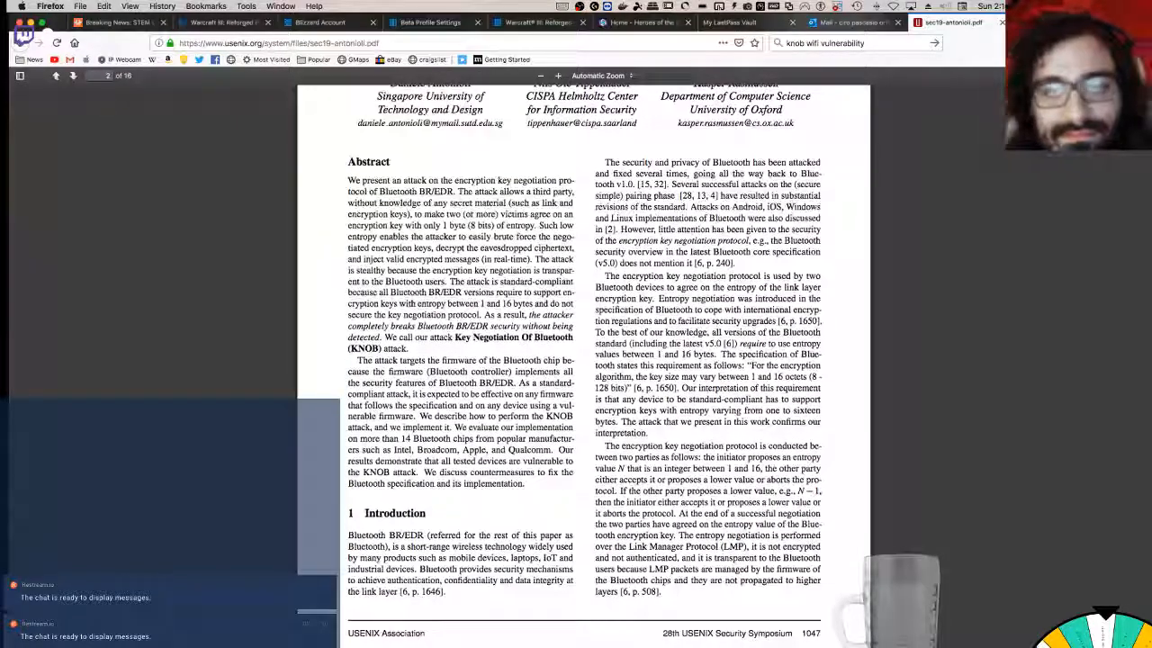
scroll(up, 3)
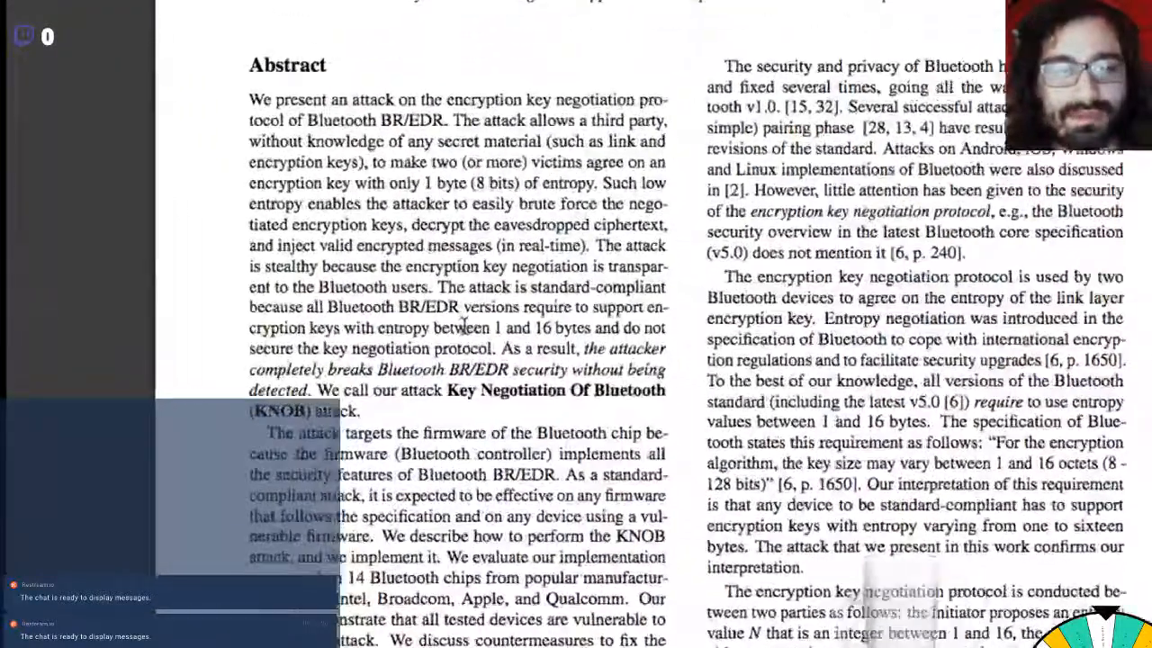
Step: Mark the abstract sentences on evaluating 14 Bluetooth chips and discussing countermeasures
double_click(429, 306)
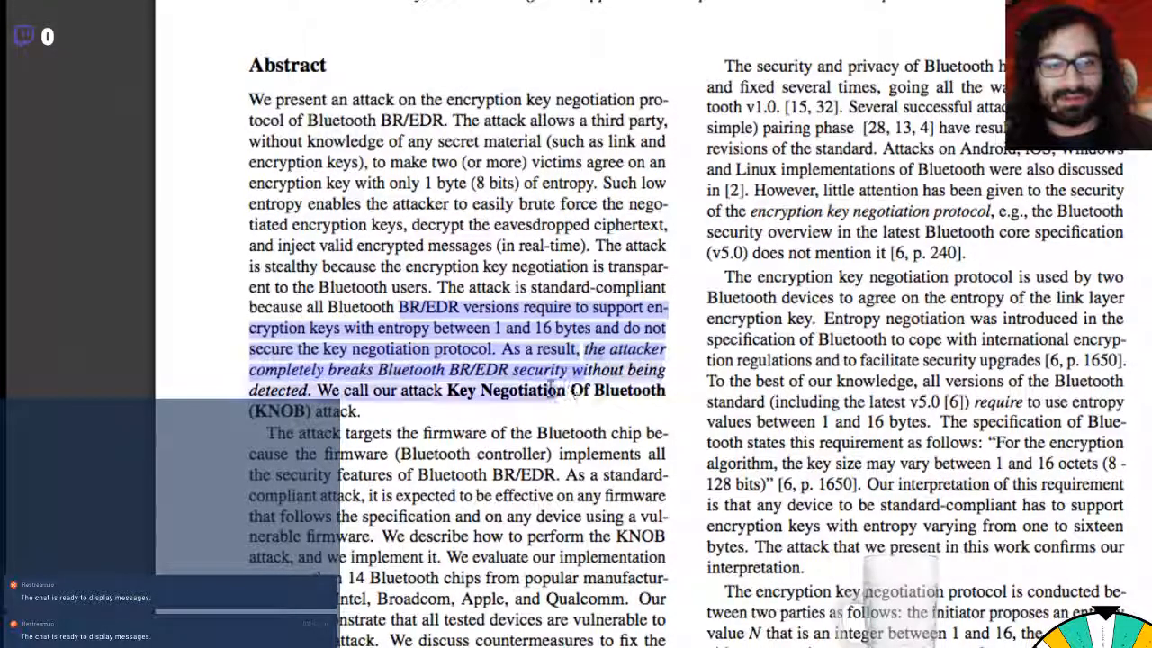
scroll(down, 3)
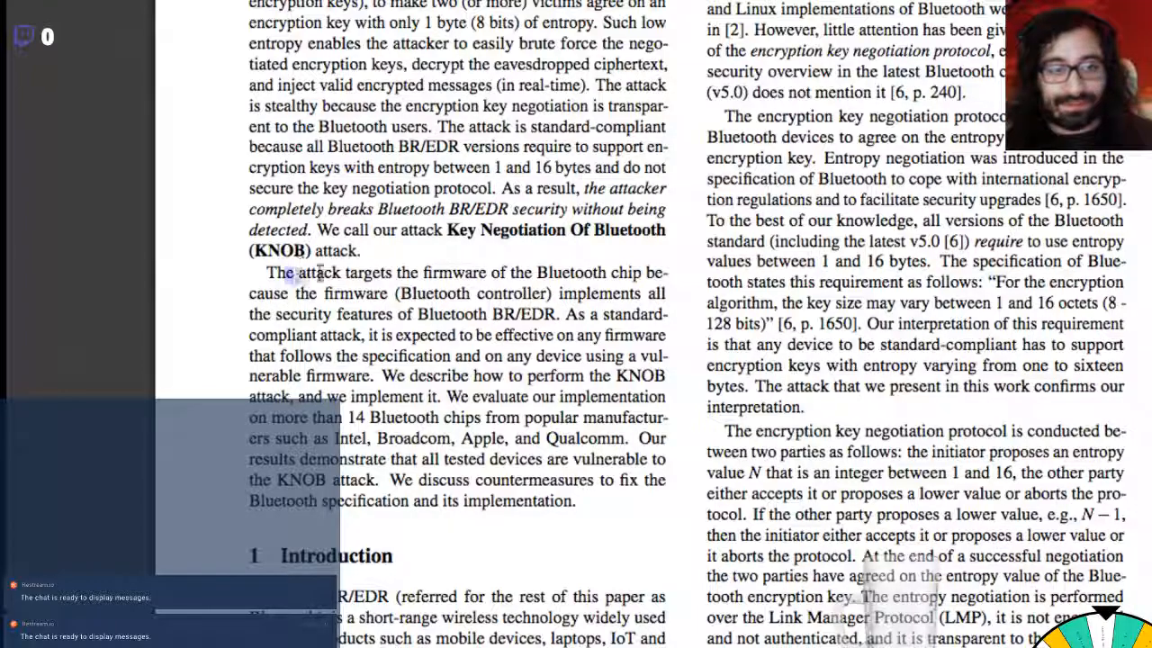
drag(265, 273, 555, 291)
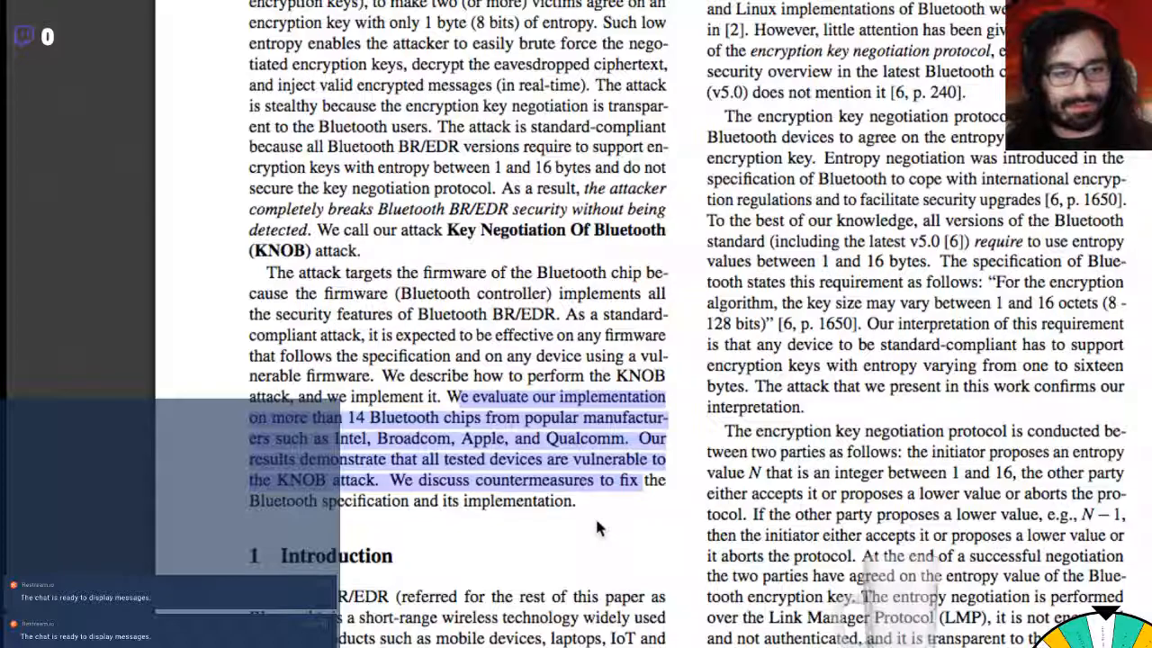
scroll(down, 3)
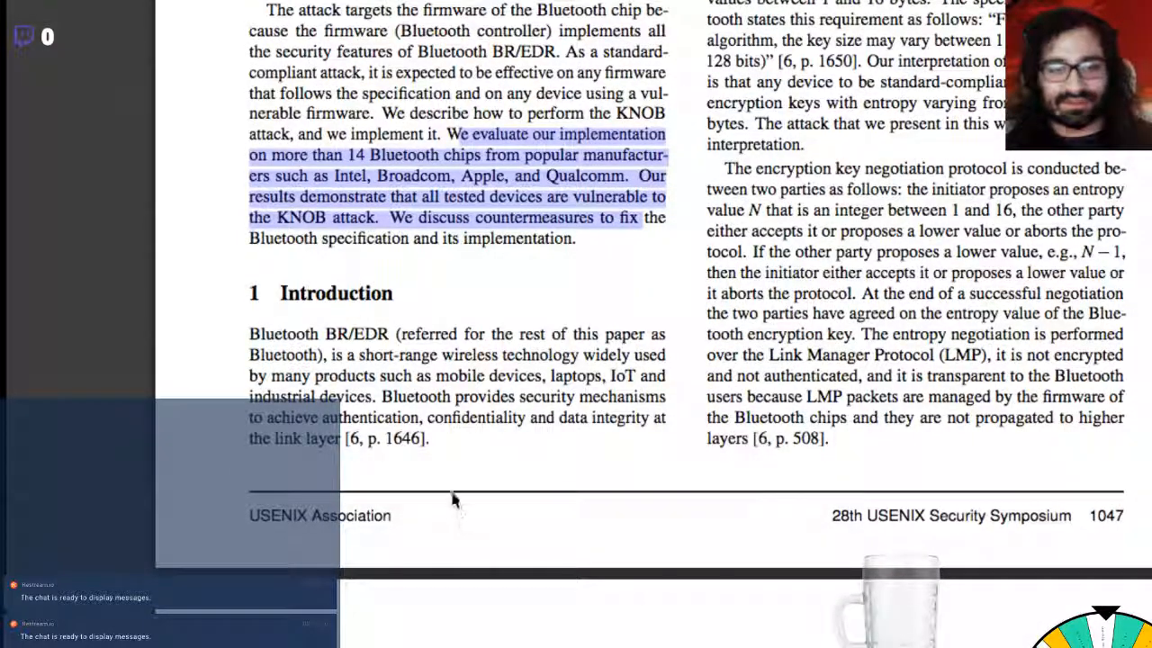
mouse_move(450, 486)
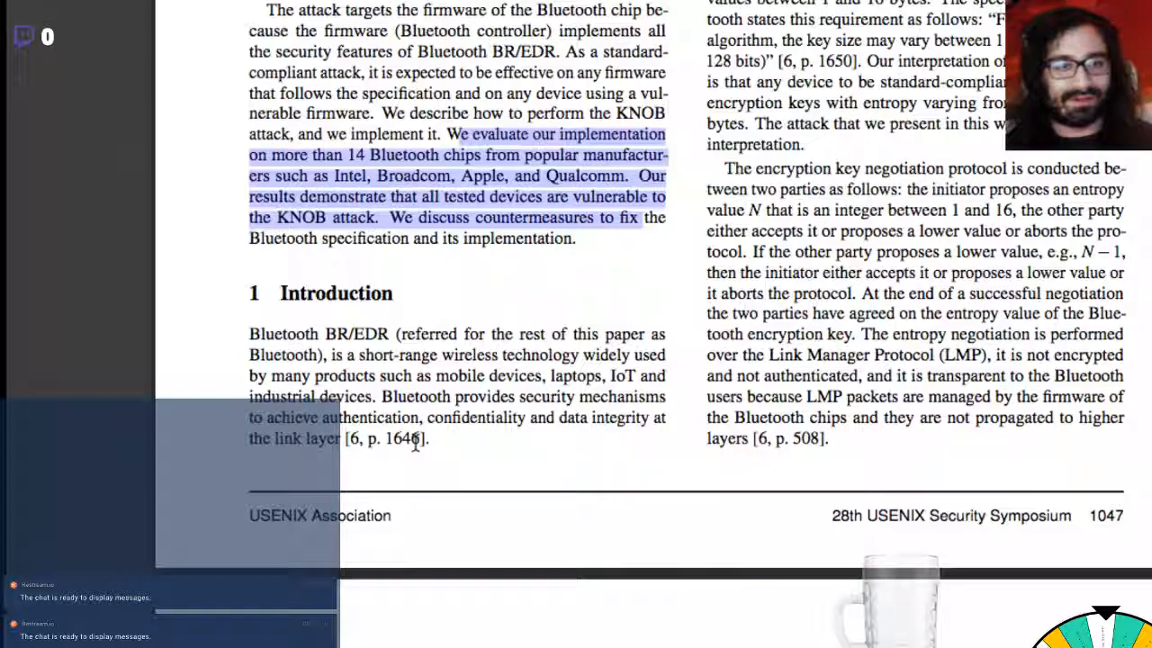
mouse_move(486, 382)
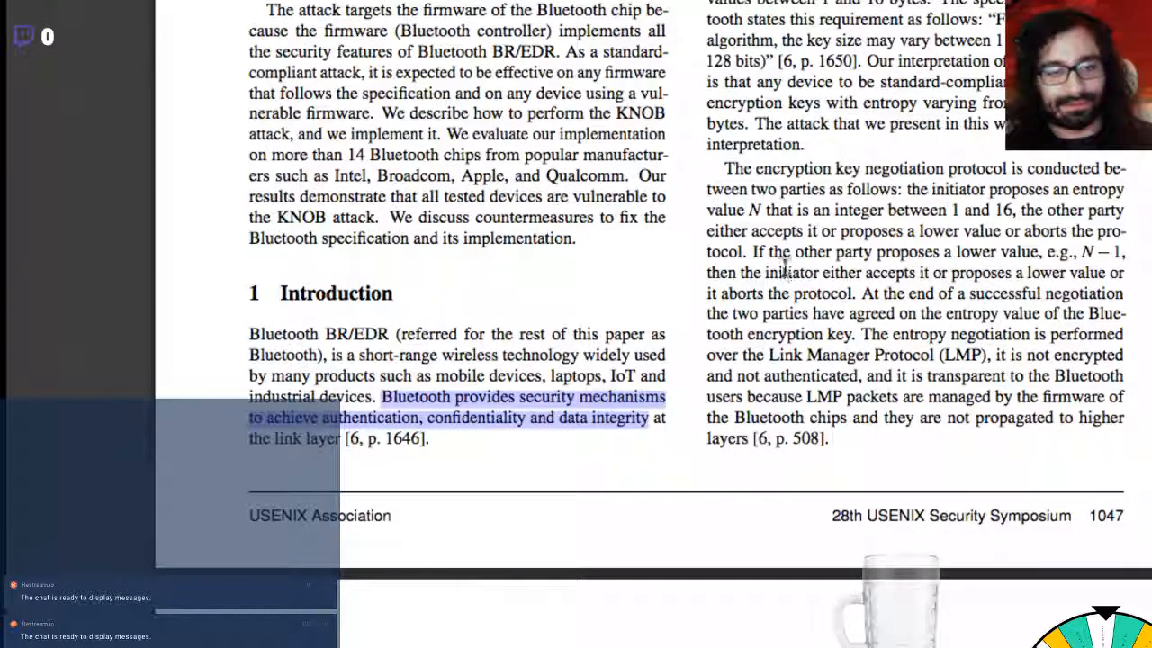
Step: Scroll back up to the passage on Bluetooth implementations discussed in [2]
scroll(up, 3)
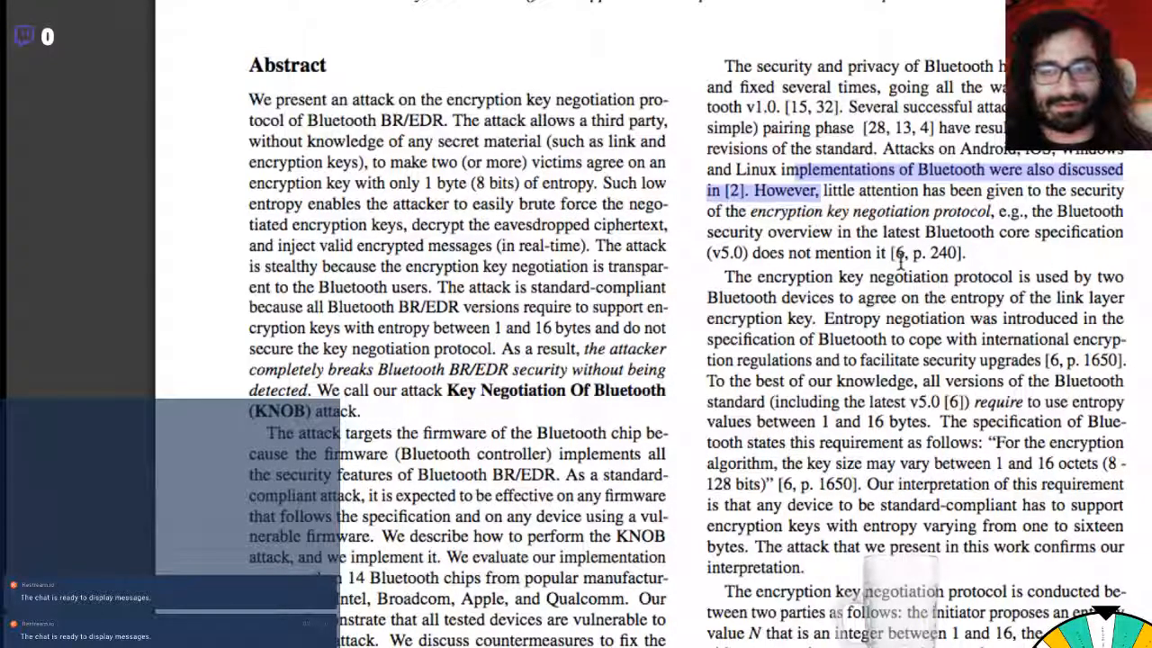
Step: Scroll down to the right column's encryption key negotiation paragraphs
scroll(down, 3)
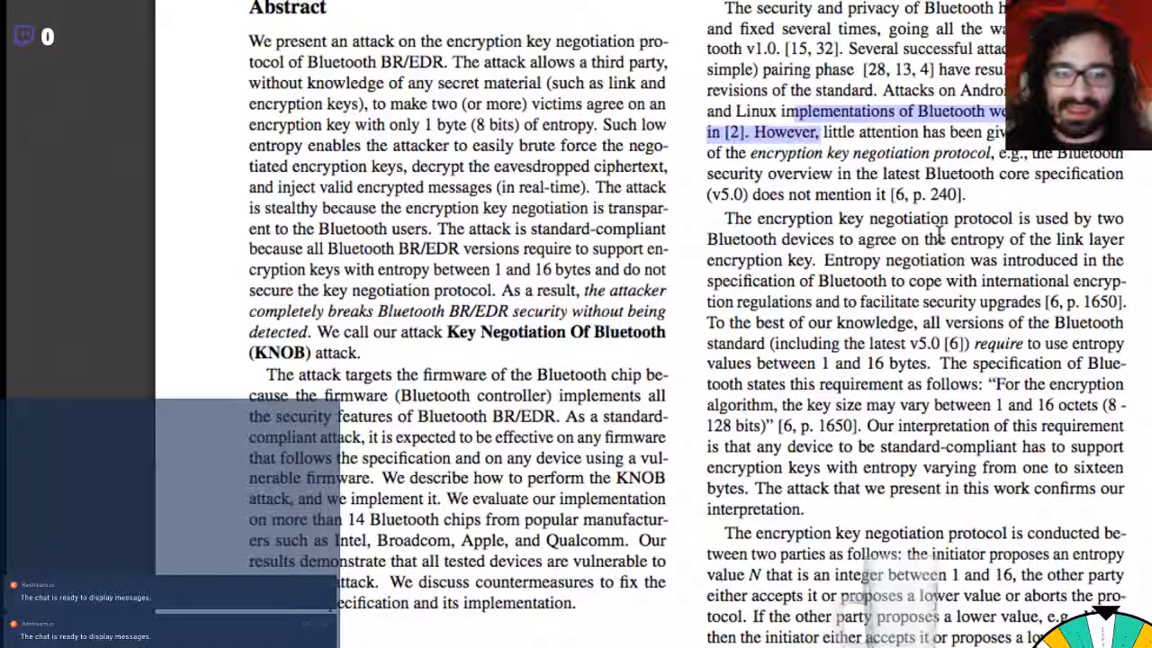
scroll(down, 3)
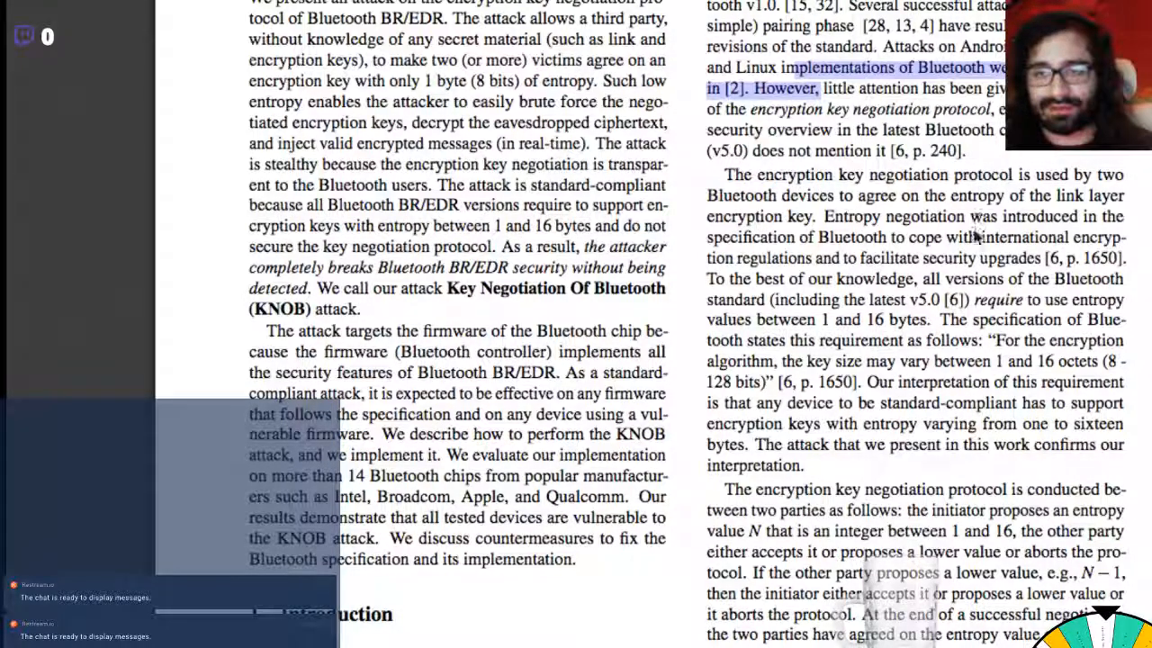
mouse_move(932, 328)
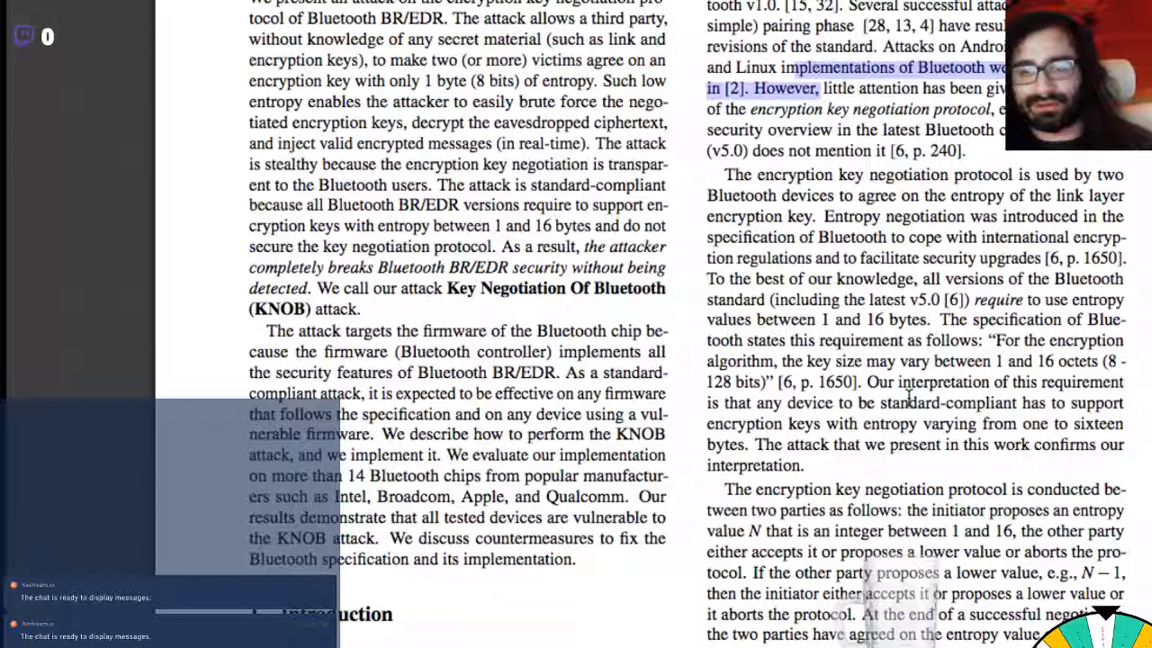
Step: Read down the first page and select the sentence on one to sixteen byte entropy
scroll(down, 3)
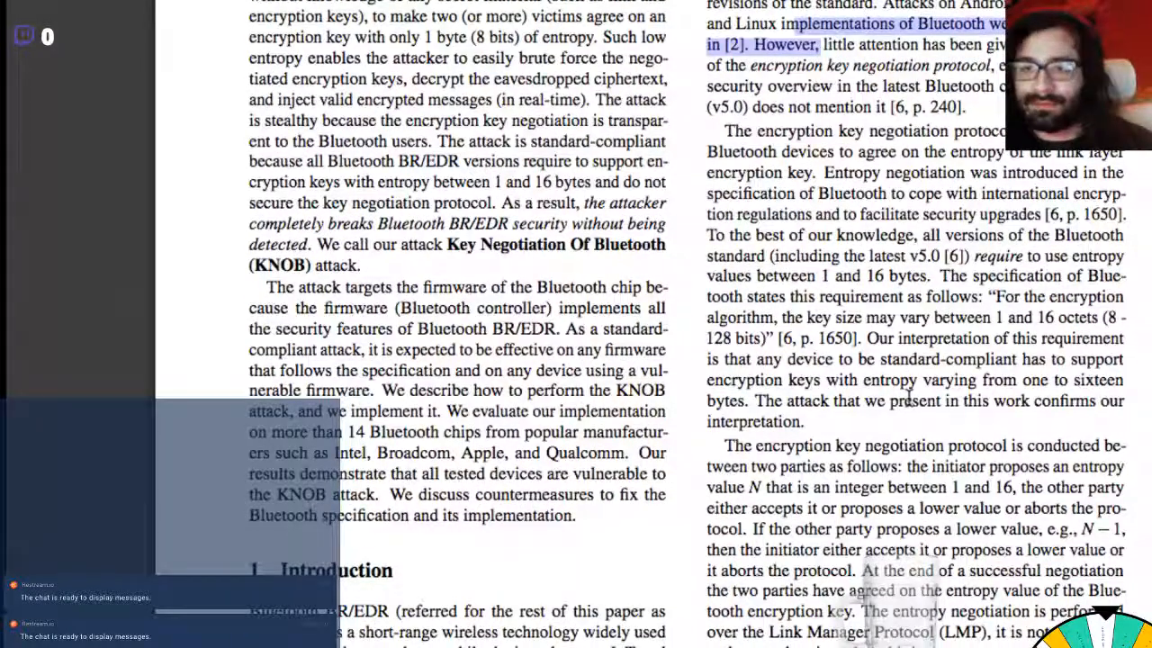
scroll(up, 3)
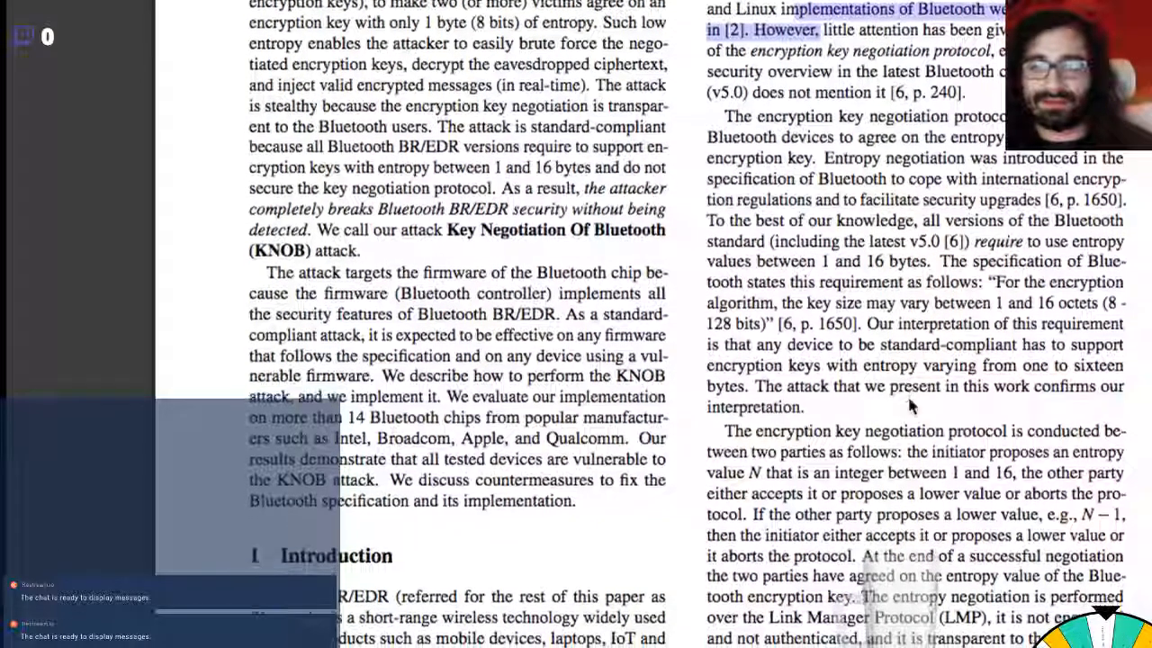
scroll(down, 3)
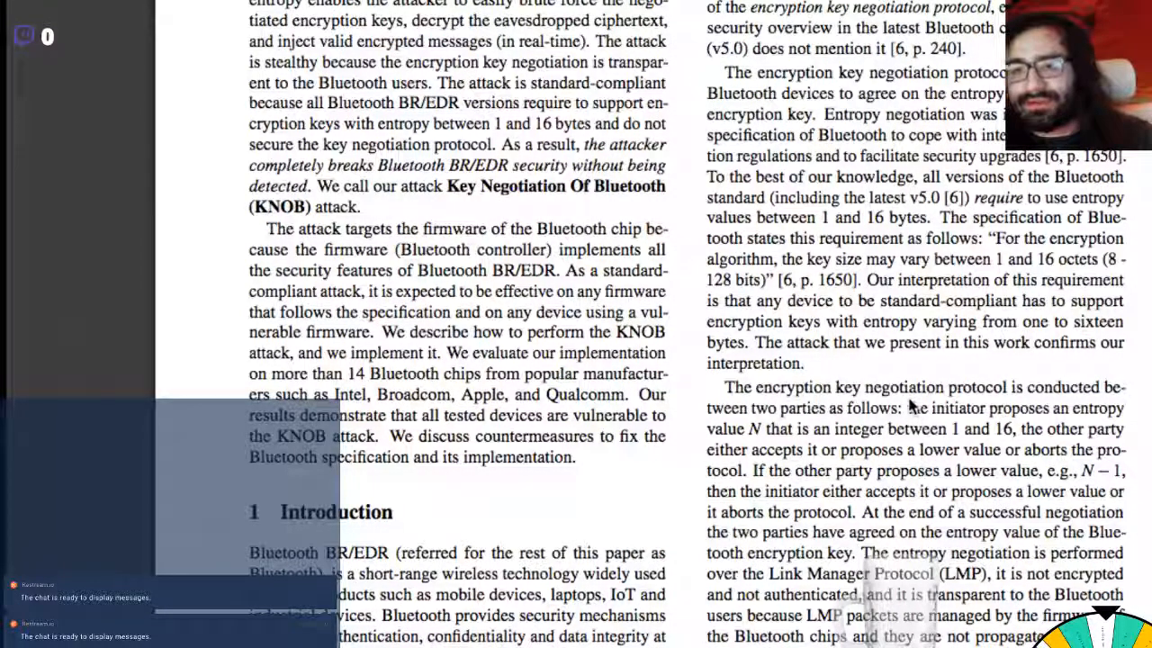
scroll(down, 3)
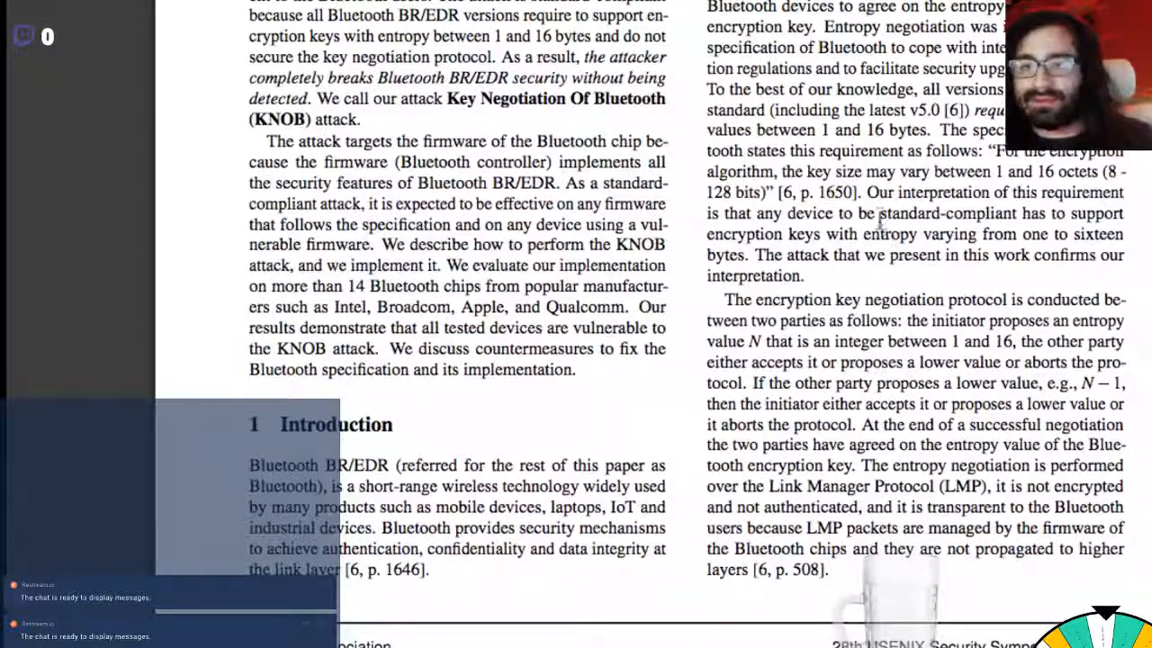
drag(878, 212, 853, 234)
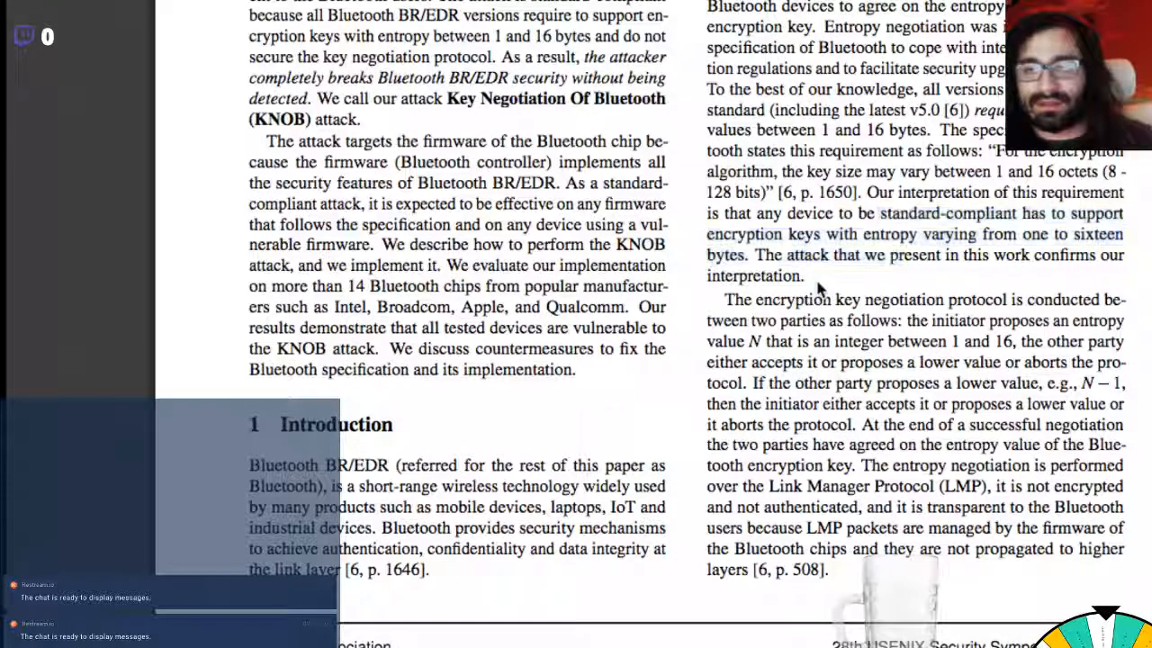
Step: Continue reading to the footer of page 1047
scroll(down, 3)
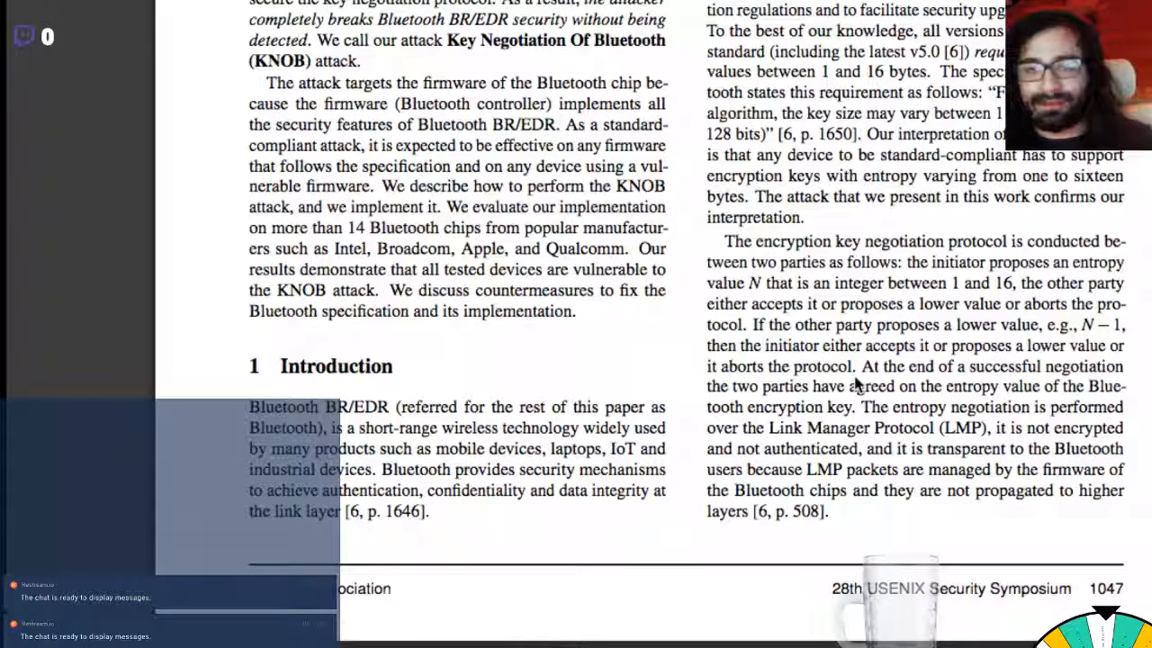
scroll(down, 3)
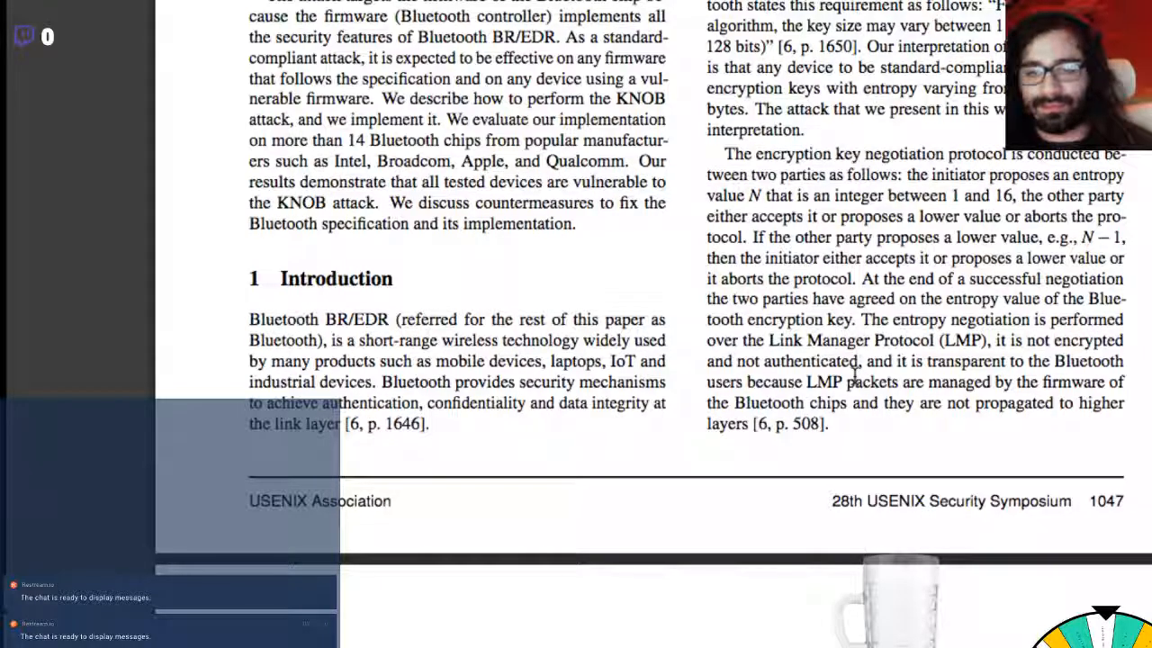
mouse_move(900, 360)
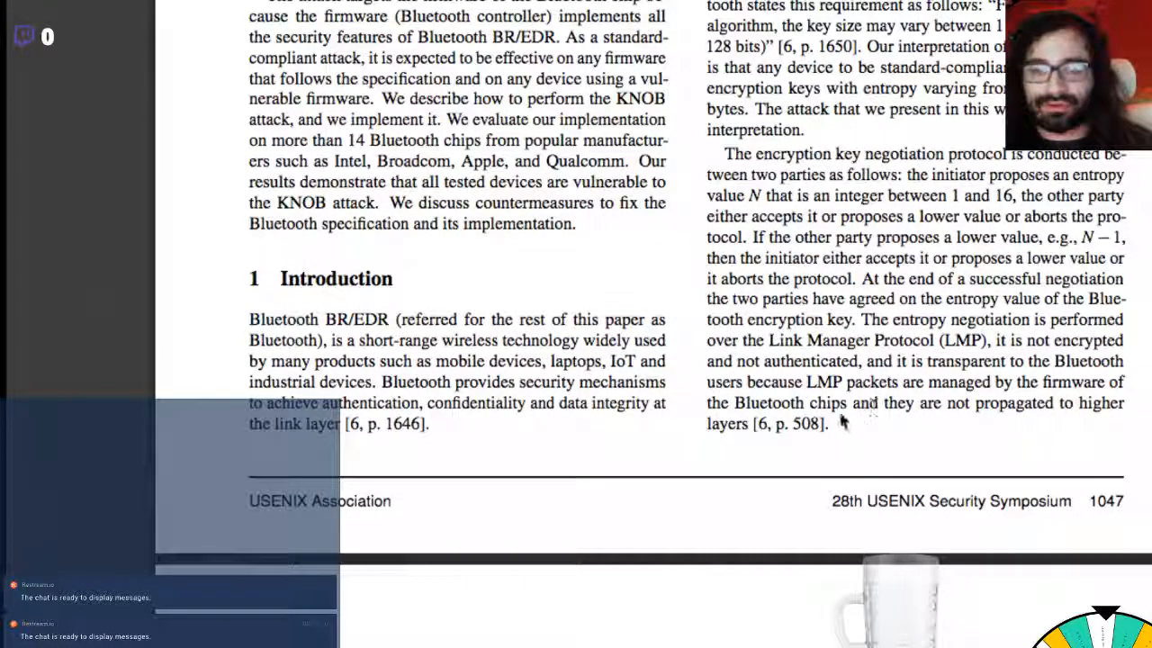
scroll(down, 3)
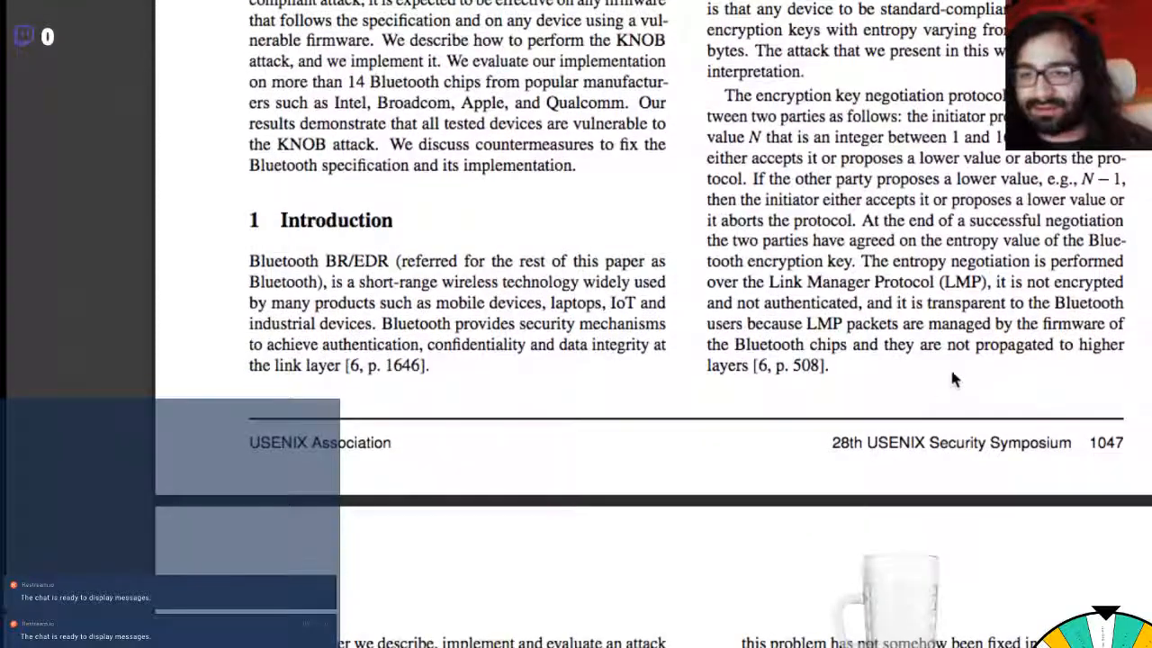
mouse_move(941, 386)
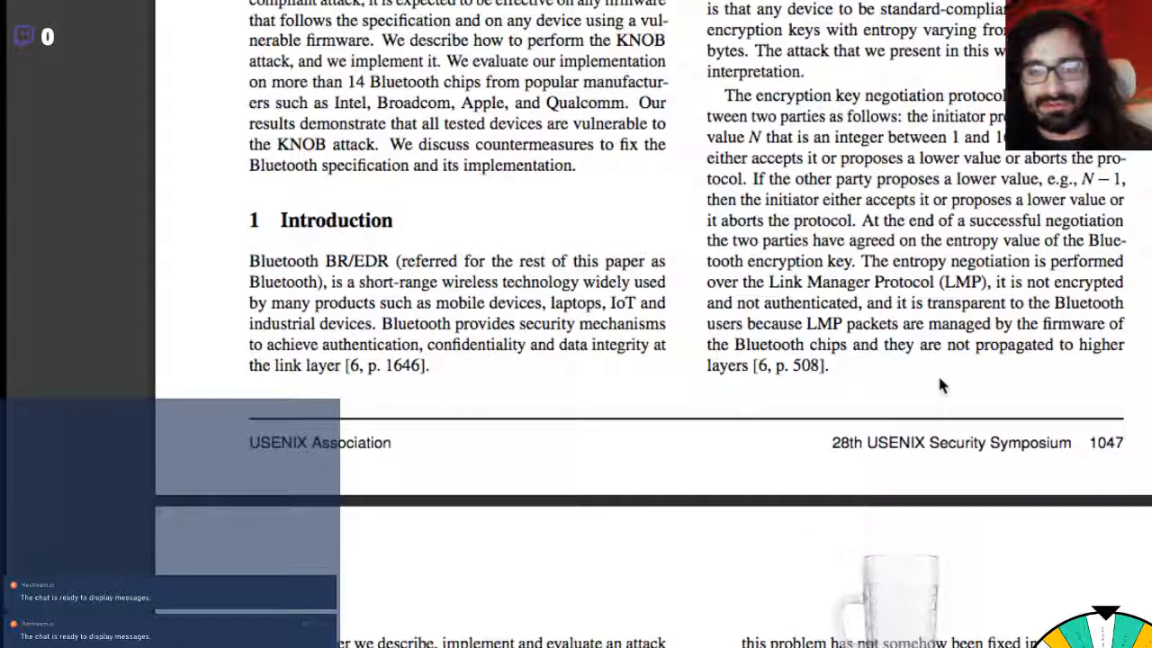
mouse_move(639, 511)
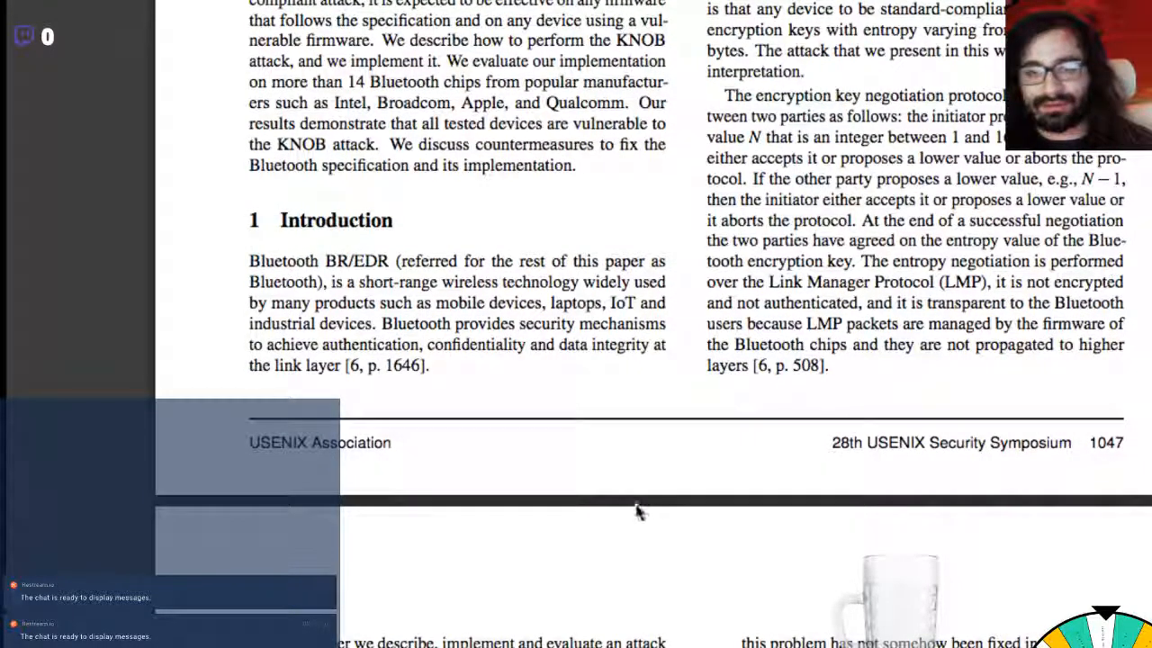
Step: Highlight the sentence that the attacker completely breaks BR/EDR security undetected
scroll(down, 3)
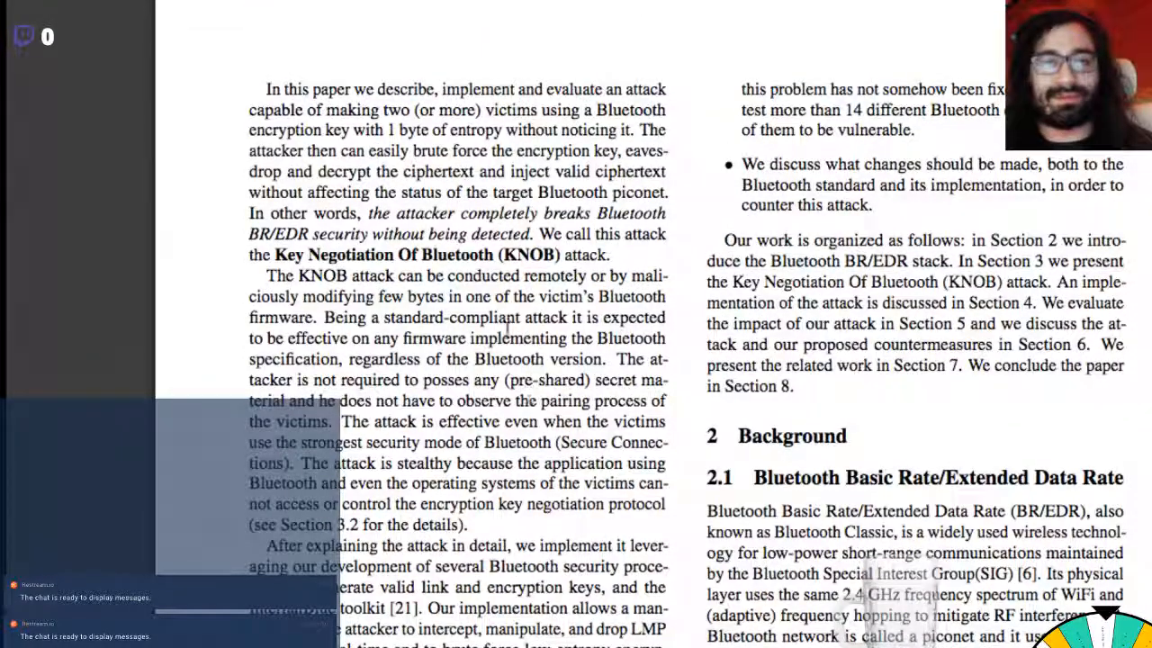
mouse_move(450, 169)
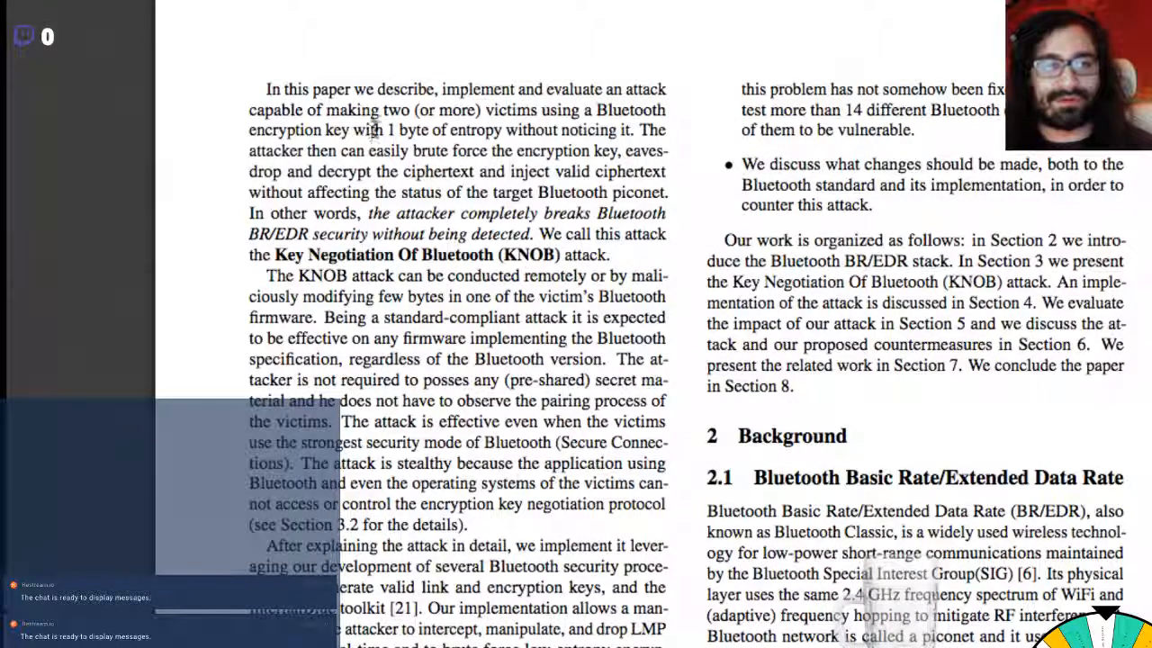
drag(386, 130, 634, 130)
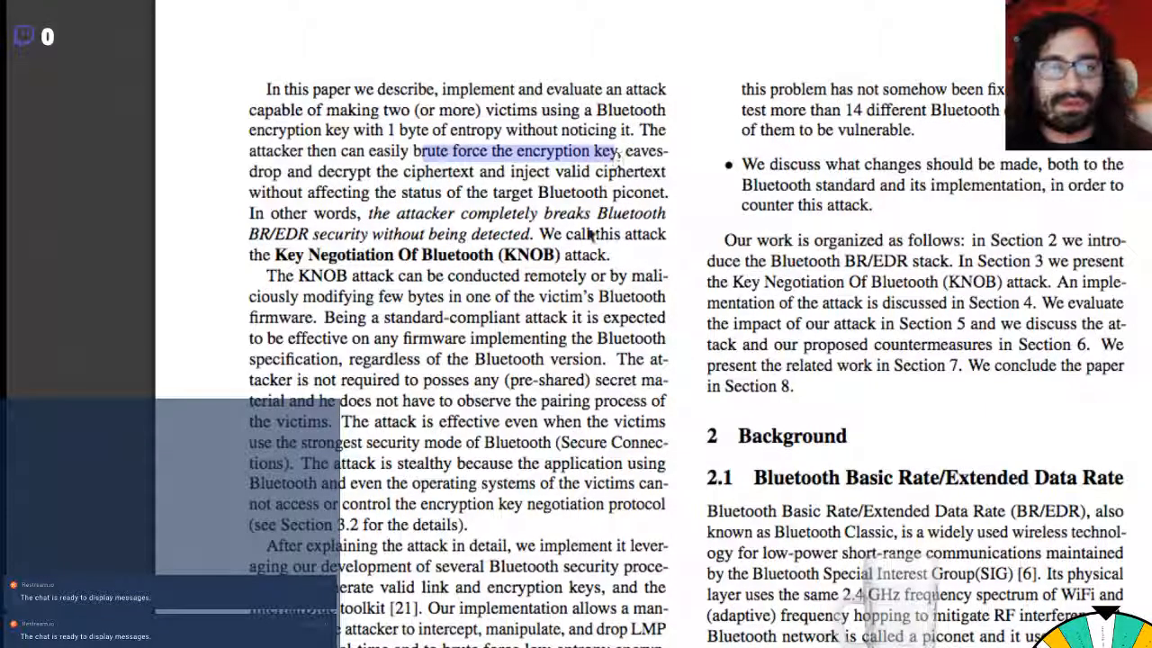
click(405, 171)
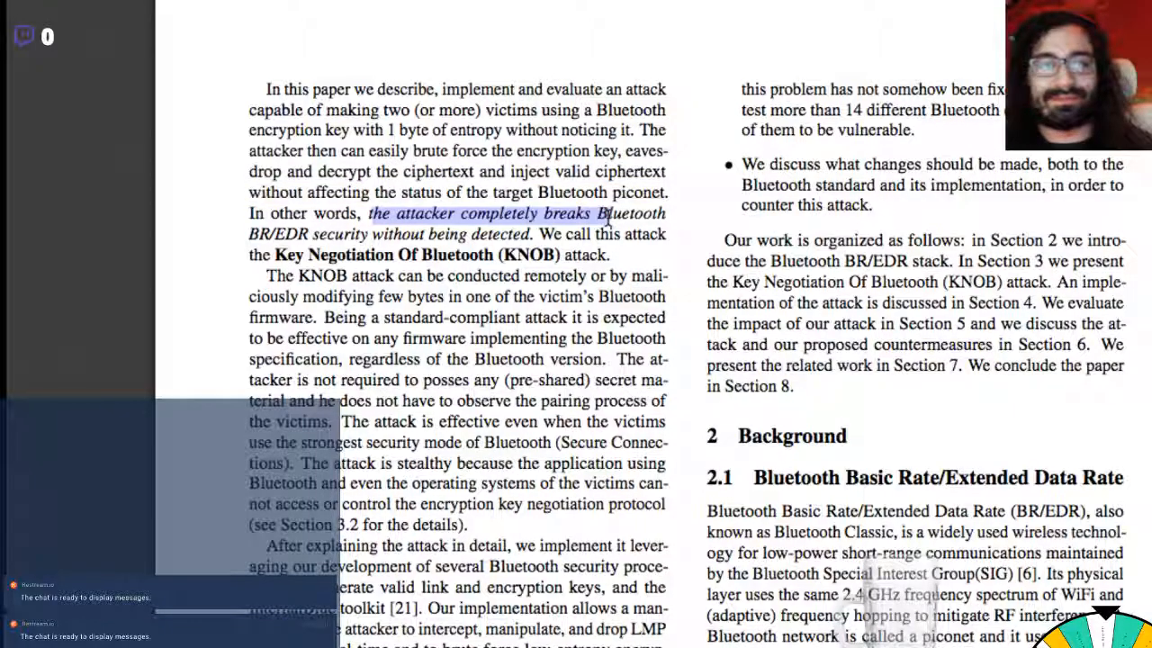
drag(609, 212, 356, 234)
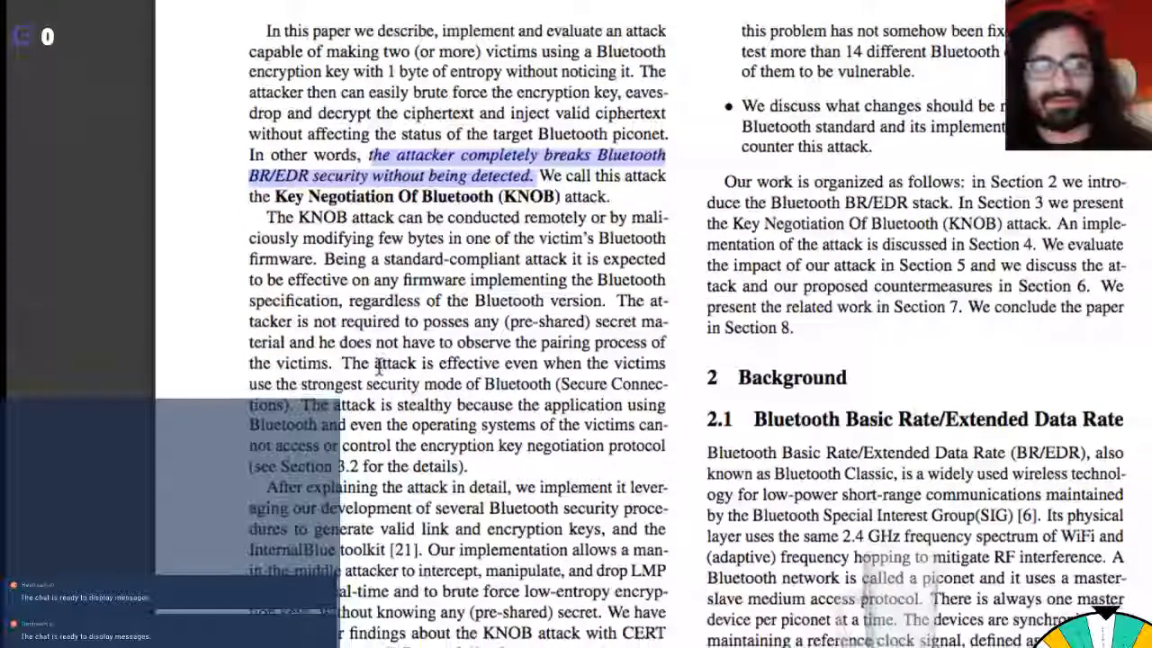
Step: Highlight the sentence explaining why the KNOB attack is stealthy
scroll(down, 3)
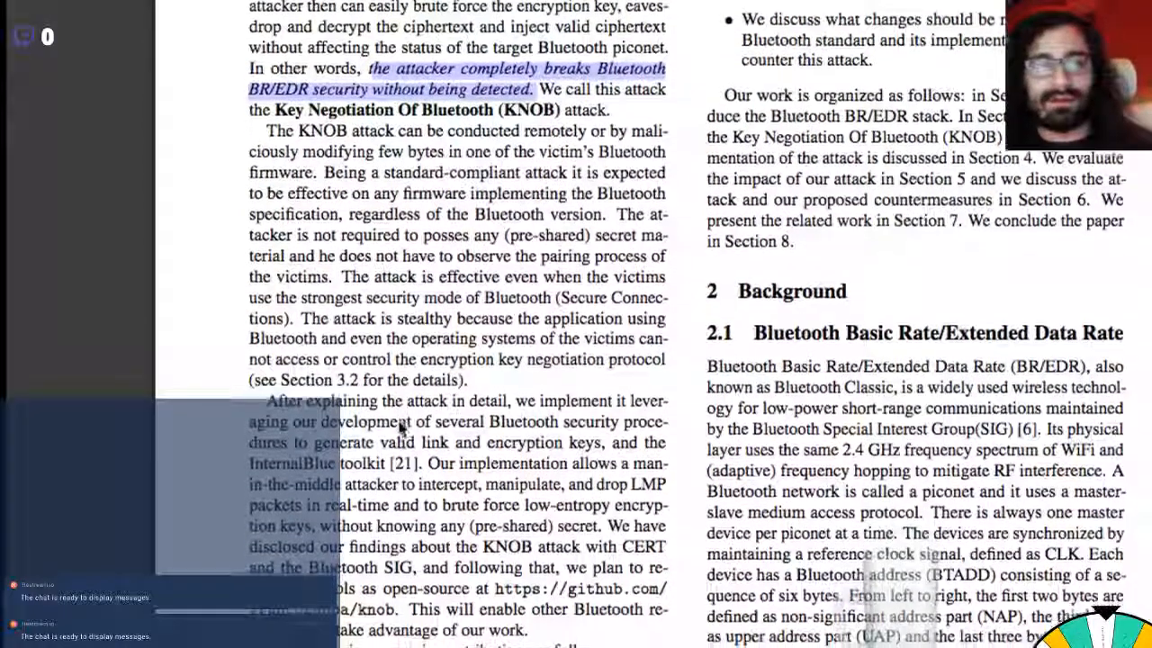
scroll(down, 3)
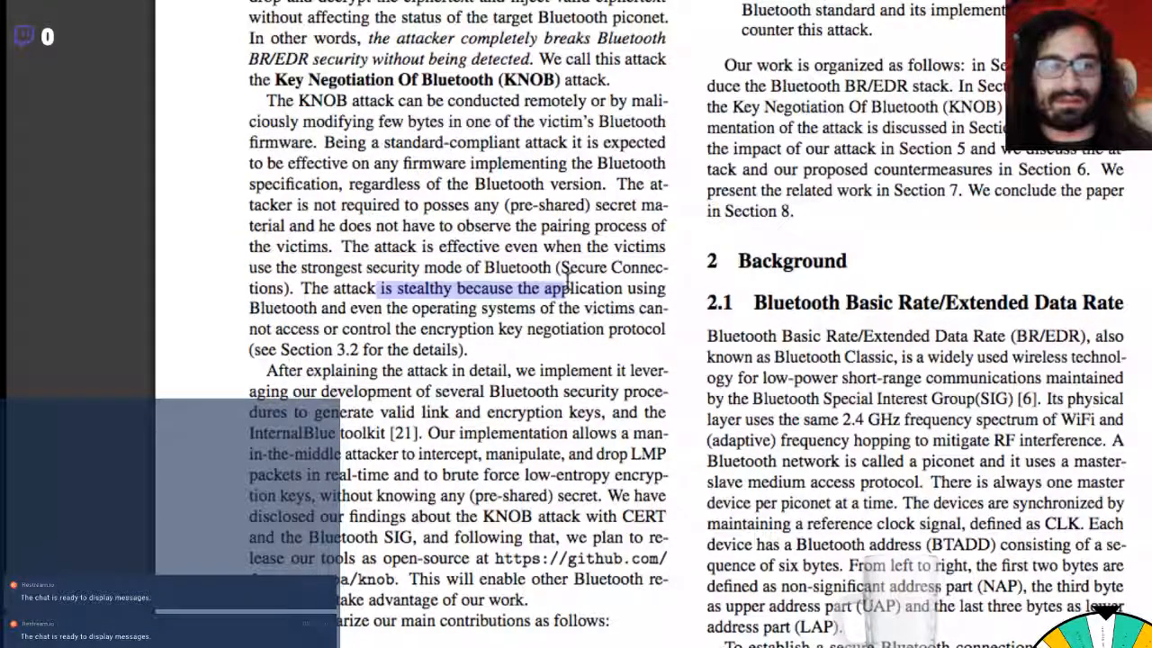
drag(567, 288, 378, 328)
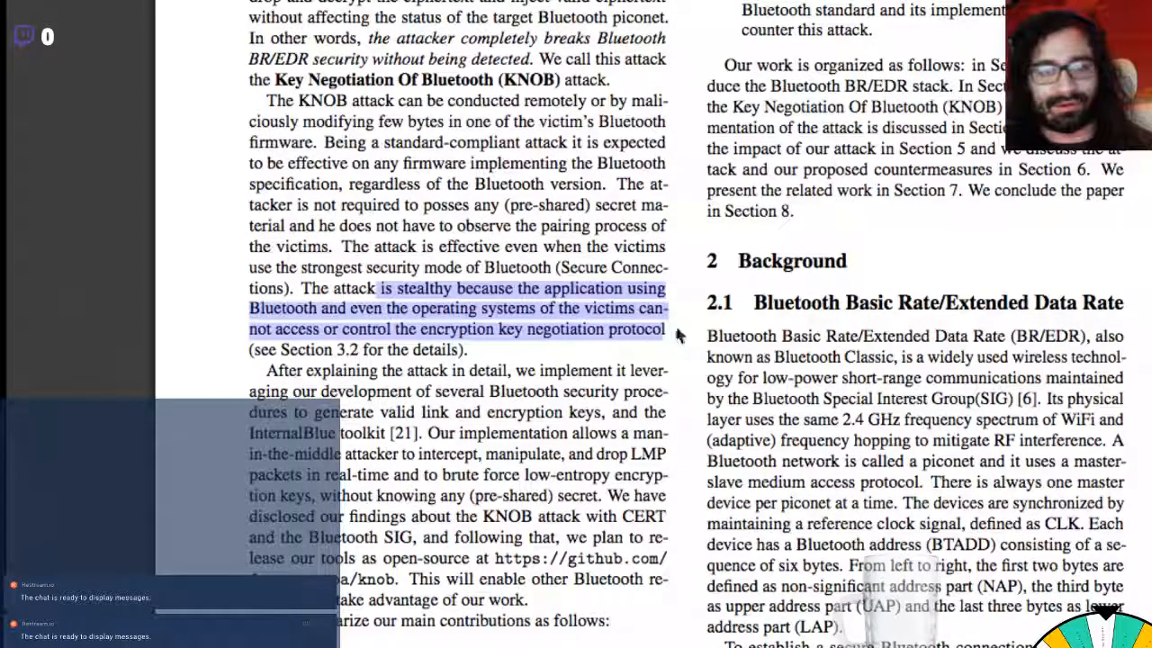
Step: Scroll through the man-in-the-middle implementation and disclosure paragraph on page two
scroll(down, 3)
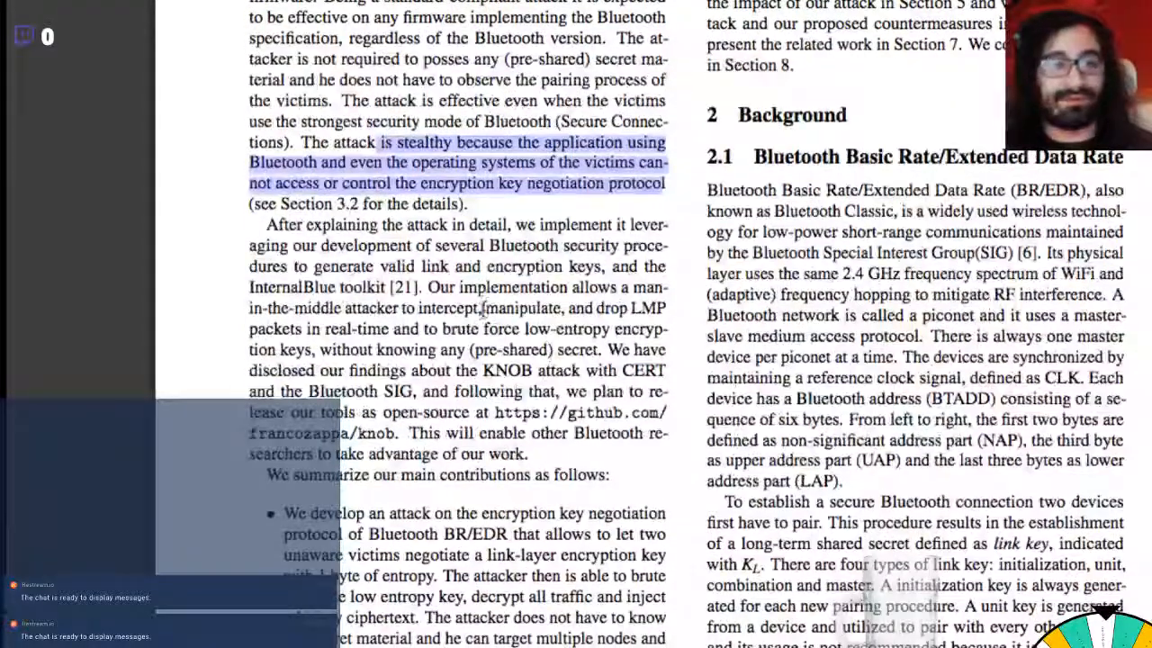
scroll(down, 3)
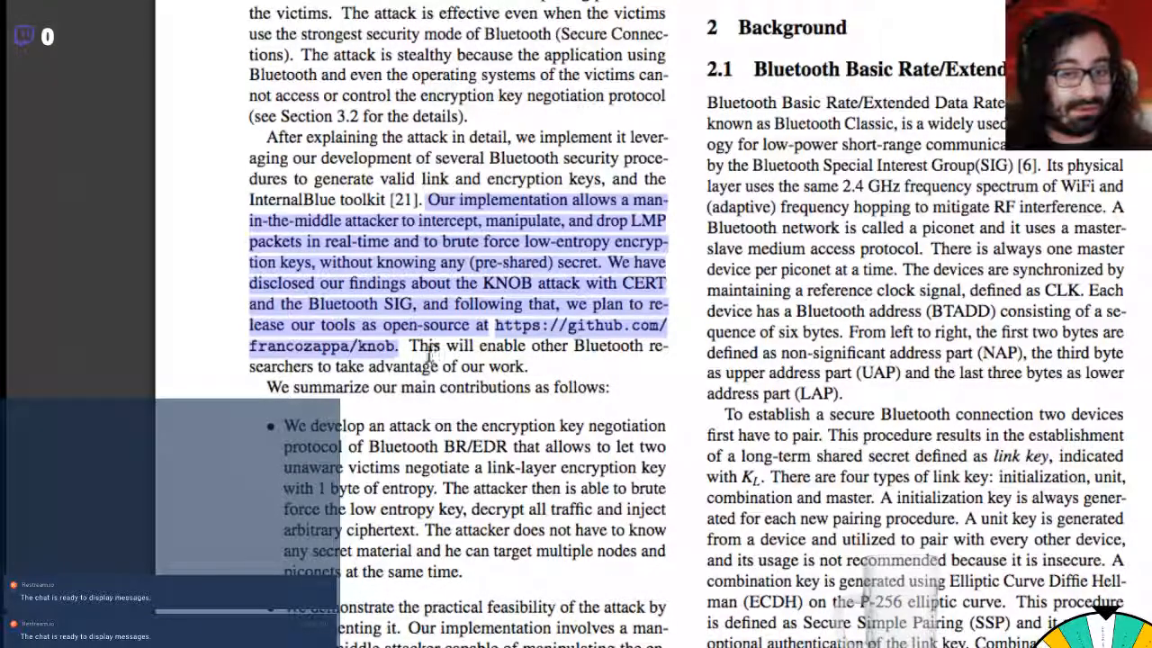
scroll(down, 3)
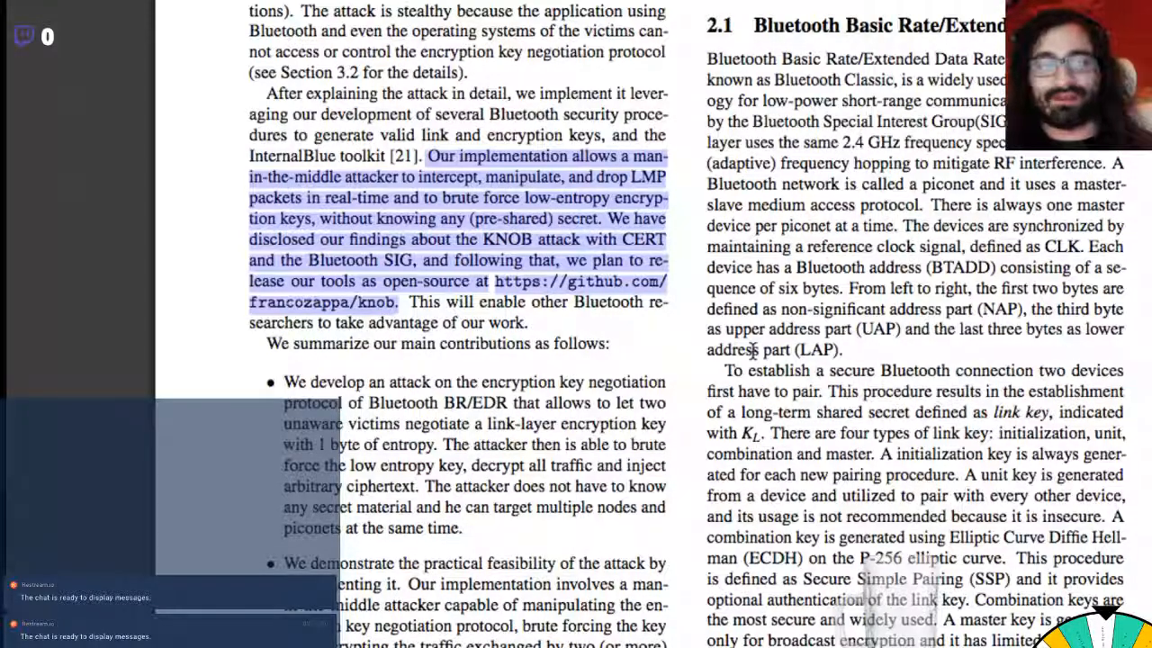
Step: Select the first contribution bullet on negotiating and brute forcing a low entropy key, then deselect
scroll(down, 3)
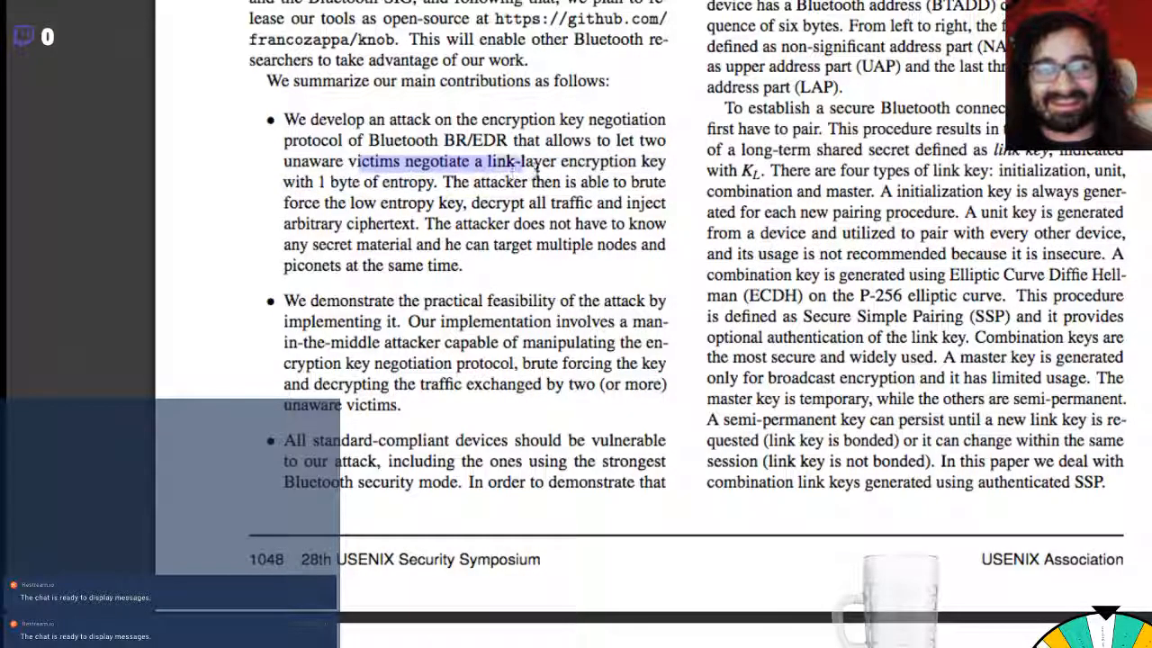
drag(519, 162, 465, 201)
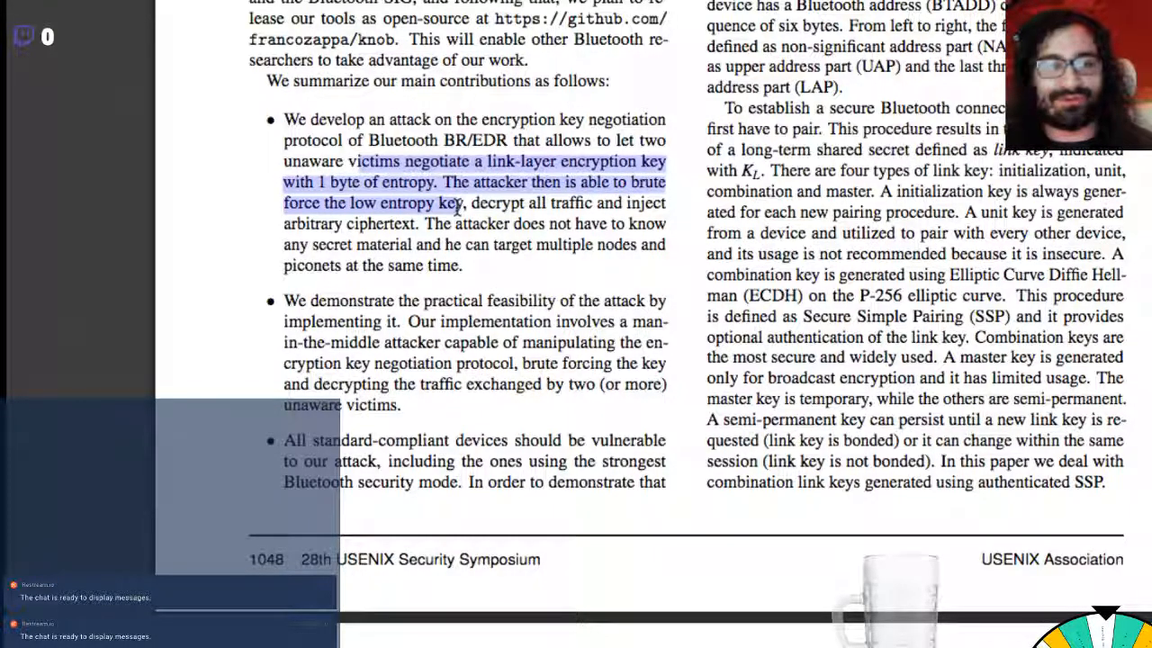
drag(464, 202, 620, 202)
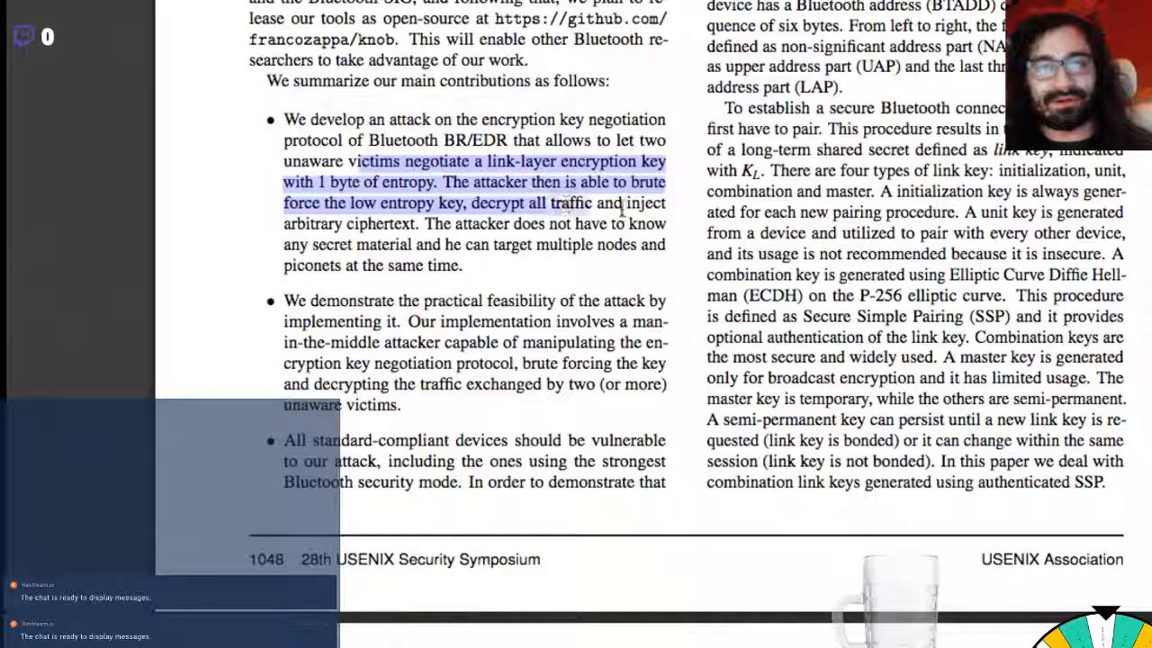
drag(608, 202, 417, 223)
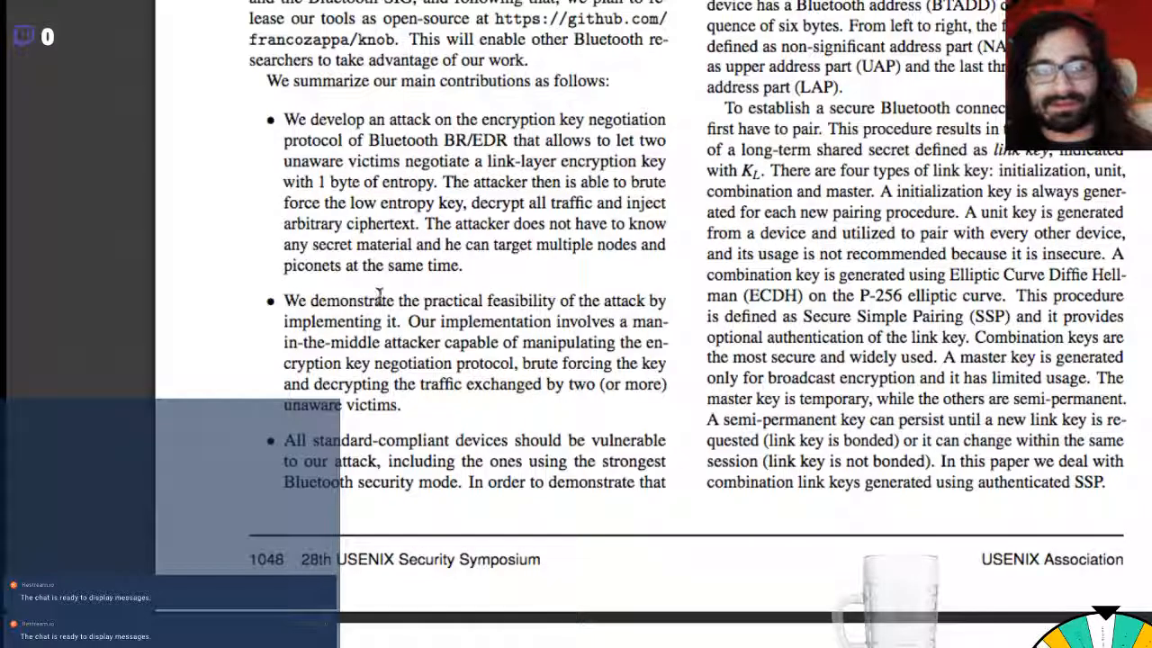
mouse_move(507, 252)
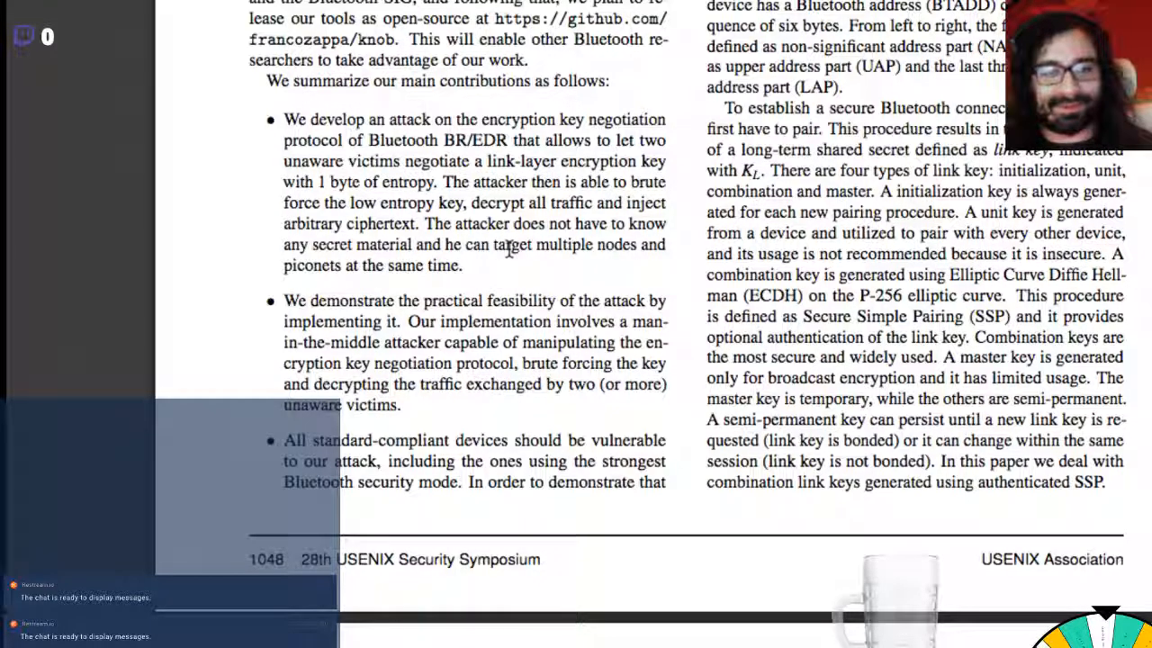
mouse_move(351, 367)
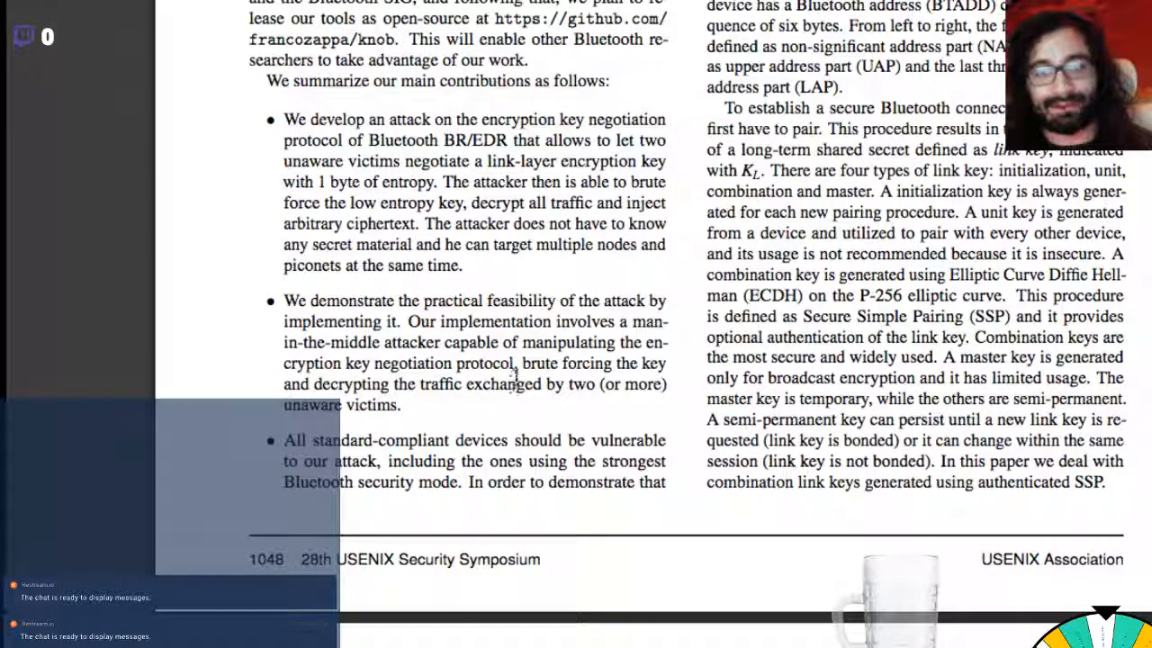
double_click(491, 363)
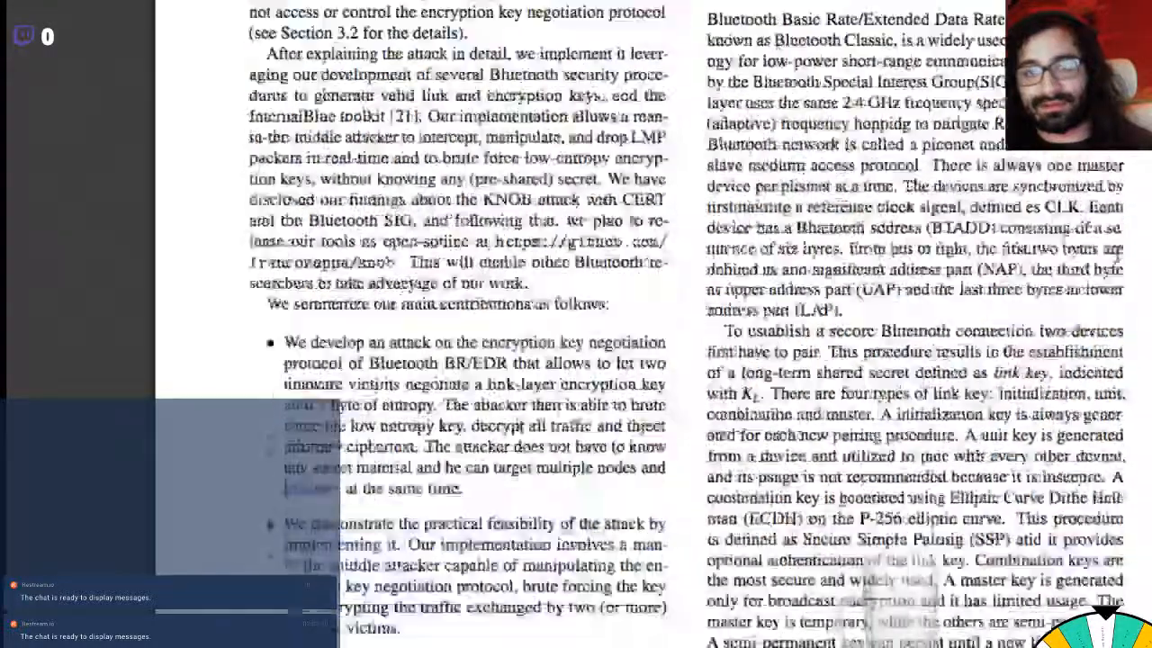
Step: Scroll on to Section 2 Background and 2.1 Bluetooth BR/EDR
scroll(up, 3)
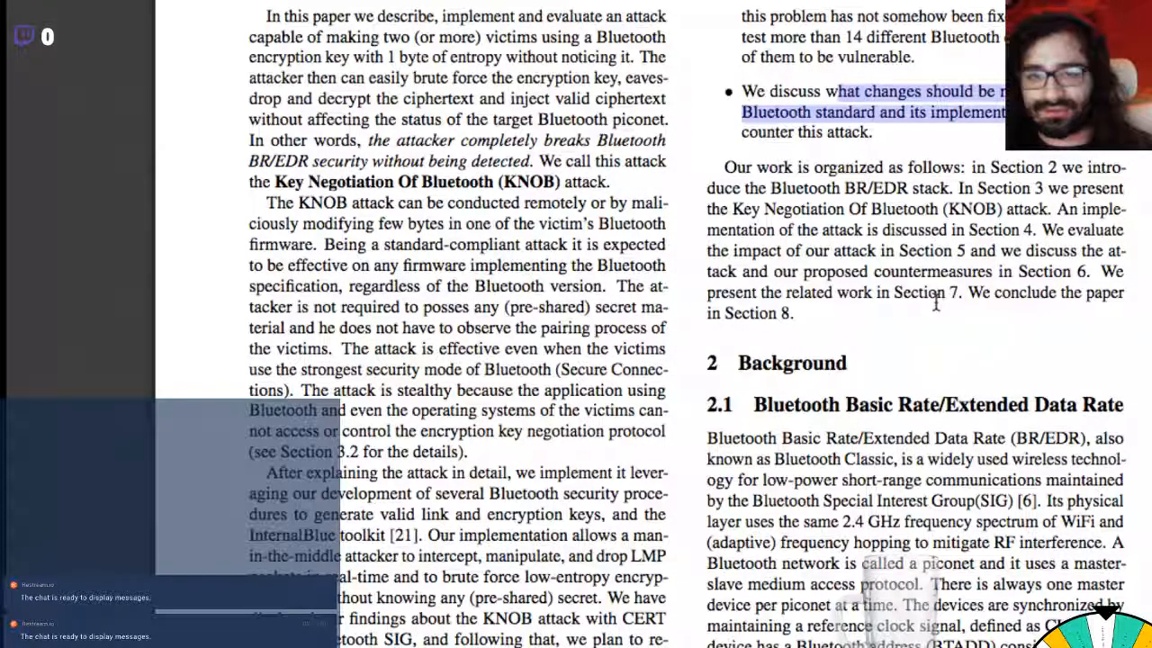
mouse_move(953, 324)
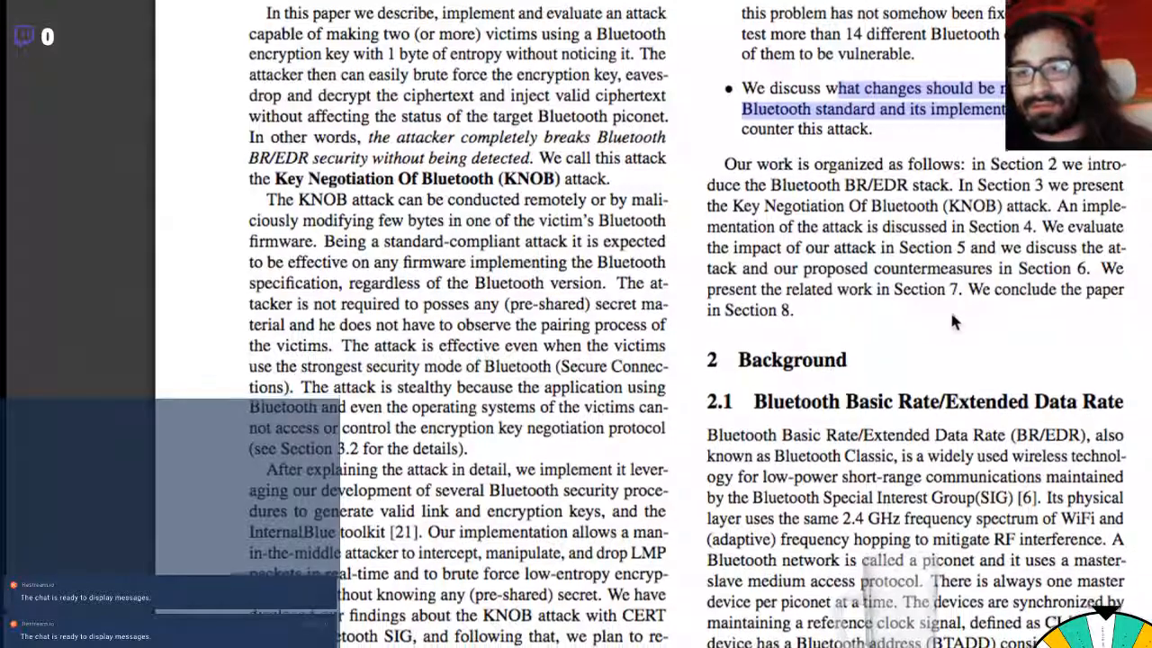
scroll(down, 3)
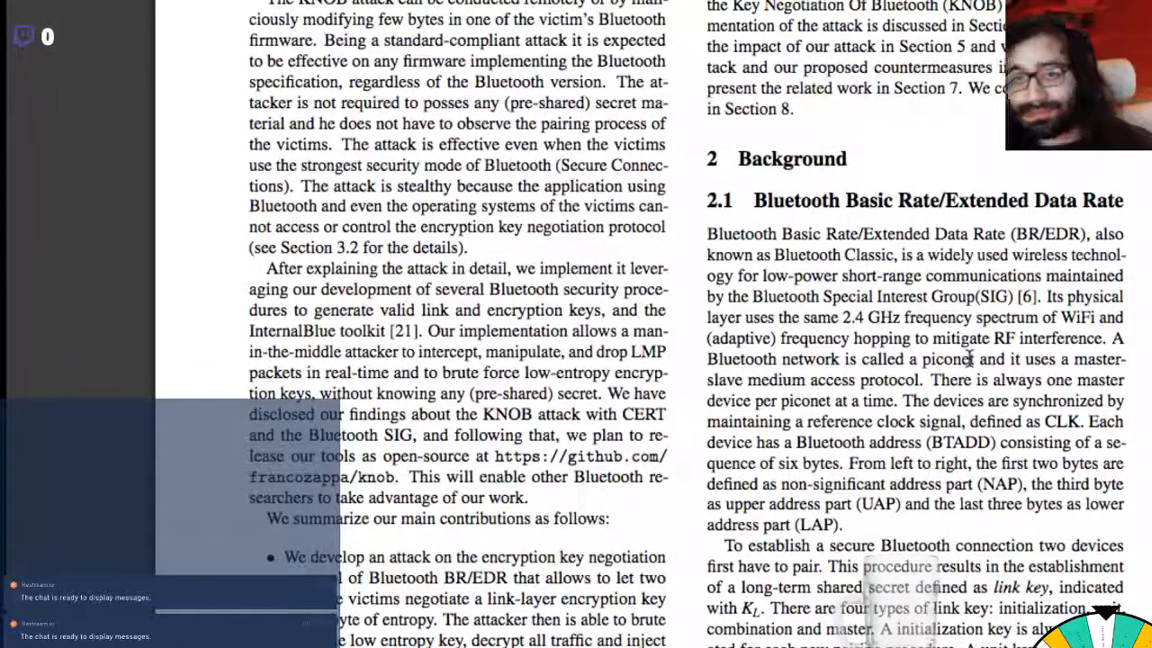
Step: Scroll through section 2.1 to the piconet master-slave protocol passage and the CLK term
scroll(down, 3)
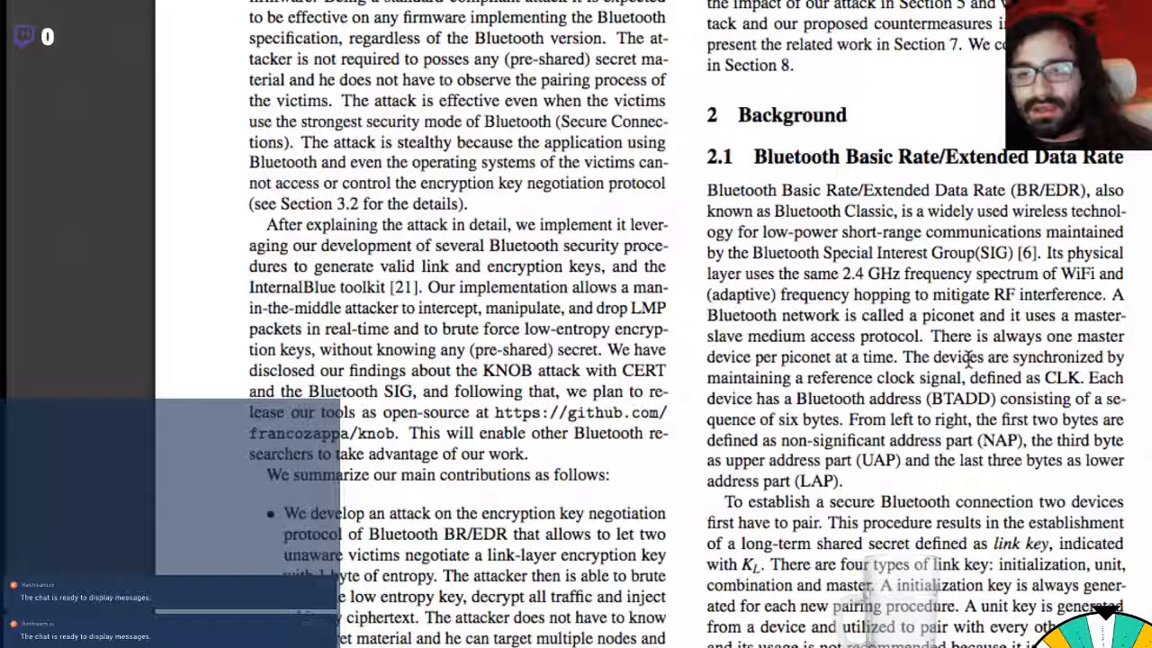
scroll(down, 3)
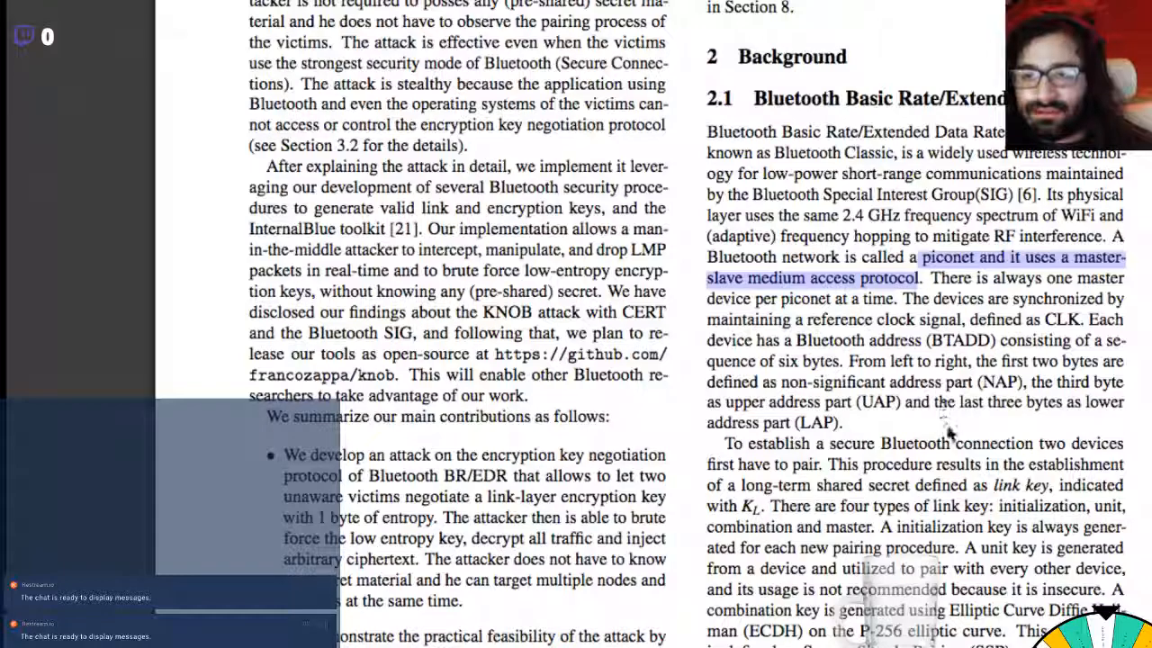
scroll(down, 3)
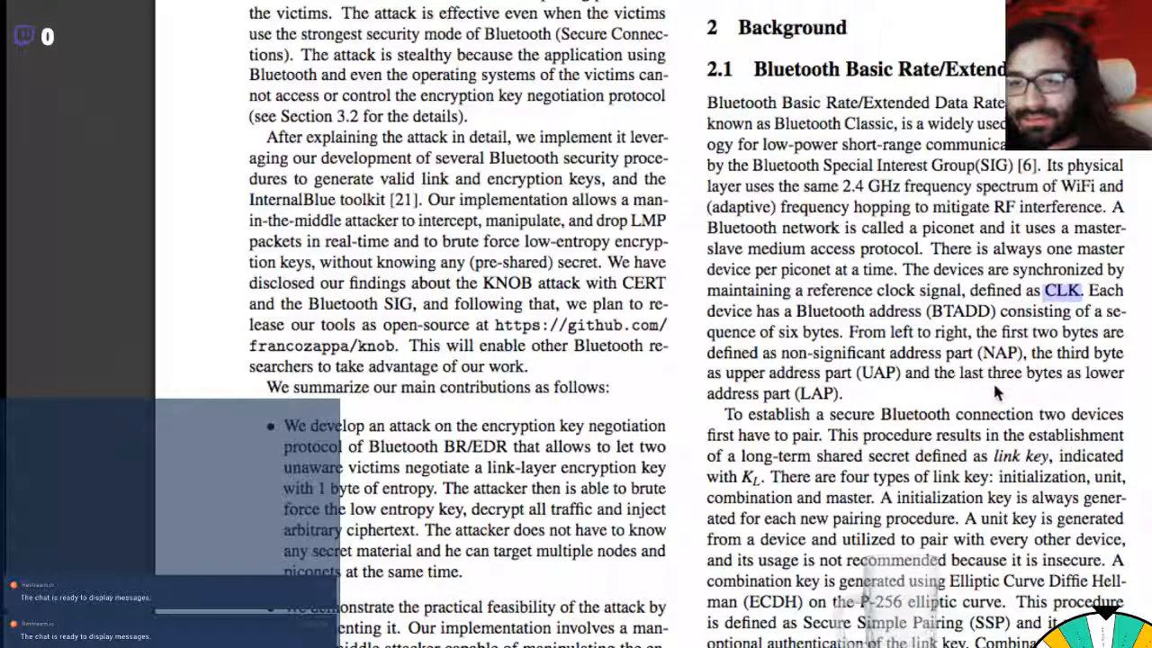
scroll(down, 3)
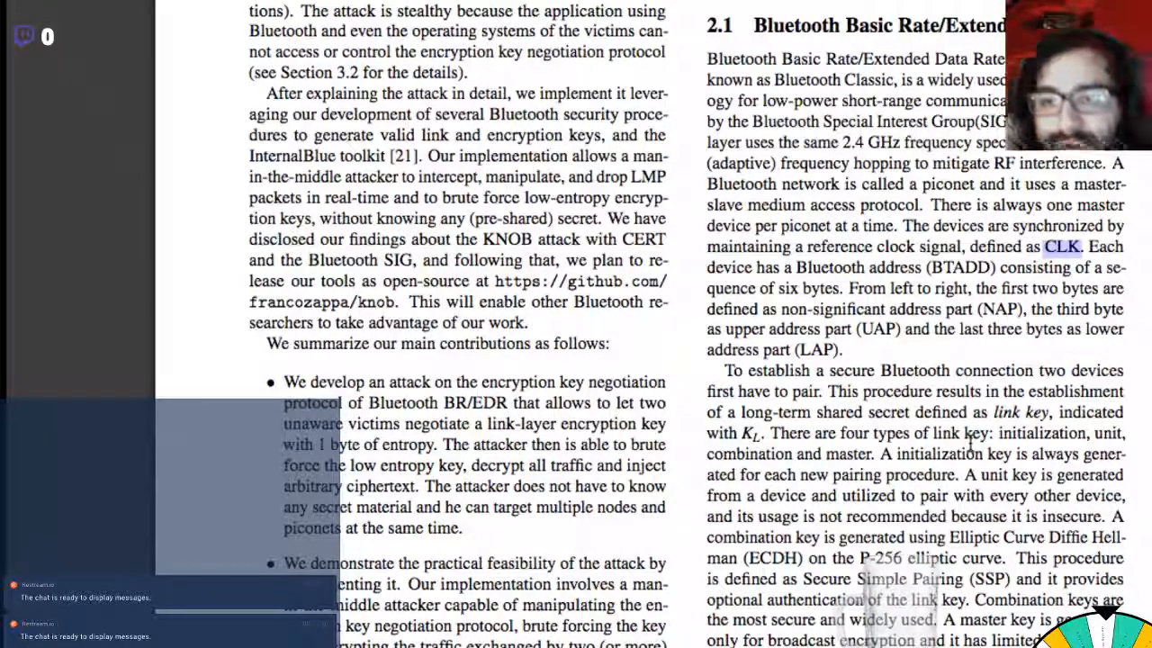
mouse_move(576, 324)
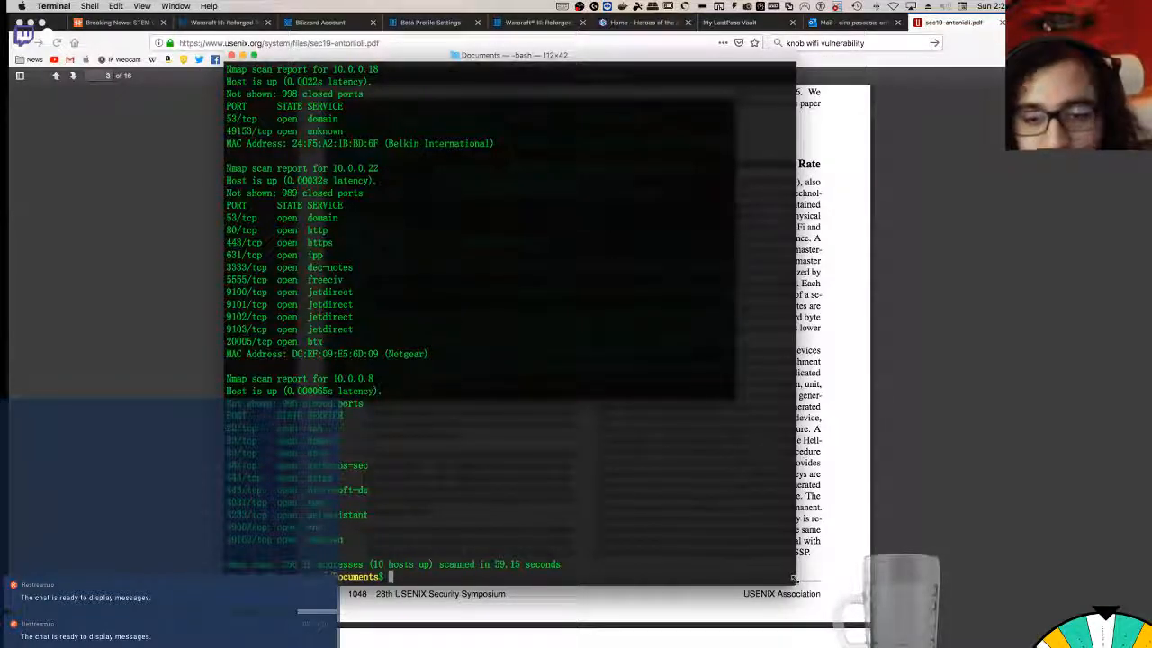
Step: Change into the Coding folder from the shell
scroll(down, 3)
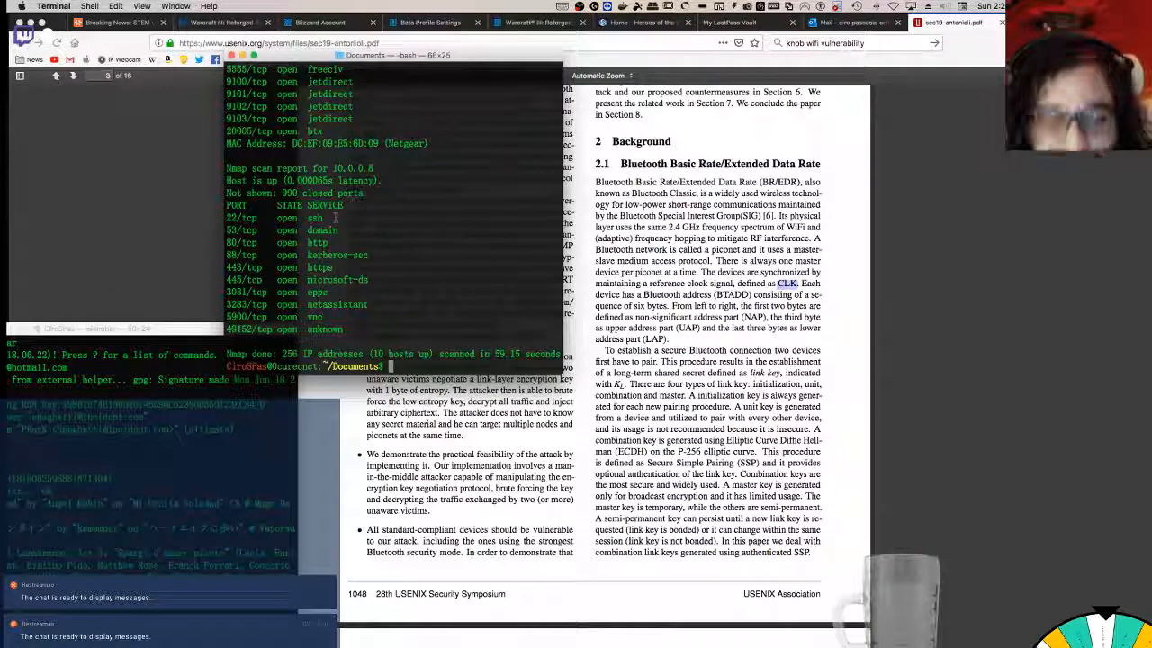
text(cd Cs)
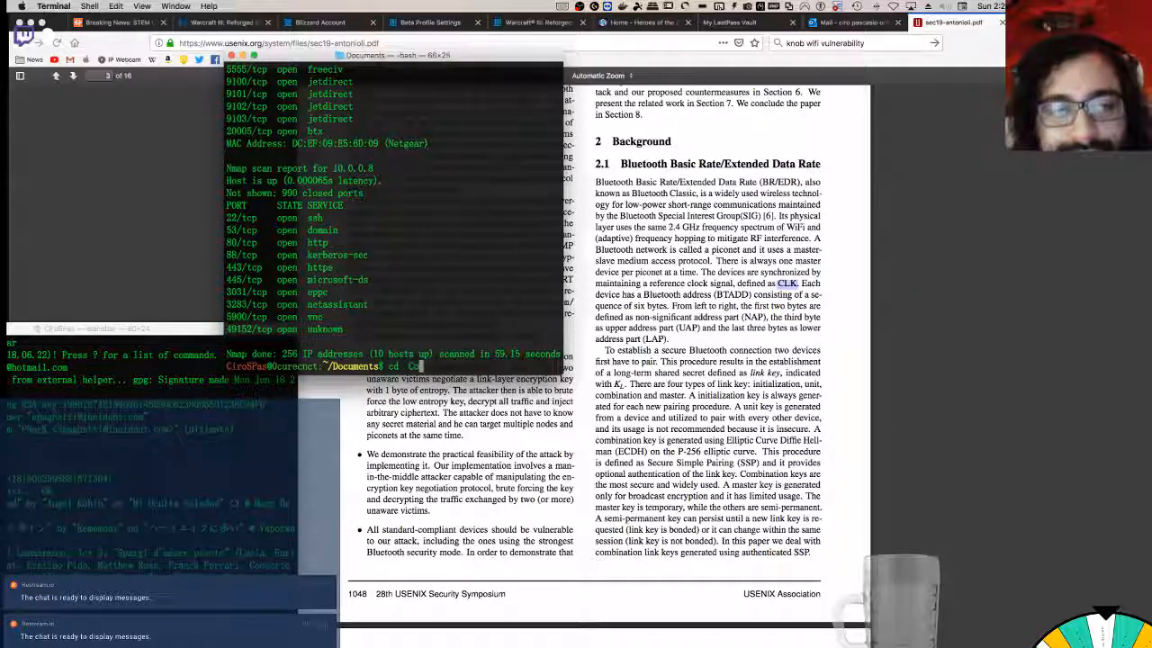
key(Return)
text(ls)
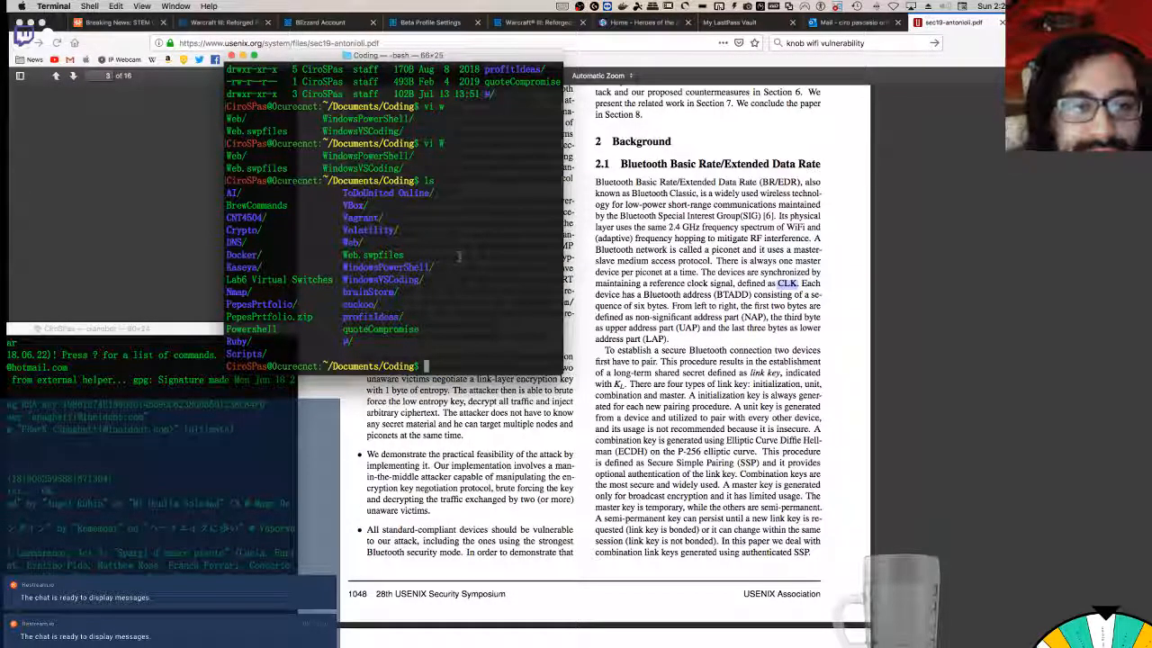
Step: Create the Wireless folder and start a new WIFI notes file in Vim there
text(mkk)
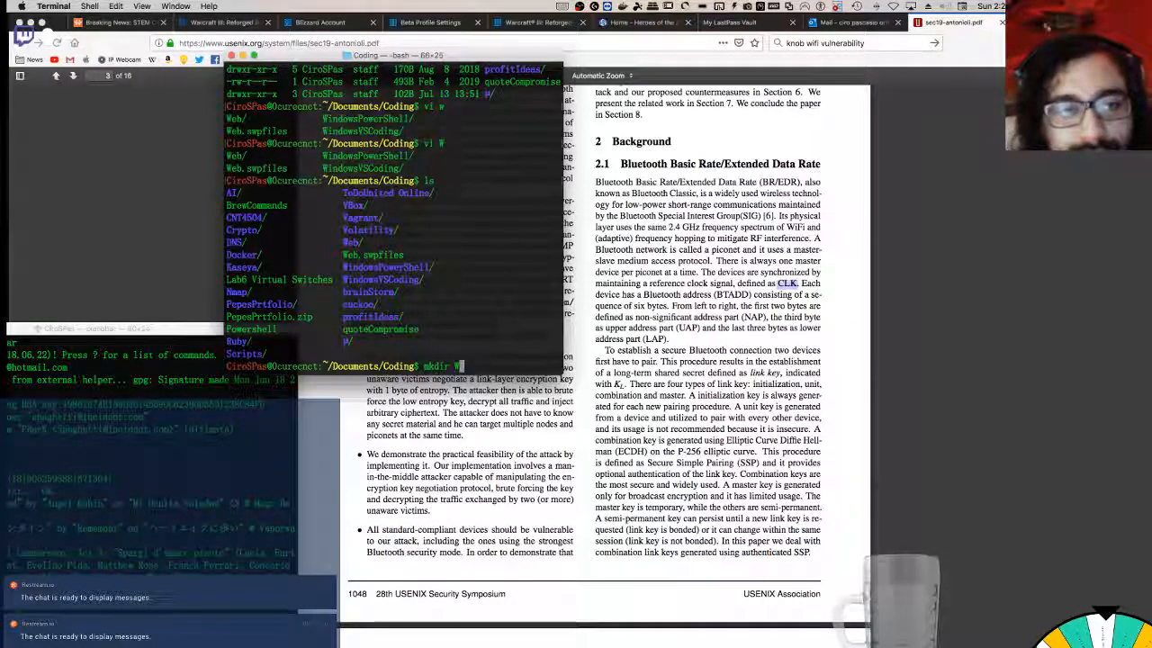
text(i)
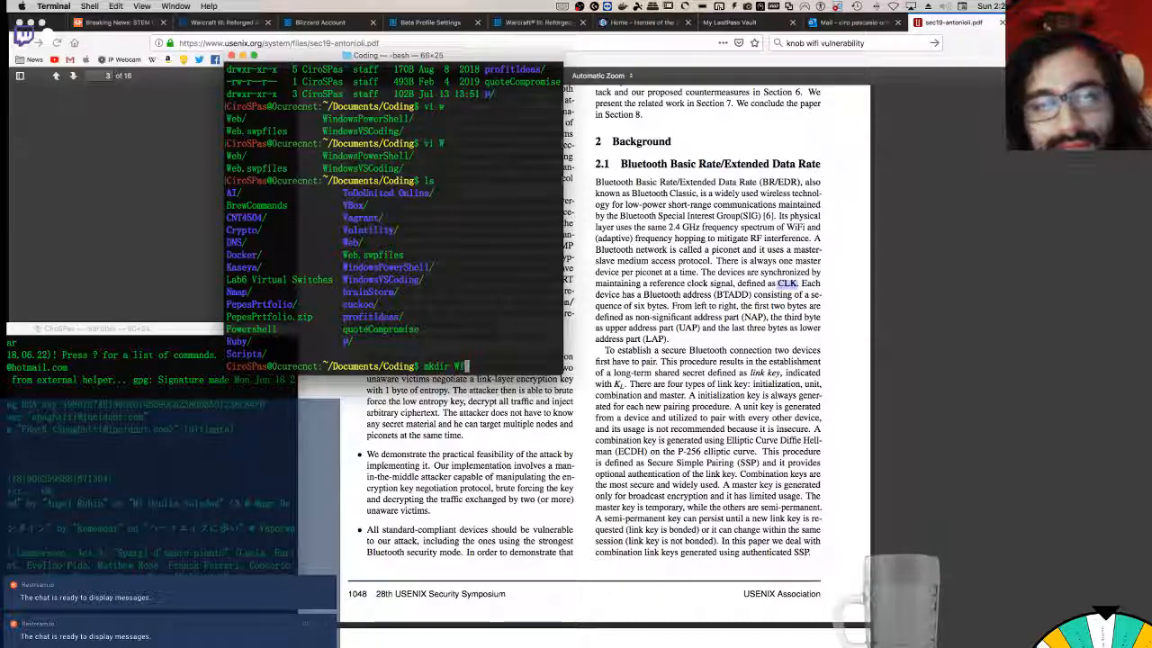
text(reless)
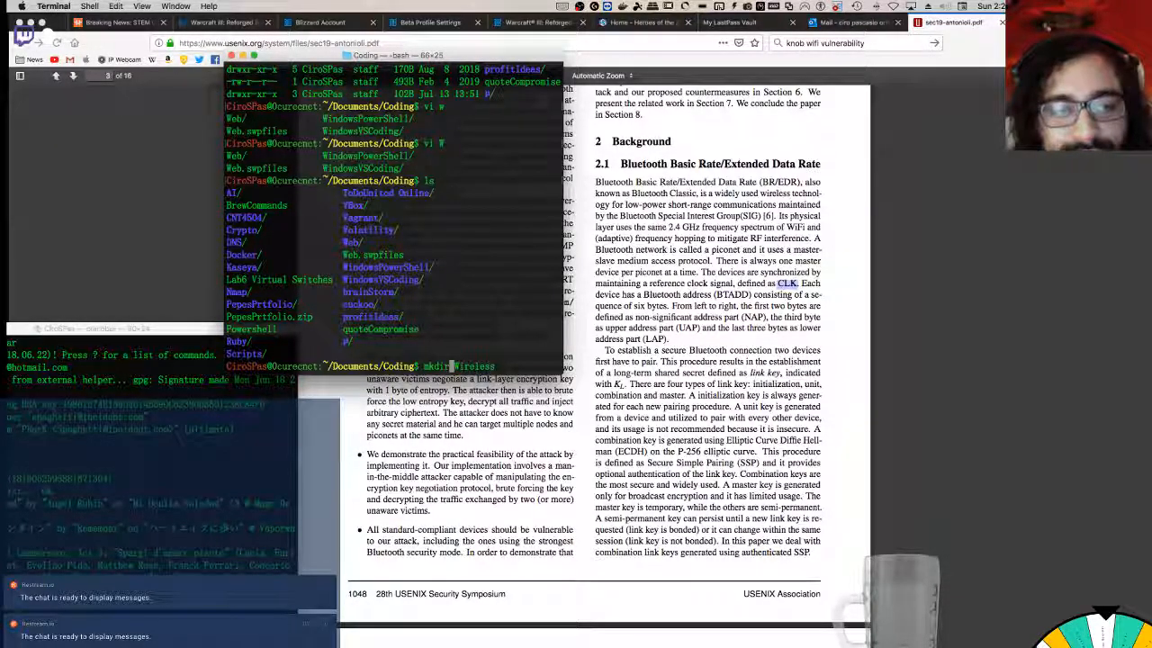
key(Return)
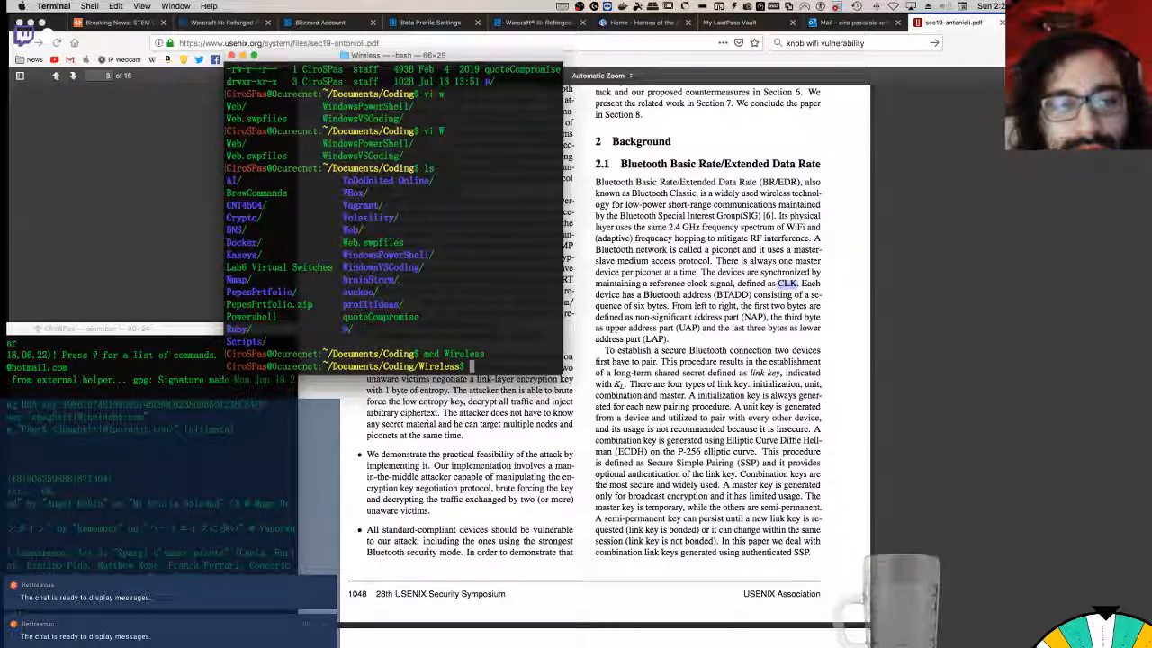
text(vi)
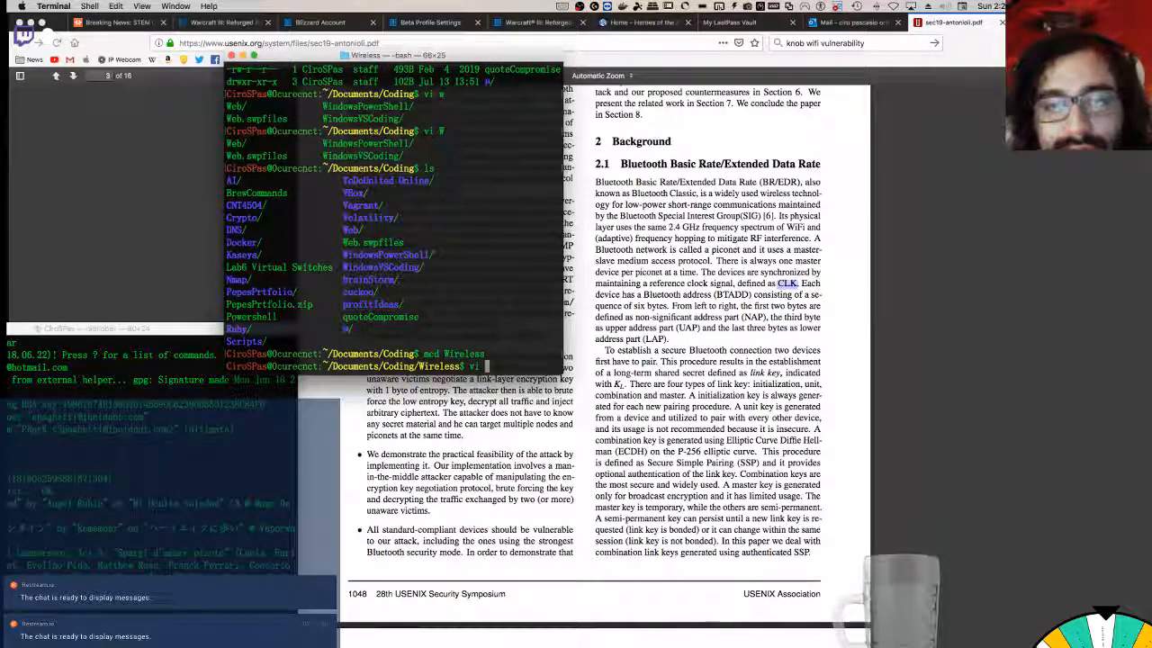
text(WIFI)
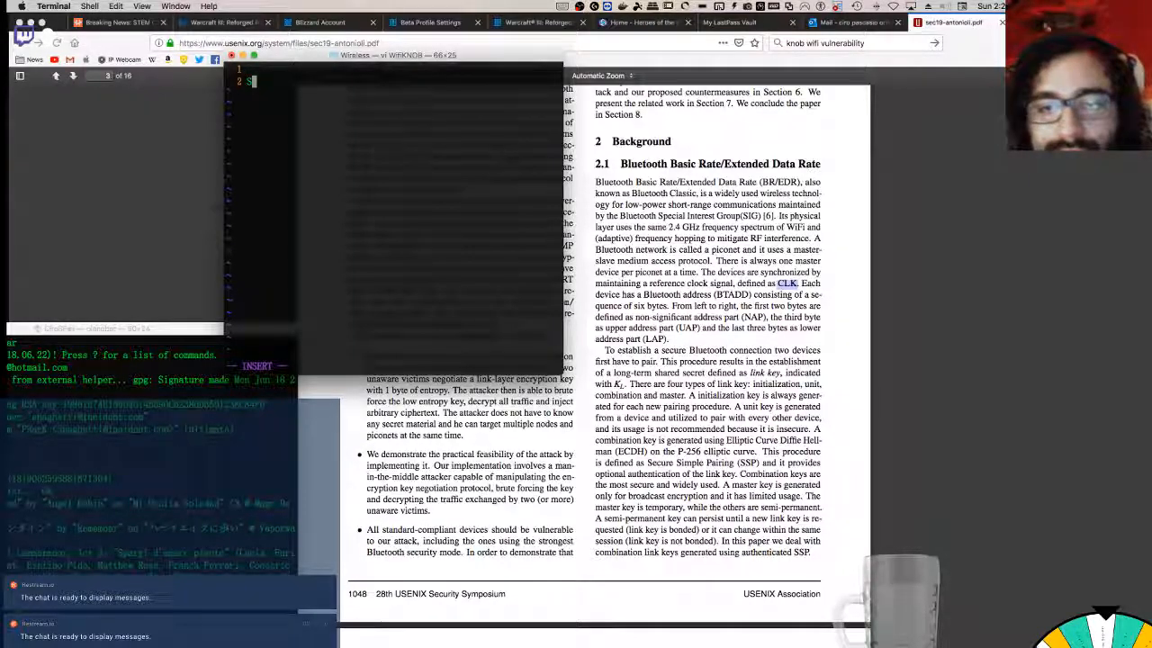
Step: Note that devices synchronize by maintaining a reference clock signal CLK and BTADD is 6 bytes
text(Synchronized)
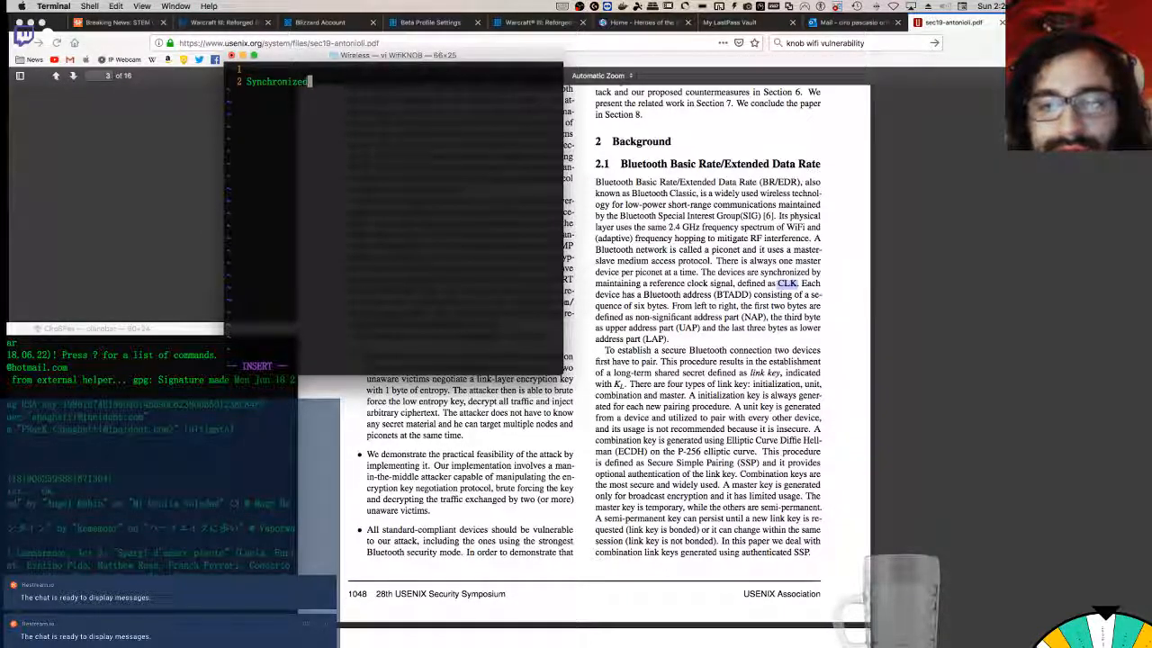
text(by a maintain)
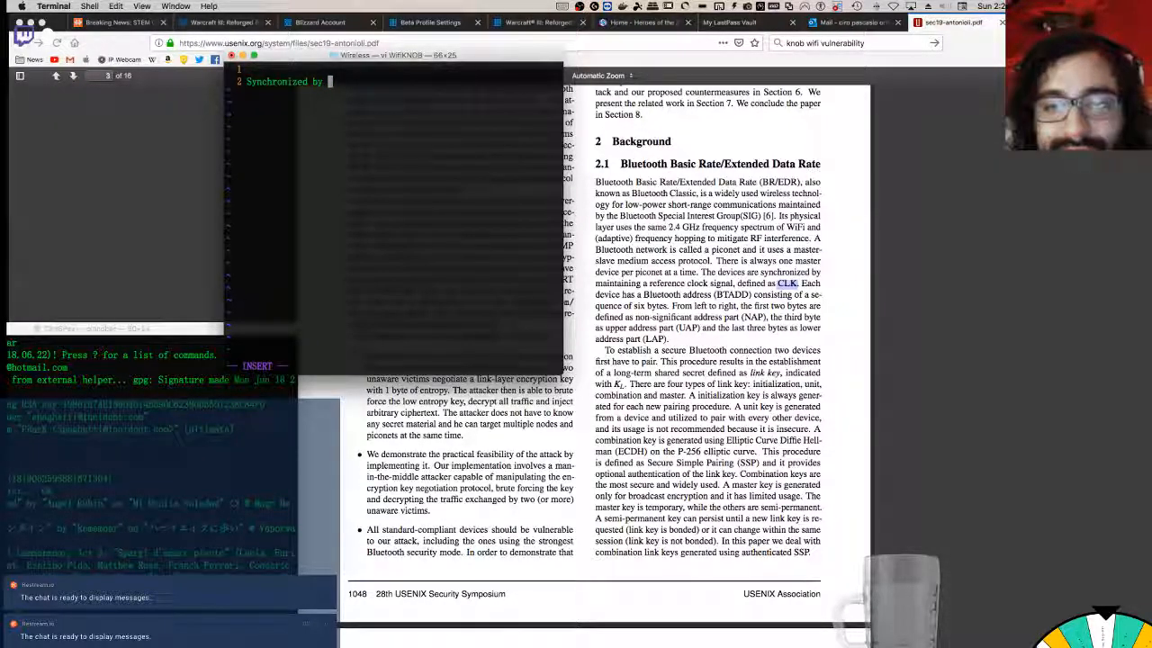
text(by)
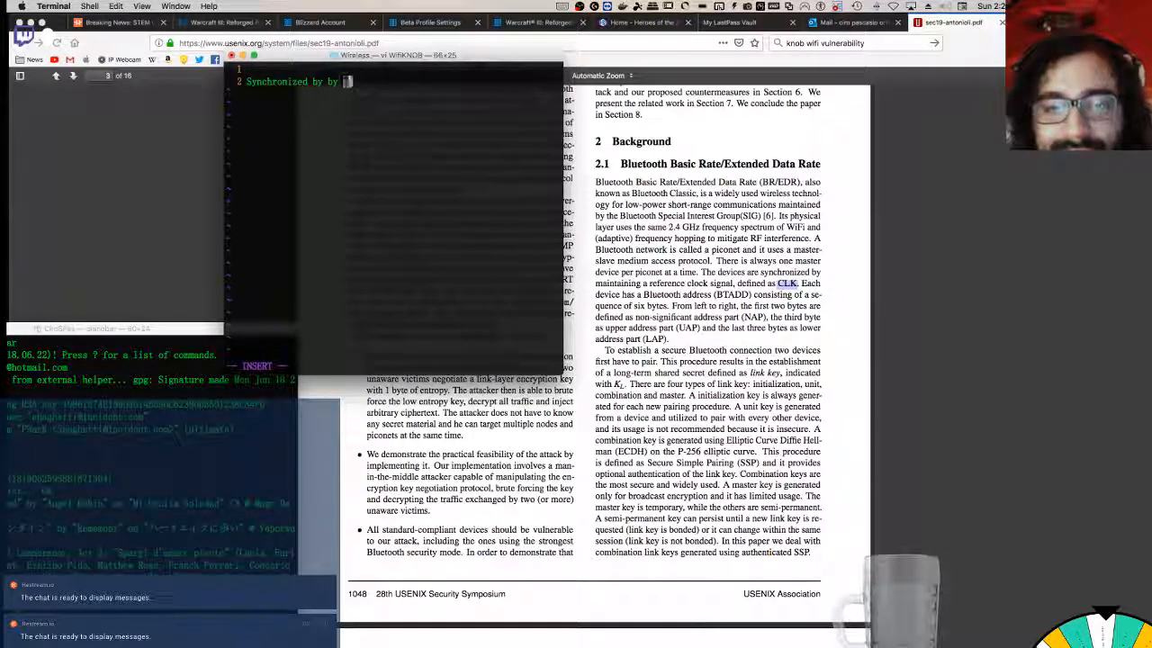
text(maintaining a reference)
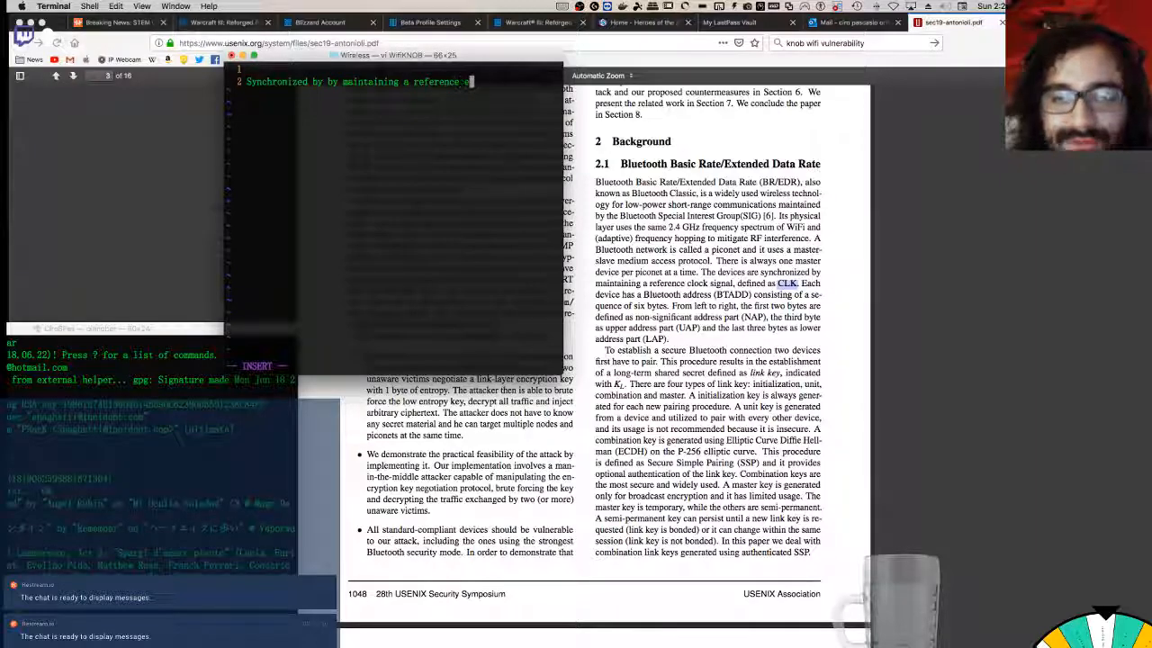
text(clock signal, defined as CLK.)
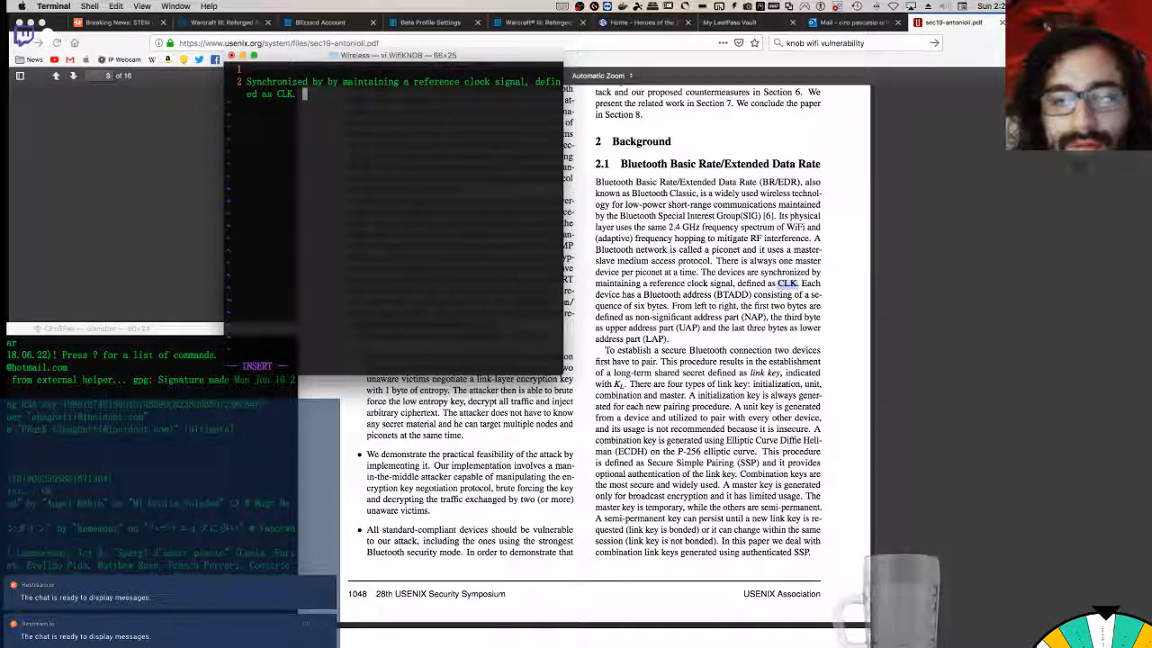
text(BTADD consisting of a sequence of 6B)
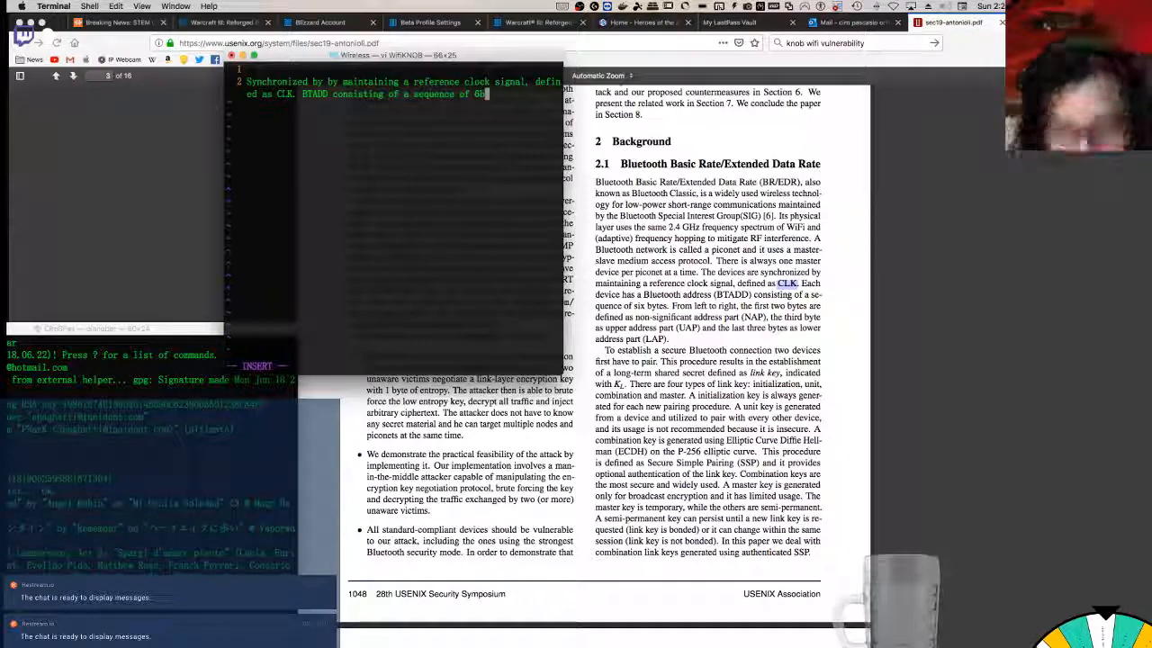
text(ytes)
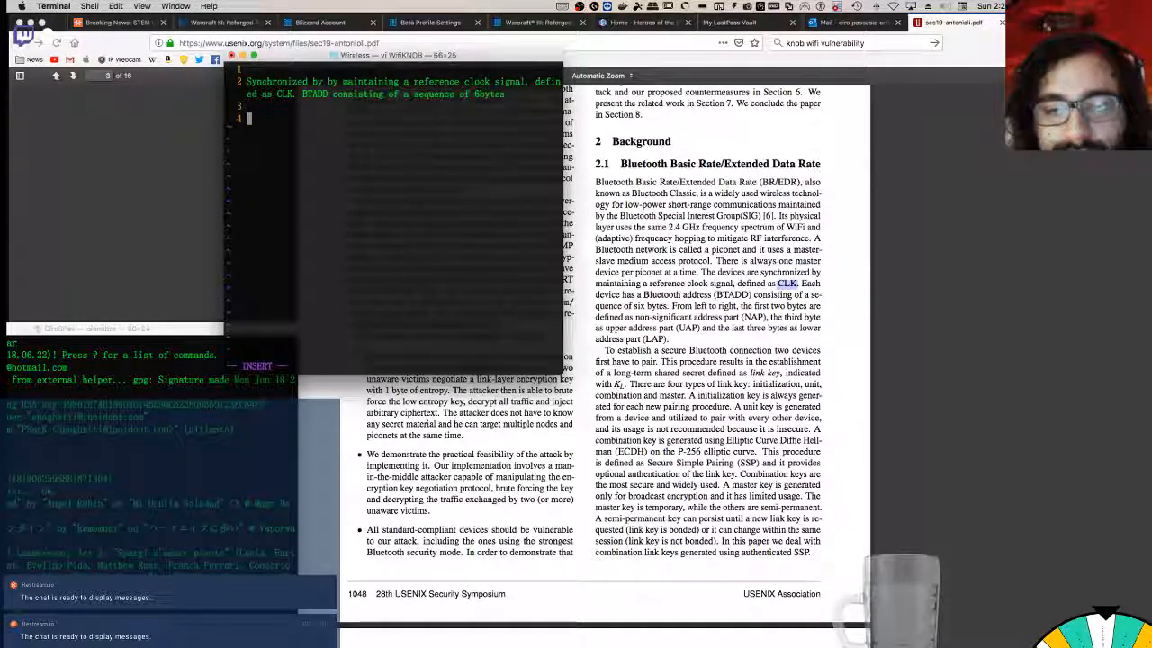
Step: Note the first 2 bytes as the non-significant address part (NAP)
text(first 2)
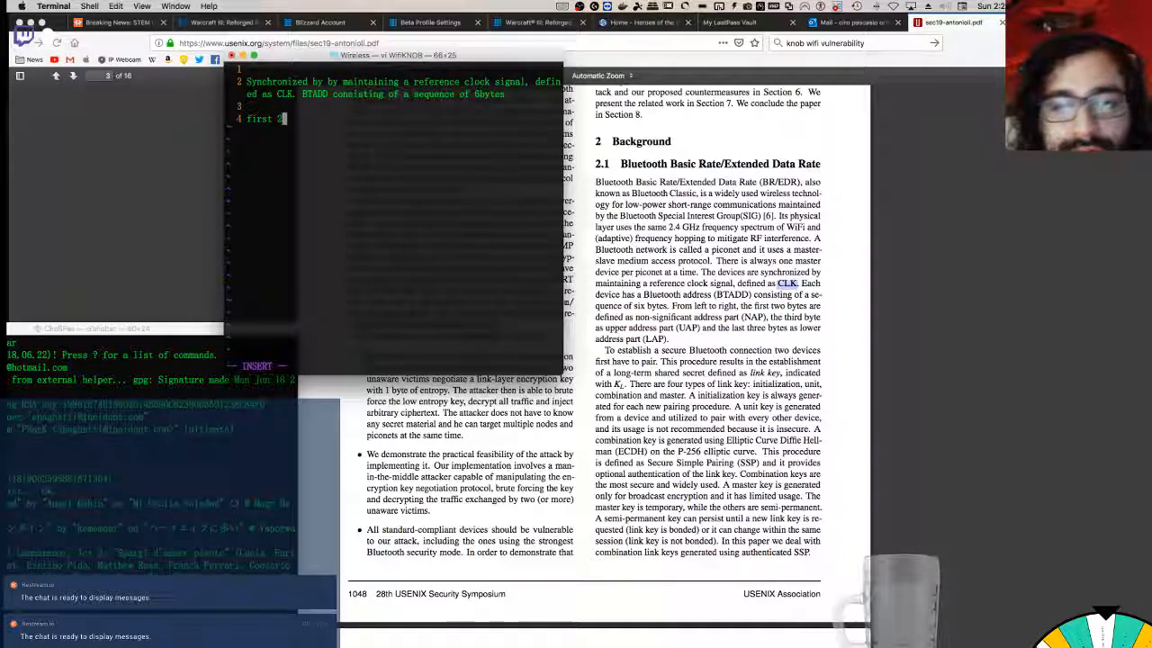
text(:)
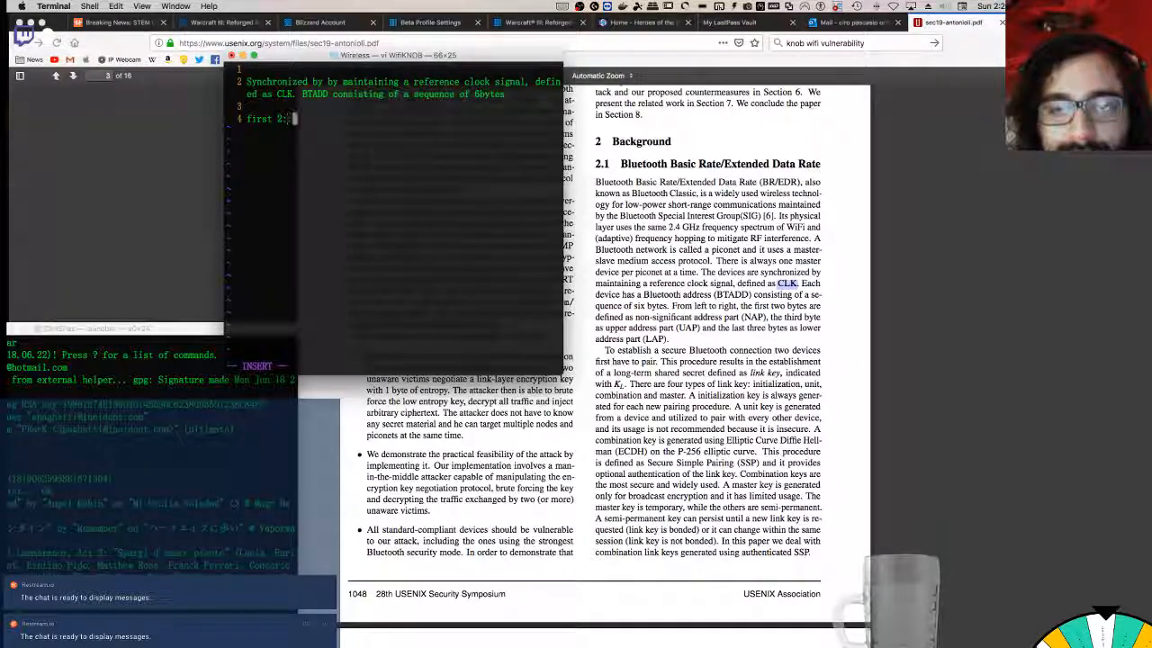
text(non-si)
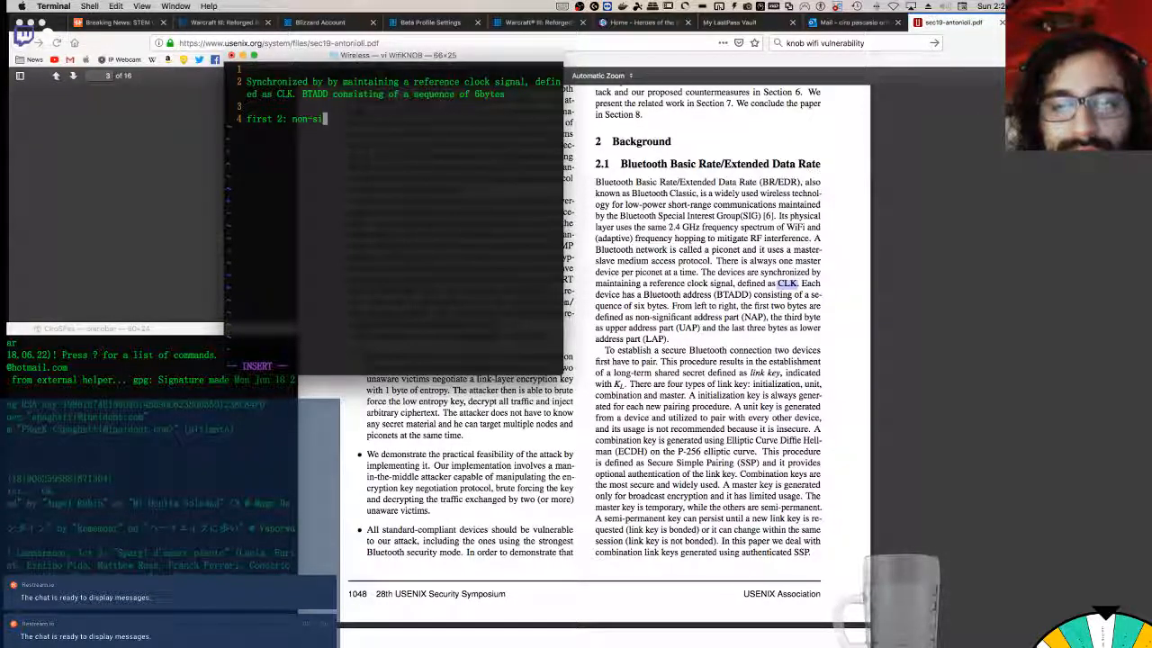
text(gnin)
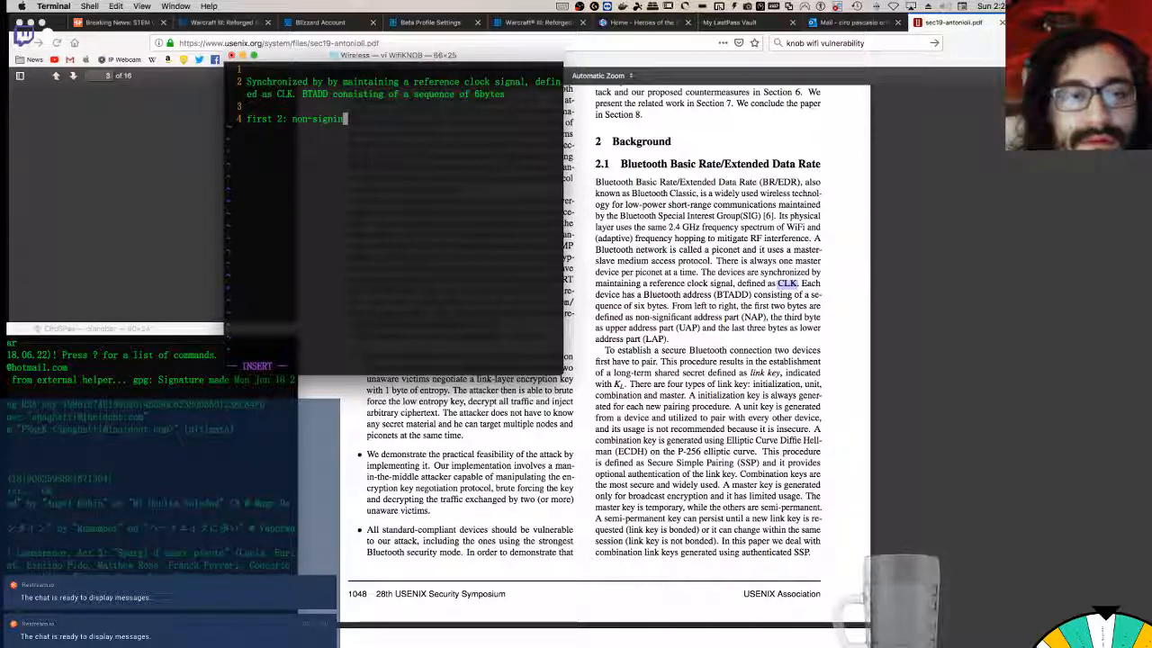
text(ificant)
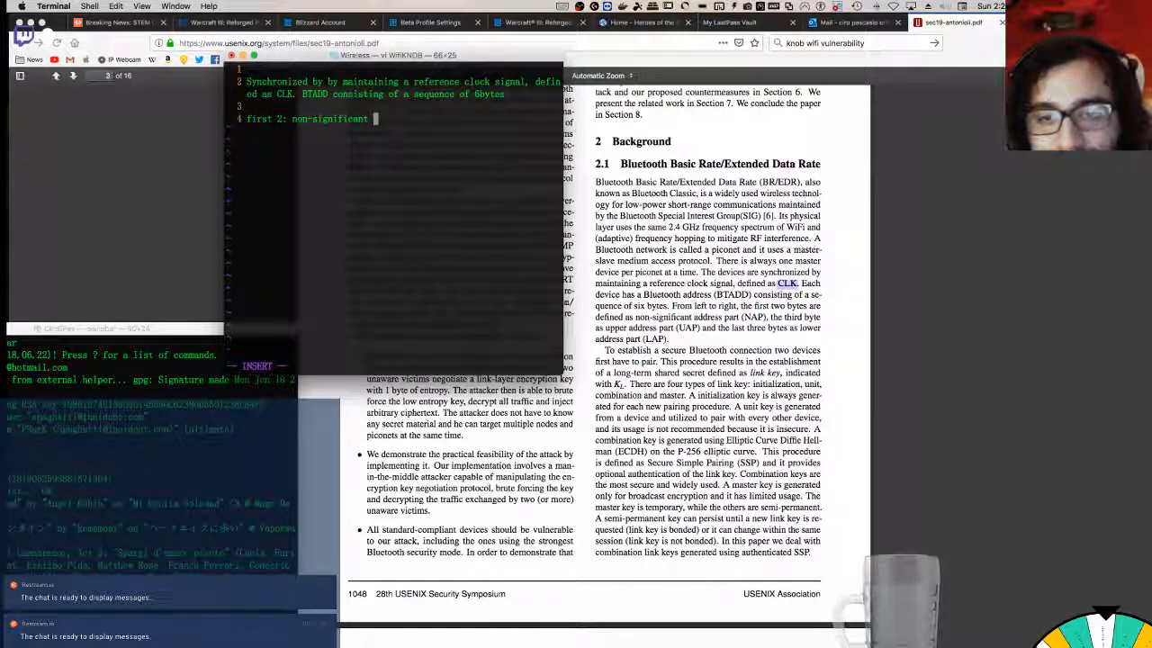
text(address parts)
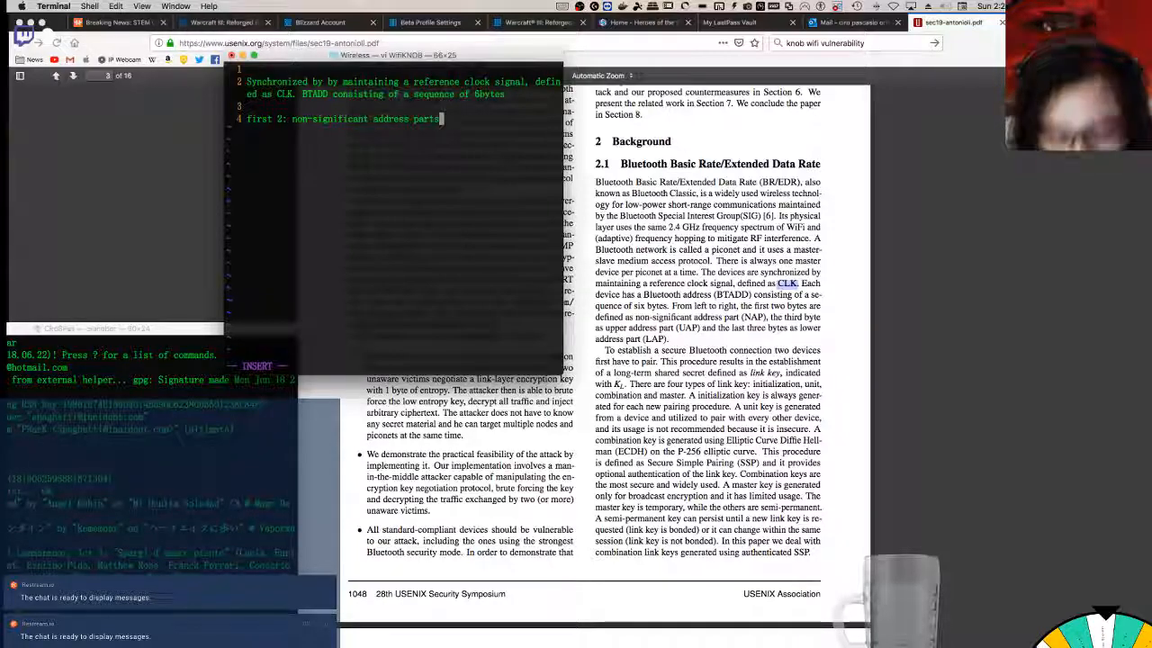
text((NA))
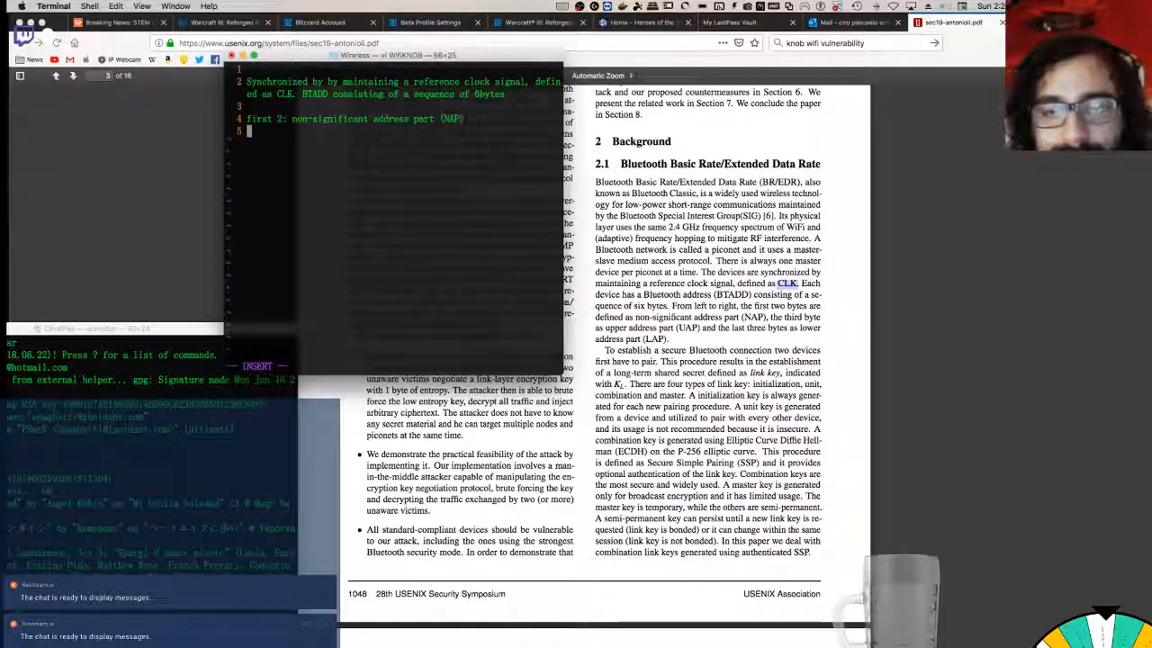
Step: Note the third byte as upper address part UAP and the last 3 bytes as lower part LAP
text(the th)
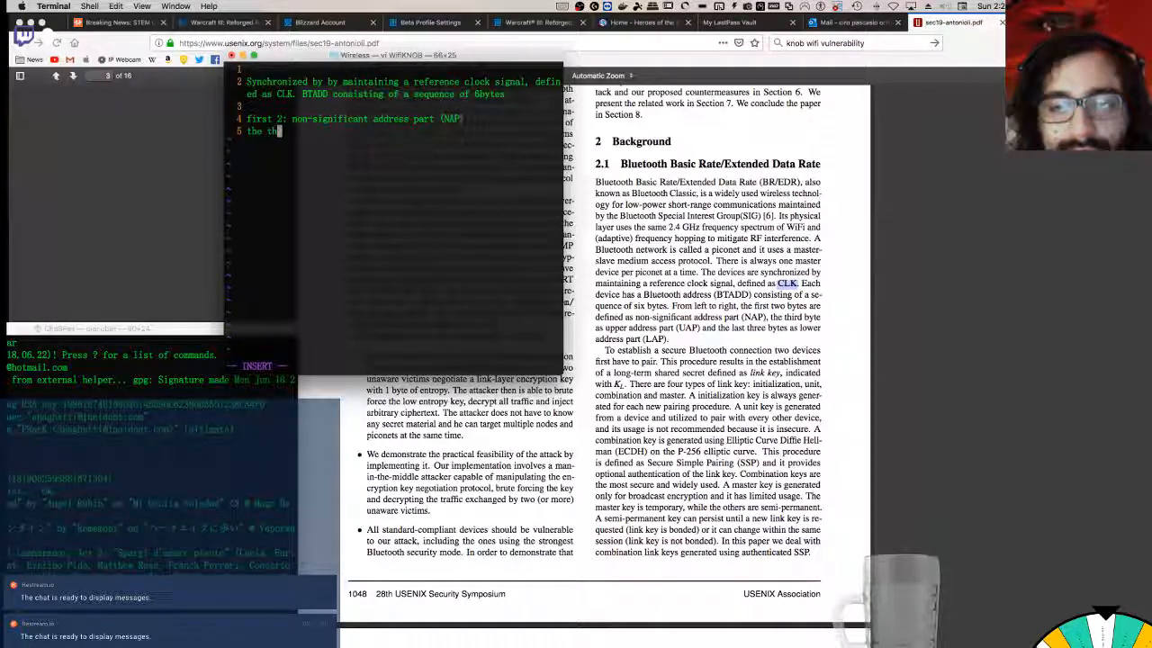
text(ird byte as)
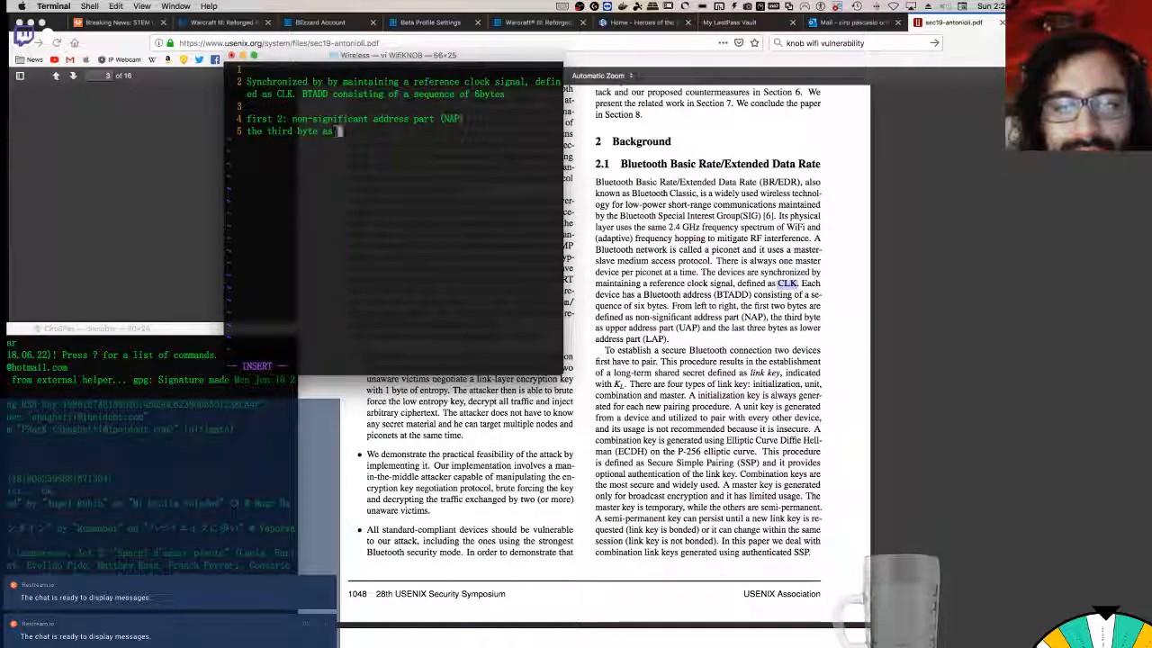
text(upper addres part (UAP)
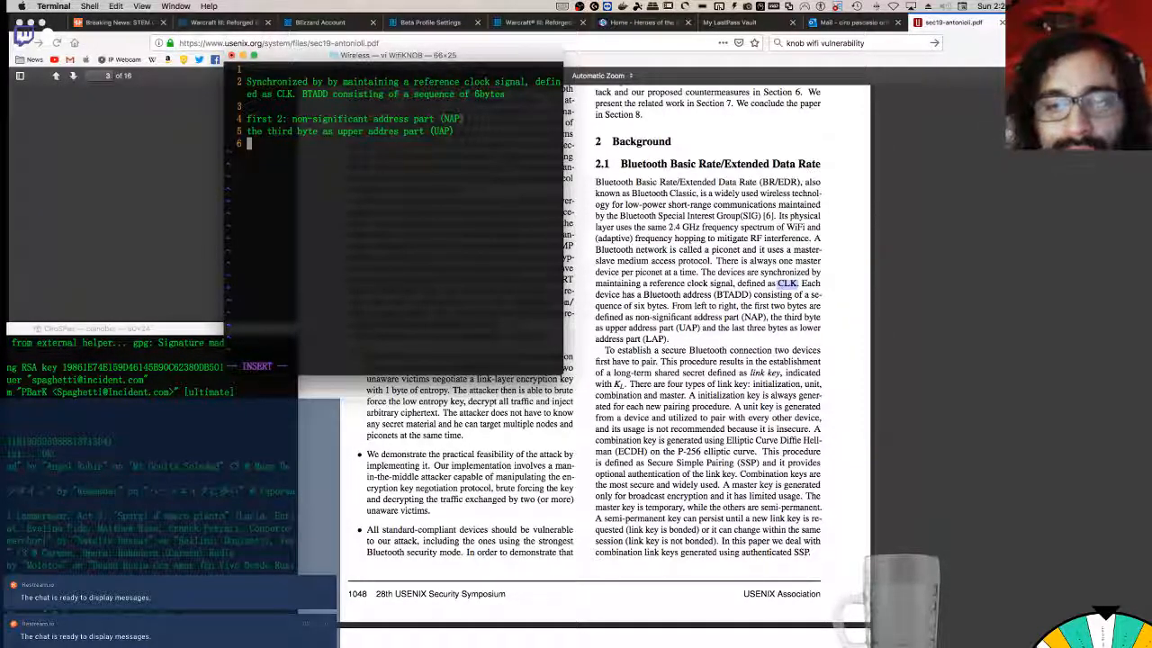
text(the last 3)
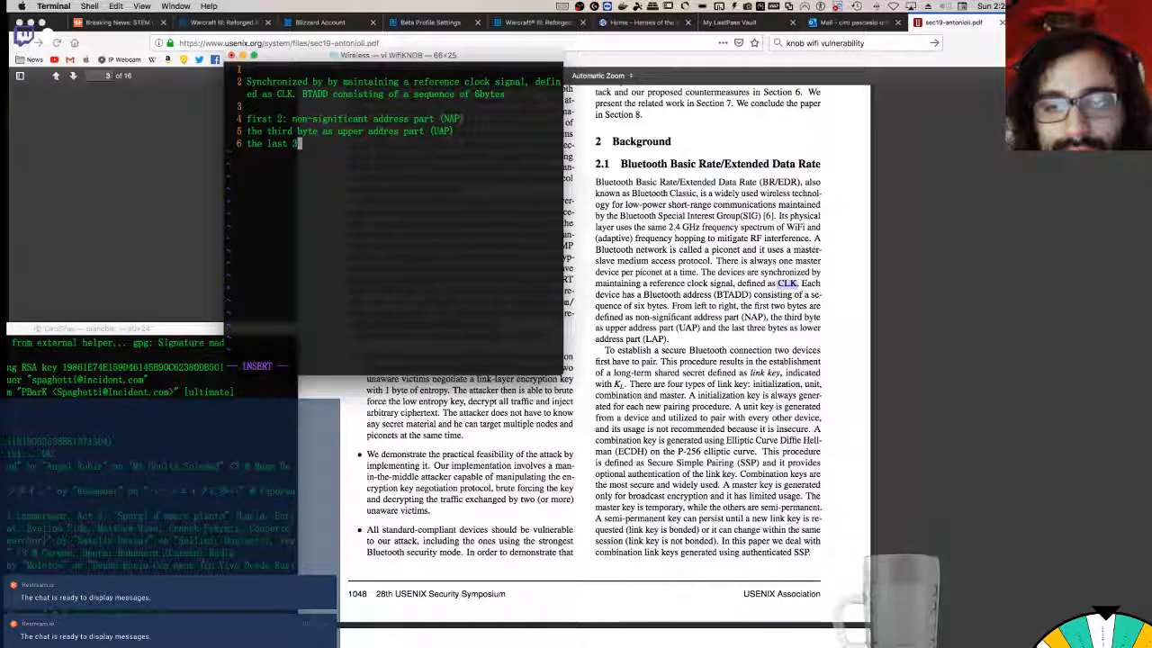
text(bytes as lower addres part (LAP)
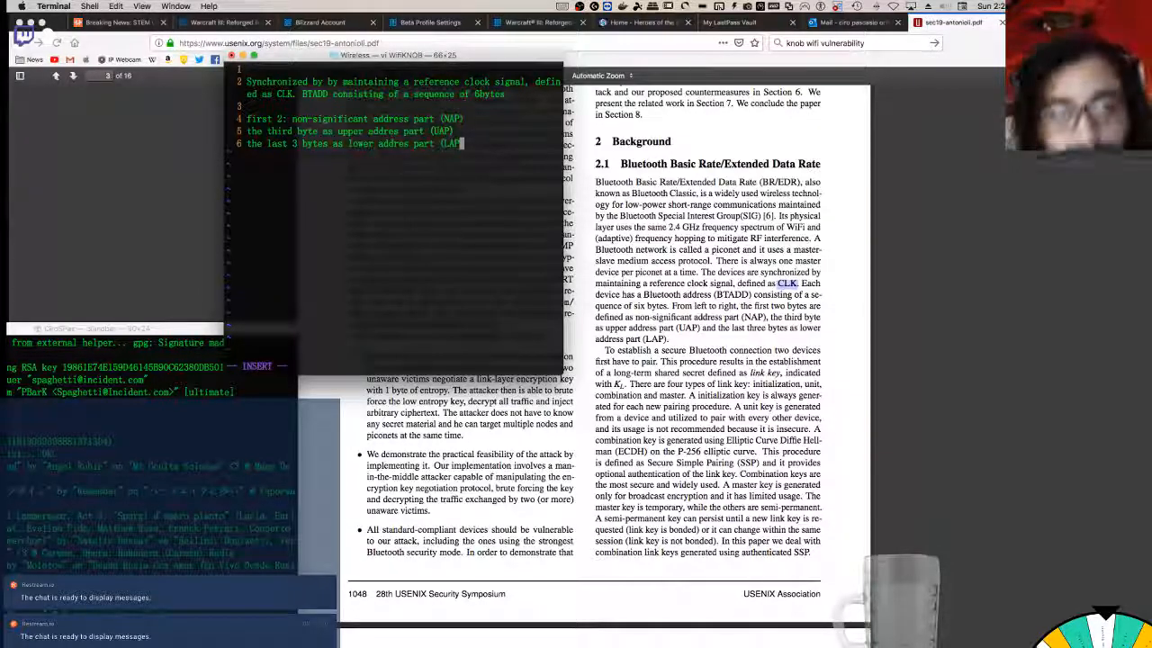
key(Return)
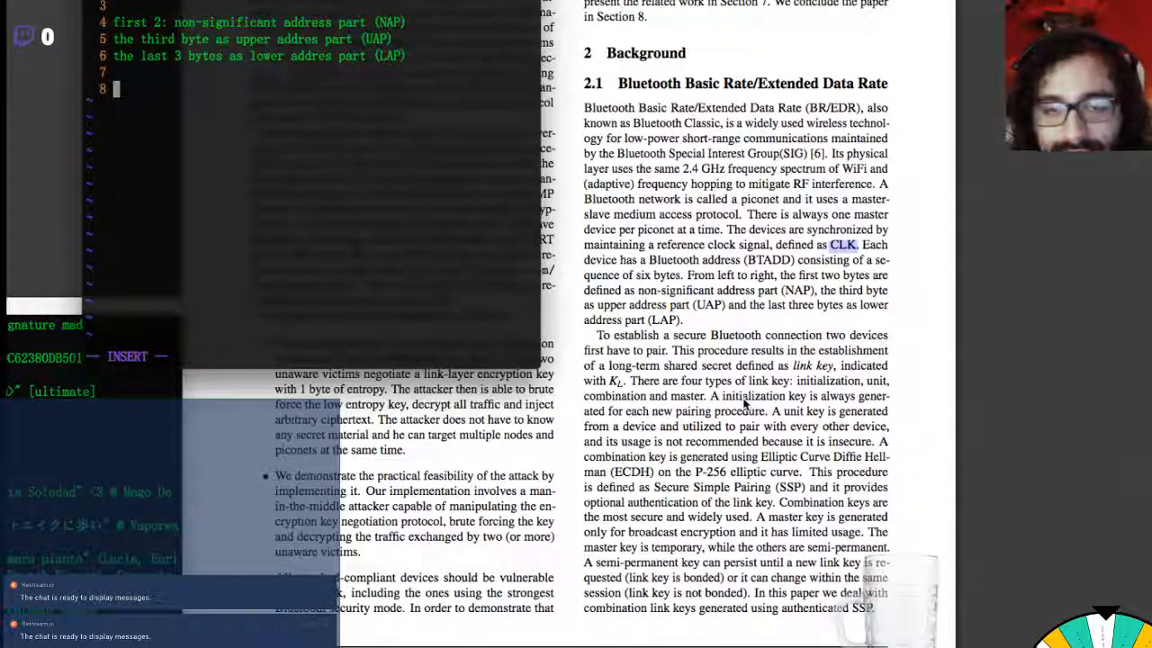
Step: Start a 'link key K' line below the address notes
text(l)
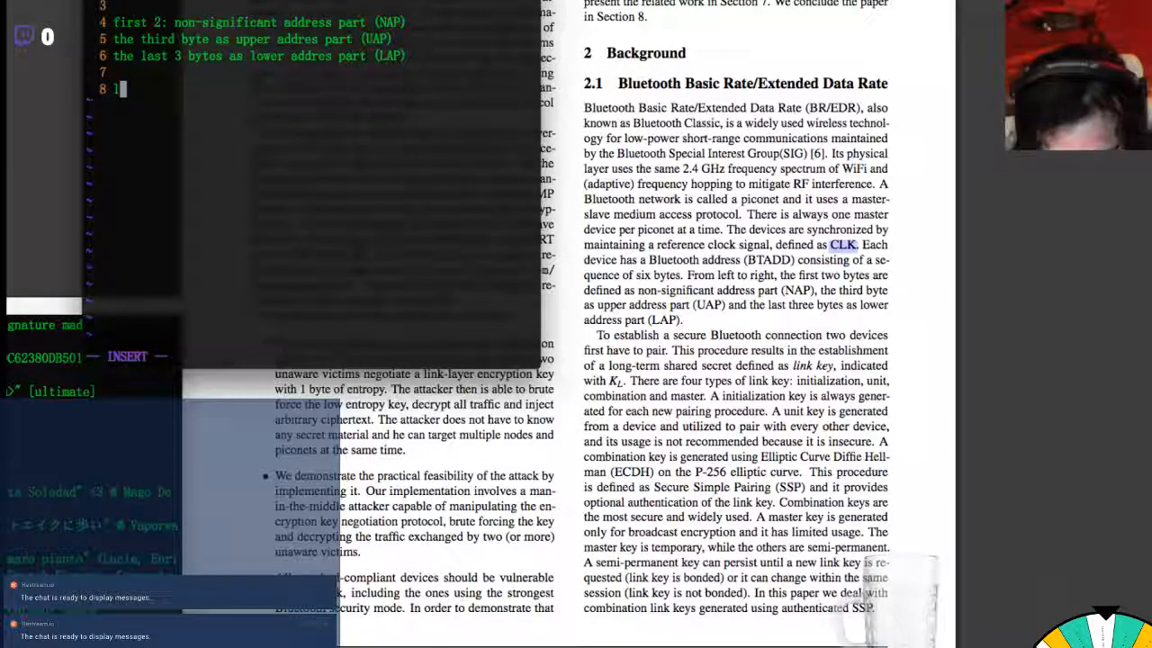
text(ink k)
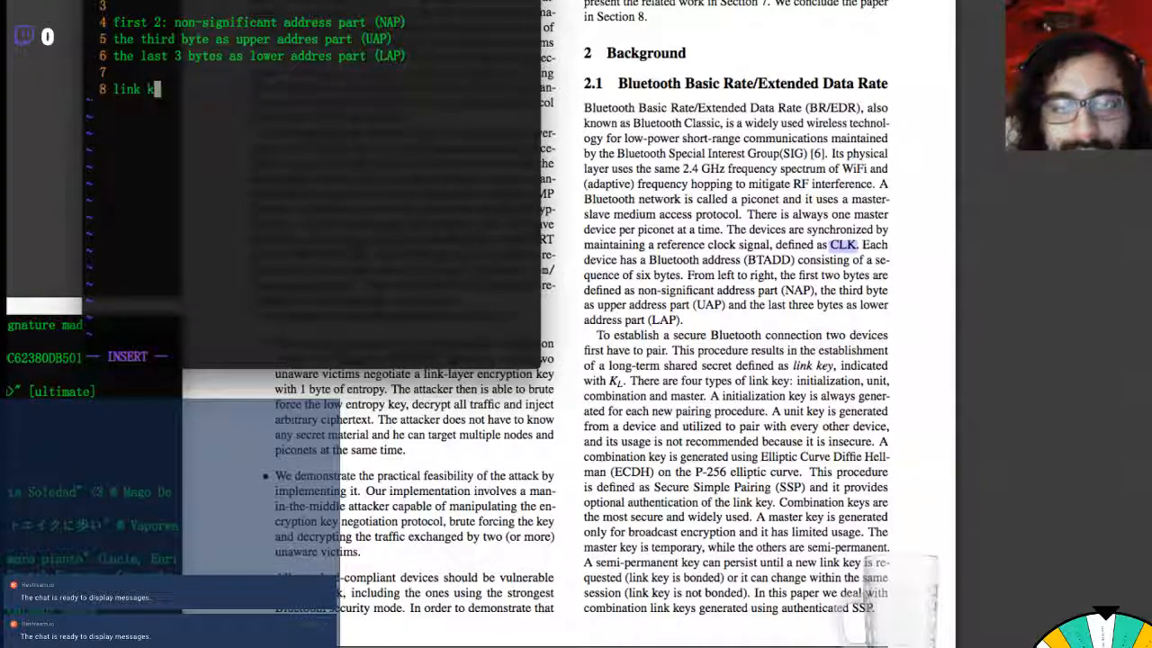
text(ey K)
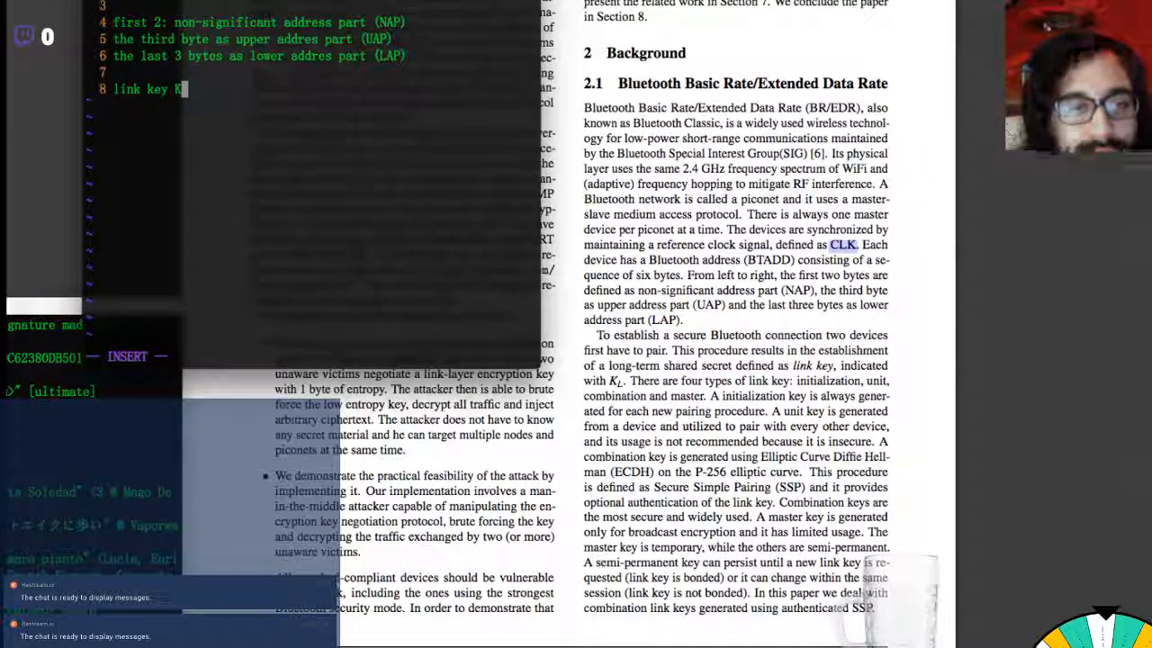
text(_)
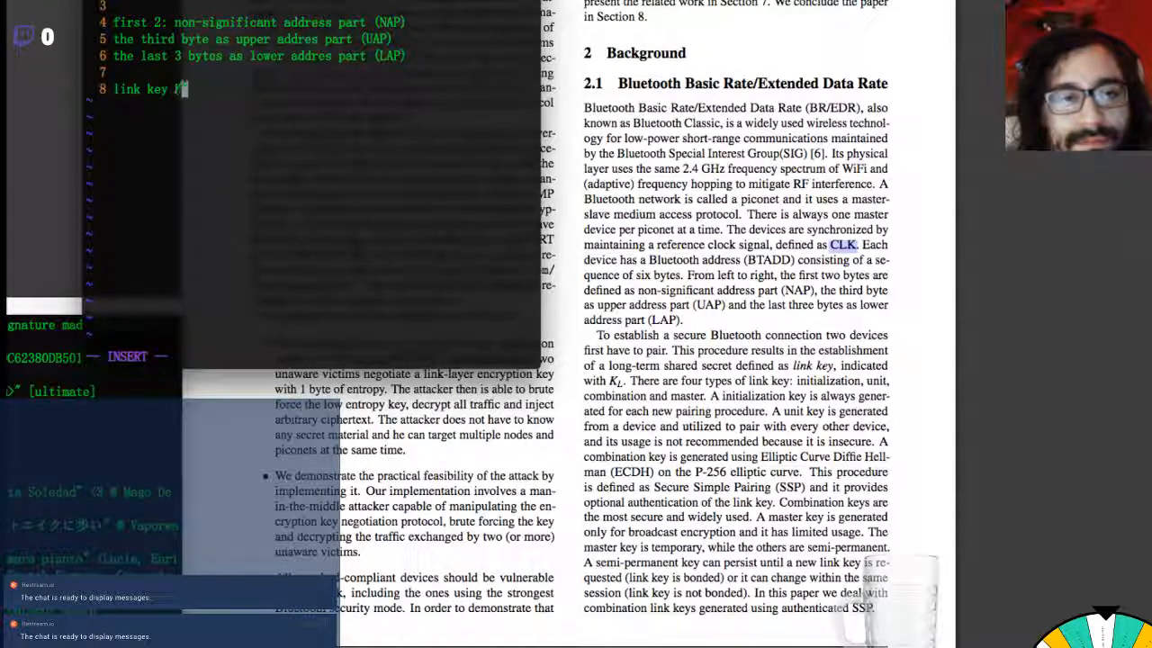
text(K)
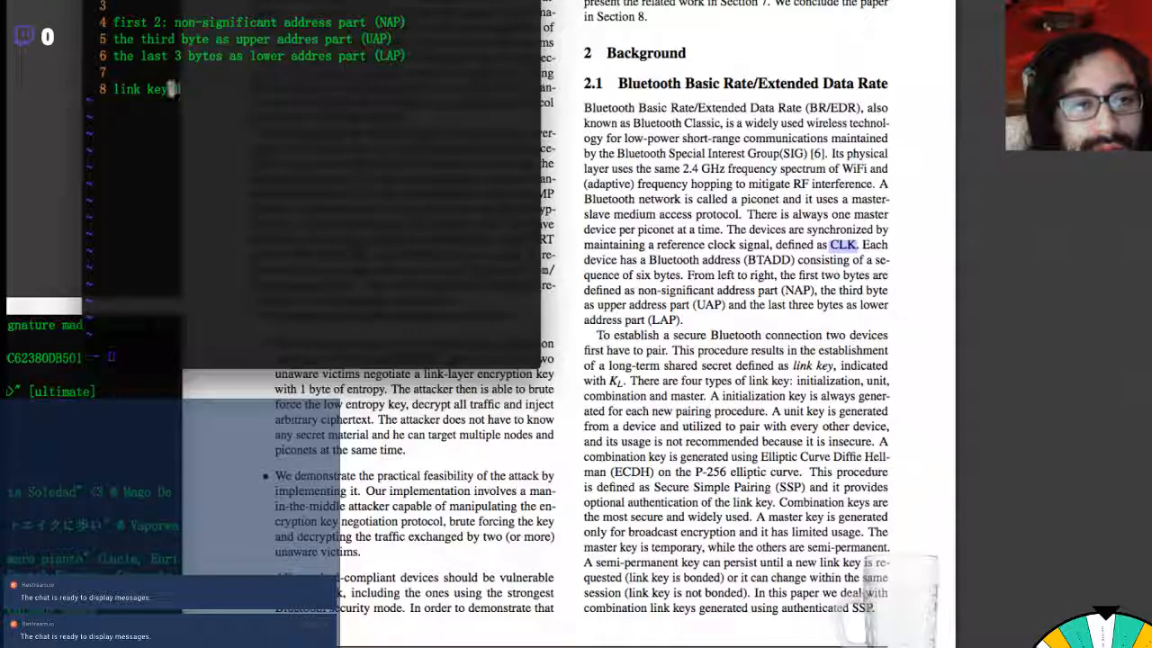
text(K)
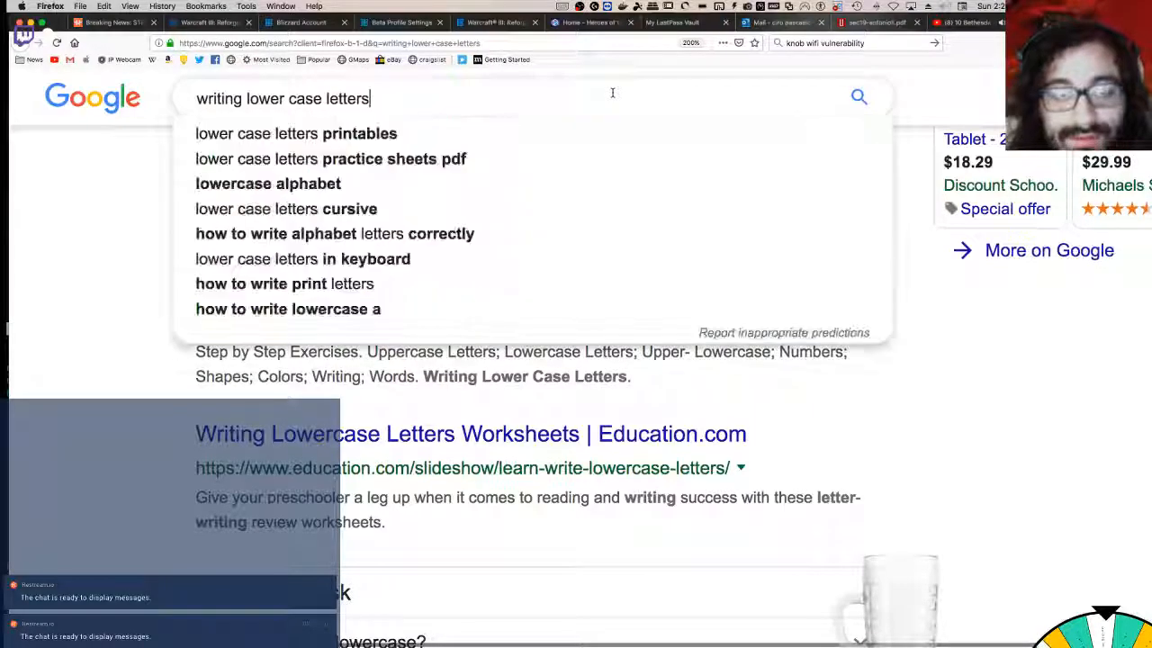
Step: Revise the Google query with 'mac' and 'smaller letters' and run the search
text(mac)
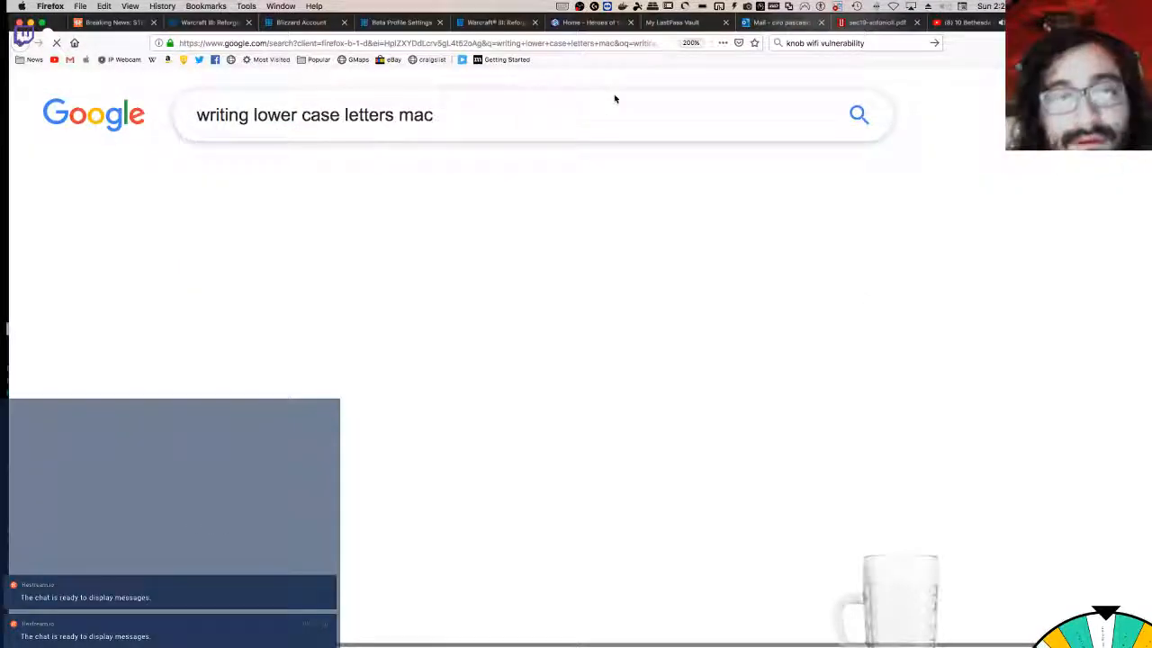
click(857, 115)
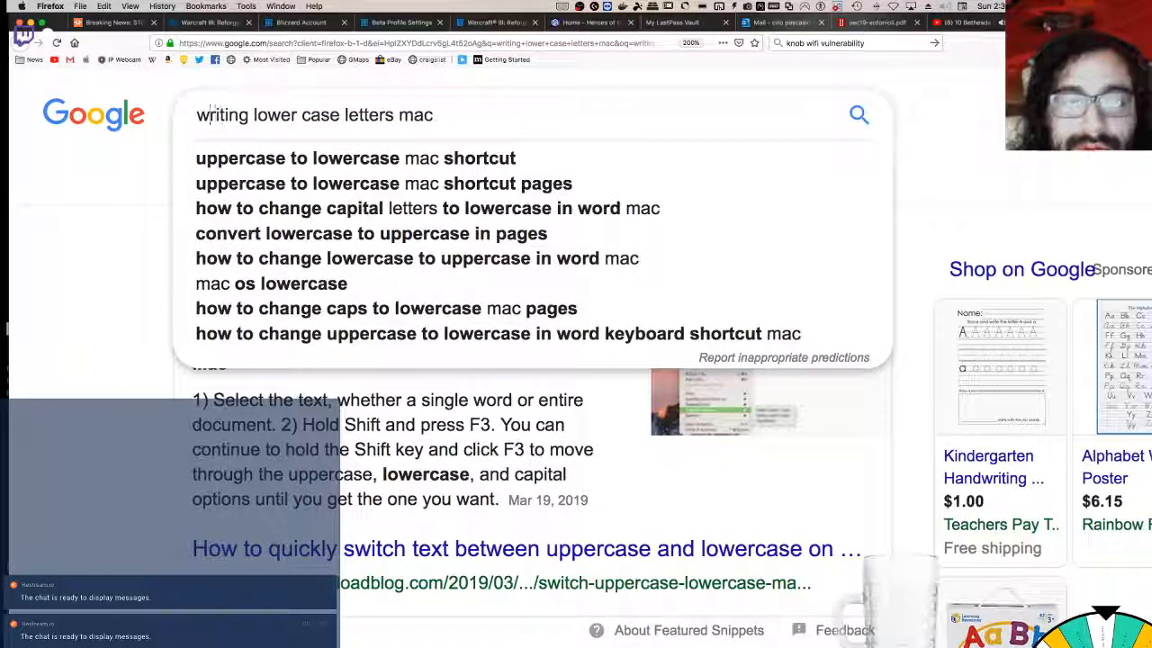
text(smallerlaters)
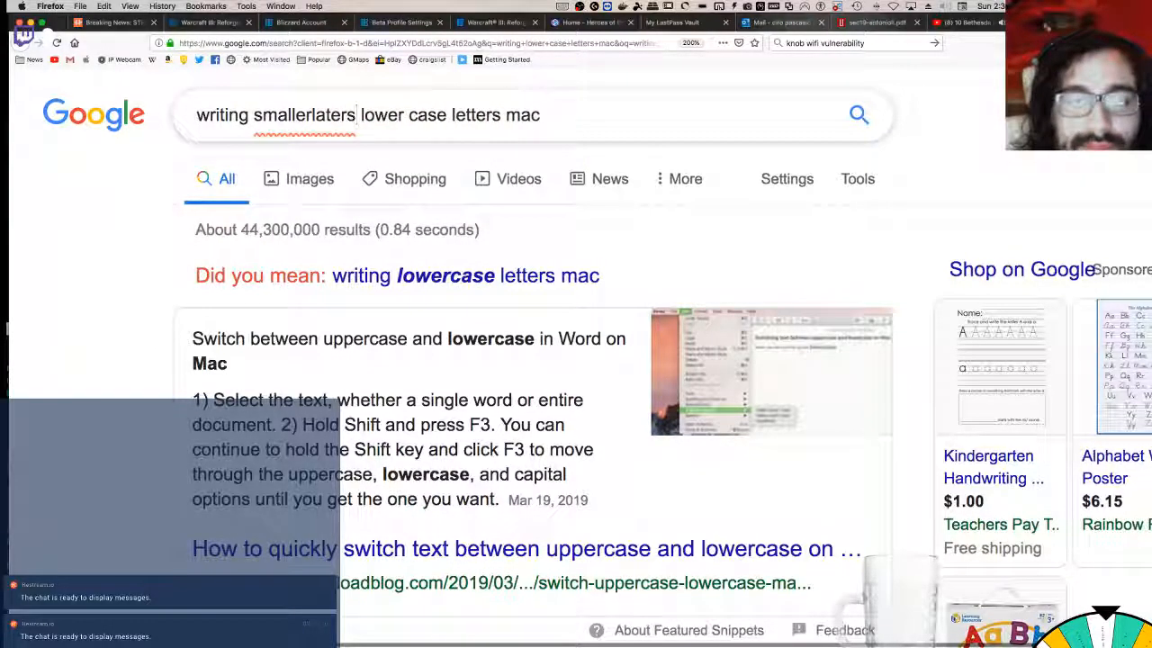
key(BackSpace)
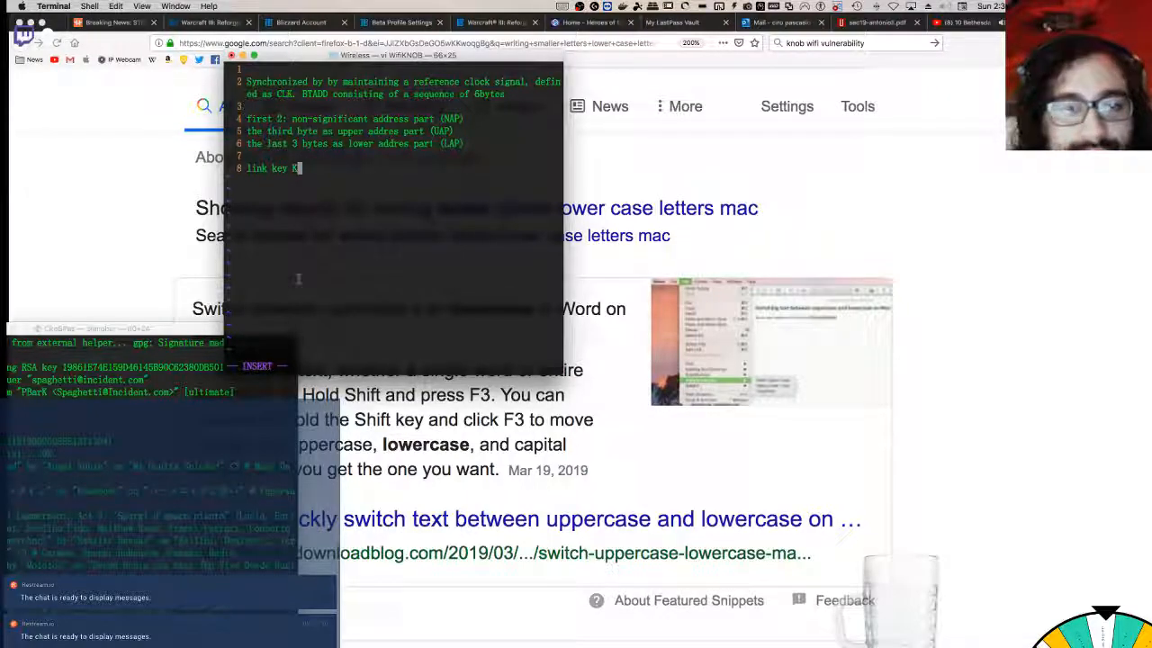
Step: Write 'link key KL' and list the initialization, unit, combination and master key types
text(1)
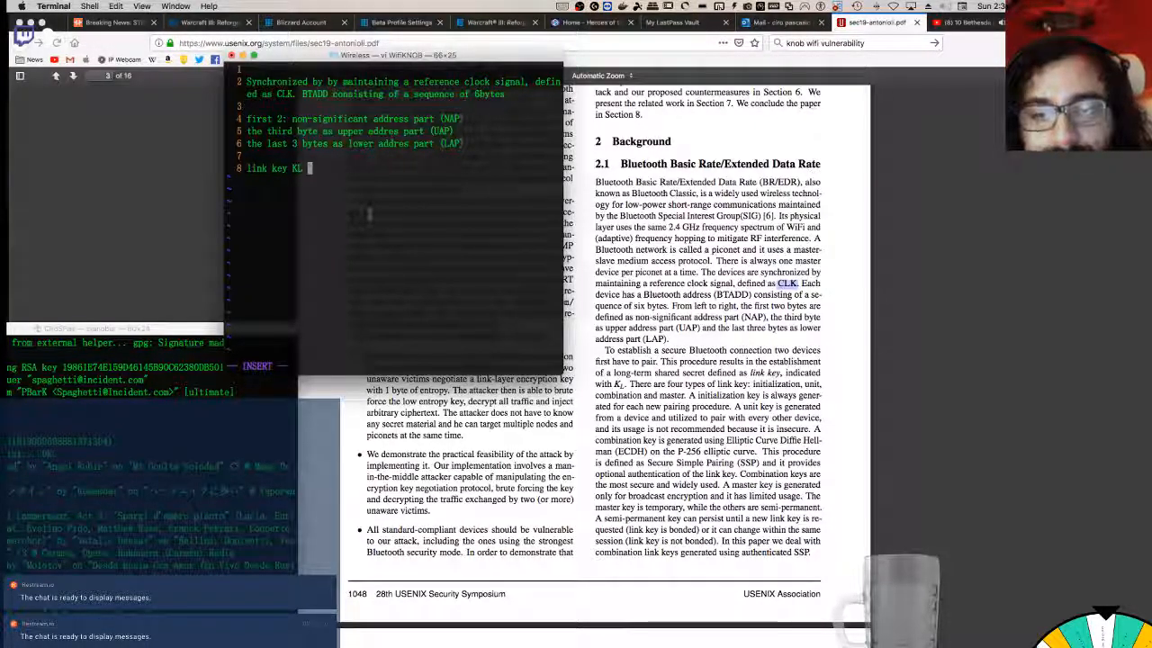
key(Return)
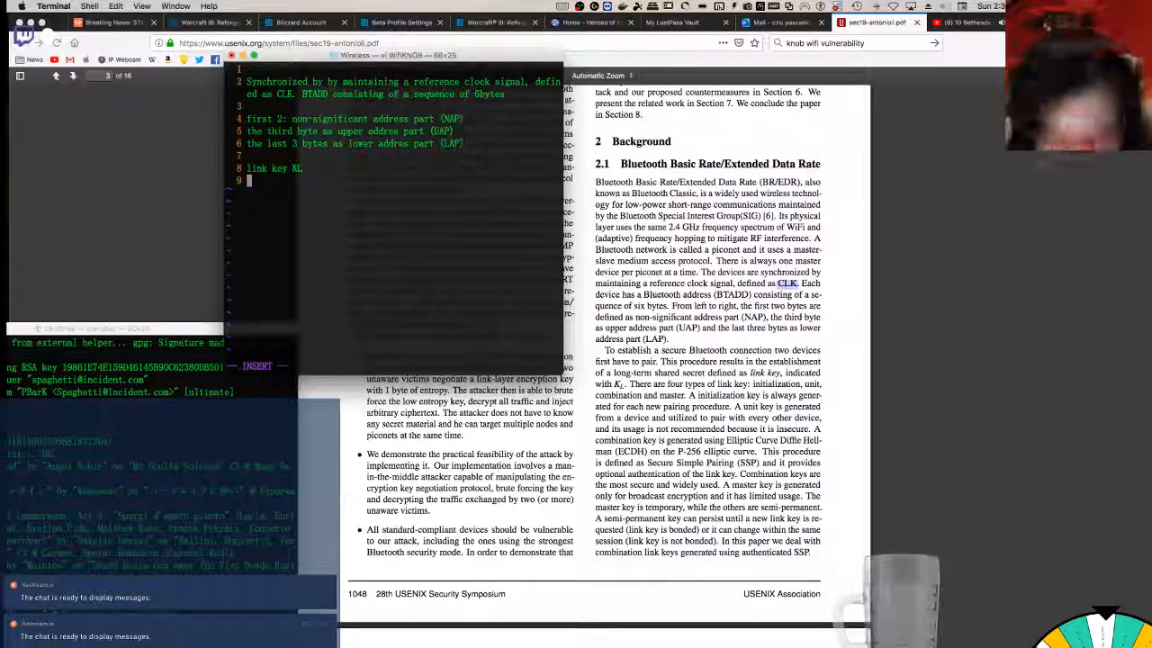
text(initialization)
text(master)
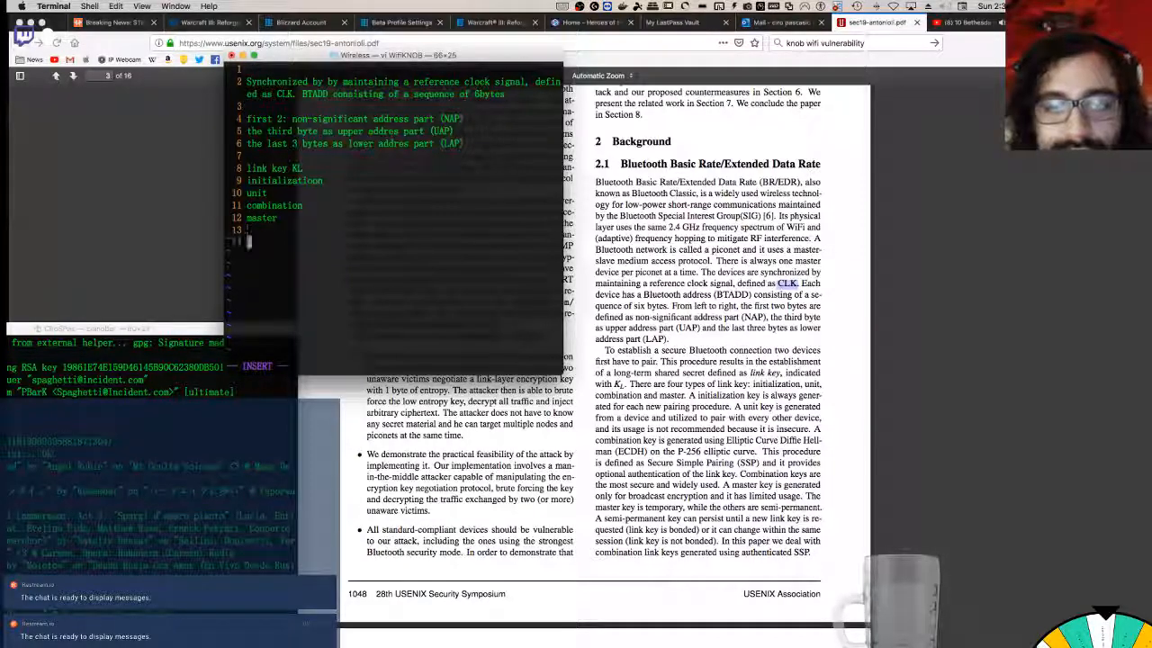
key(Return)
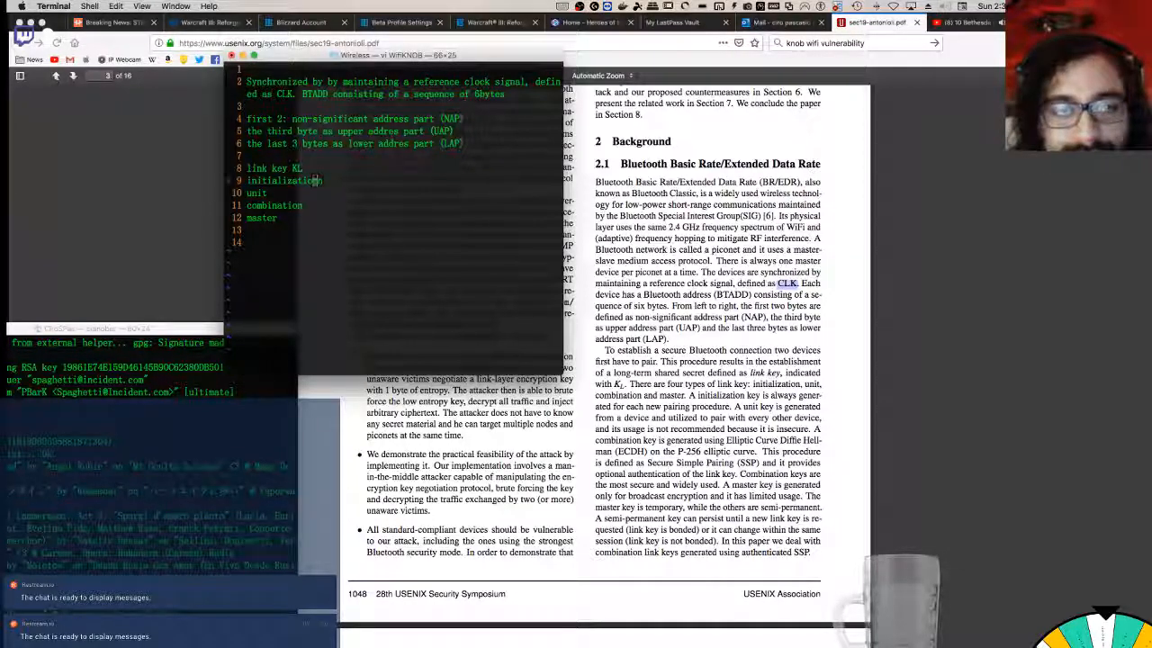
Step: Describe the initialization key as generated from either device and insecure
text(-)
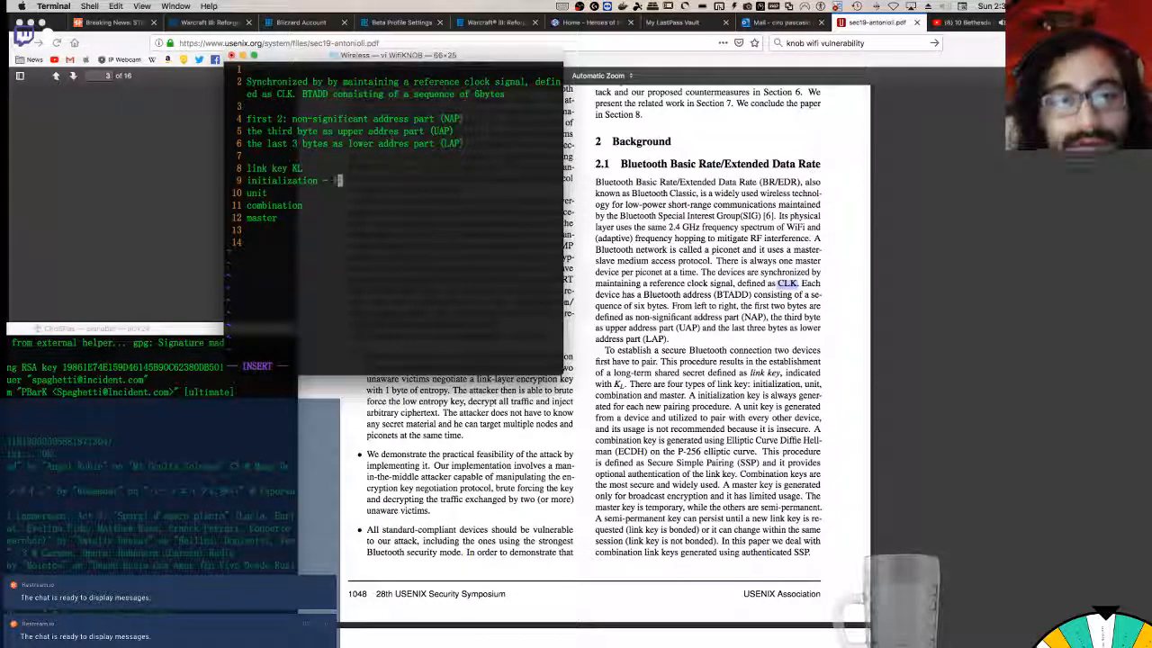
text(generated f)
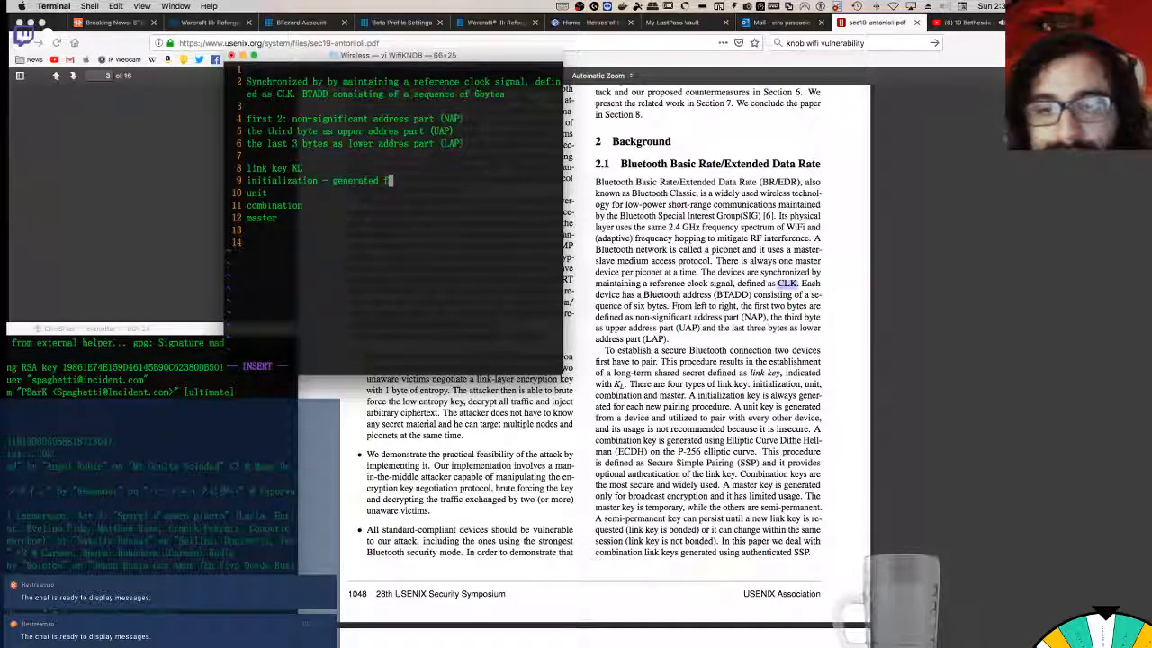
text(rom a device)
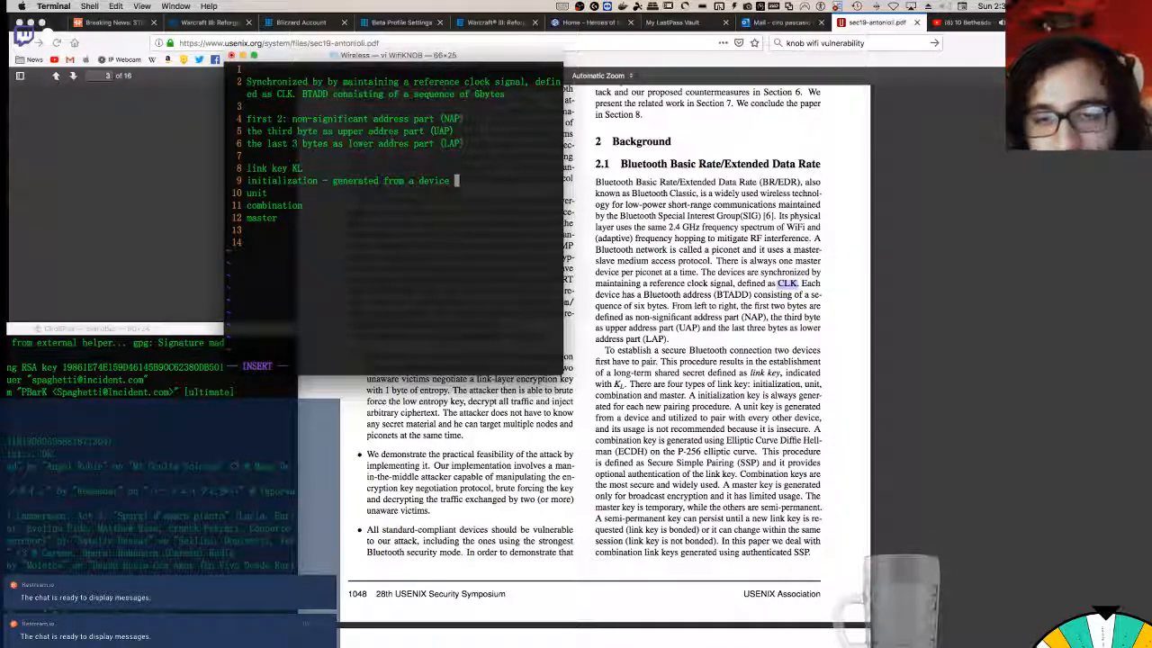
text(and utilized to pair with every)
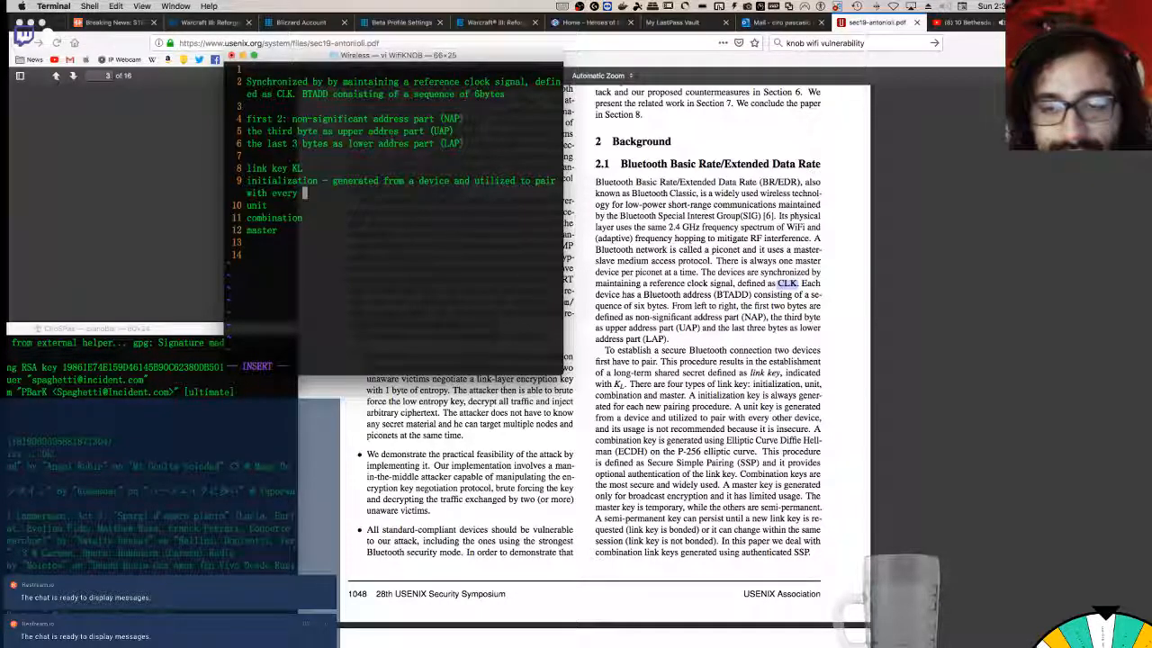
text(ither device, usage not recommended,.)
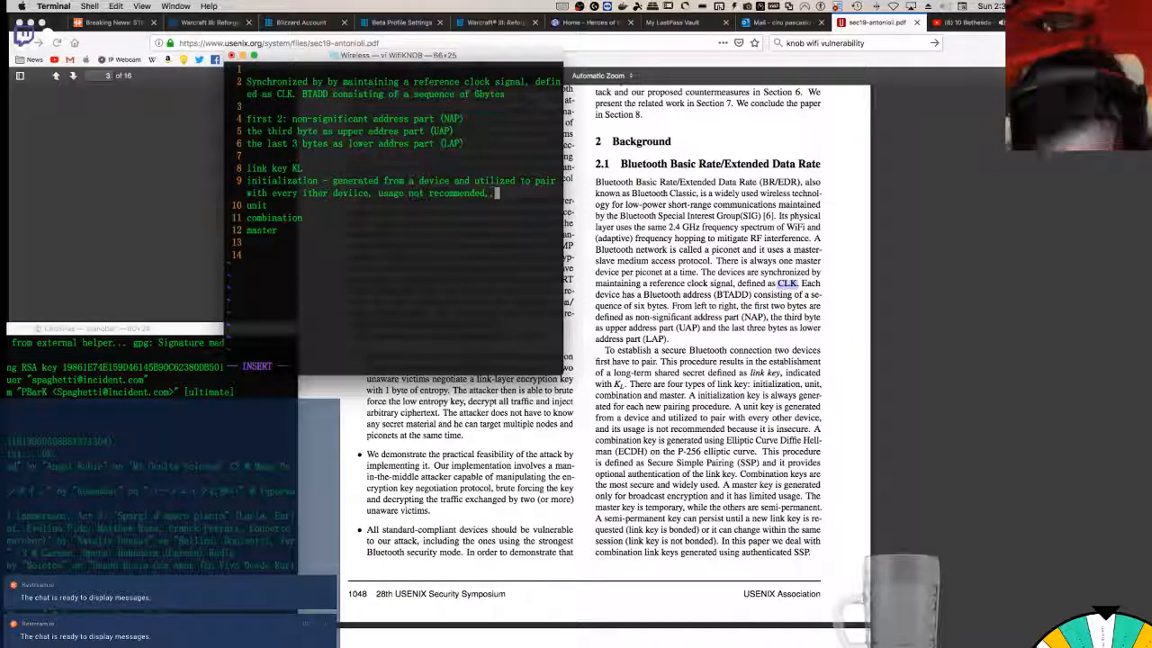
text(insecure)
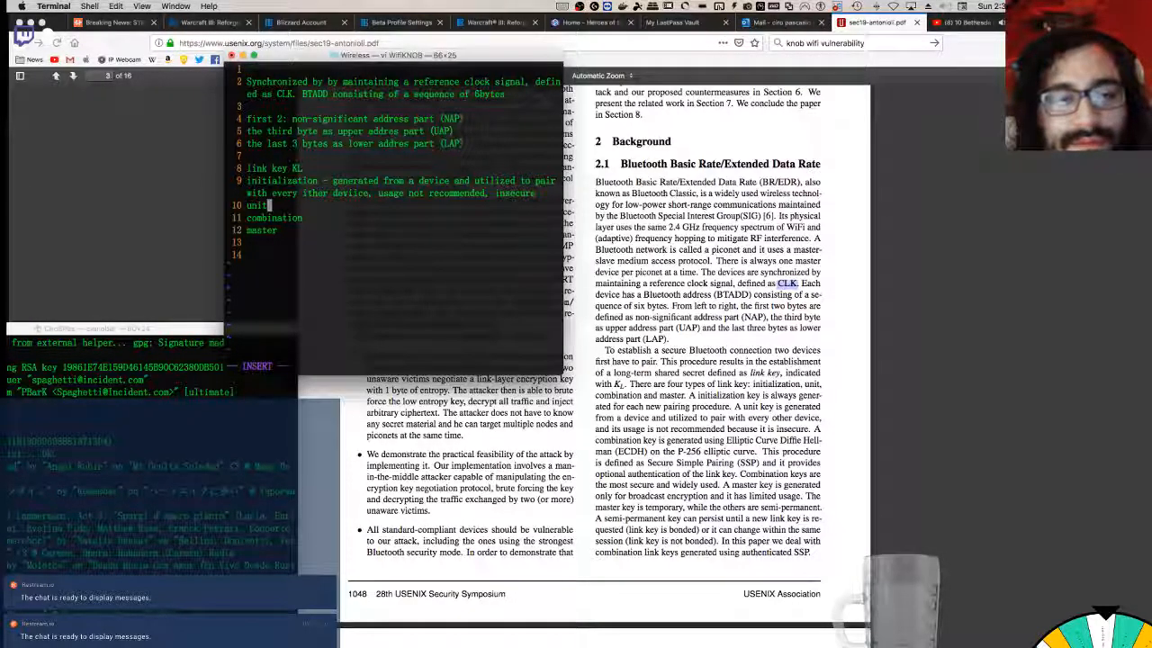
Step: Describe the unit key as generated from a device and used to pair with every other device
text(-)
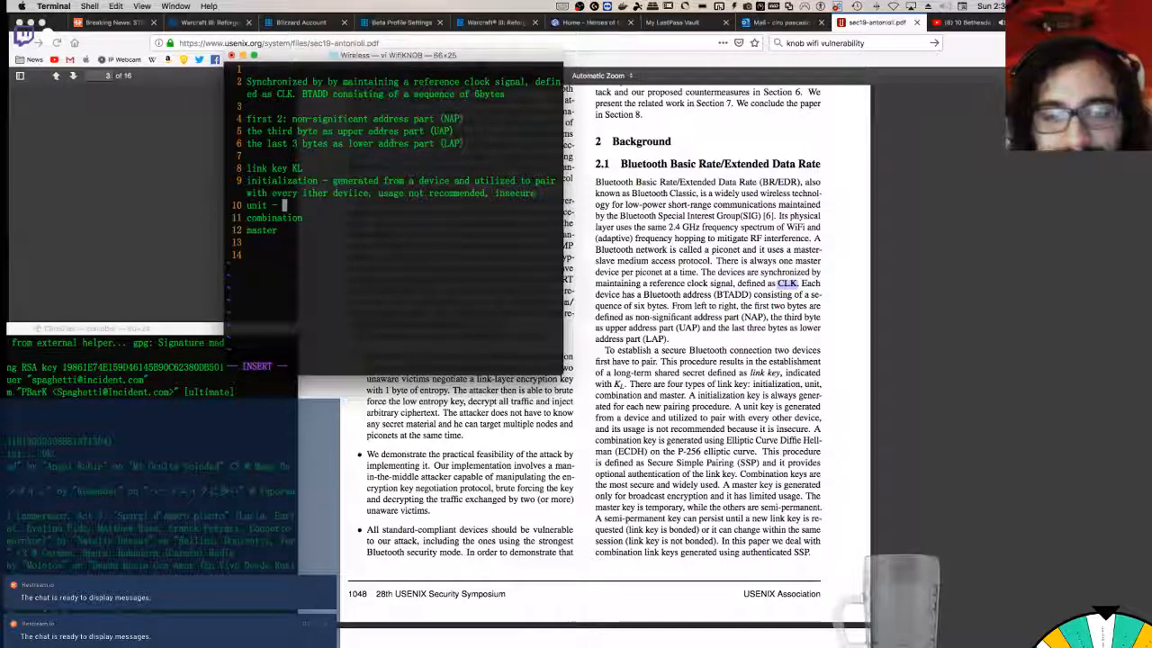
text(is generated)
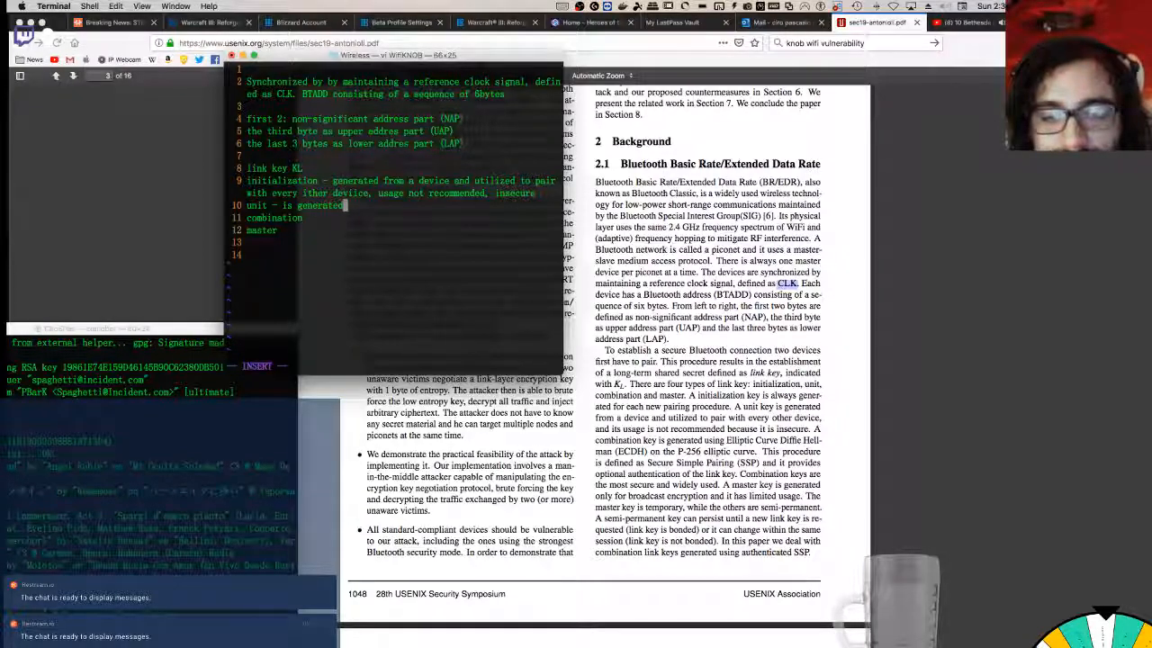
text(from a device)
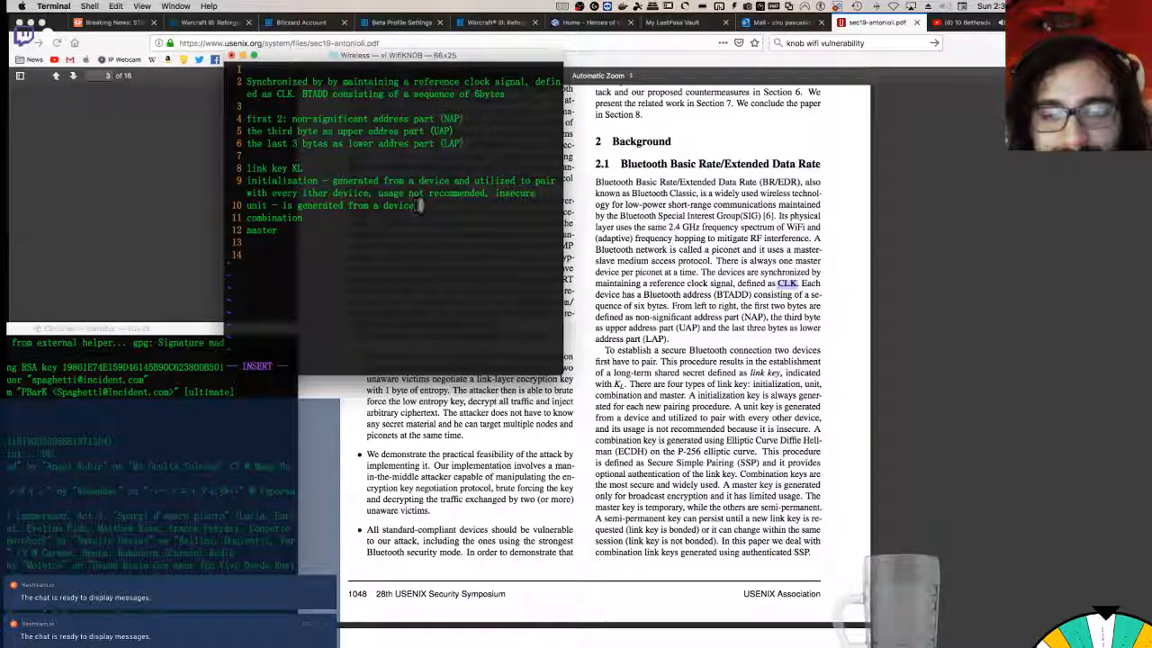
text(and used to)
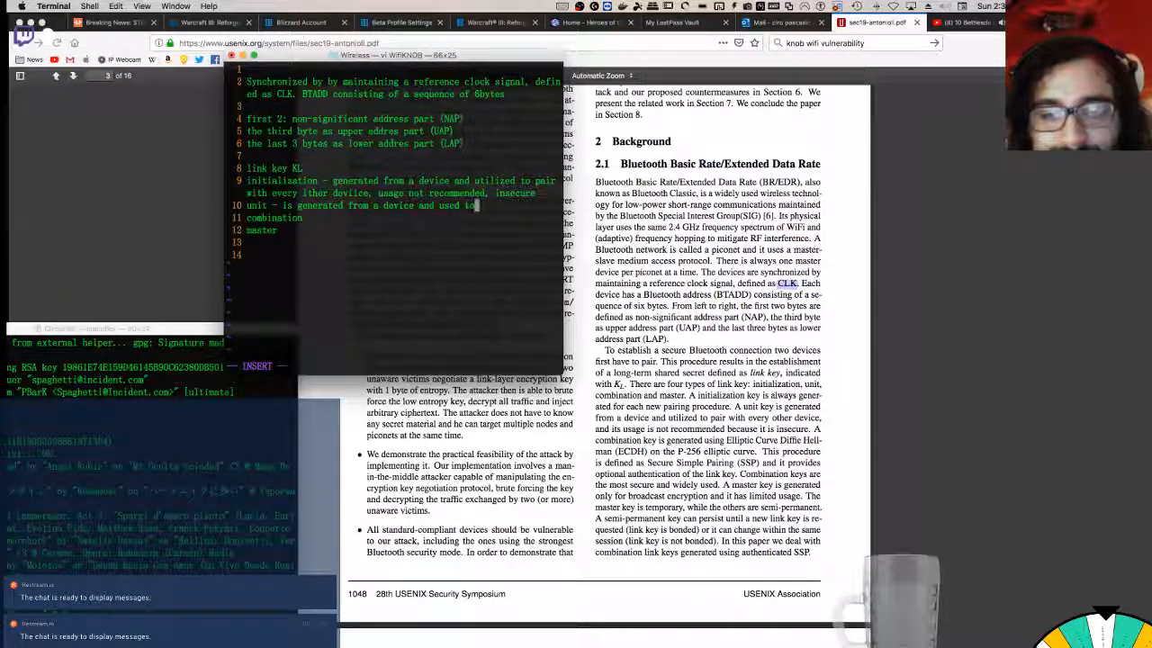
text(o pair with every other devuce)
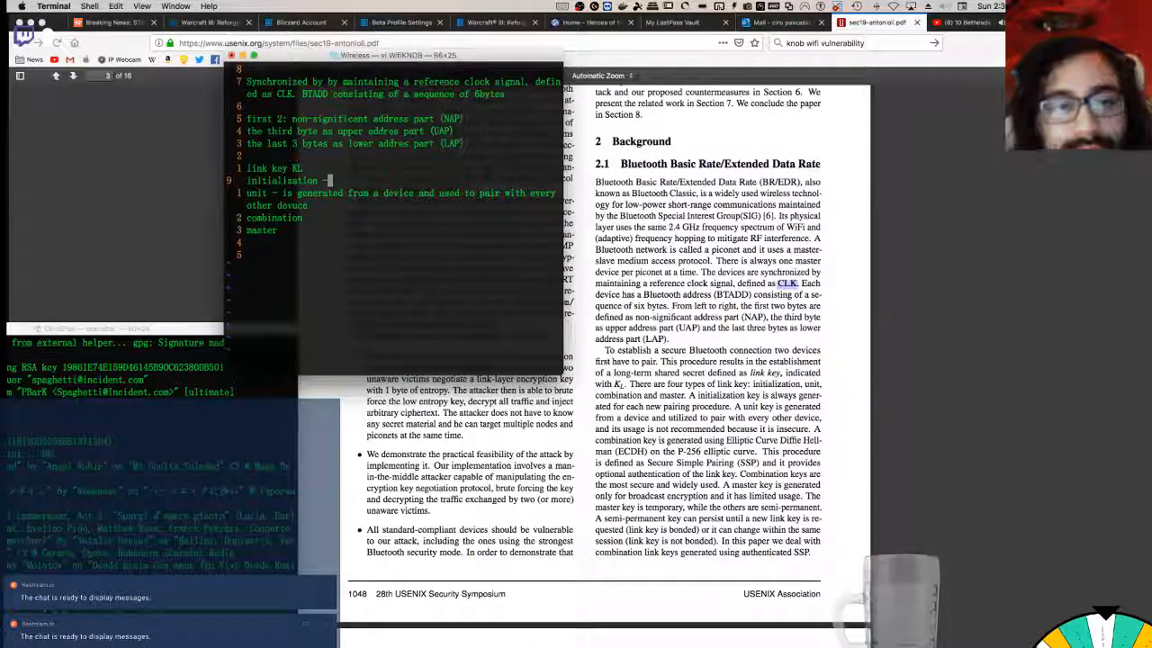
Step: Note the initialization key is always generated for each new pairing procedure
key(i)
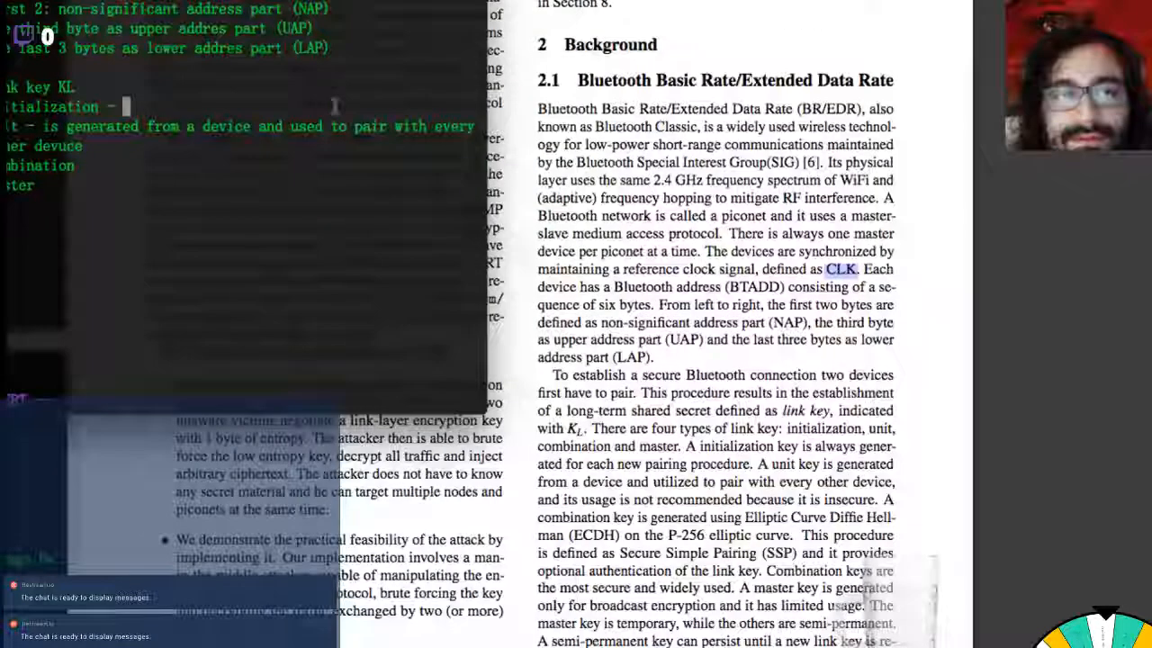
scroll(up, 3)
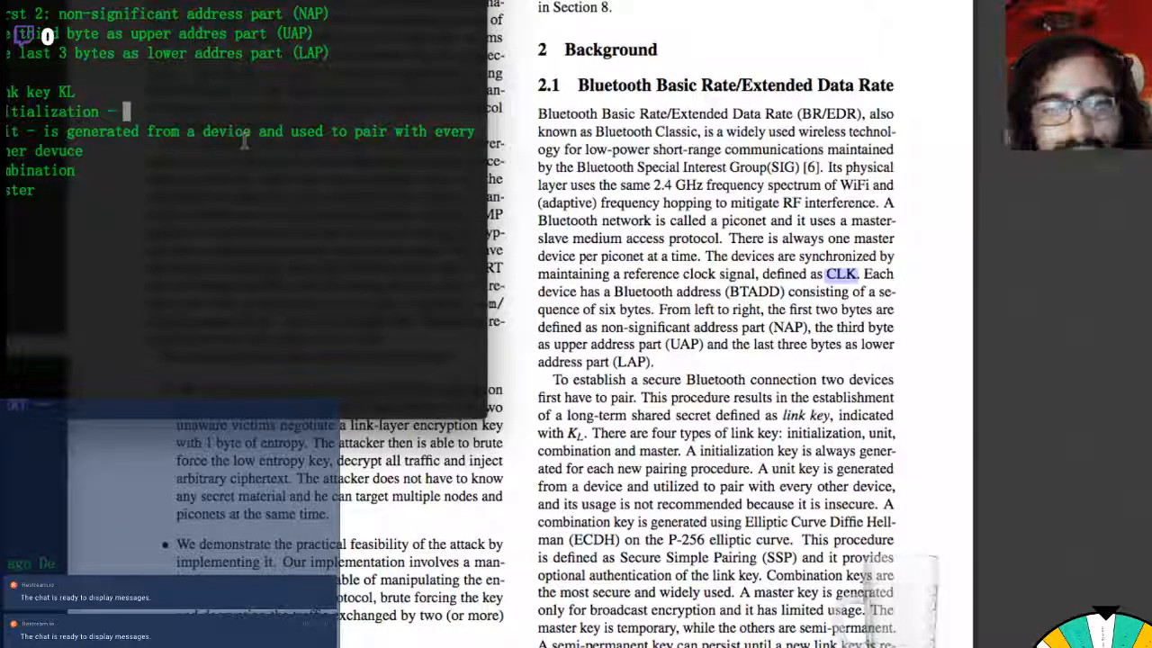
text(ala)
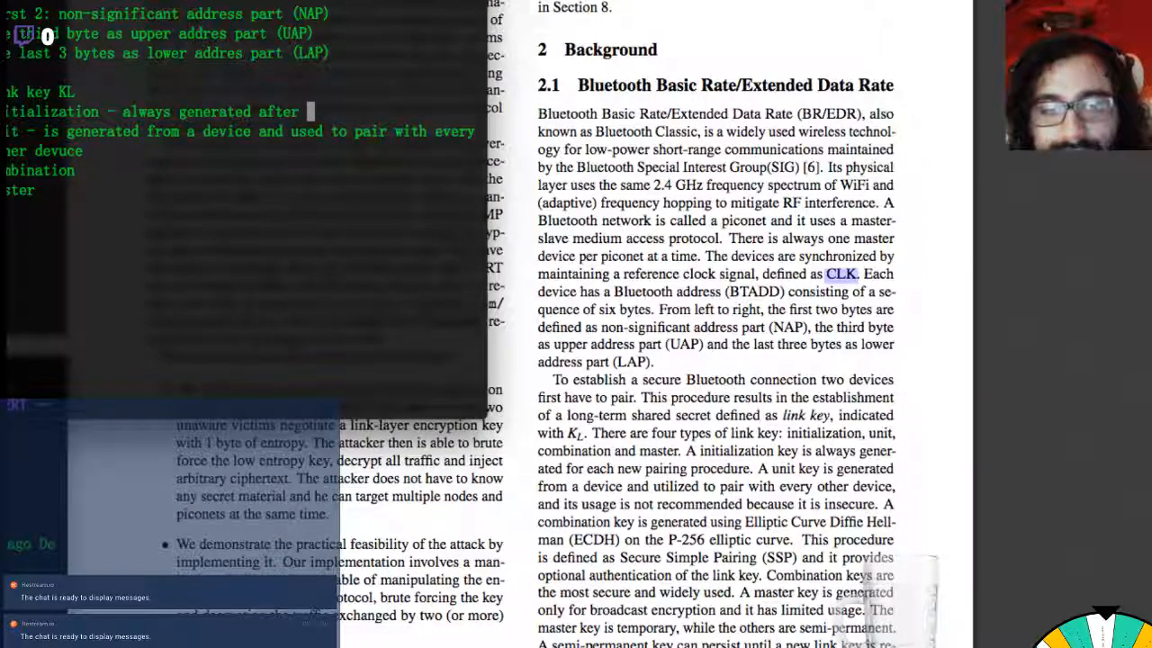
text(for)
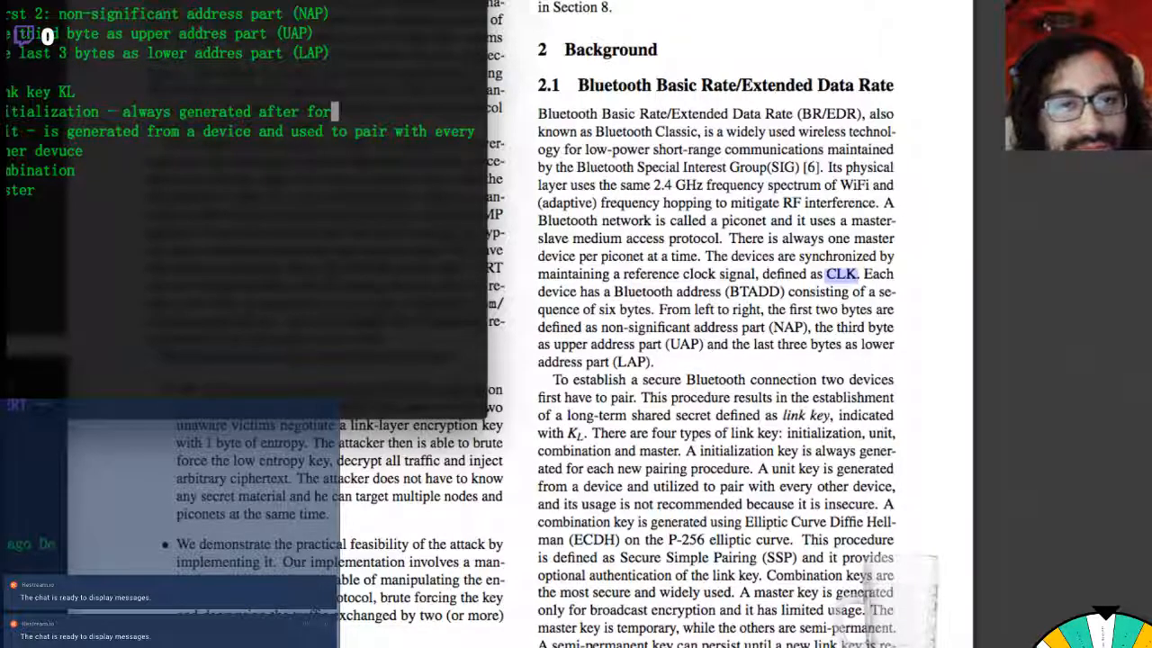
text(each new pair;)
click(242, 171)
text( -)
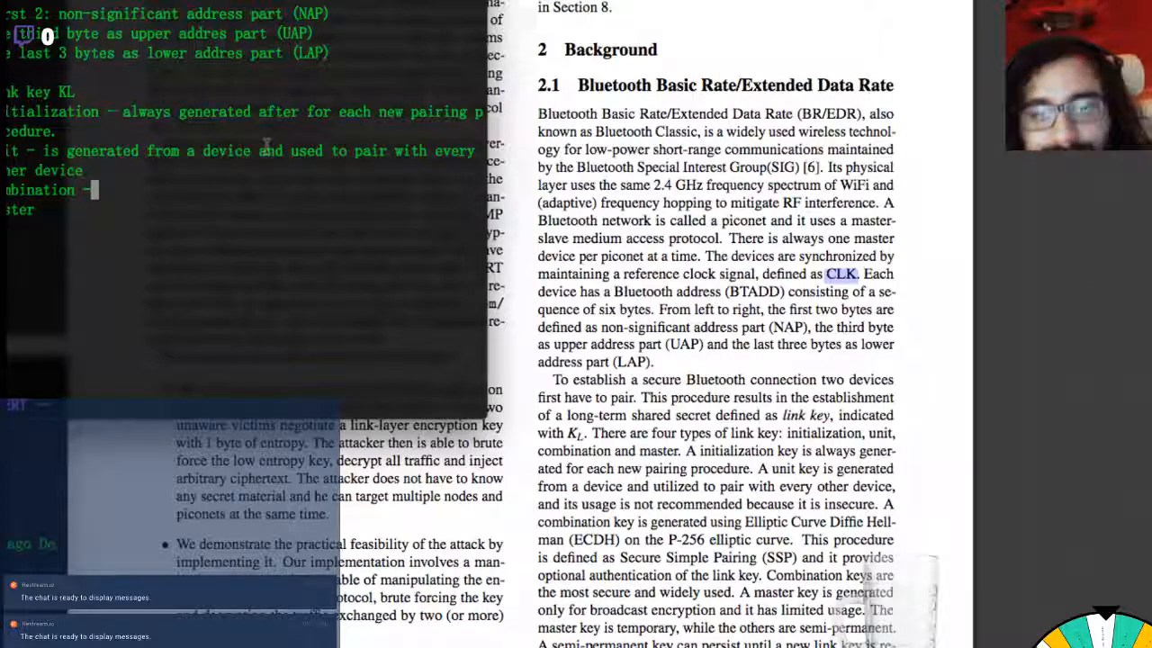
Step: Note the combination key is generated using Elliptic Curve Diffie-Hellman P-256 in secure simple pairing (SSP)
scroll(down, 3)
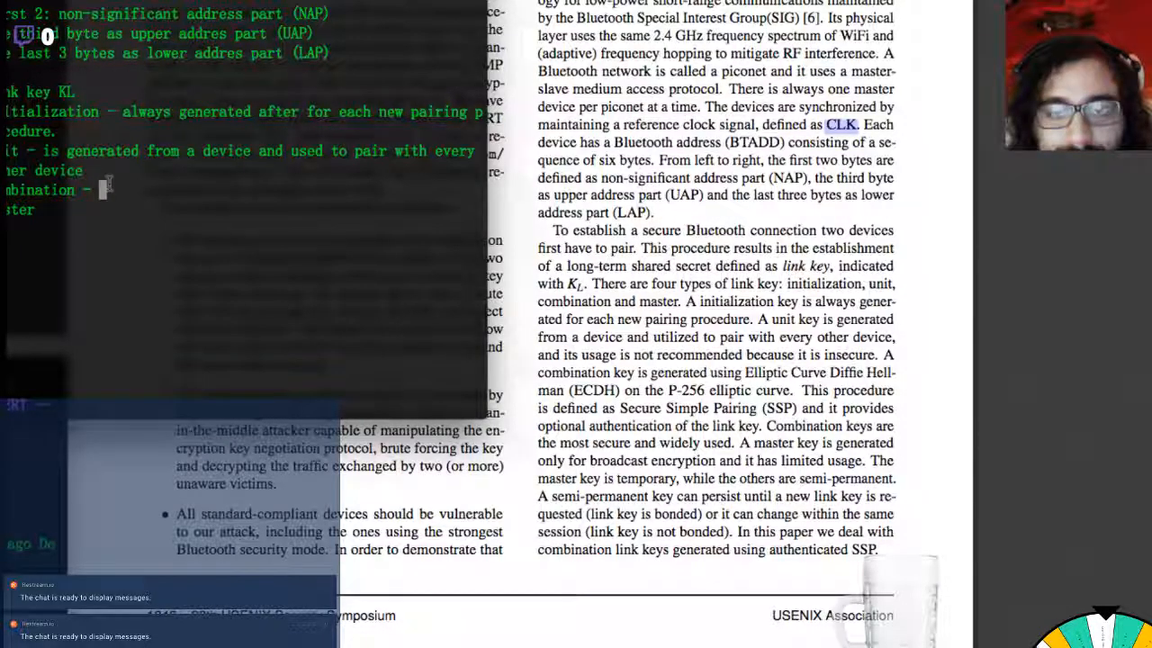
text(generated ys)
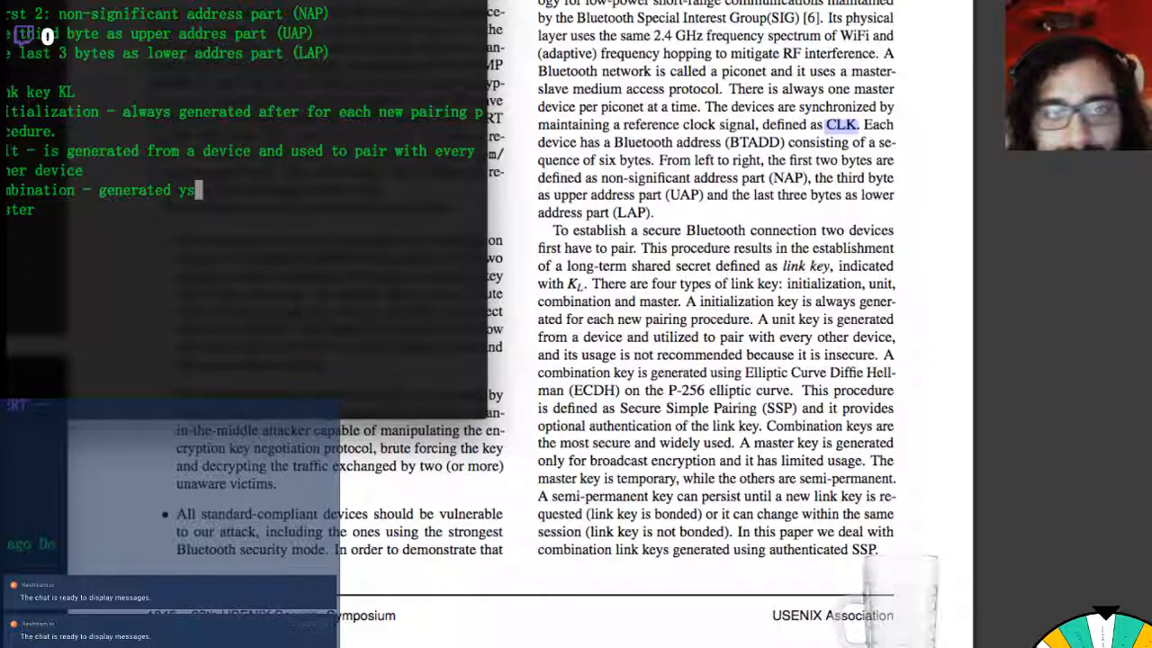
text(using)
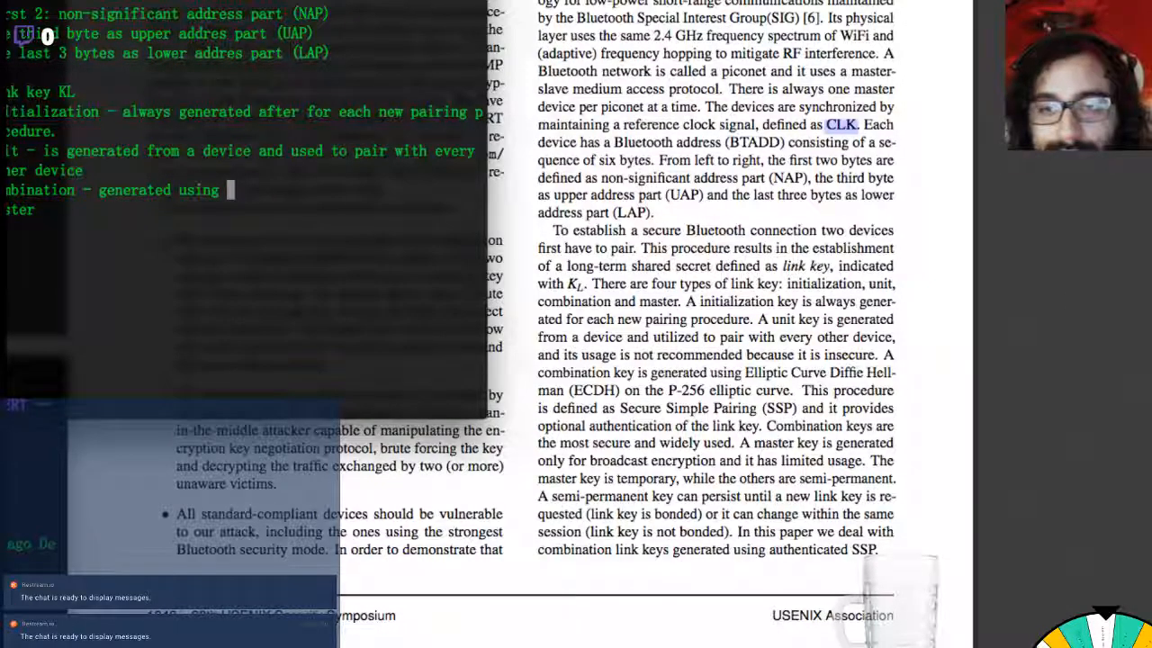
text(Ellipc)
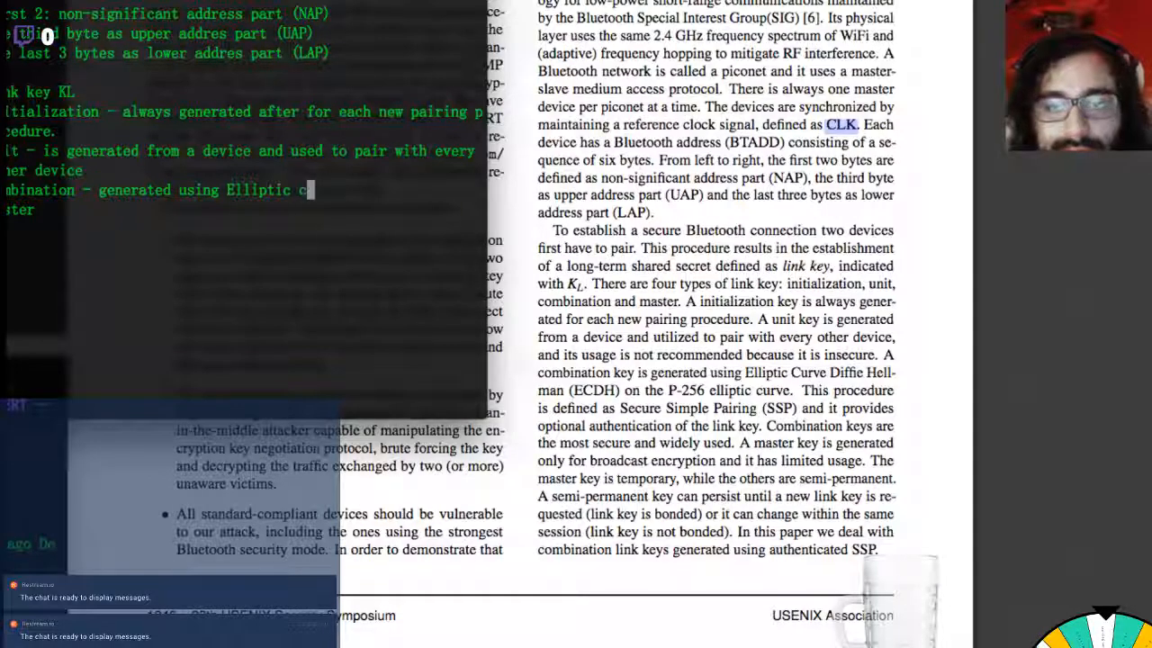
text(Curve)
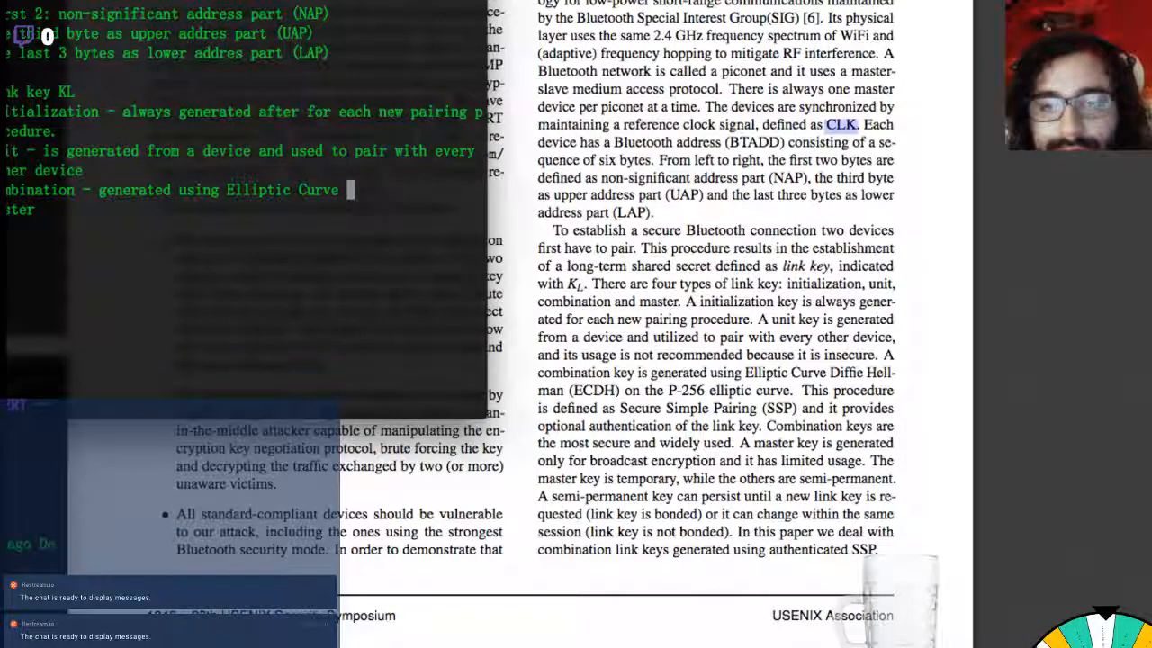
text(Diffie)
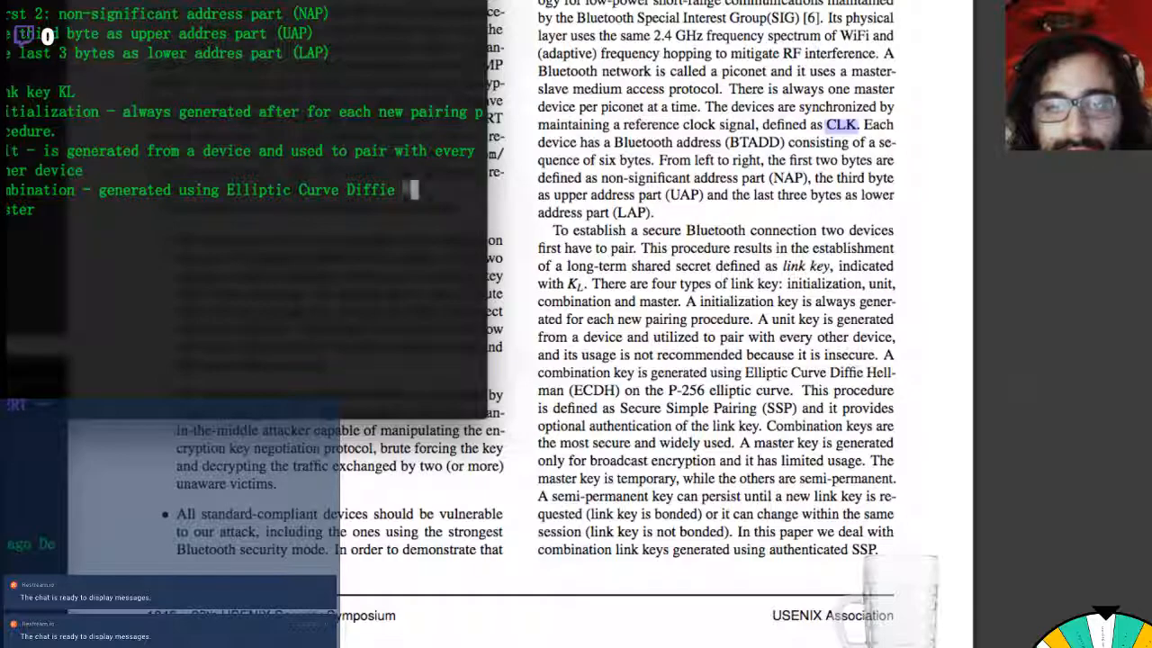
text(Hellman (E)
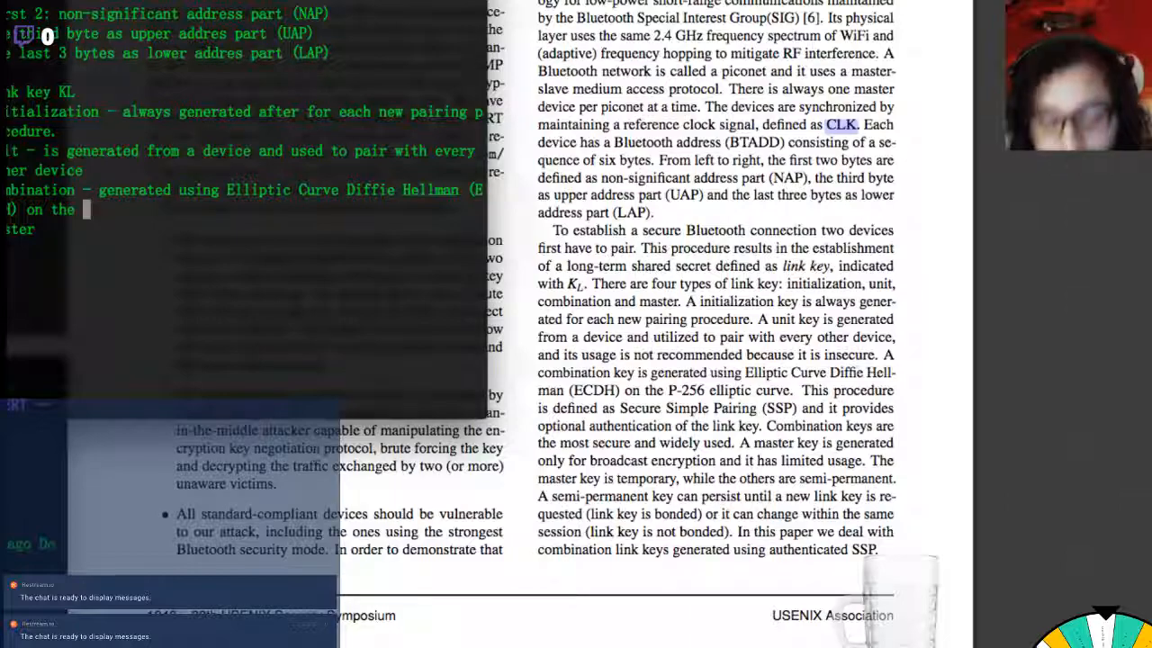
text(P-256)
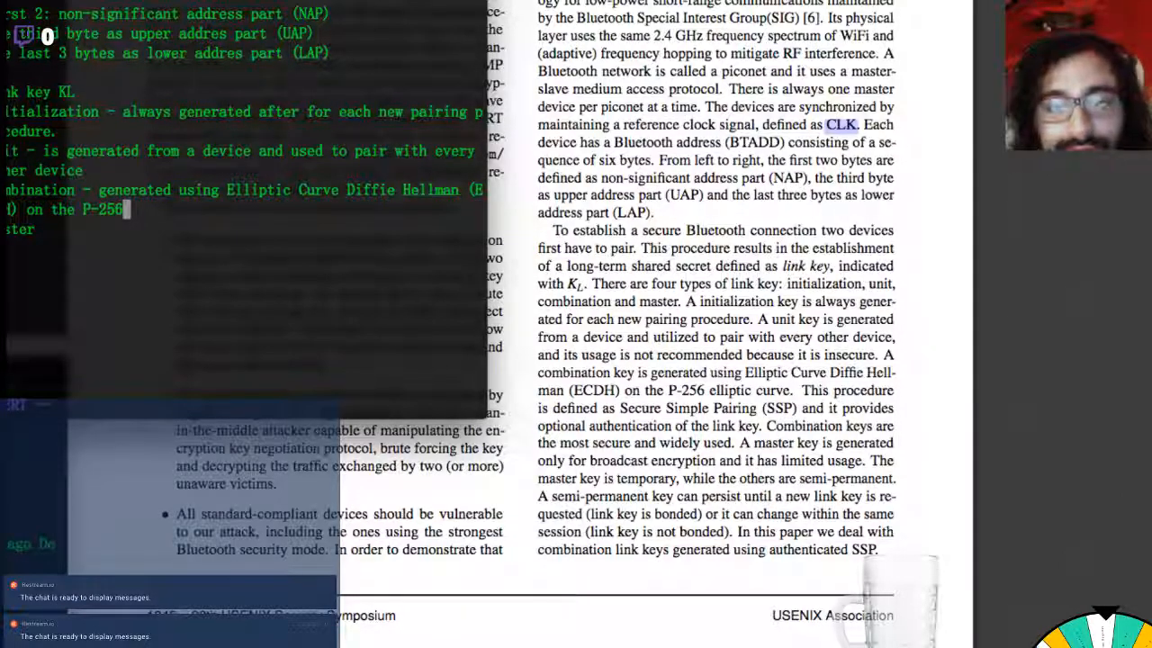
text(elliptic curve.)
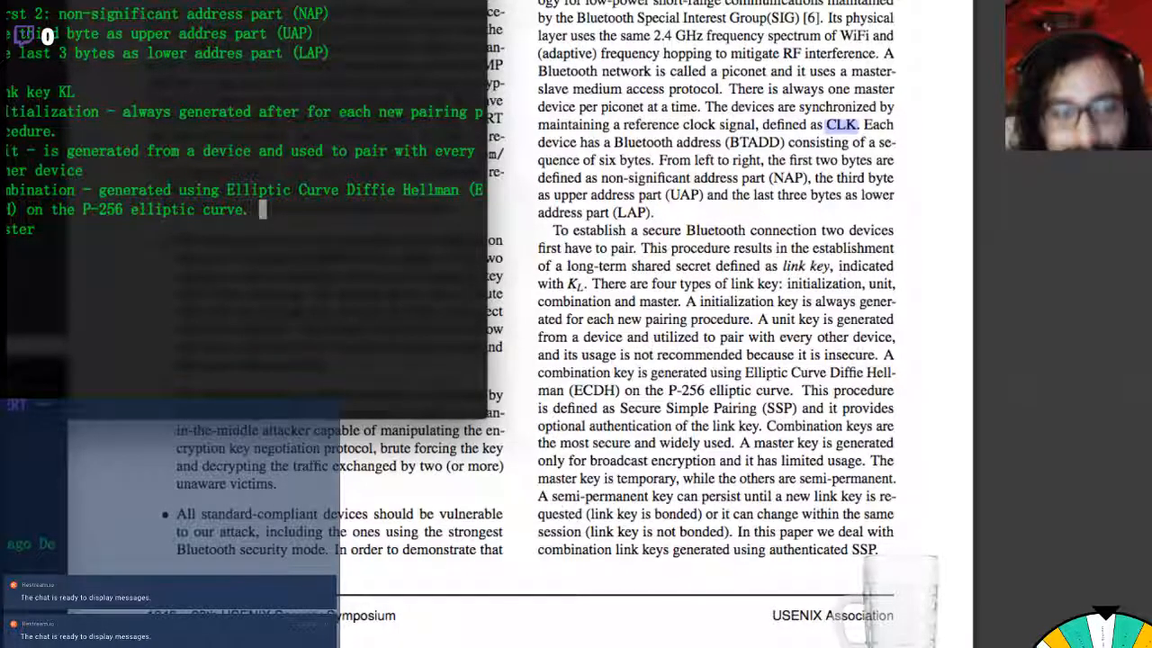
text((SSP)
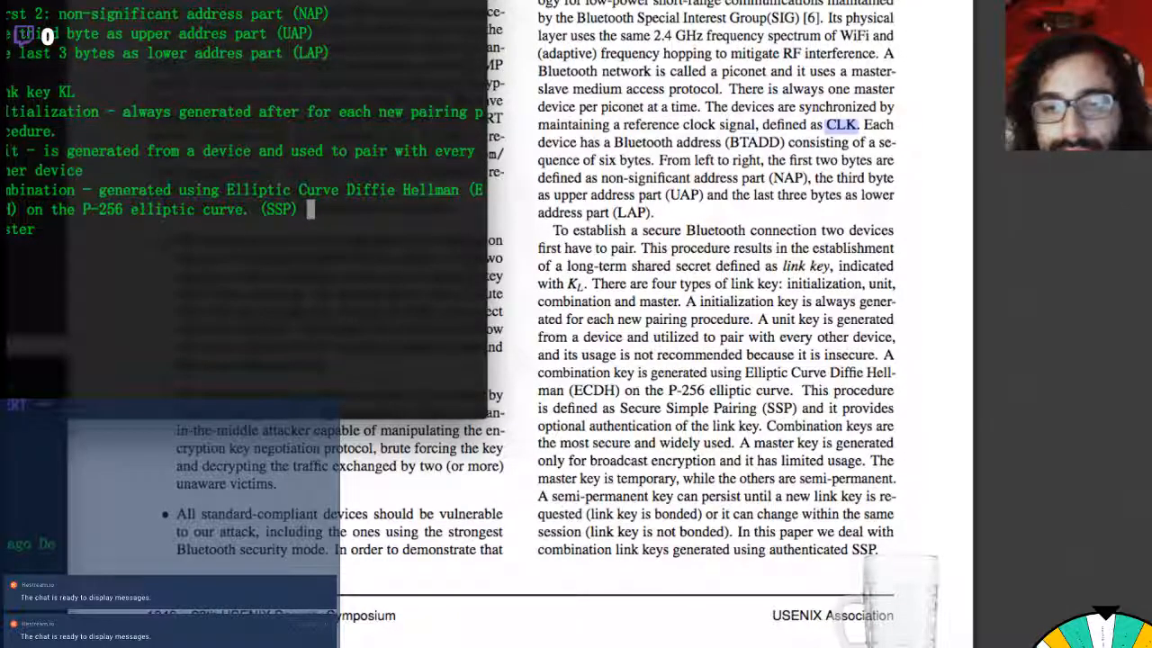
text(ss)
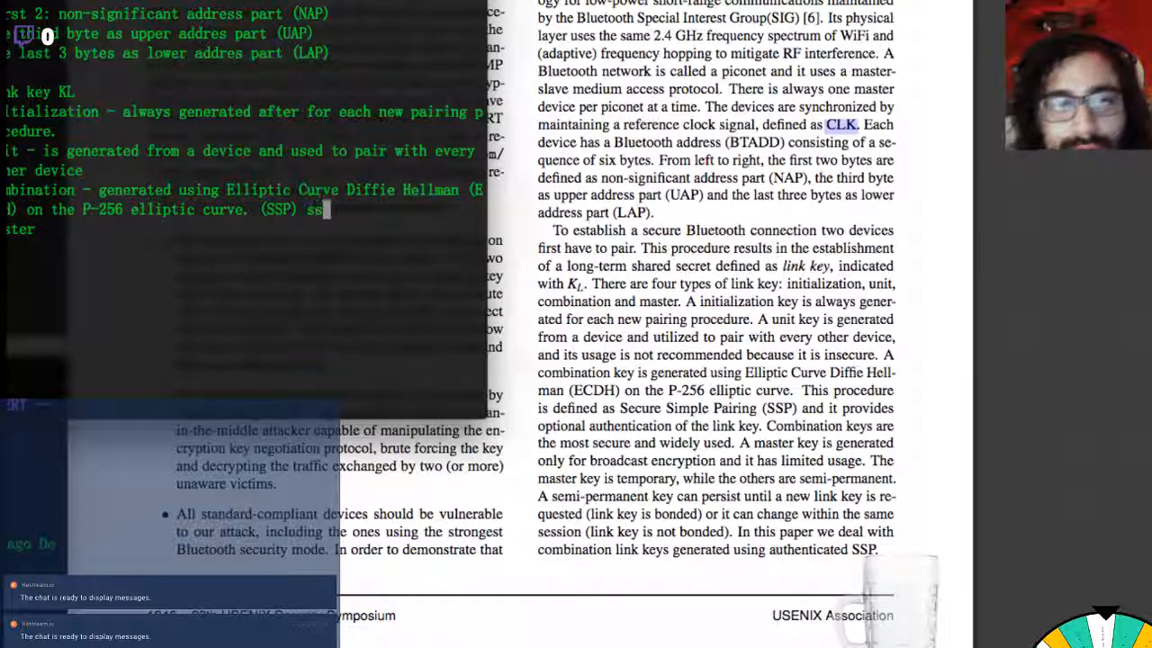
text(ecure simple)
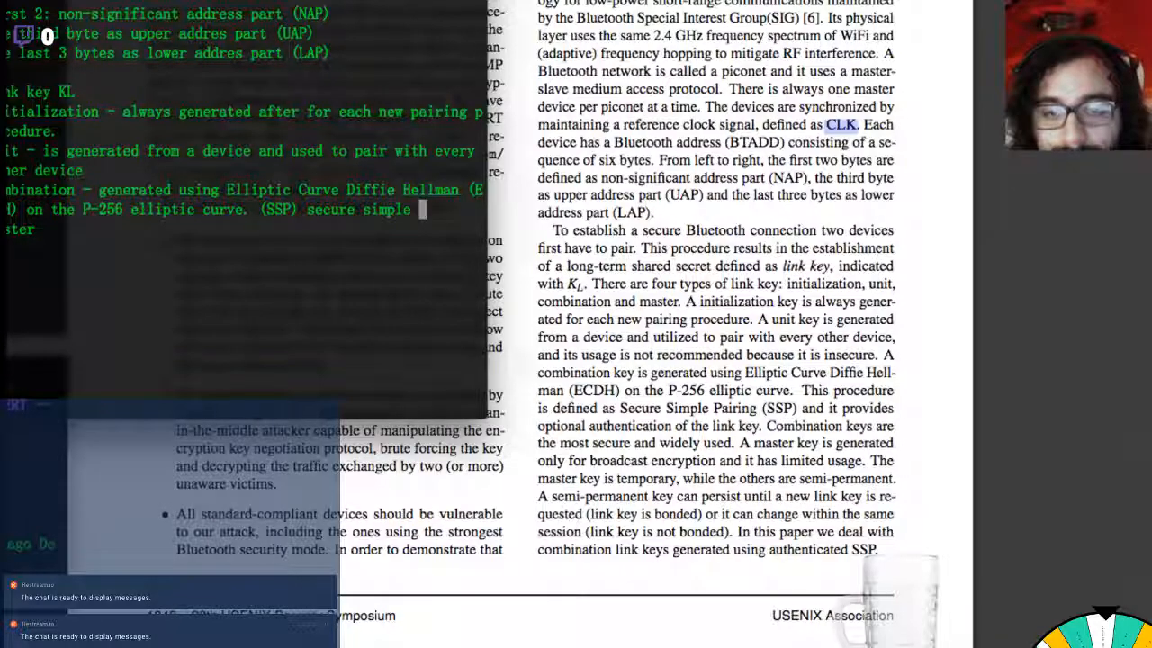
text(pairing.)
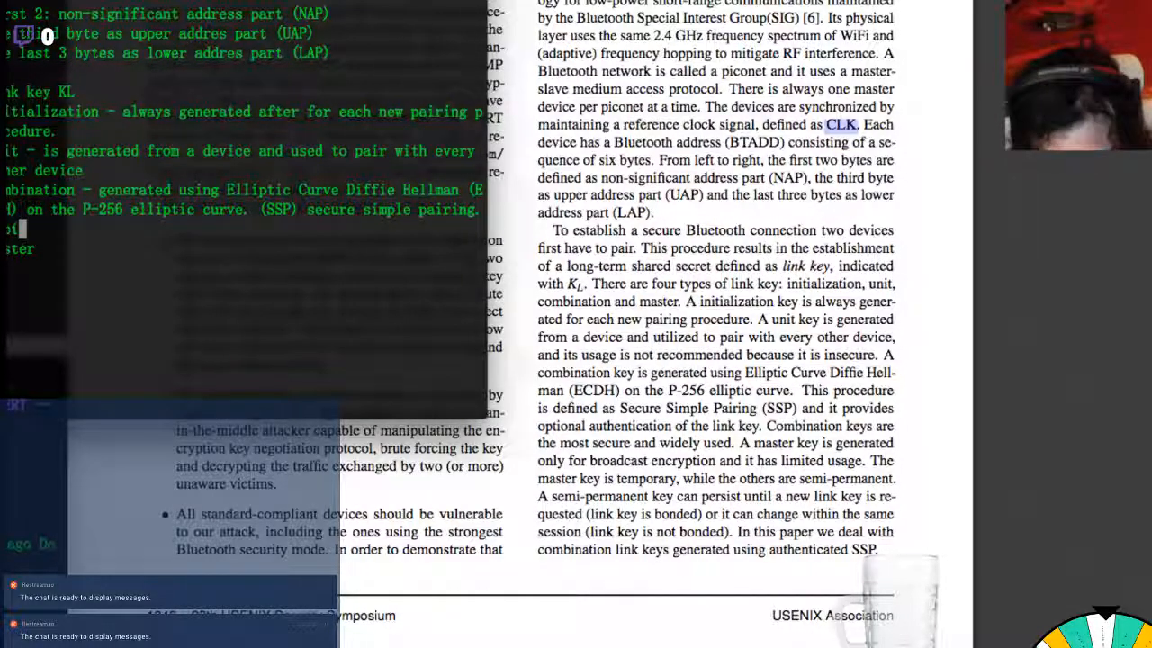
Step: Add the link-key authentication note and the master key as broadcast-encryption only with limited usage
text(tional a)
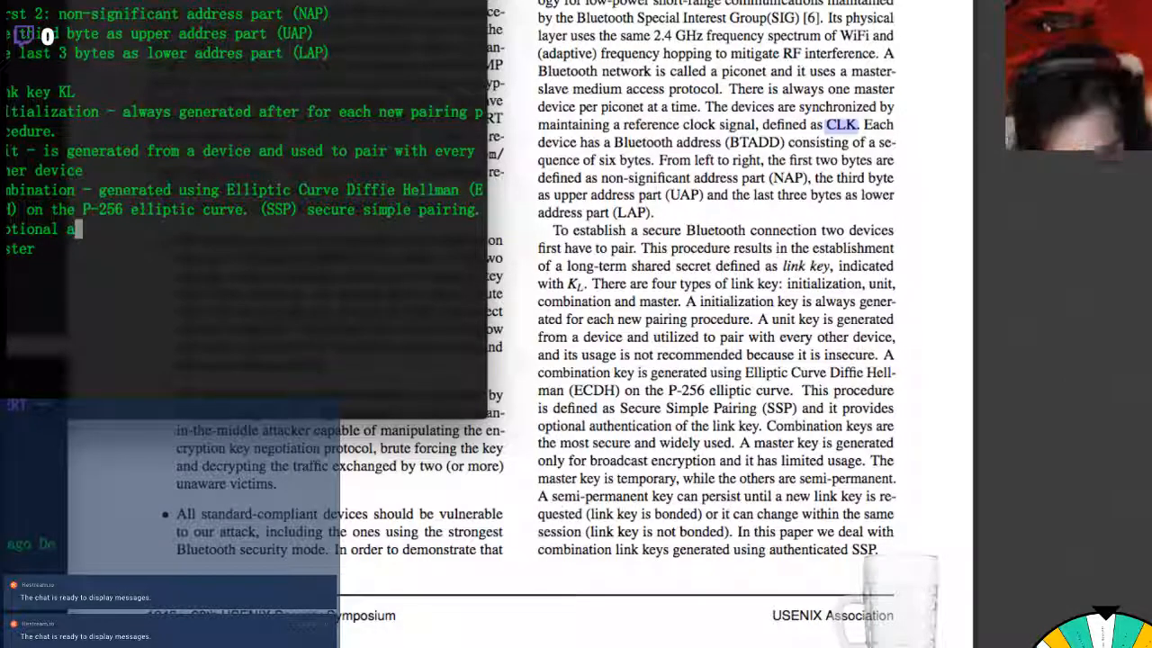
text(uthentication o)
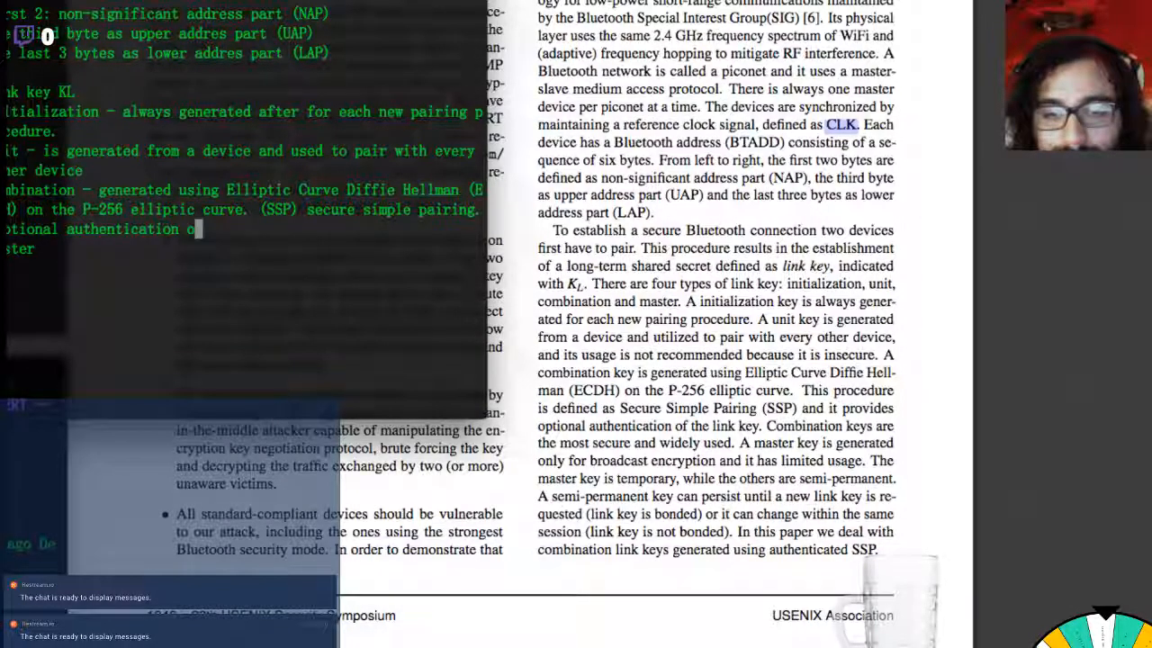
text(f the link key.)
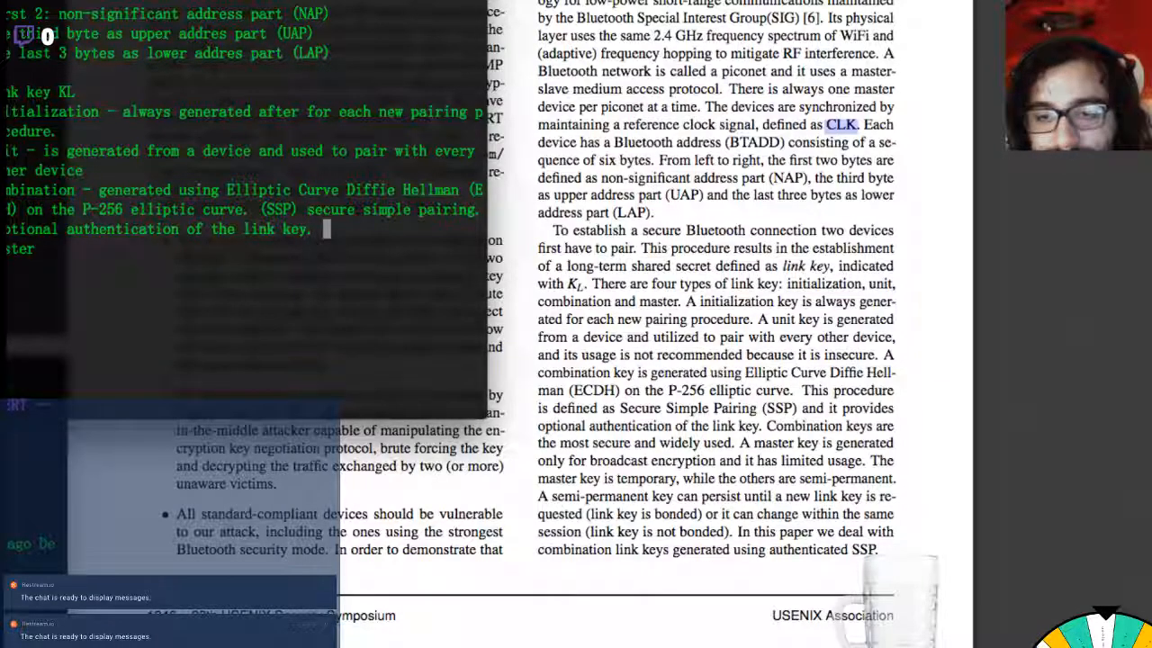
text(most secure and wide)
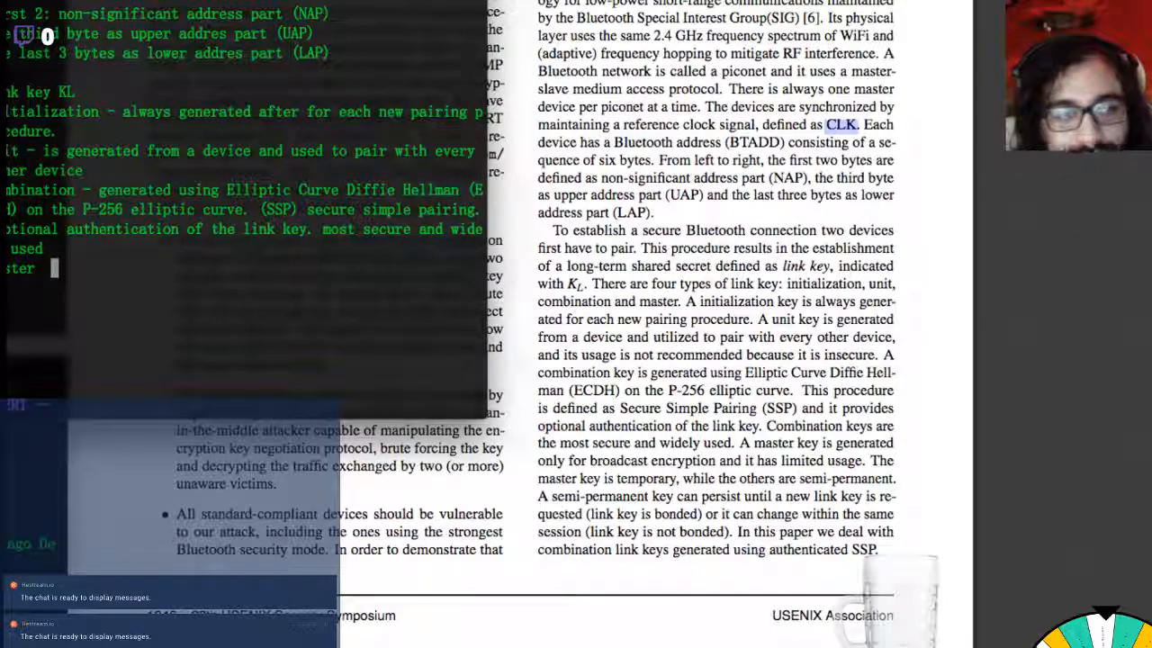
text(- is g)
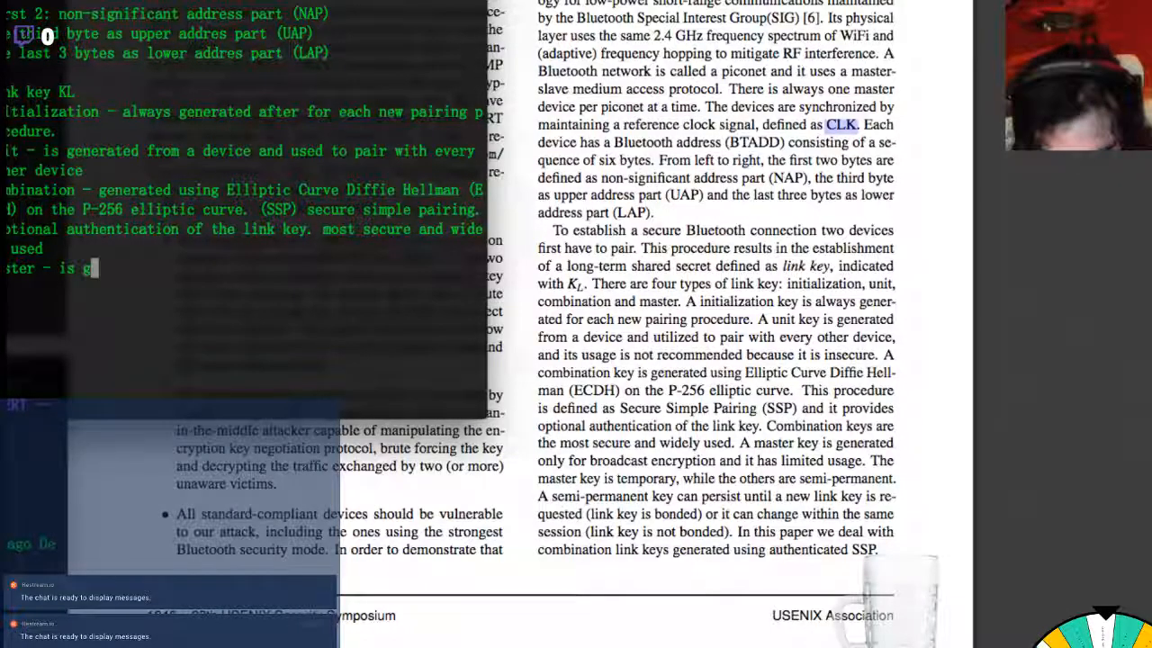
text(generated only)
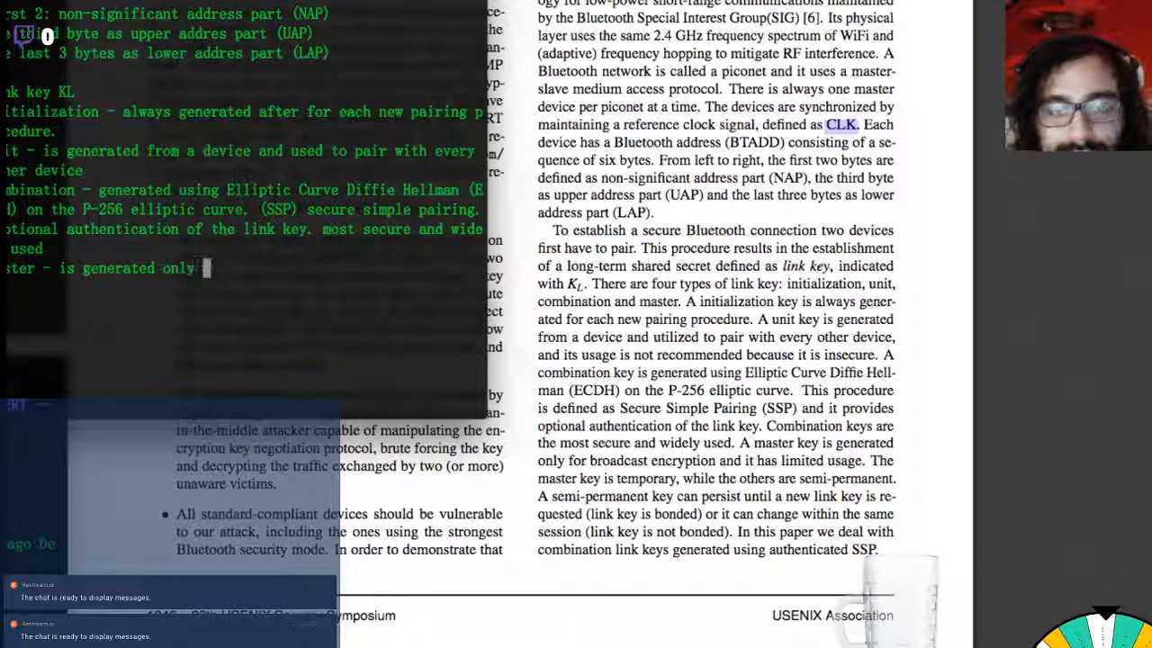
text(for)
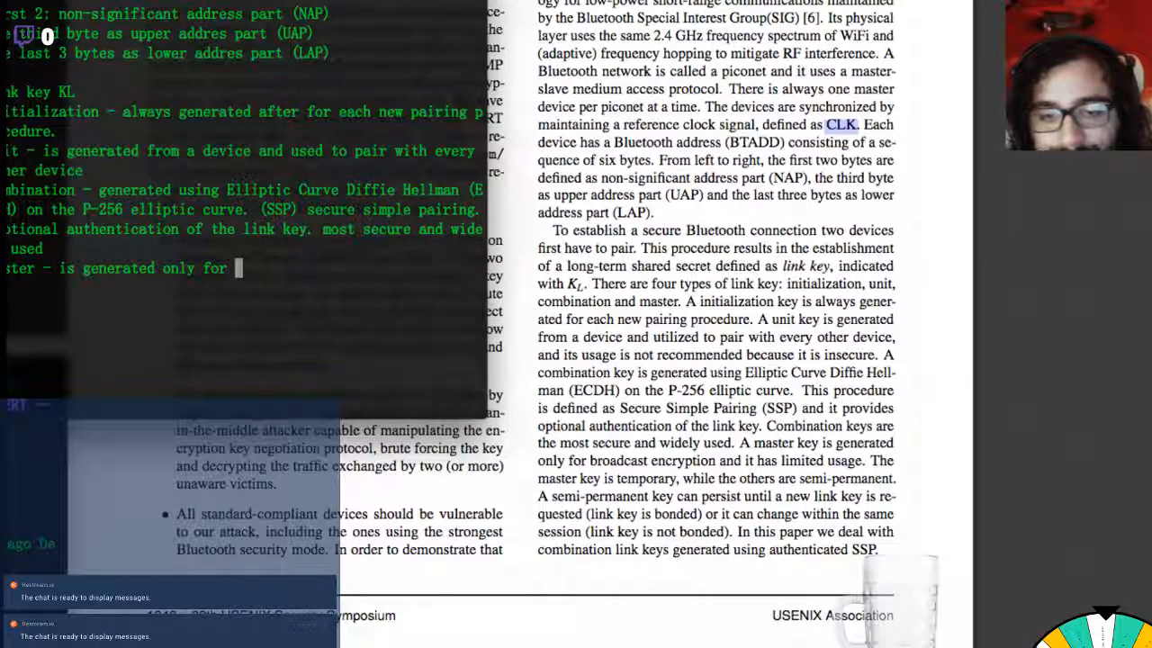
text(broadcast ebn)
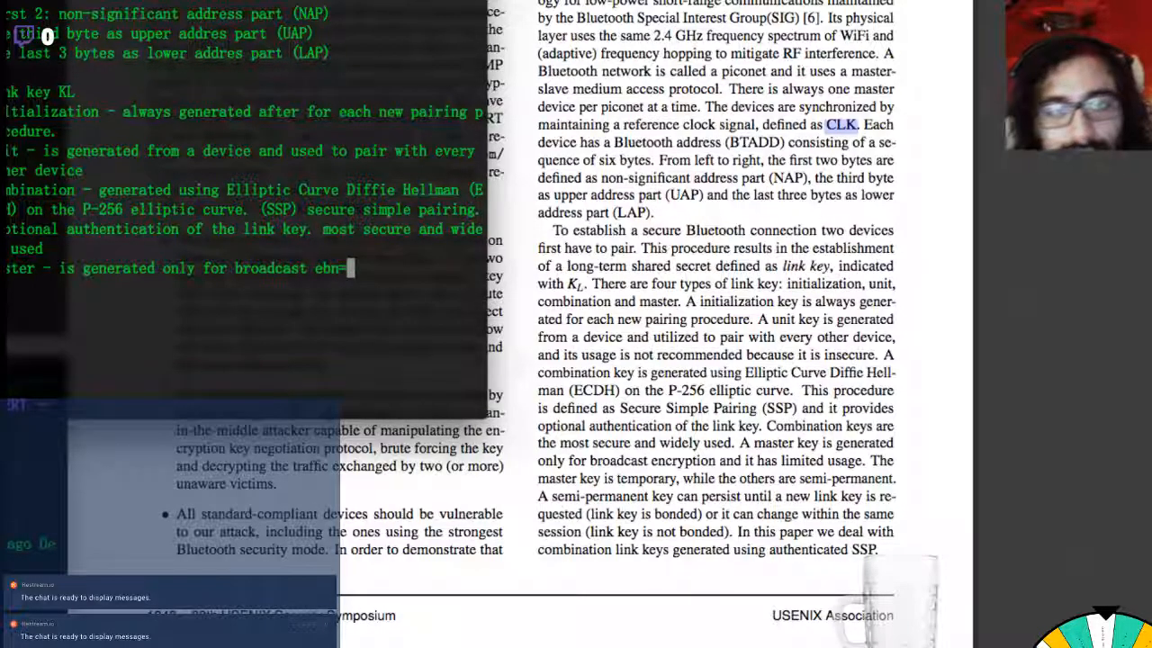
text(encryptu)
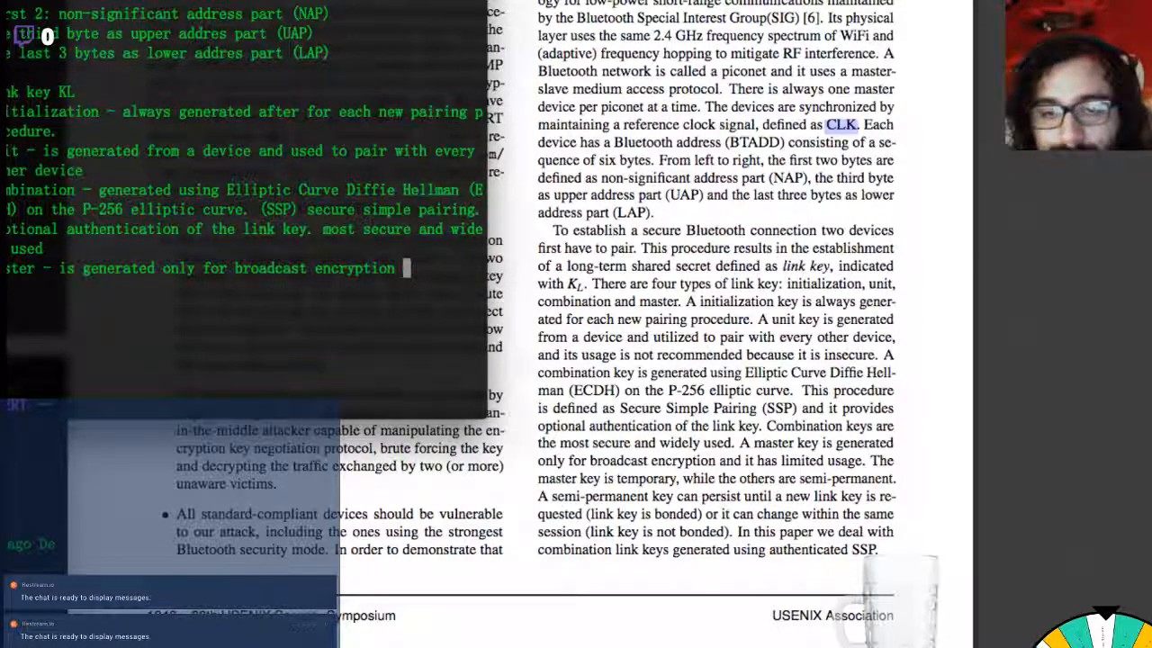
text(ann)
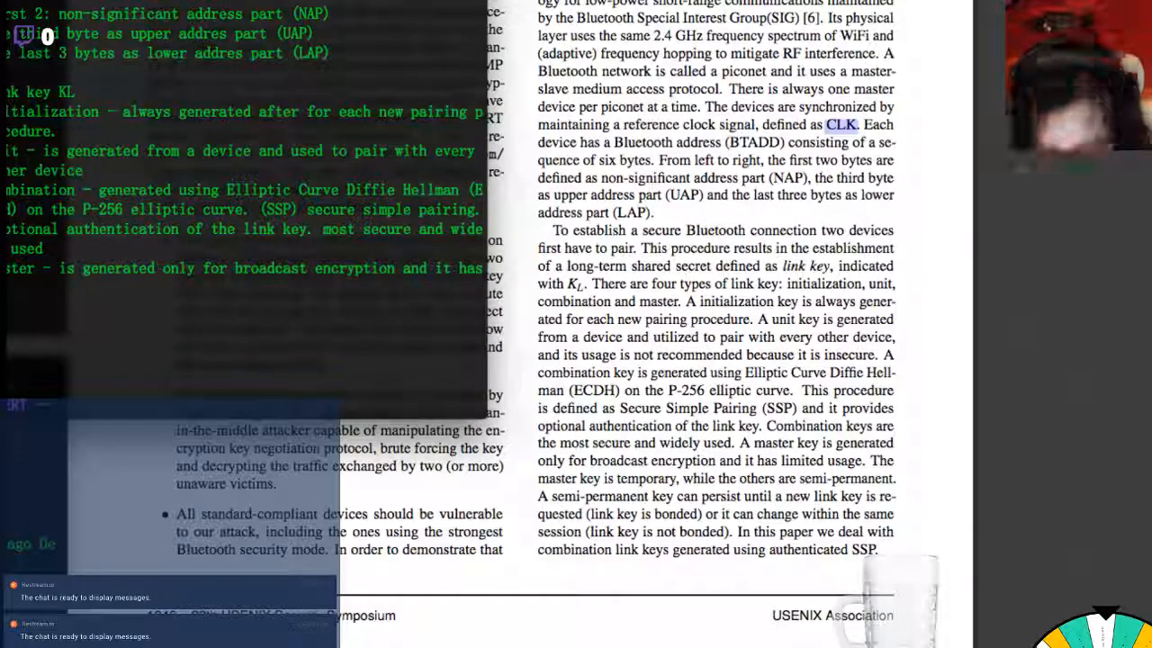
text(imited usage.)
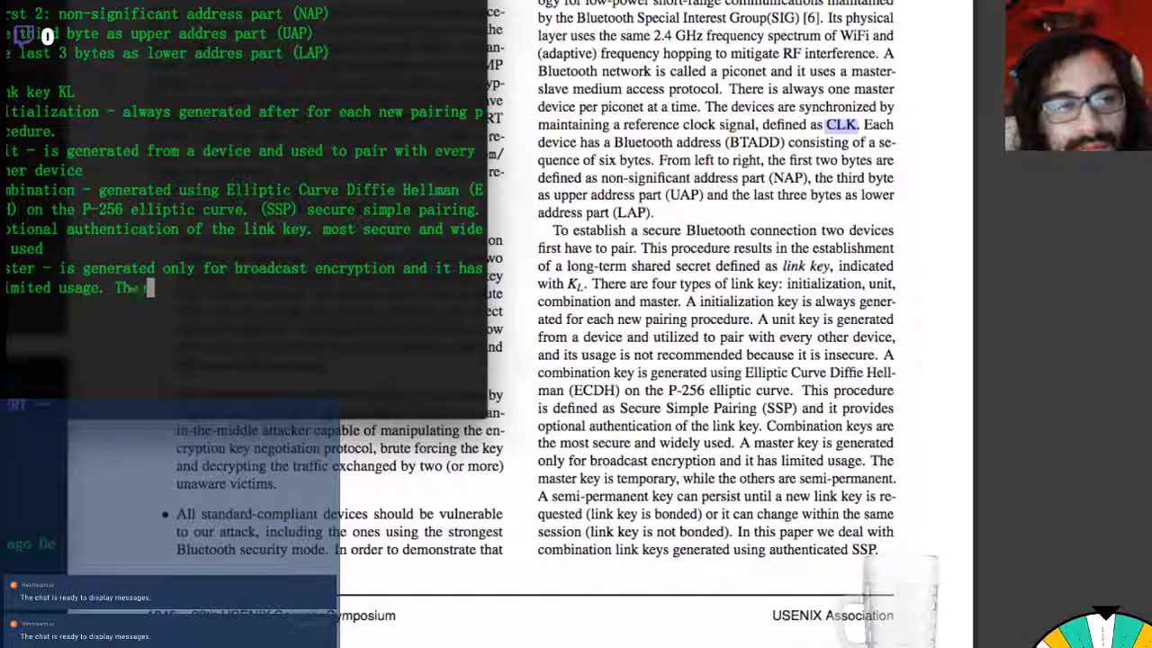
Step: Record that the master key is temporary while the others are semi-permanent
text(The master key is)
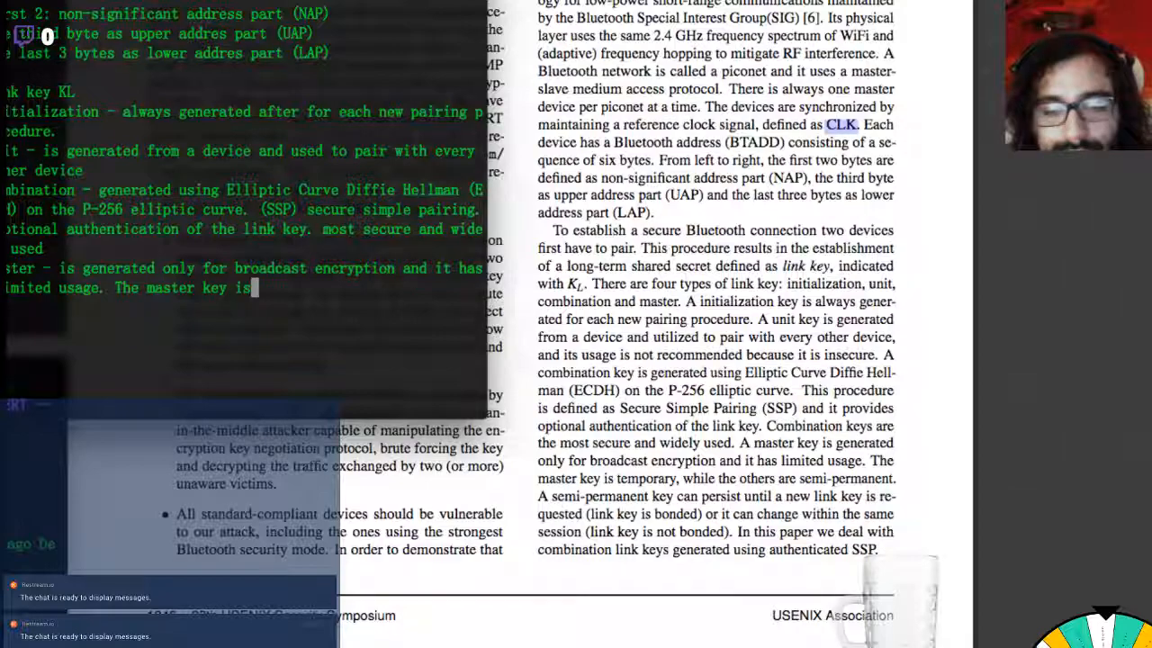
text(temporary,)
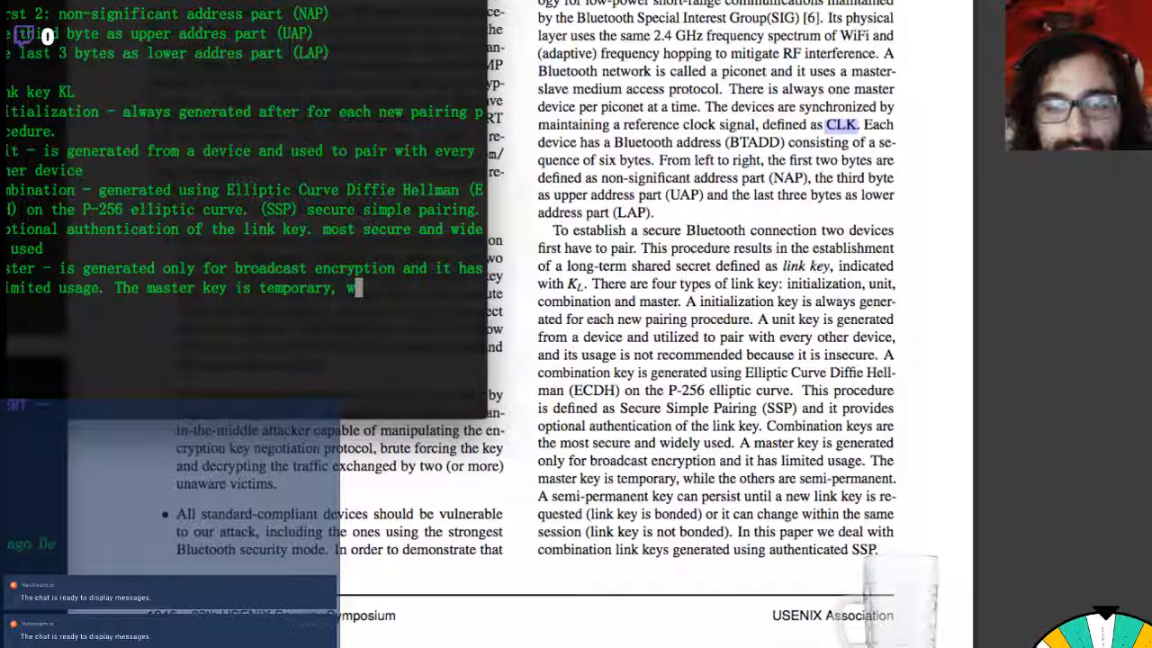
text(while the others)
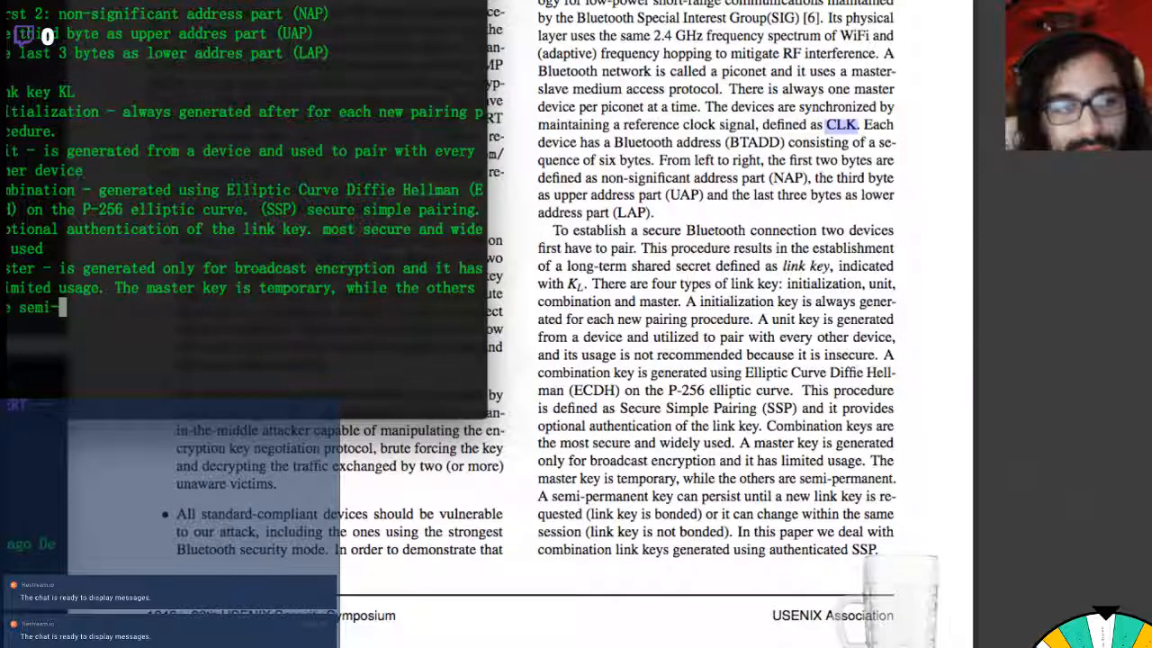
text(perm)
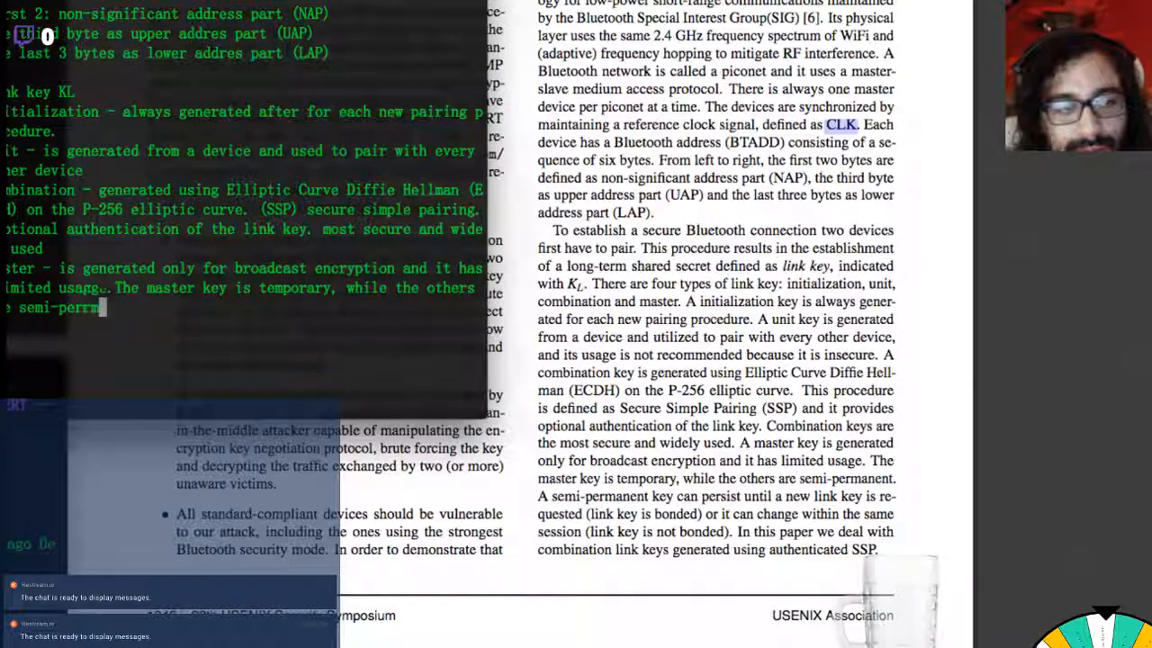
text(anent.)
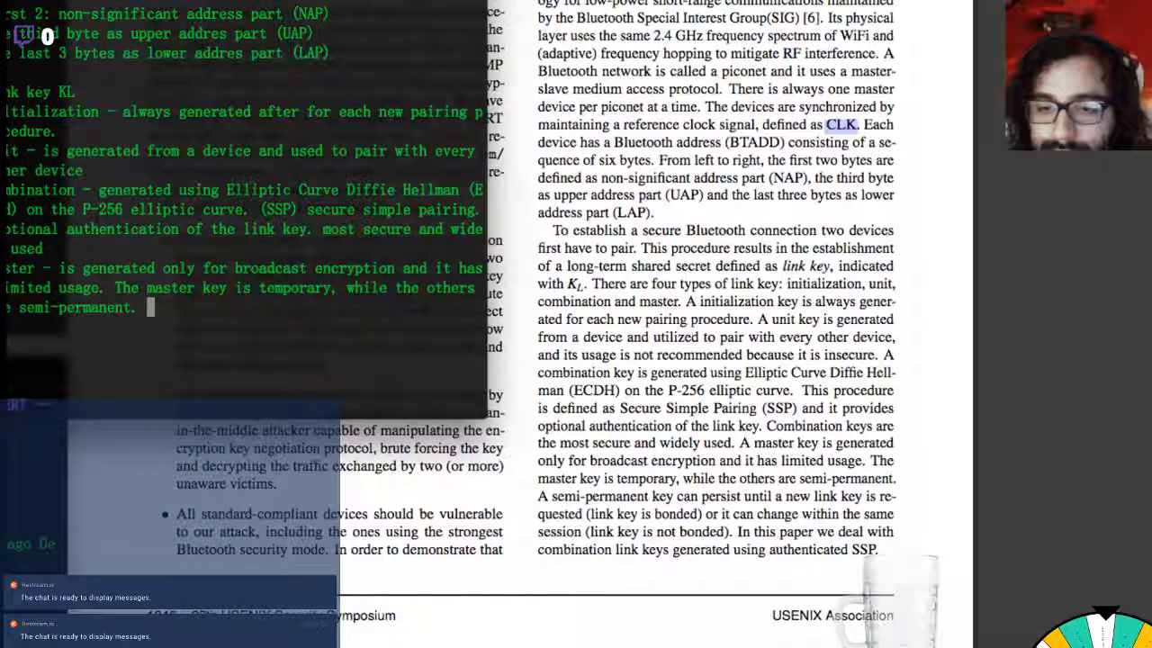
text(A)
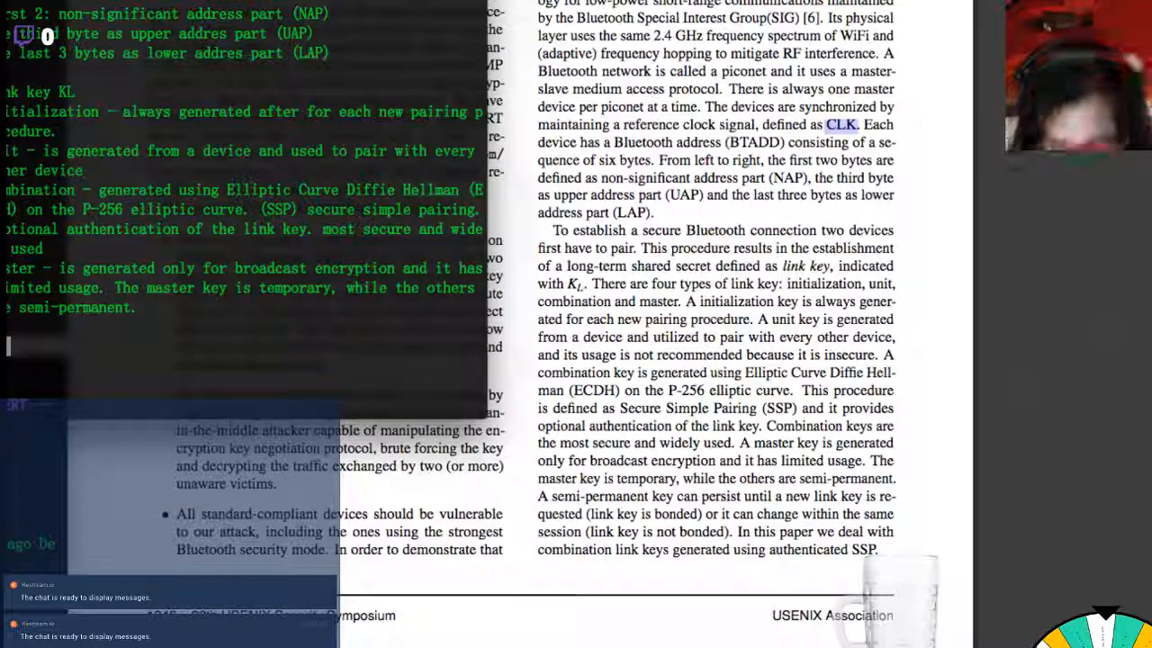
Step: Note that a semi-permanent link key persists until a new one is requested, bonded or not
text(Semi-permanne)
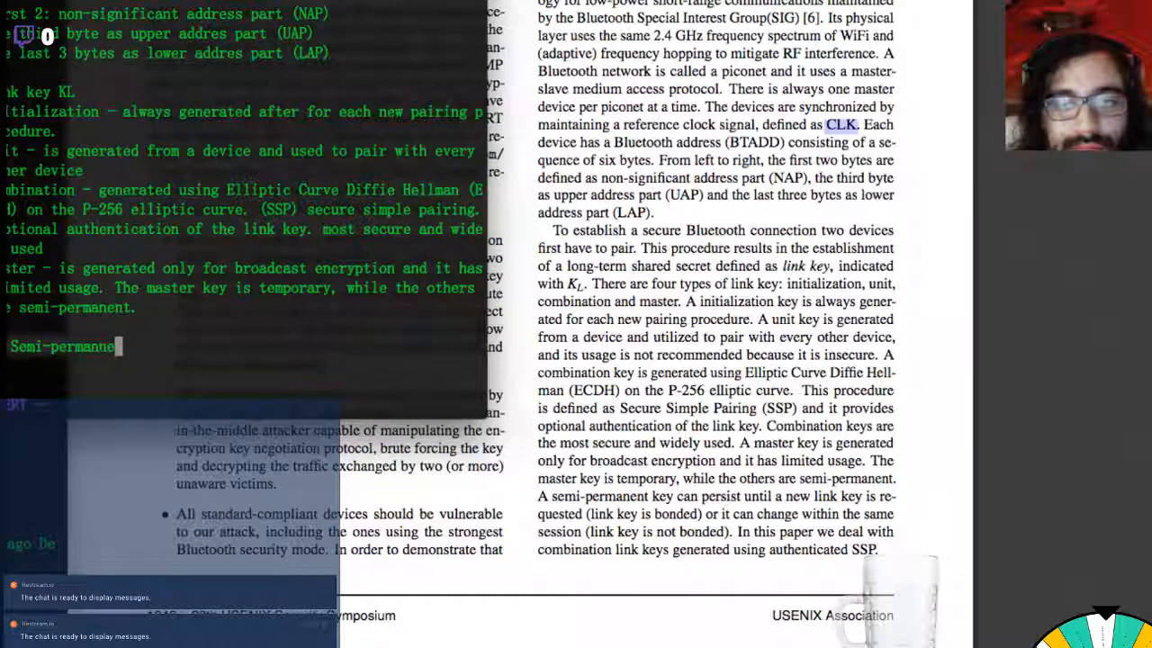
text(key can)
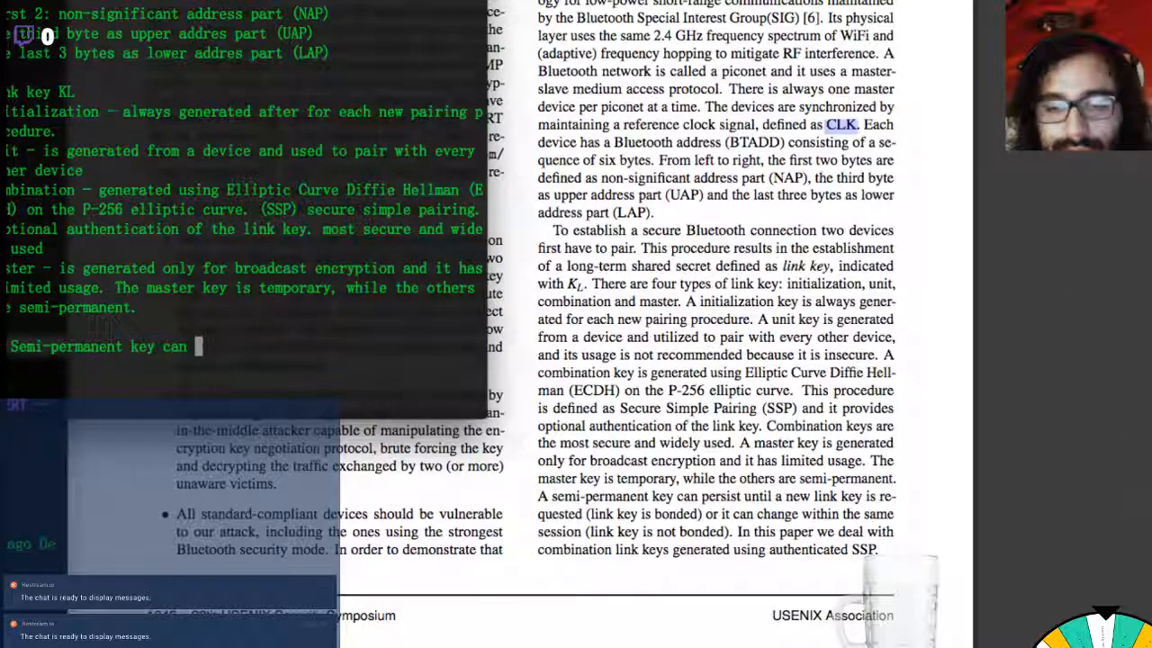
text(persist until a new)
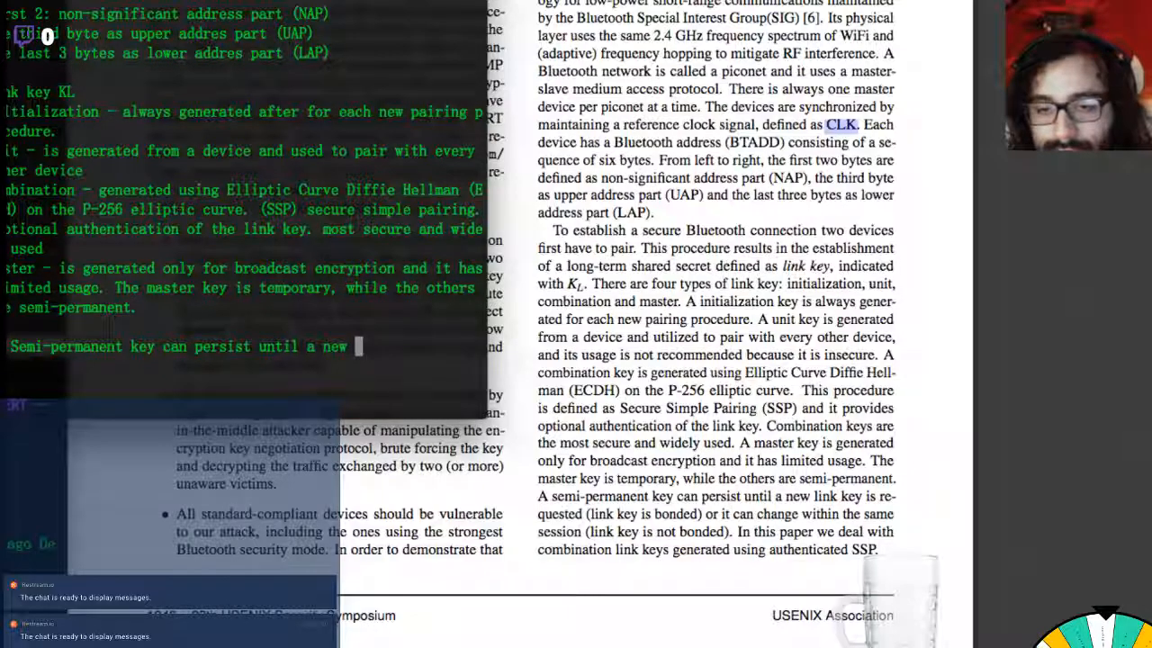
text(link key is requ)
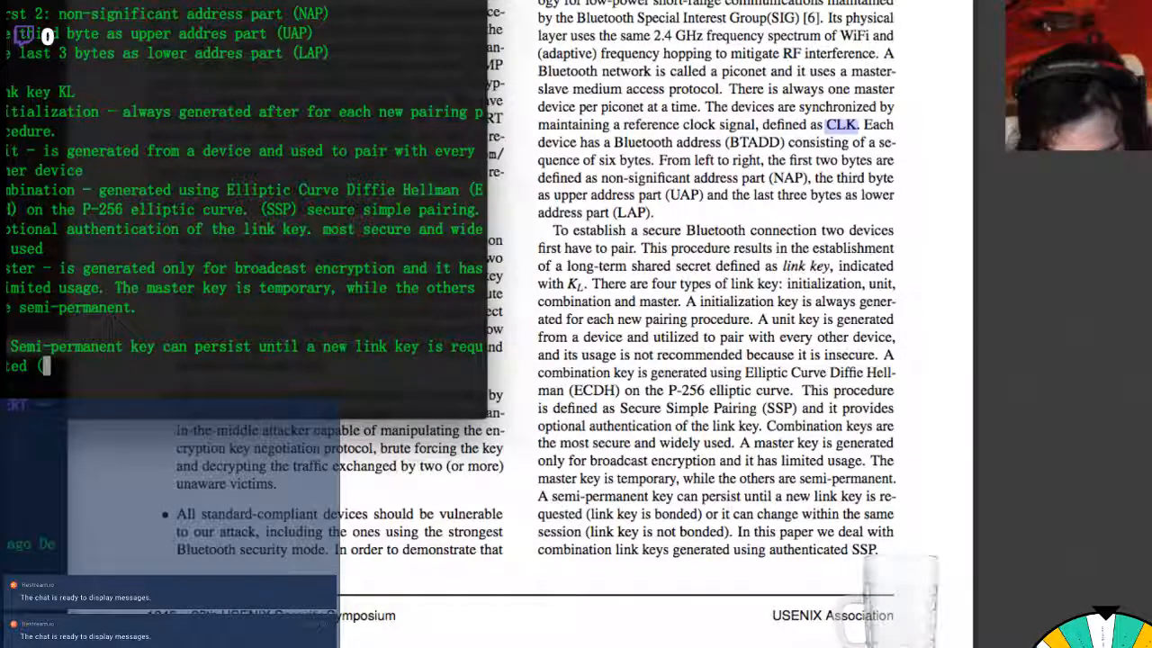
text((link key)
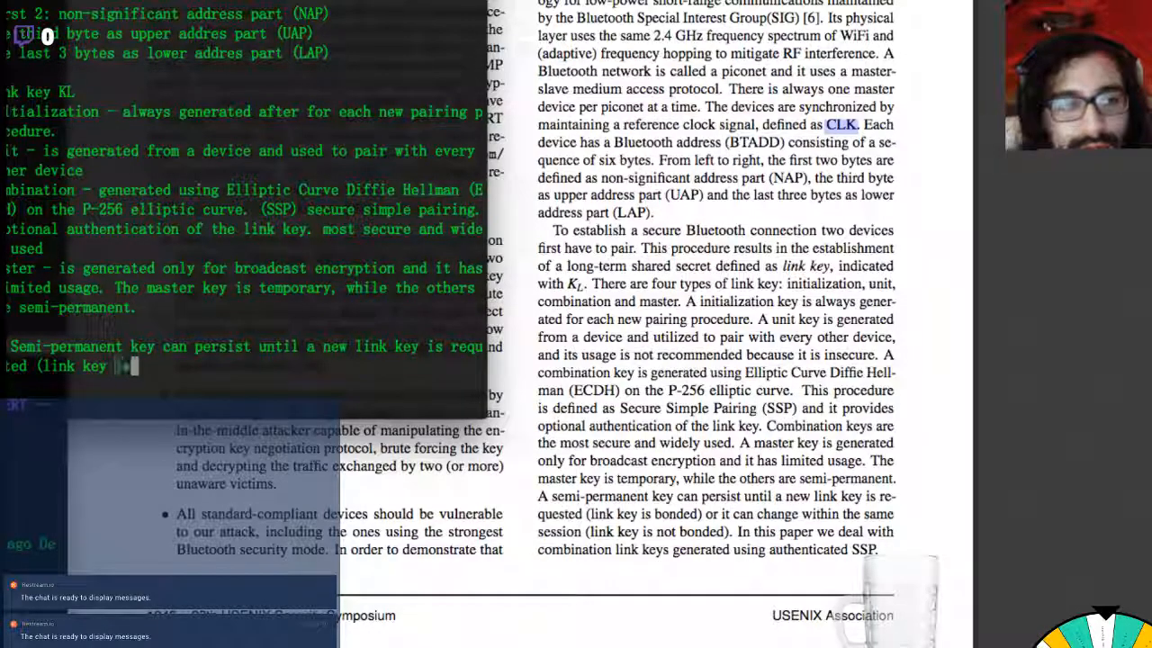
text(is bonder))
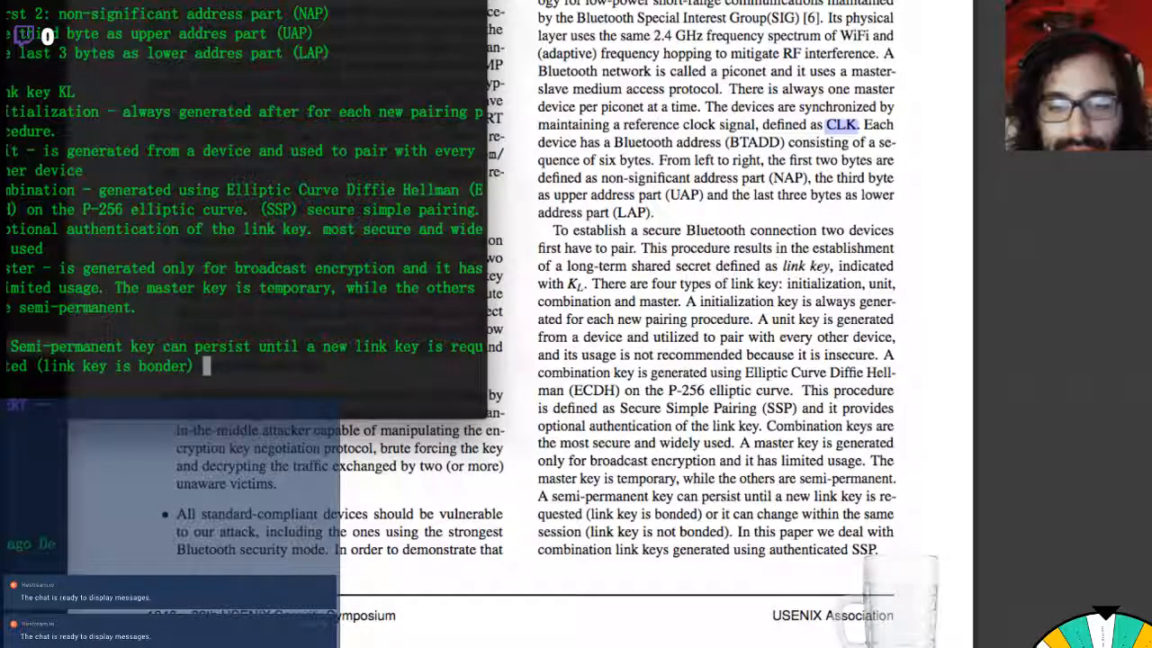
text(or it can change within)
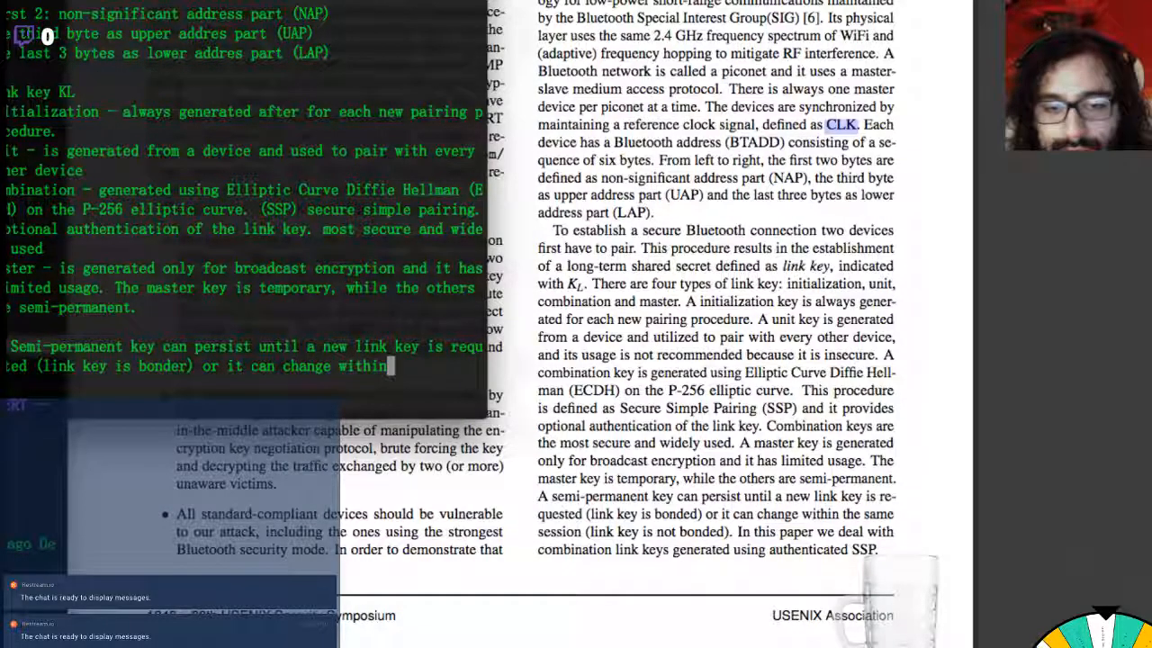
text(the same su)
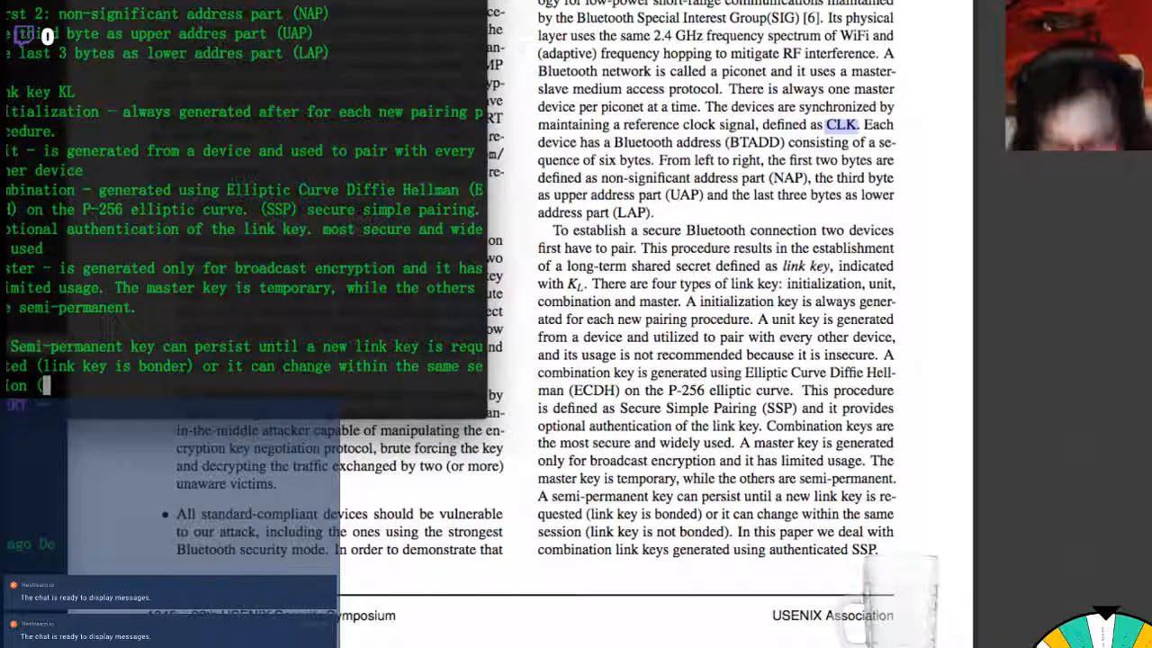
text(link ket)
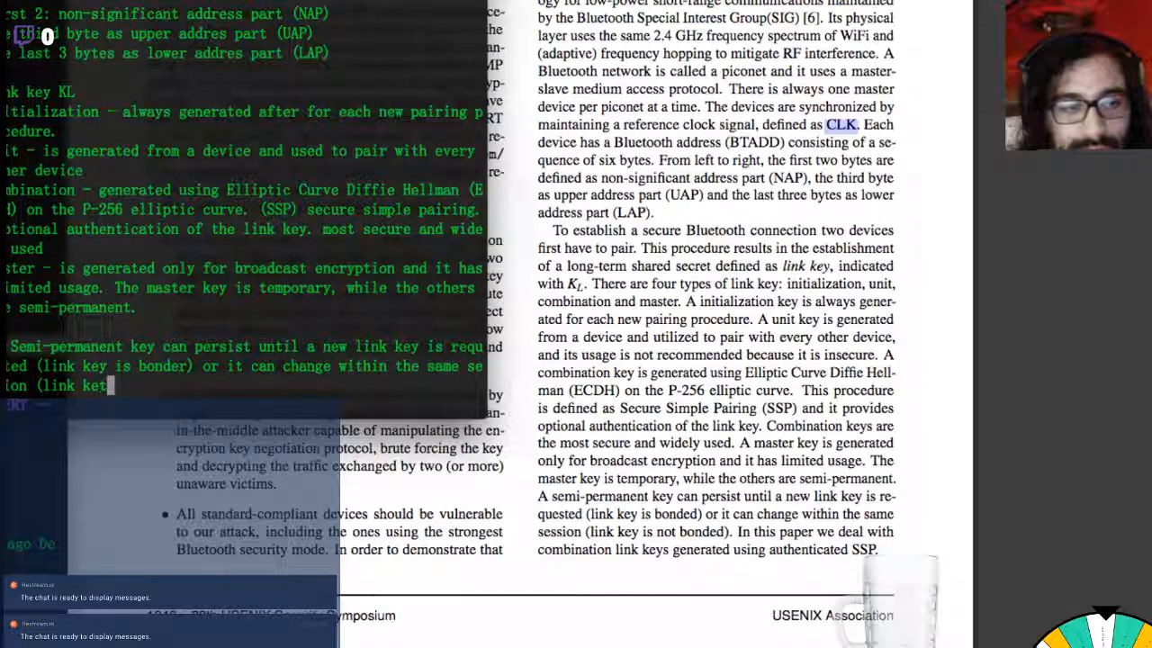
text(is not bonded). In this)
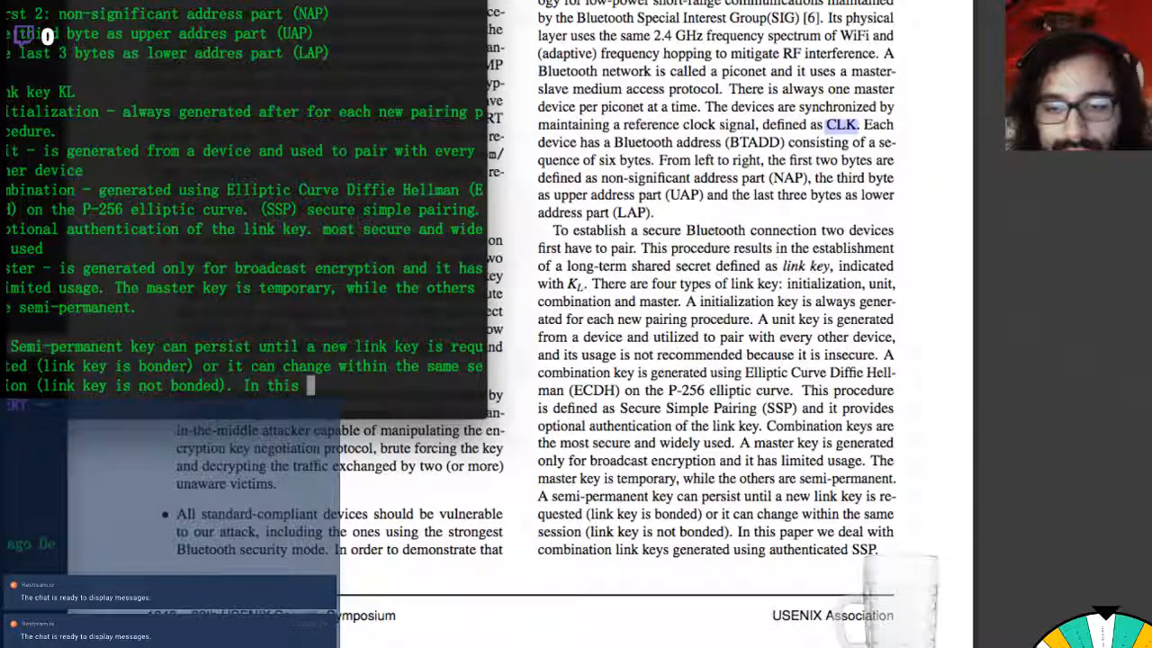
Step: Add that the paper addresses combination link keys generated using authenticated SSP
text(paper we ddeal with com)
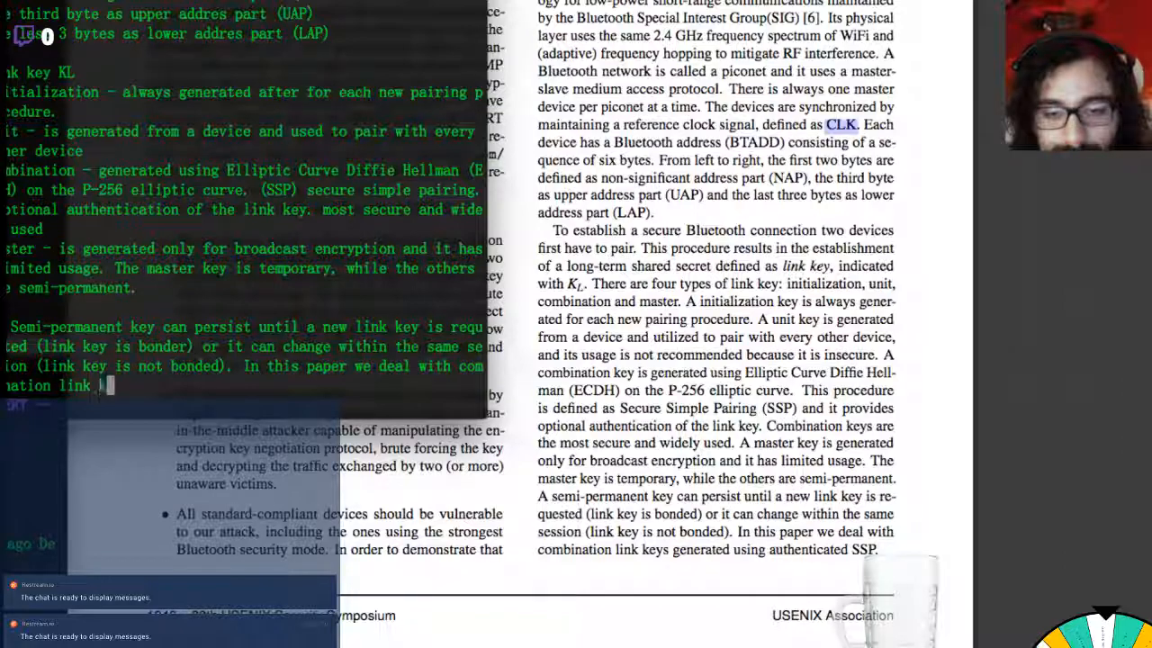
text(keys generated)
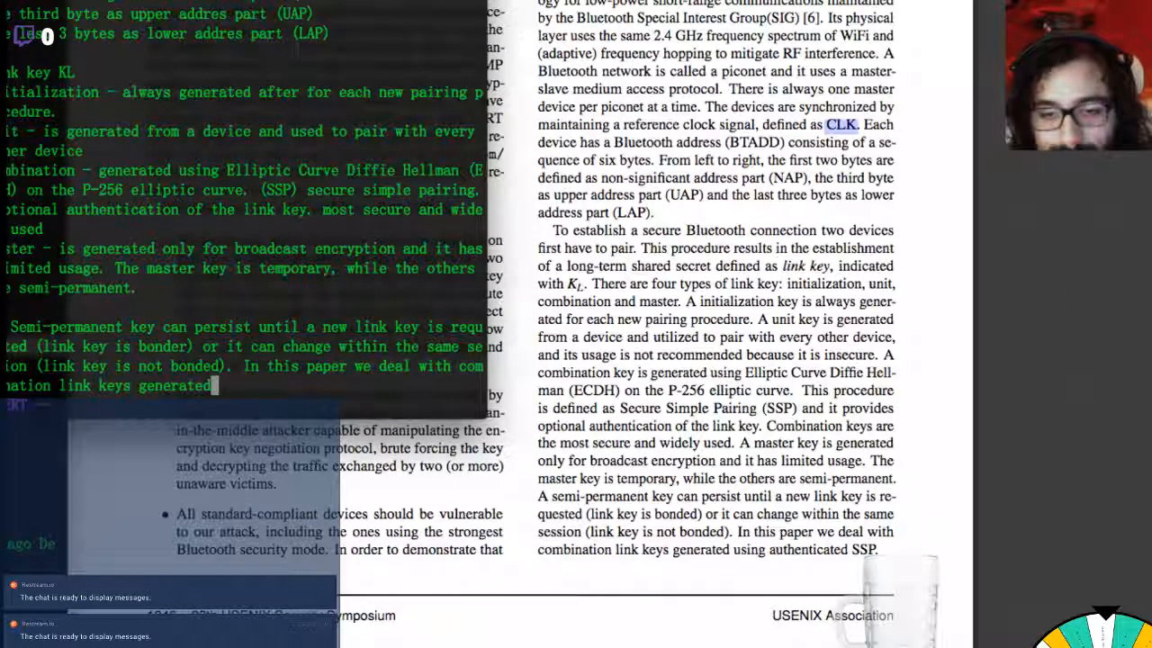
text(using authenticated SSP)
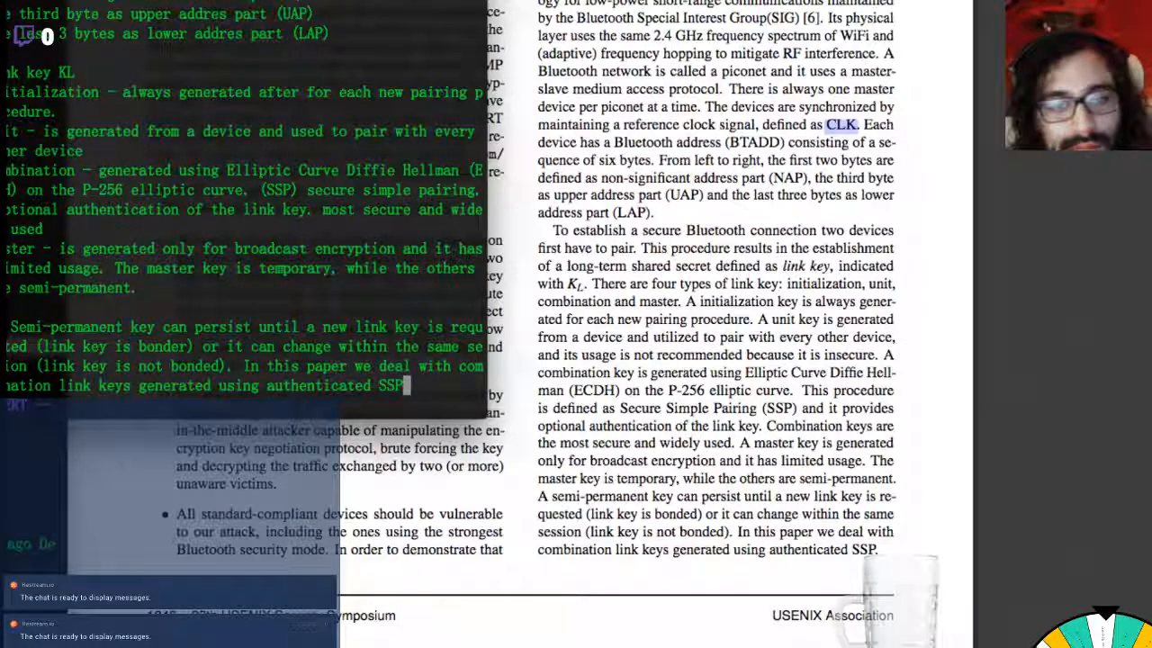
scroll(up, 3)
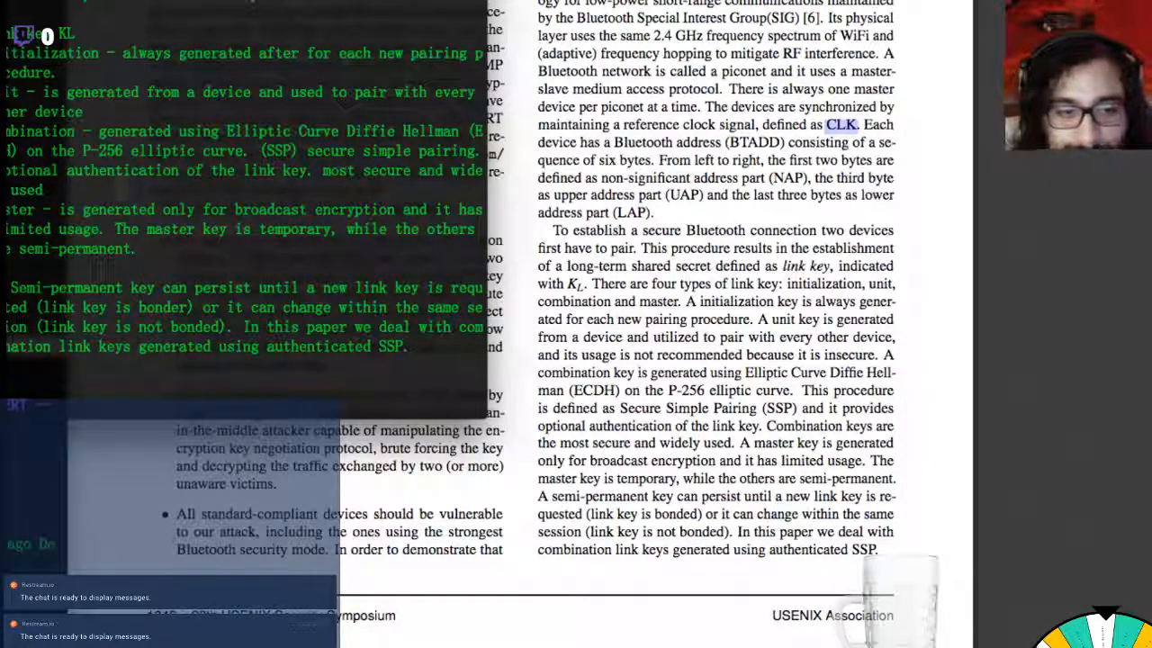
scroll(down, 3)
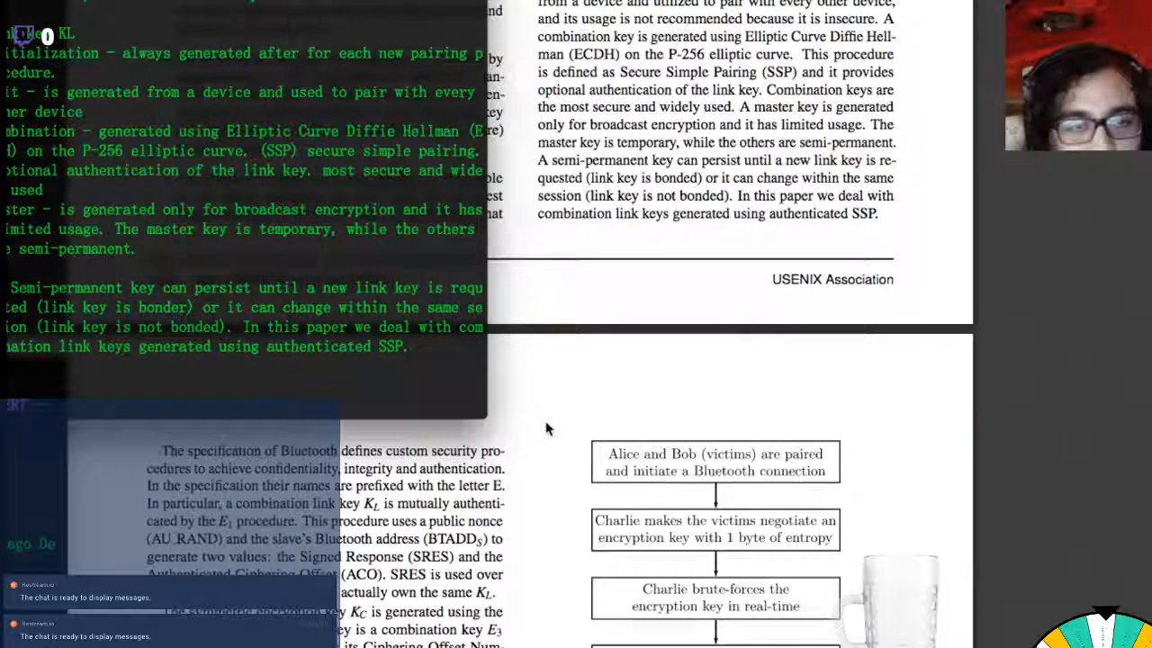
Step: Scroll the KNOB paper down to Section 3 beside Figure 1's attack stages
scroll(down, 3)
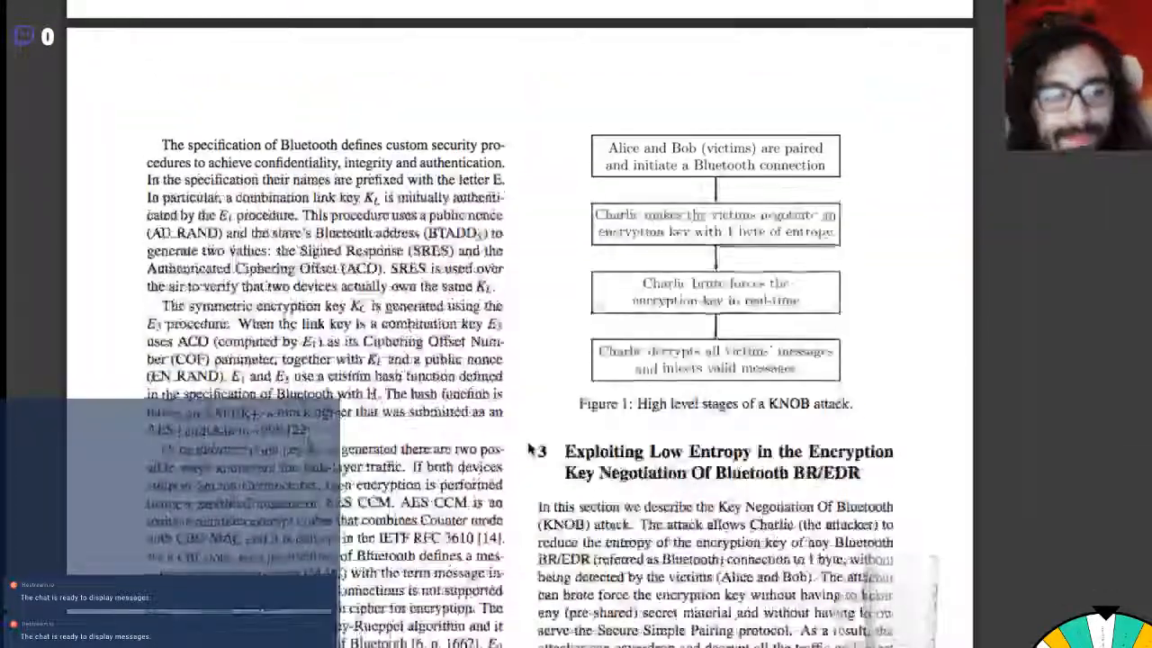
scroll(down, 3)
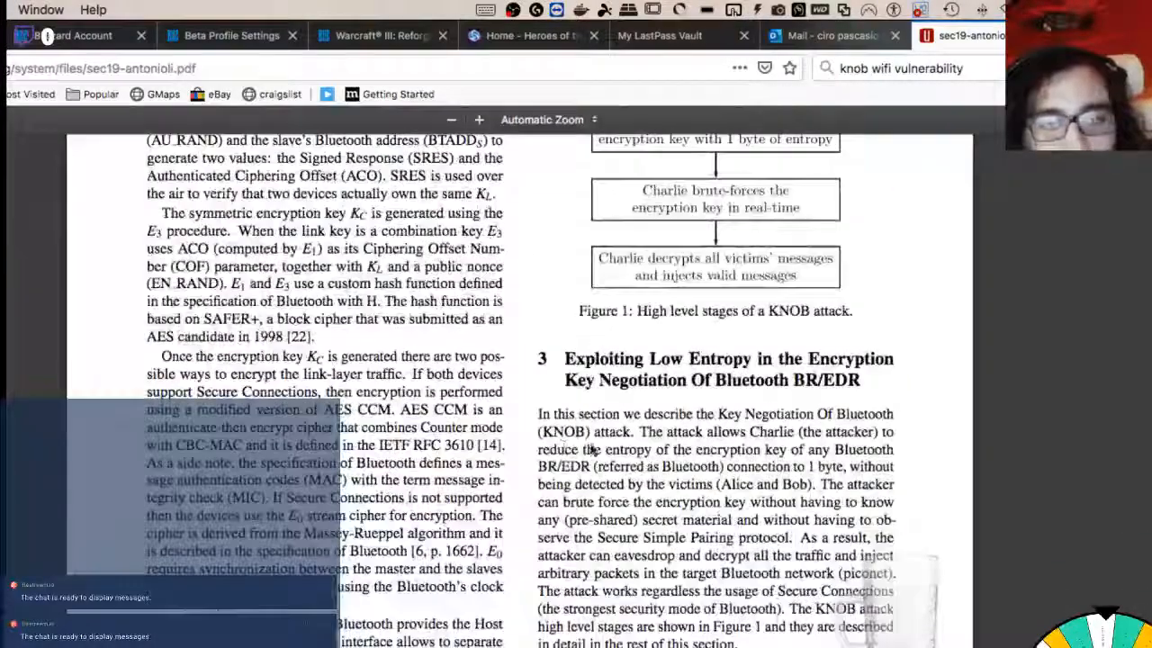
scroll(down, 3)
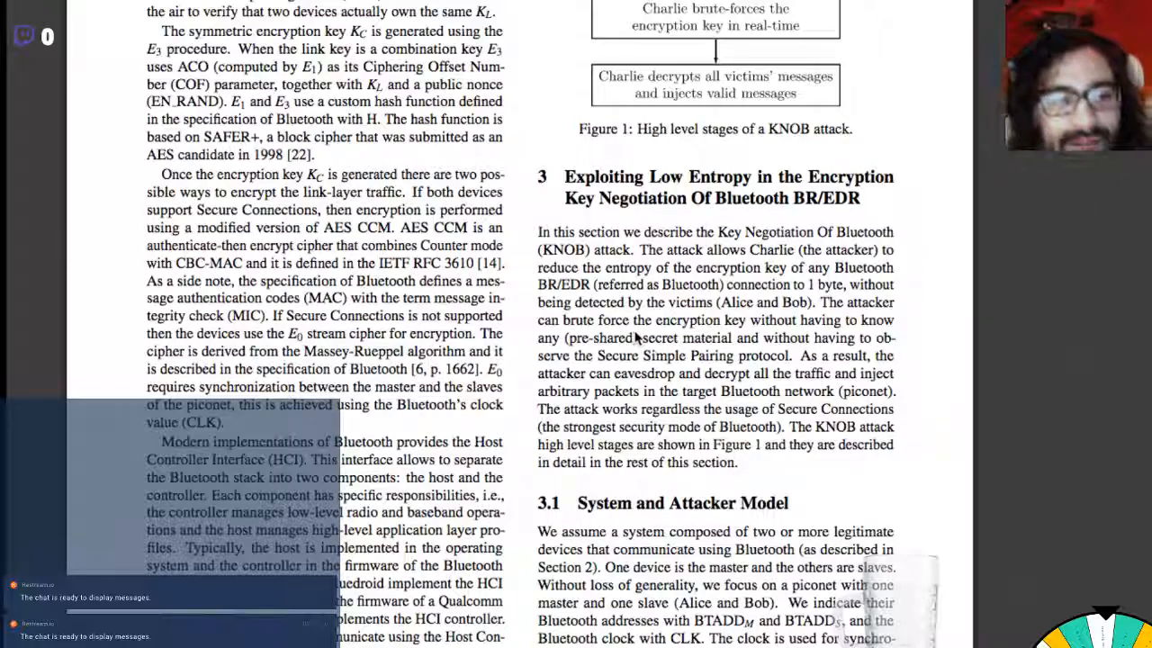
scroll(down, 3)
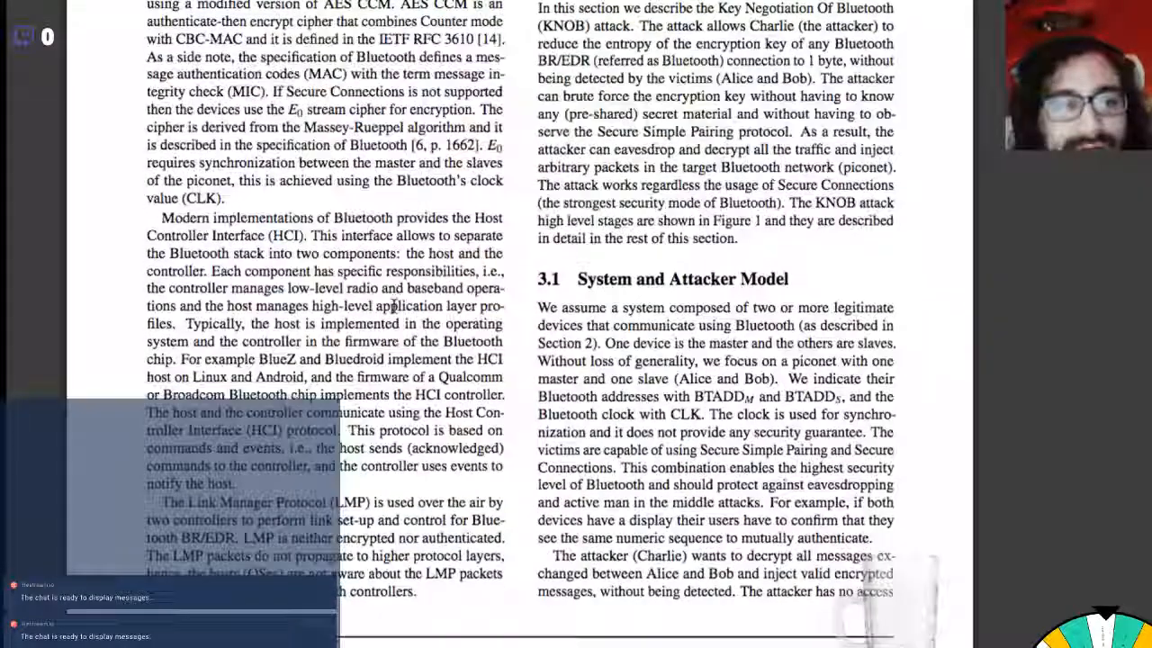
scroll(down, 3)
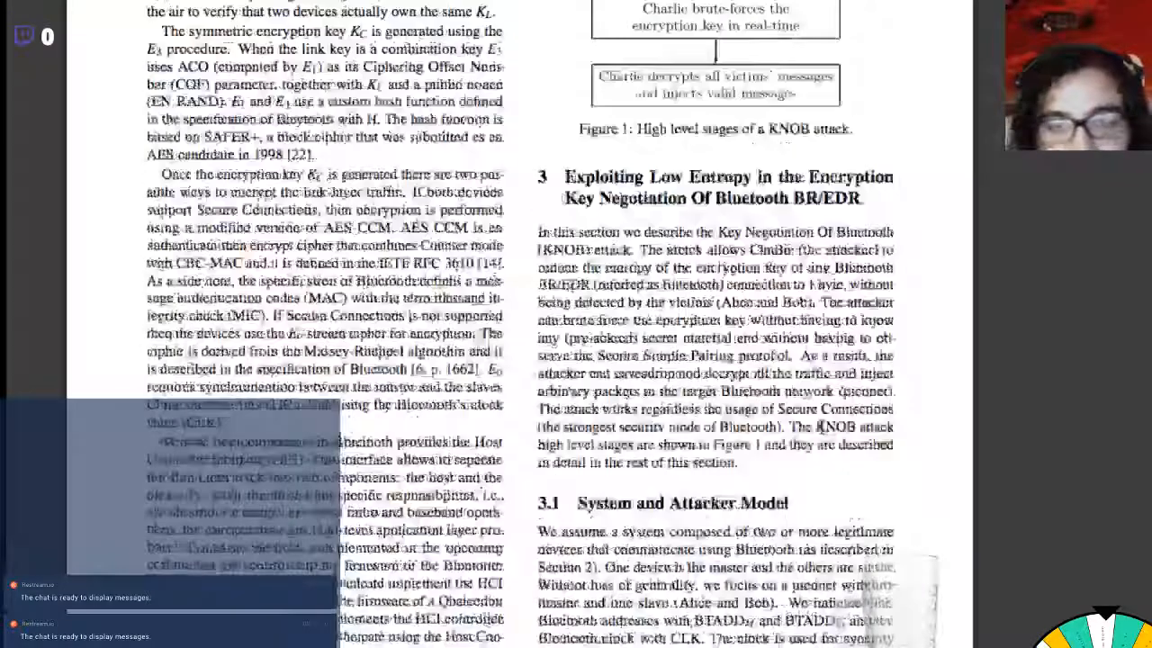
Step: Read through Section 3 down to the Secure Connections and Figure 1 sentences above Section 3.1
scroll(up, 3)
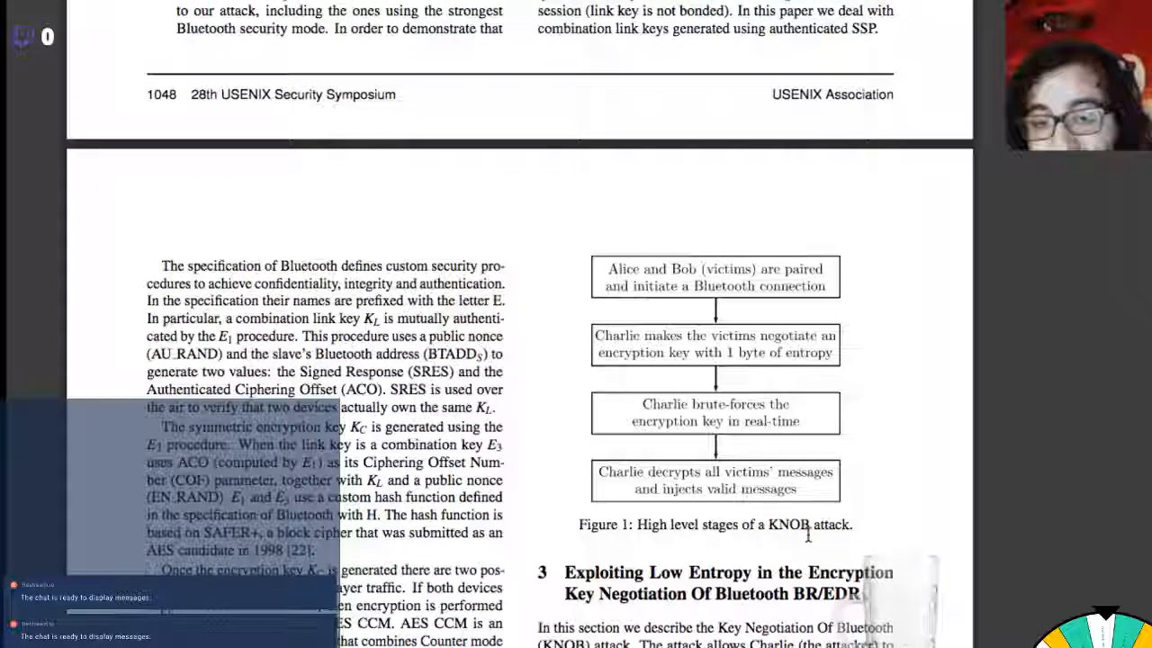
scroll(down, 3)
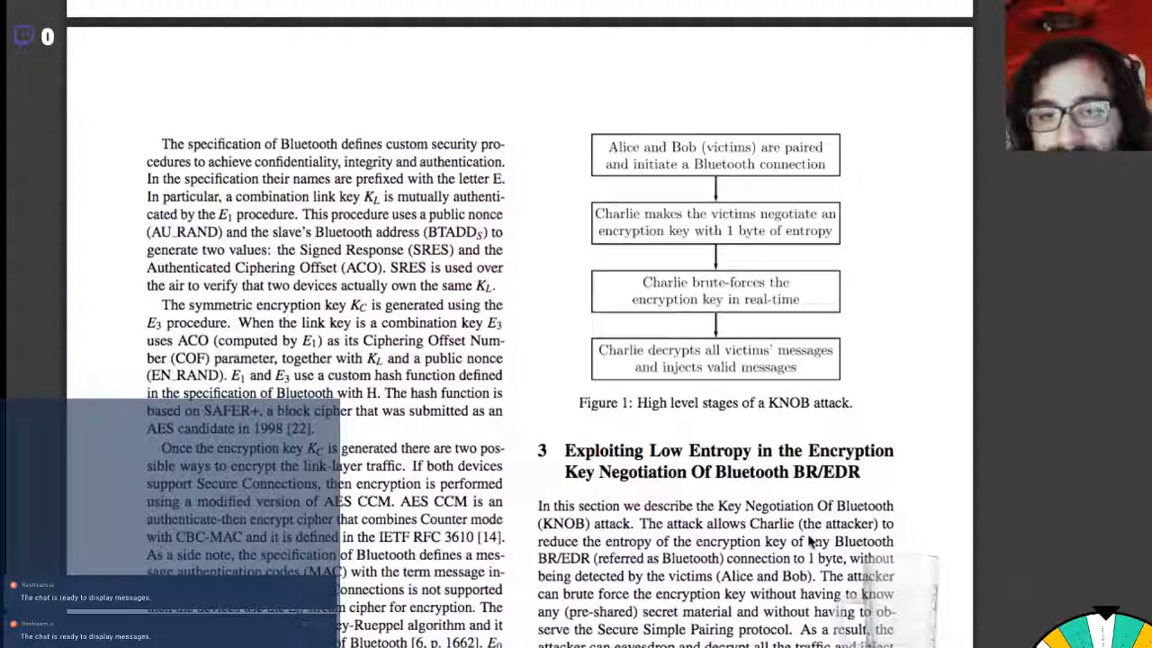
scroll(down, 3)
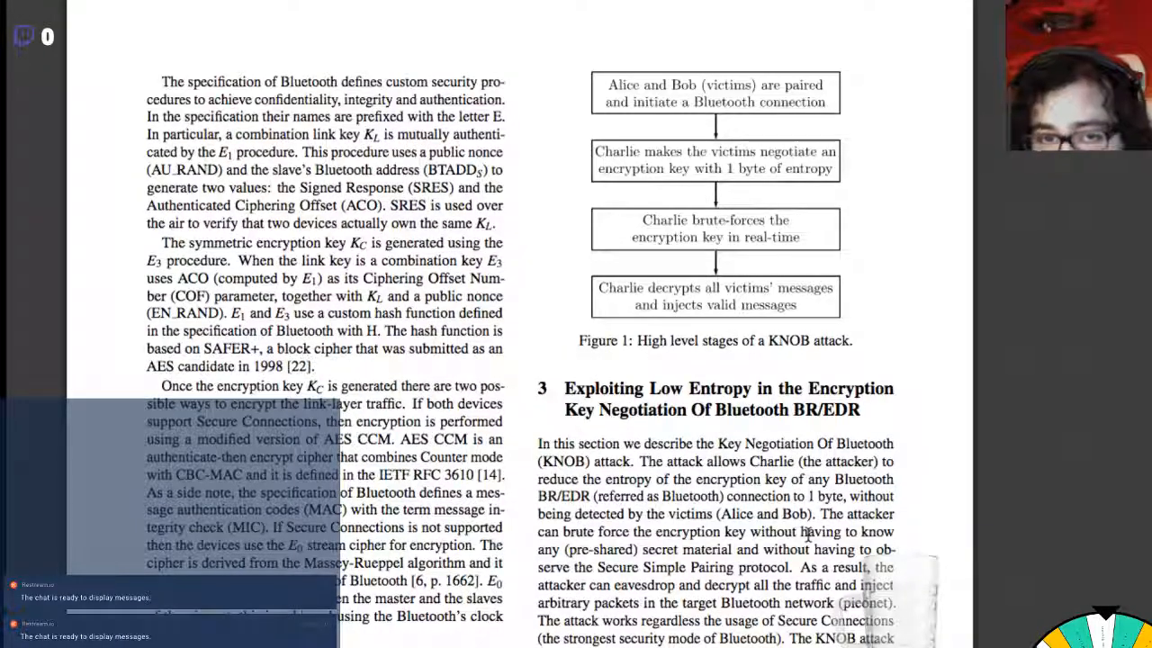
scroll(down, 3)
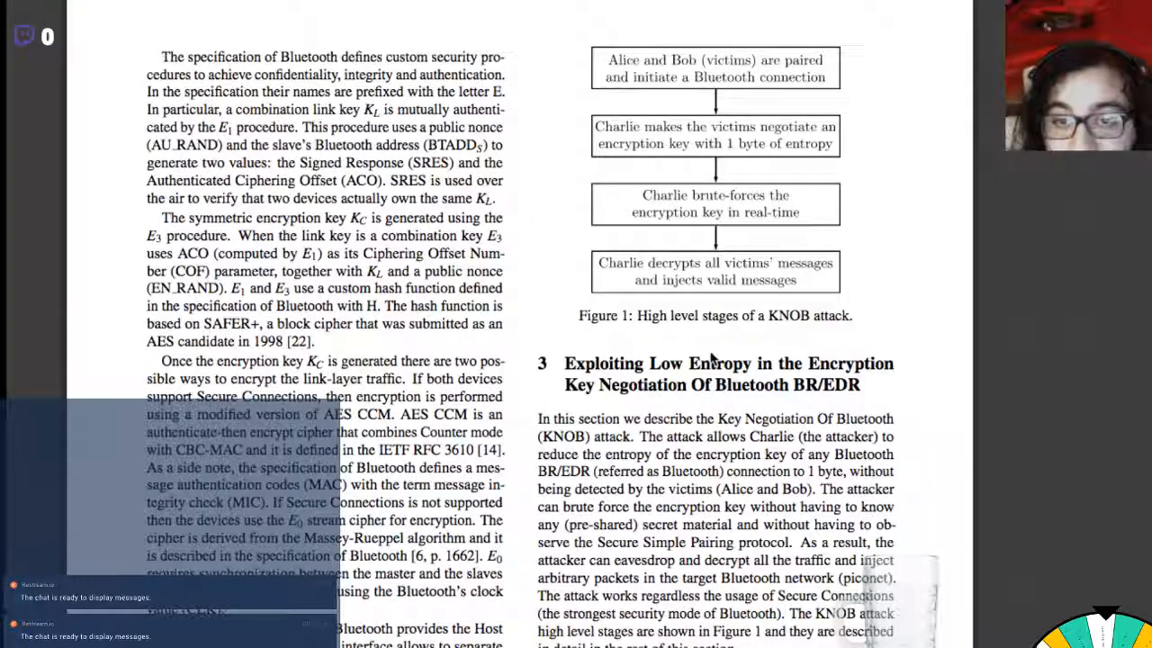
scroll(down, 3)
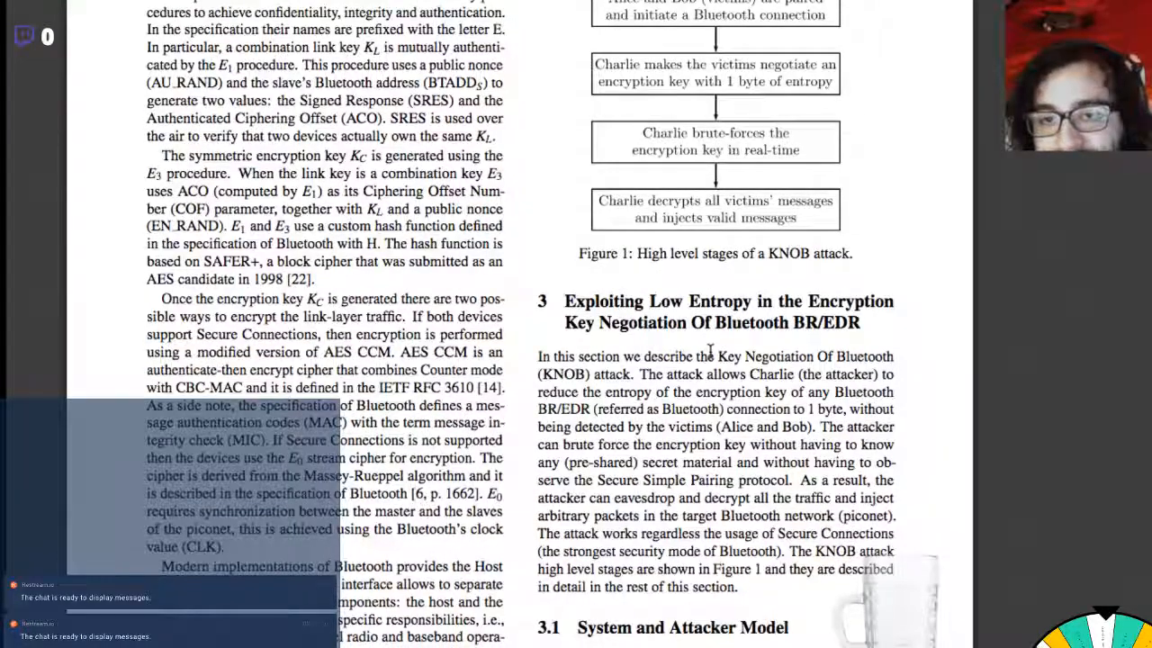
scroll(down, 3)
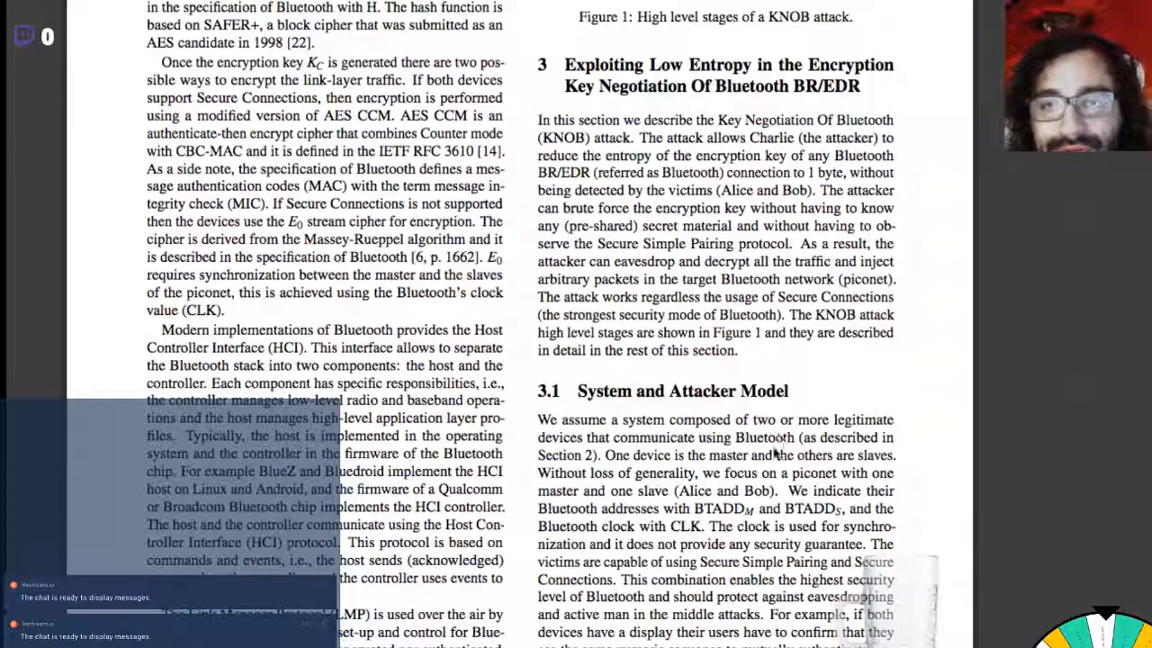
scroll(down, 3)
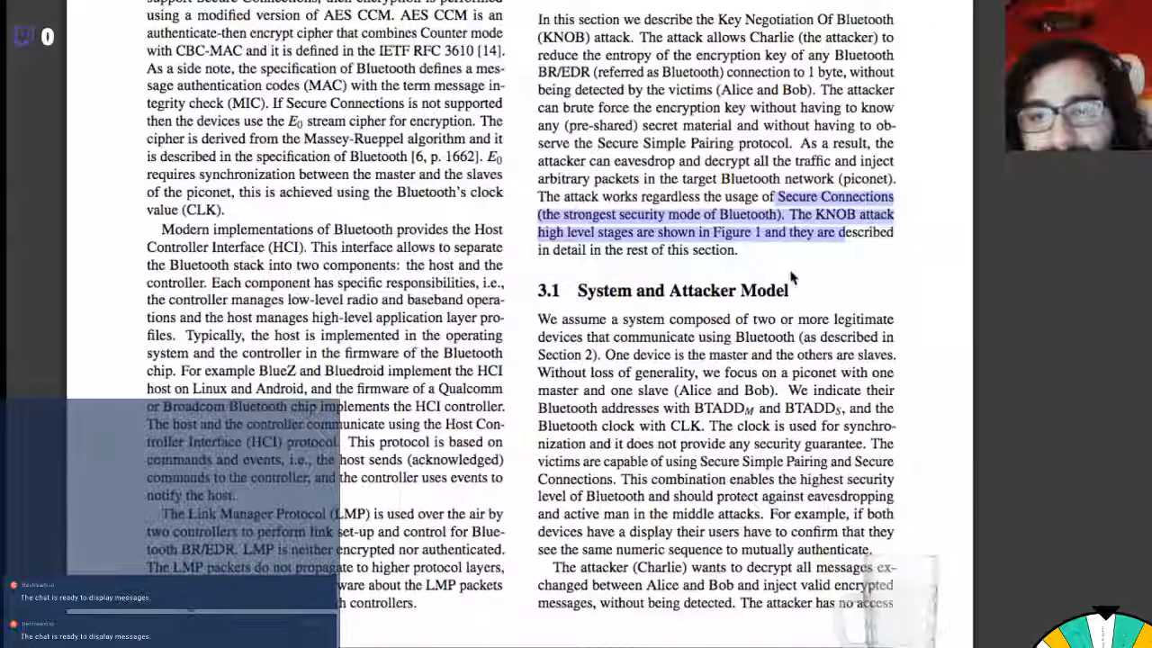
Step: Highlight the Section 3.1 sentences on master and slaves and the one-master, one-slave piconet focus
scroll(down, 3)
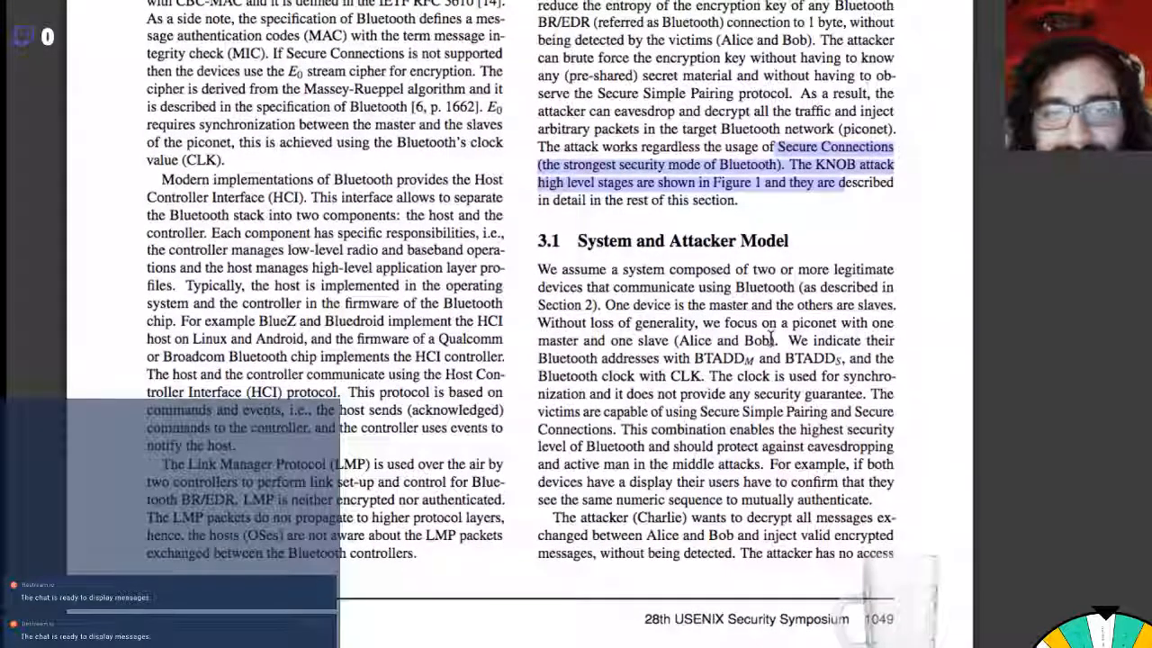
scroll(down, 3)
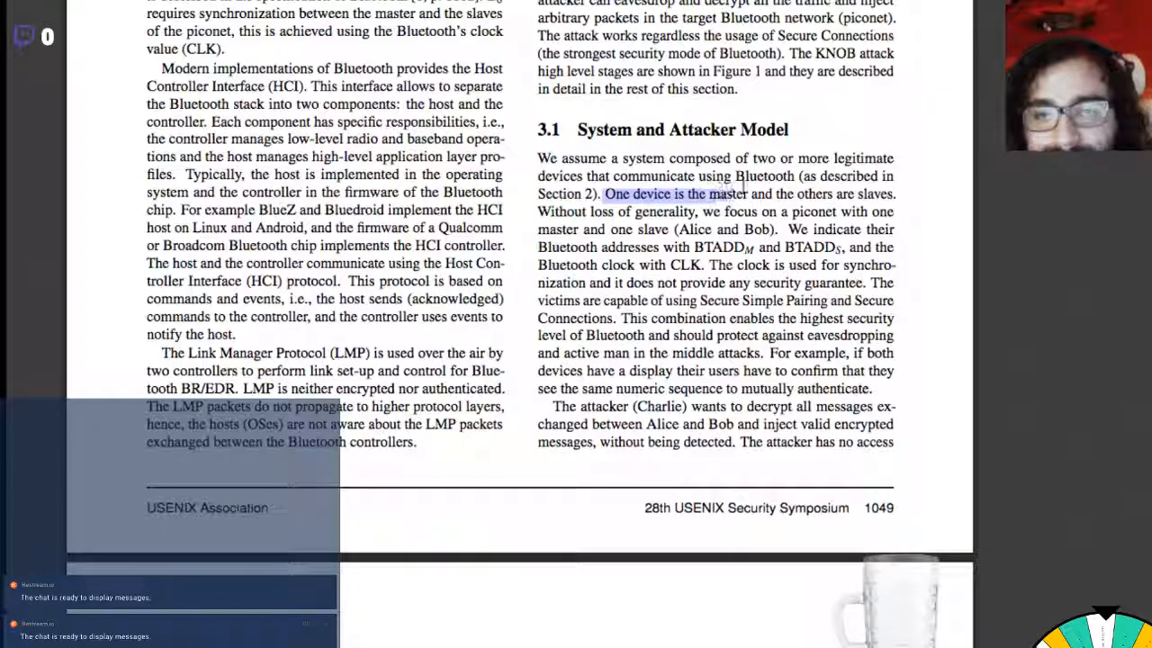
drag(738, 194, 691, 212)
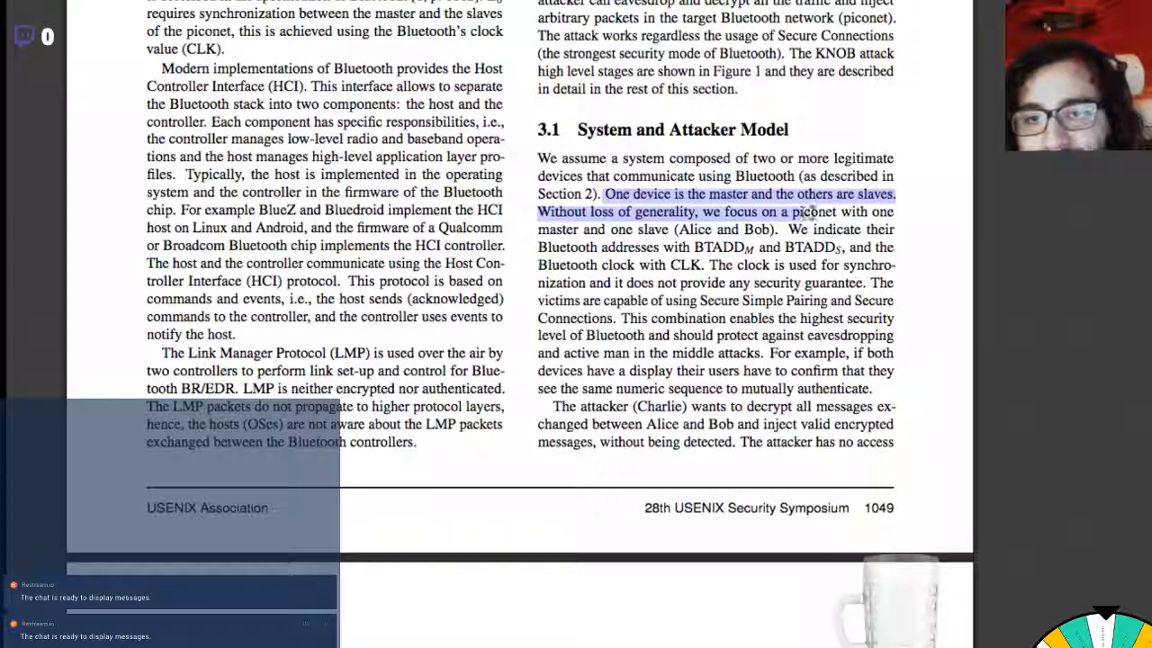
drag(809, 212, 673, 230)
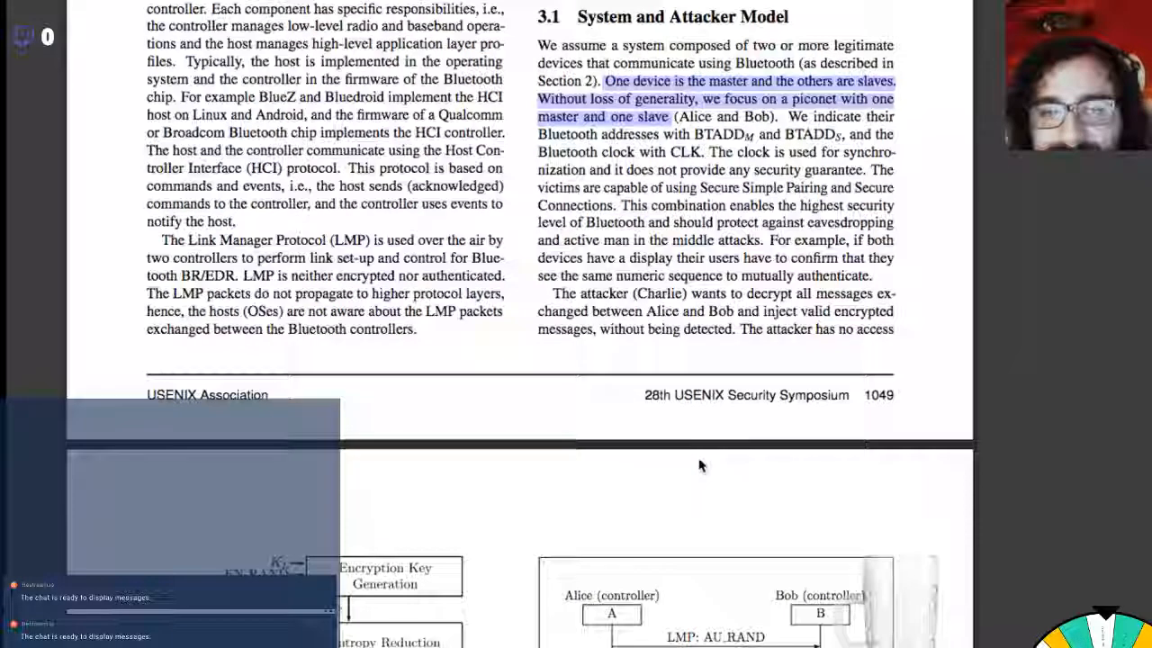
Step: Read past Figures 2 and 3 to the attacker-model passage on remote and firmware attackers
scroll(down, 3)
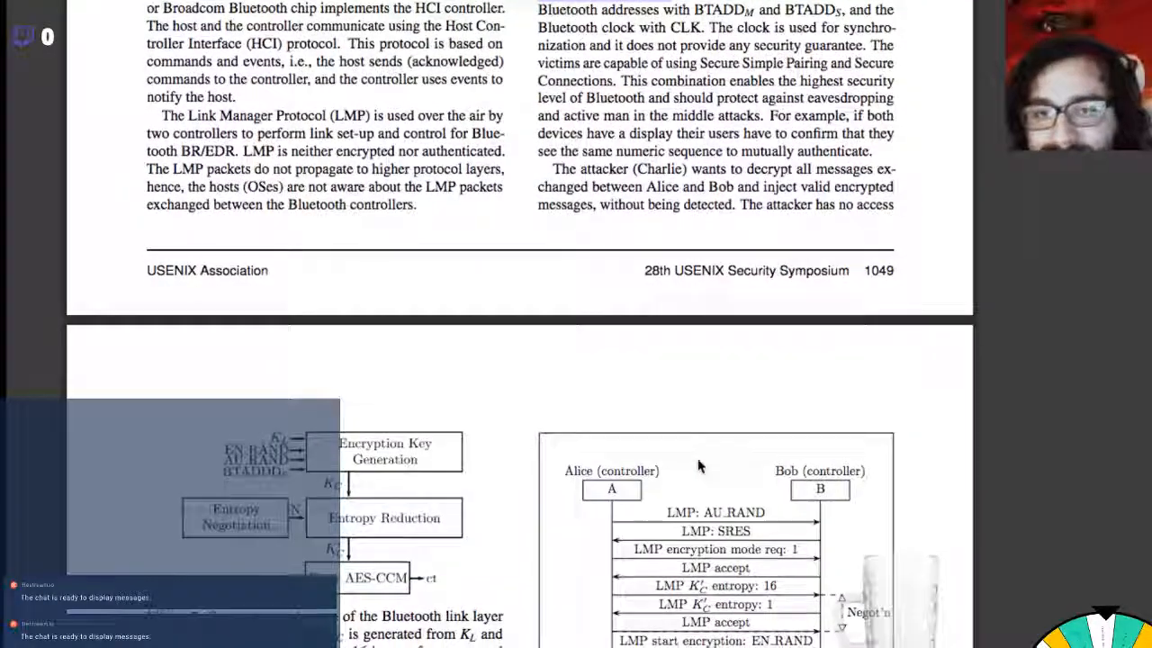
scroll(down, 3)
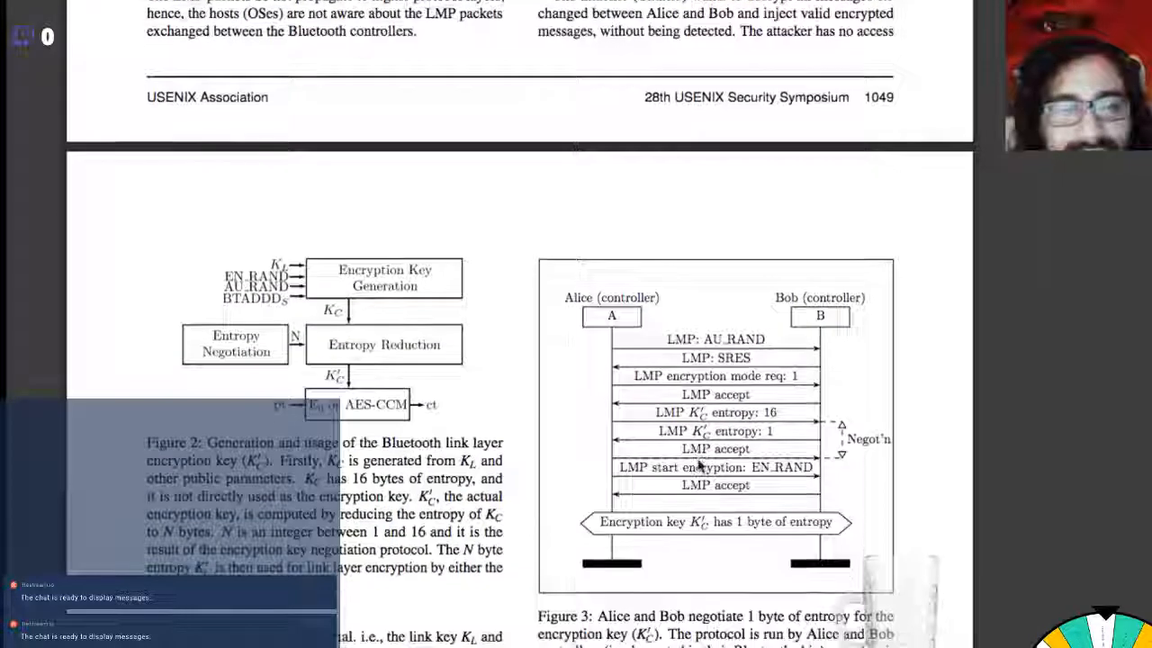
scroll(down, 3)
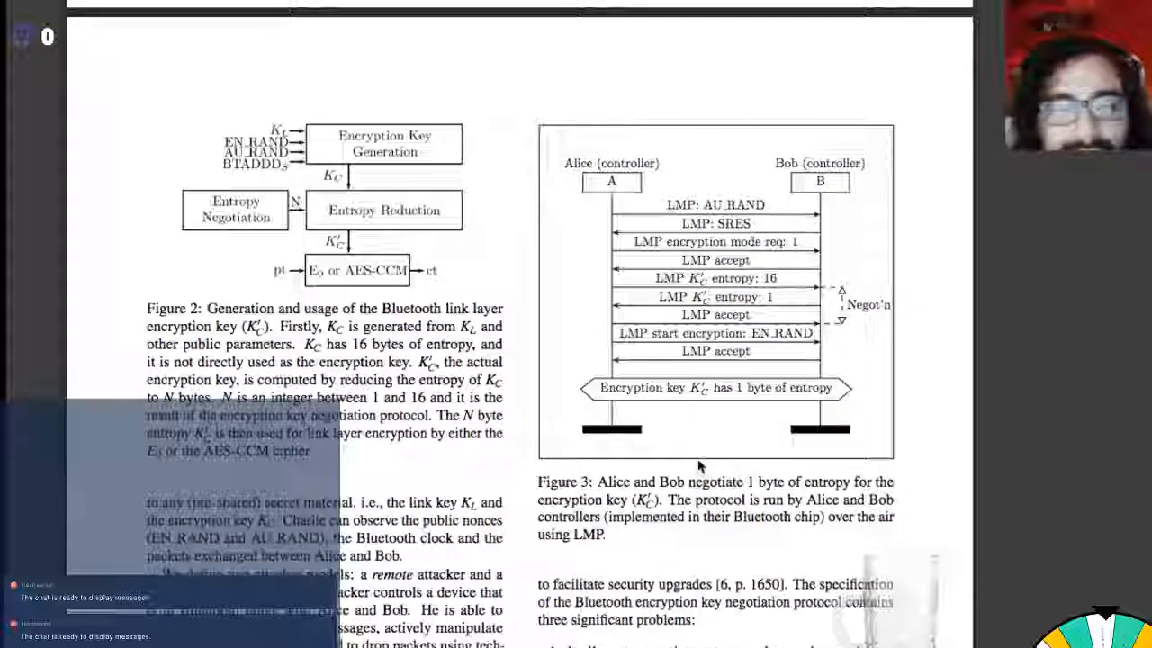
scroll(up, 3)
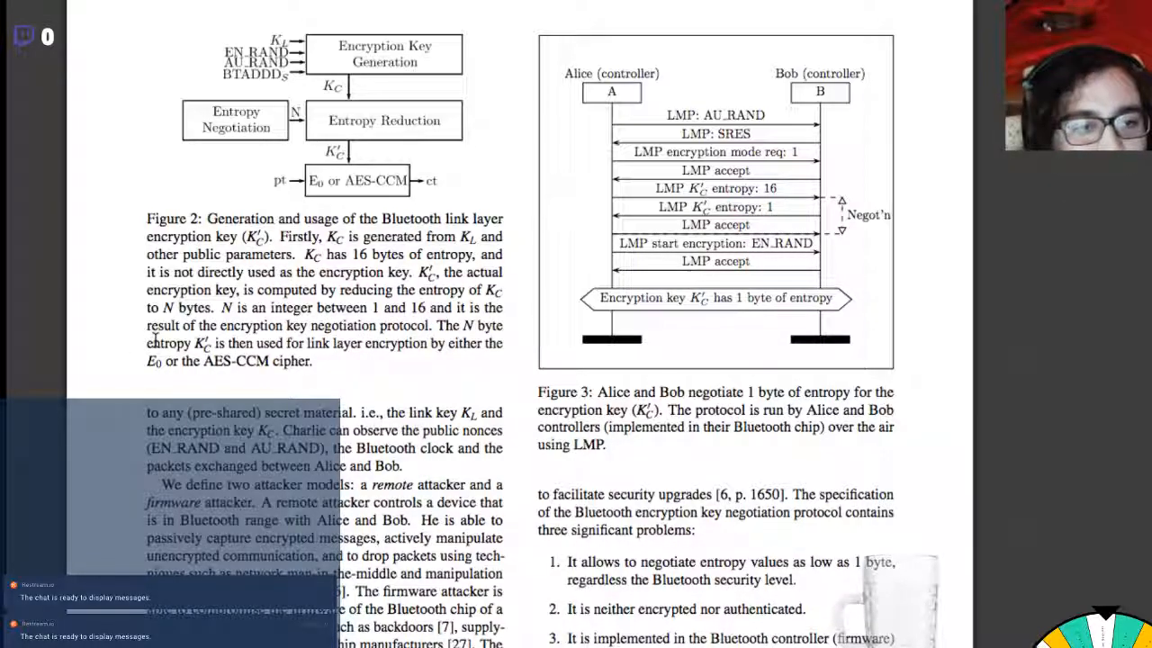
mouse_move(351, 385)
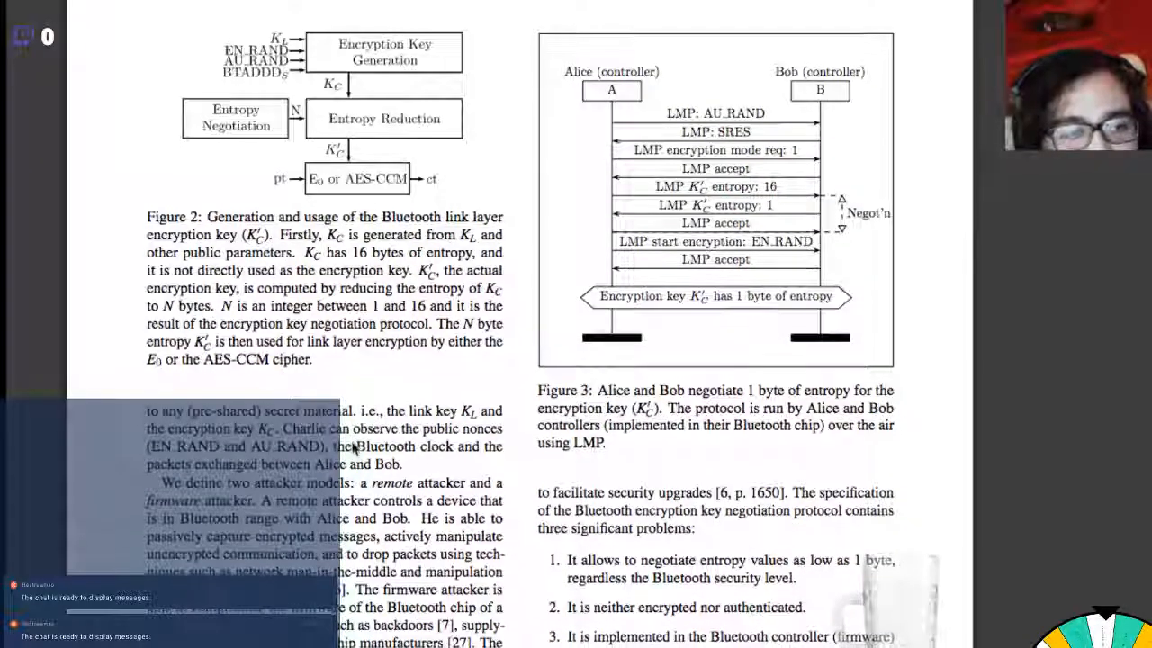
scroll(down, 3)
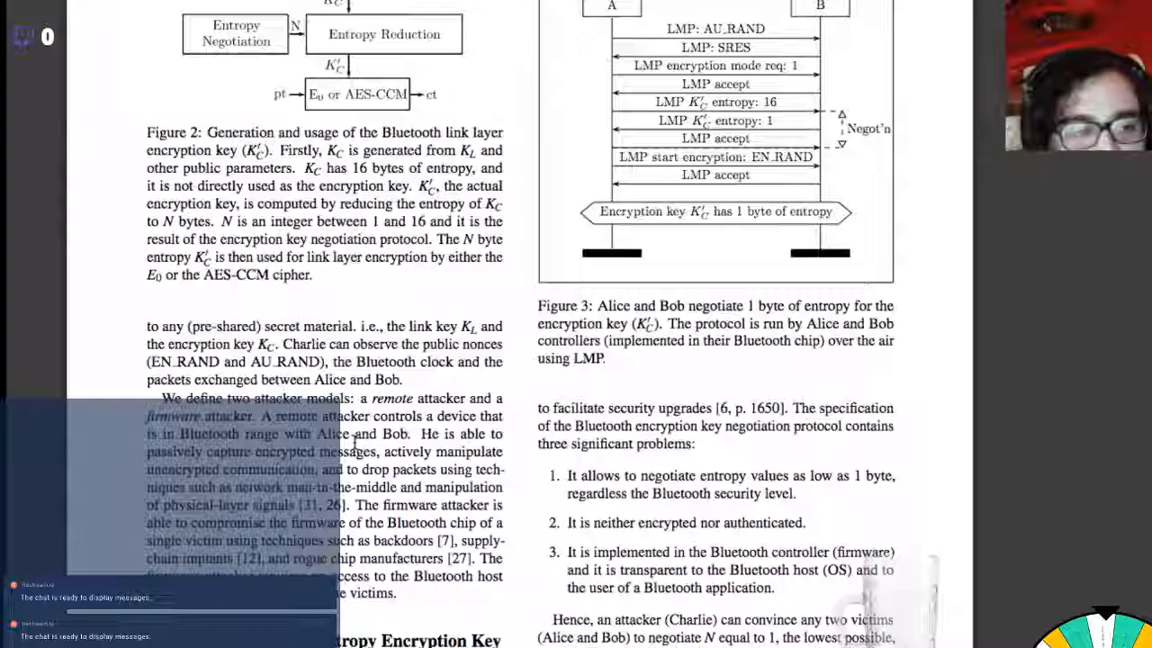
scroll(down, 3)
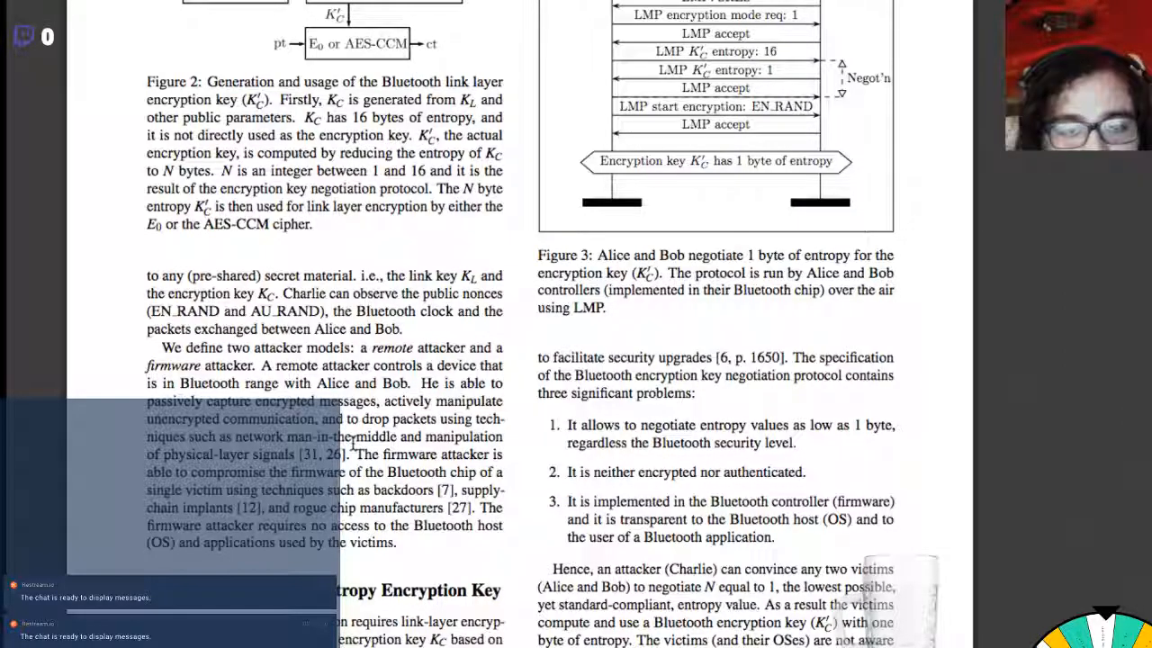
scroll(down, 3)
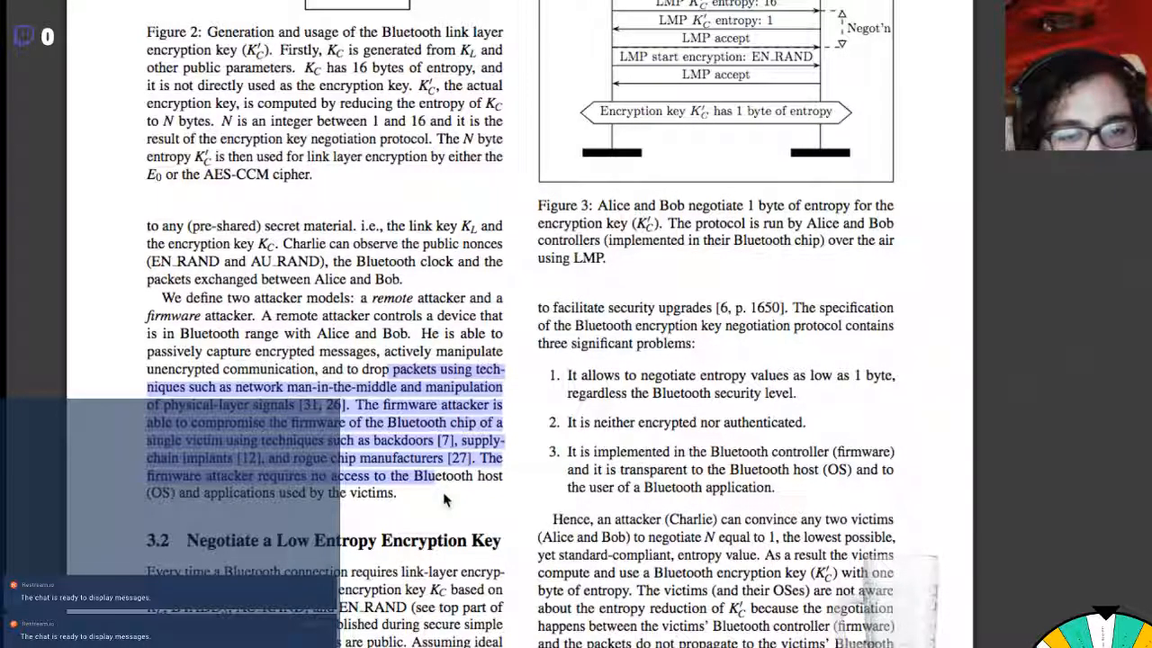
Step: Scroll to the start of Section 3.2, Negotiate a Low Entropy Encryption Key
scroll(down, 3)
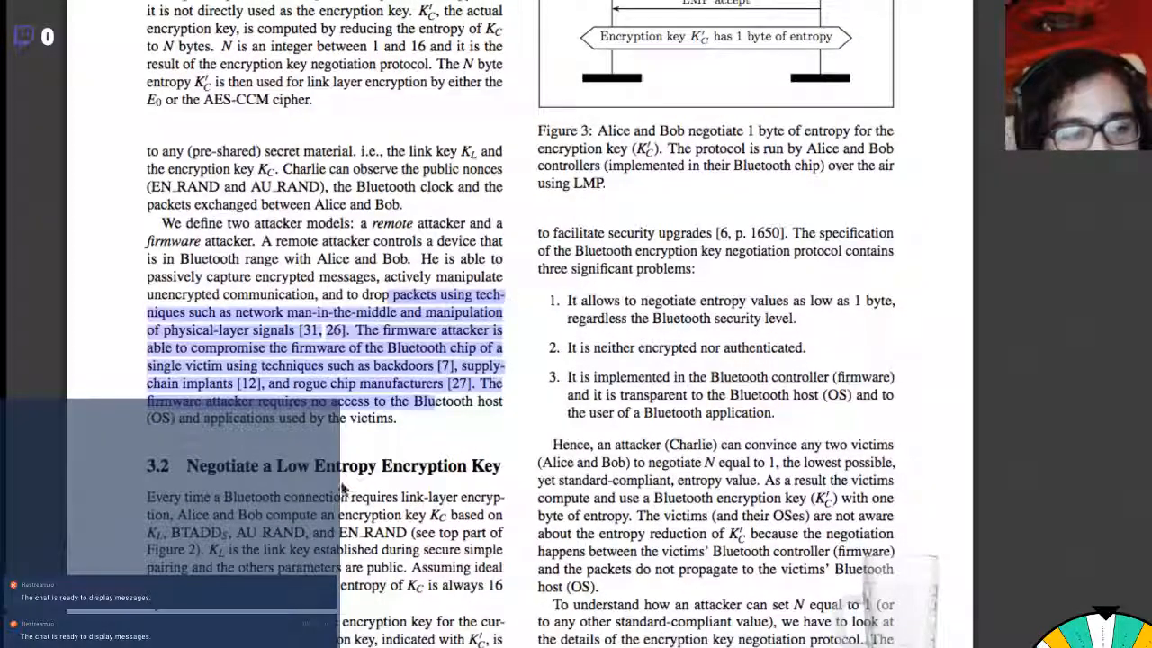
scroll(down, 3)
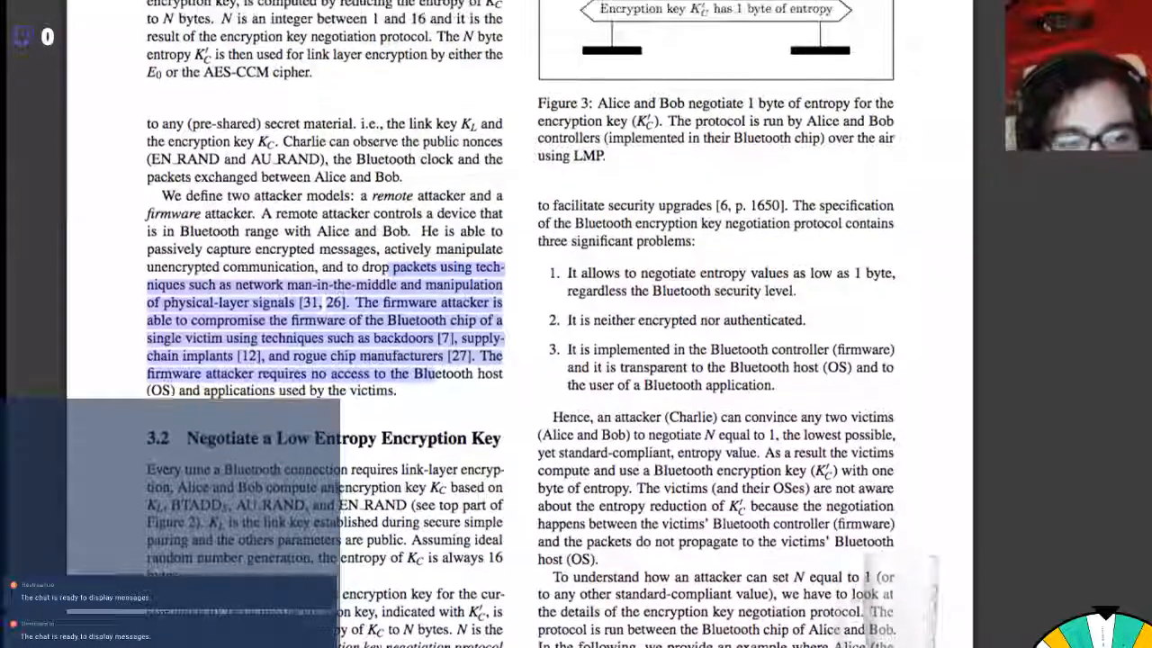
scroll(up, 3)
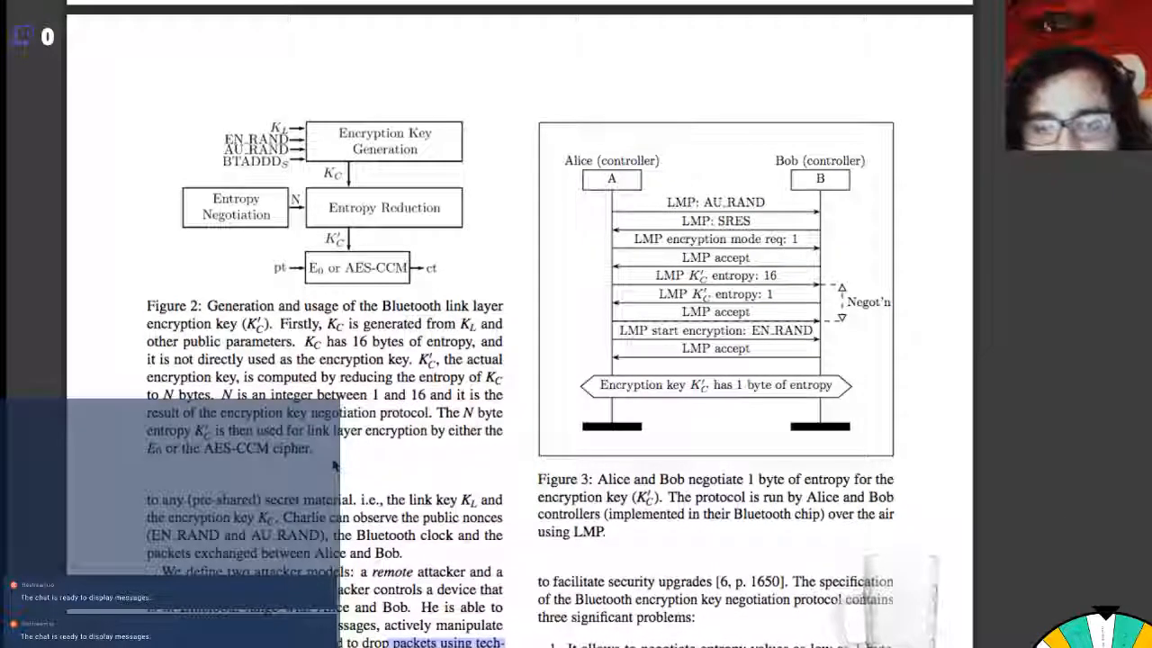
scroll(down, 3)
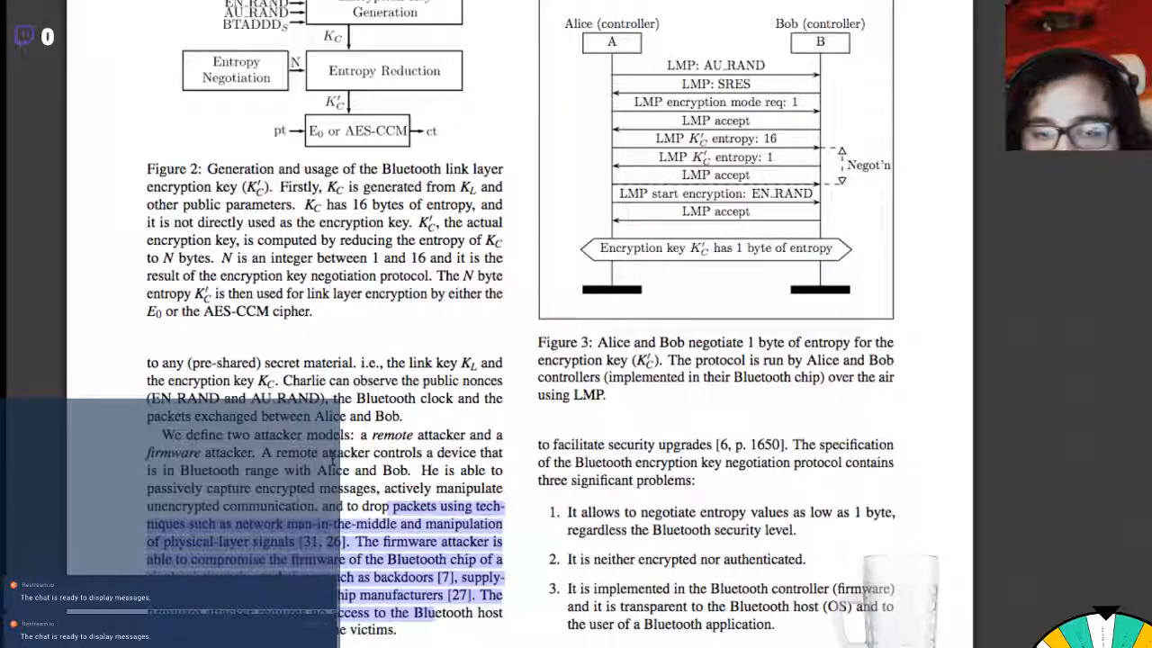
scroll(down, 3)
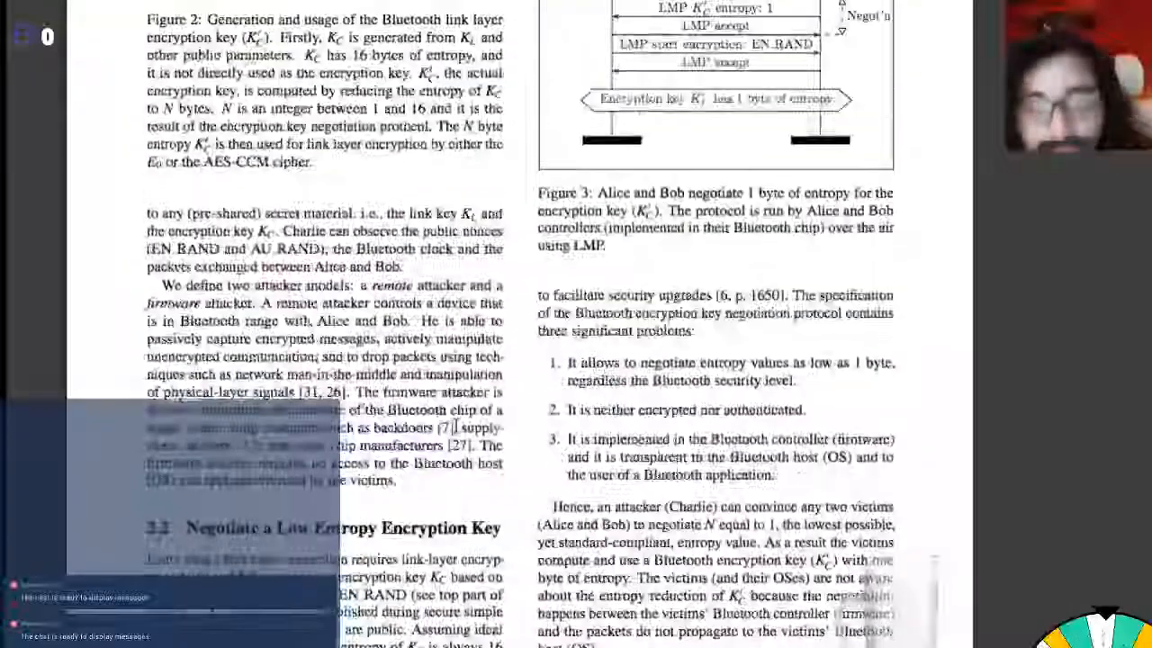
scroll(up, 3)
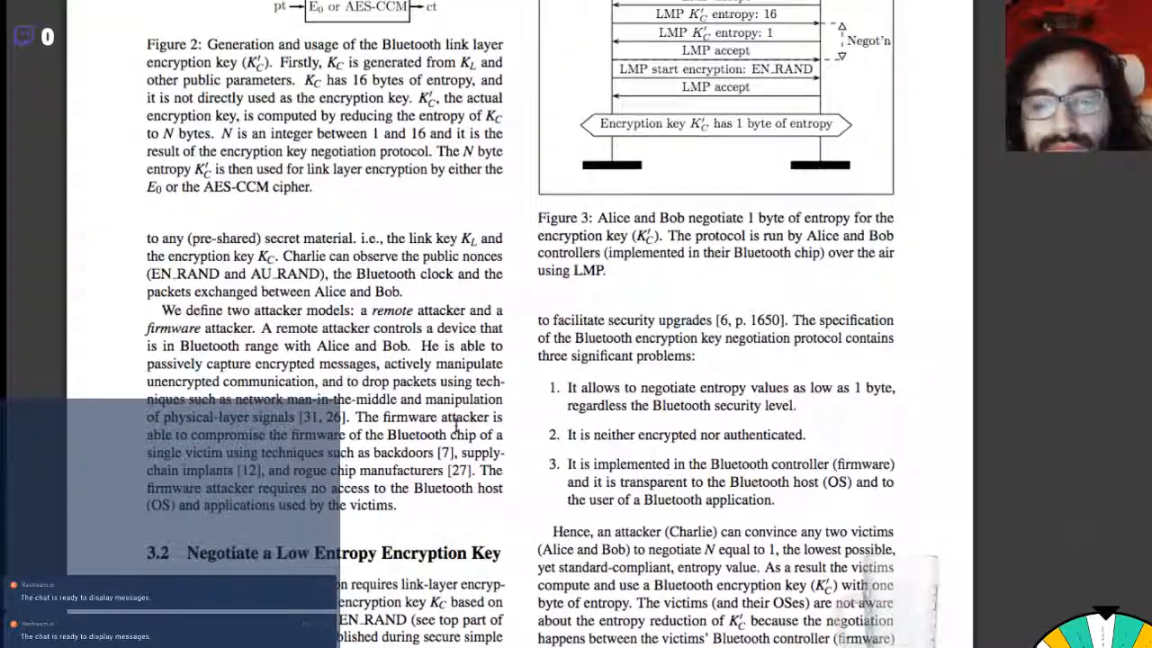
scroll(up, 3)
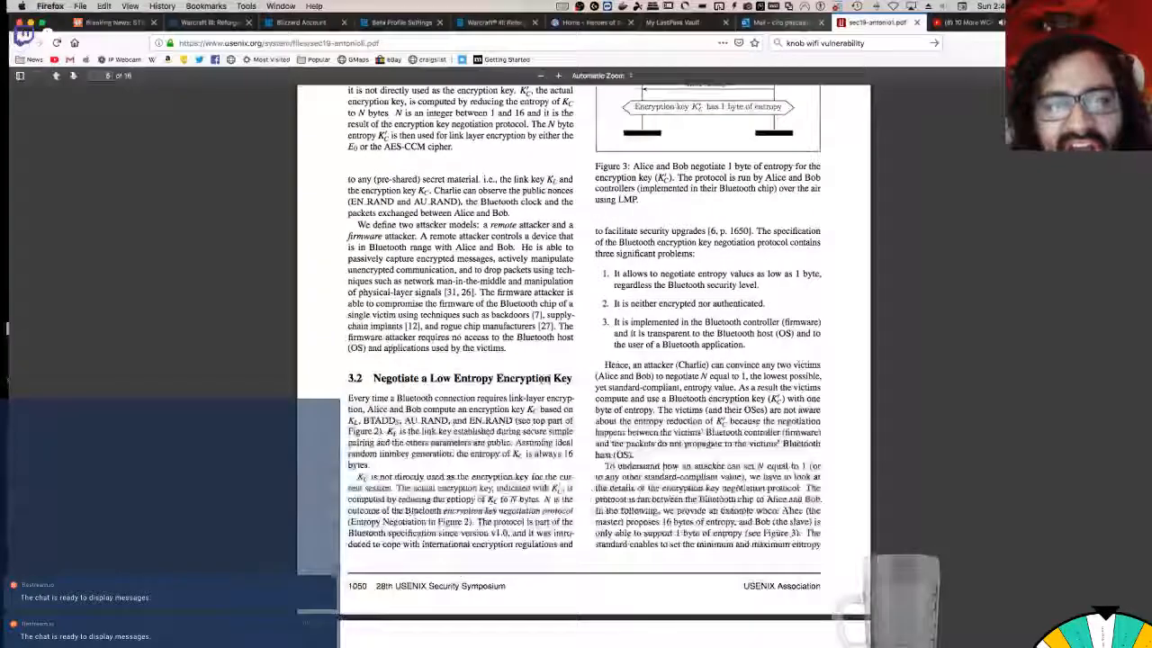
scroll(up, 3)
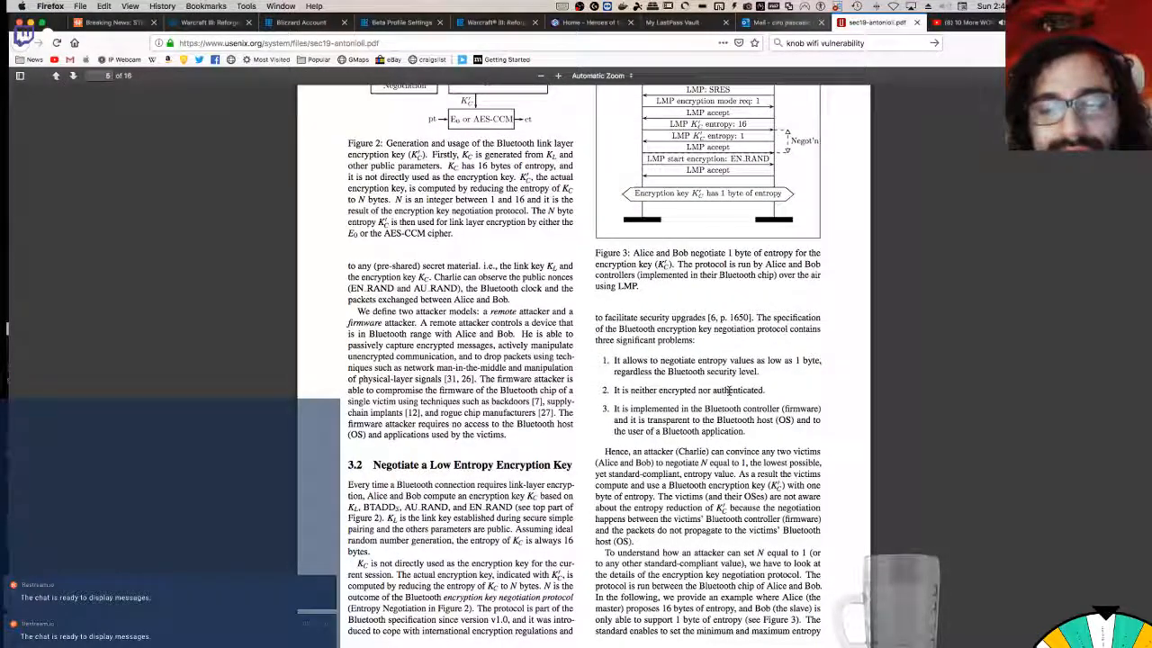
scroll(up, 3)
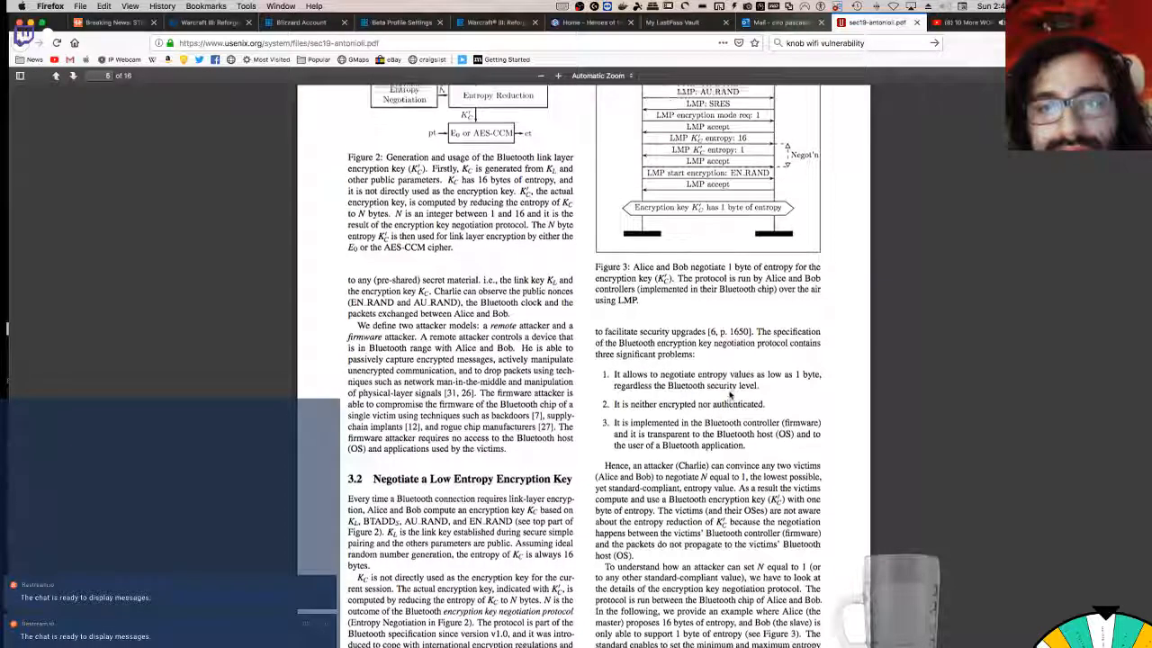
scroll(up, 3)
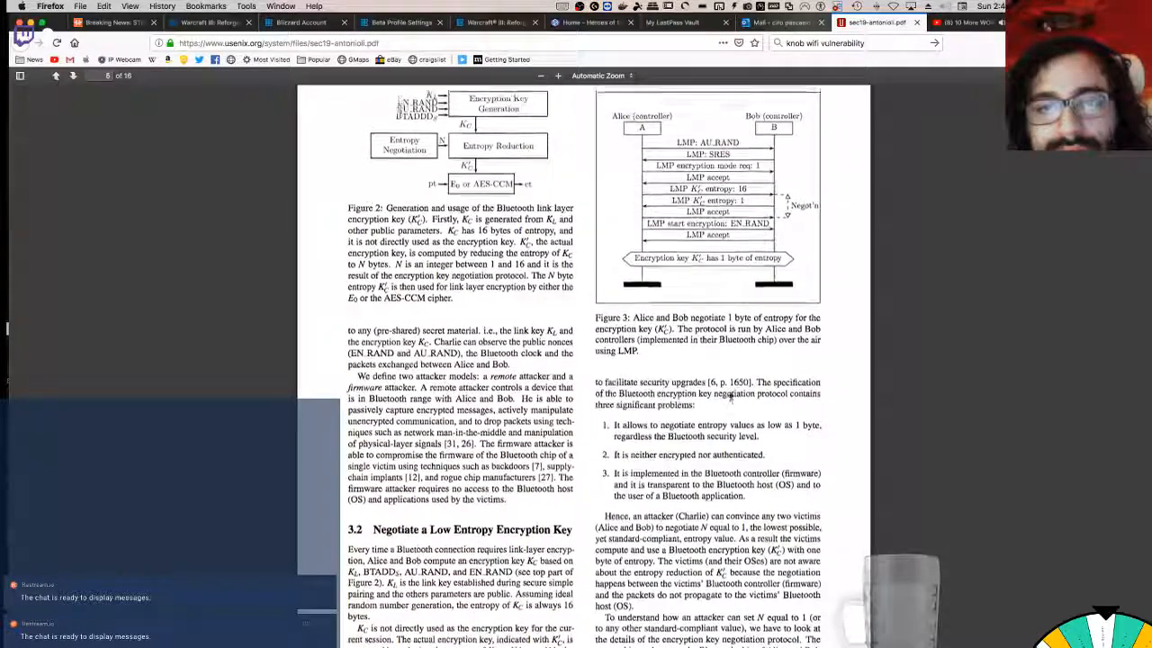
scroll(down, 3)
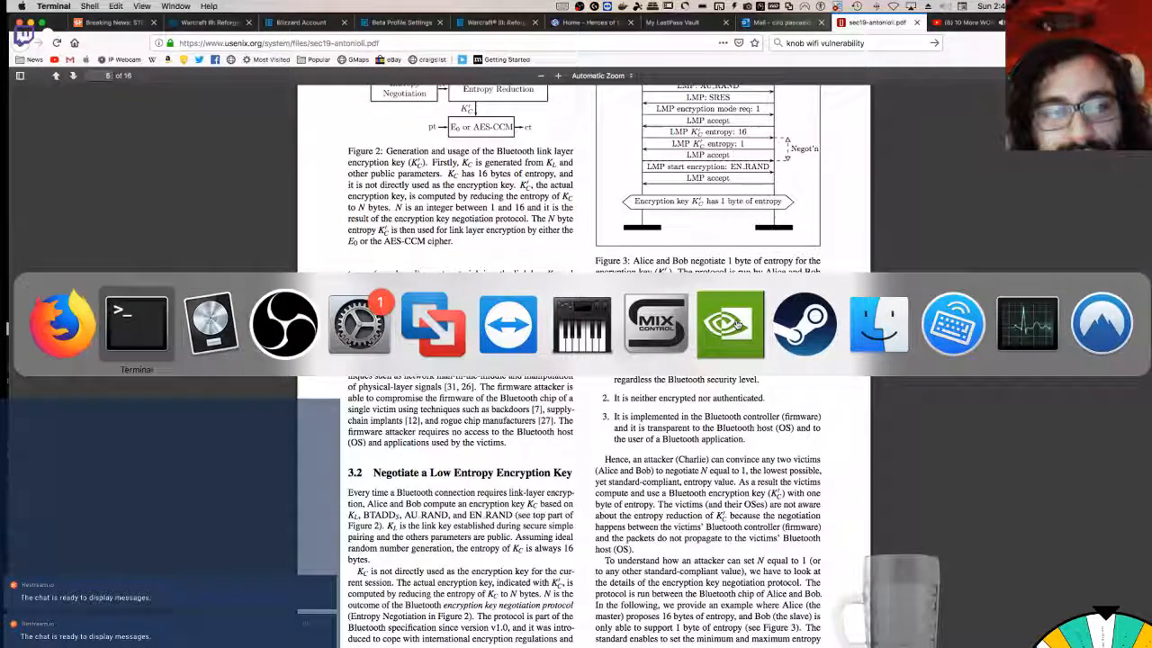
Step: Glance at the YouTube tab, return to the KNOB paper, then bring OBS Studio to the front
click(136, 324)
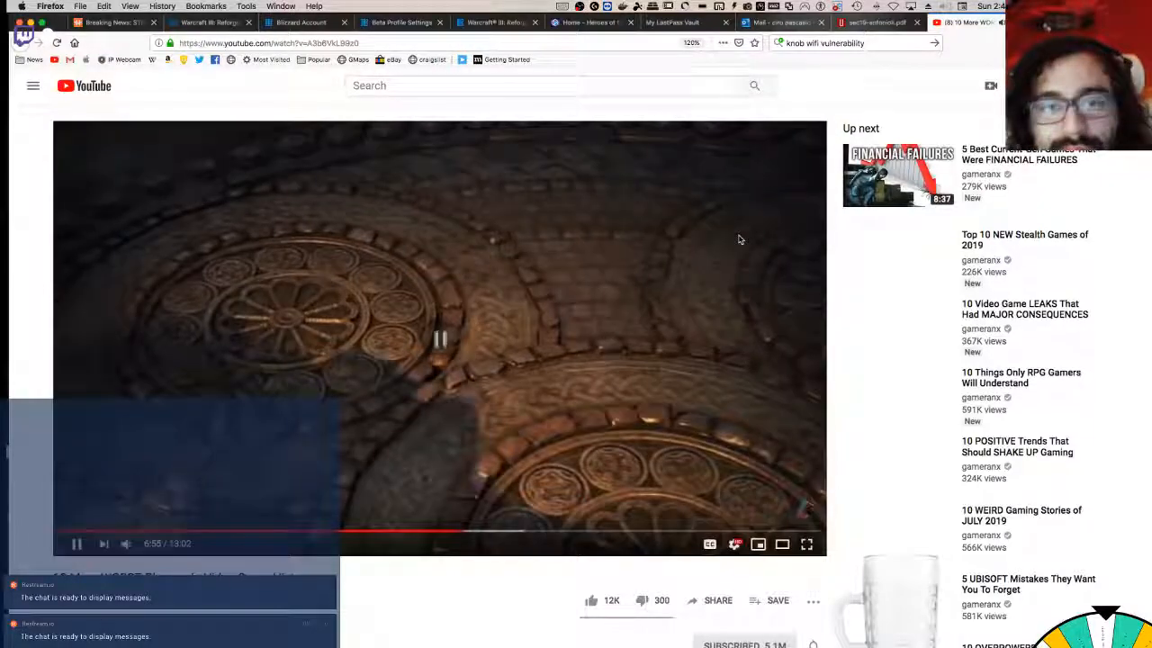
click(873, 21)
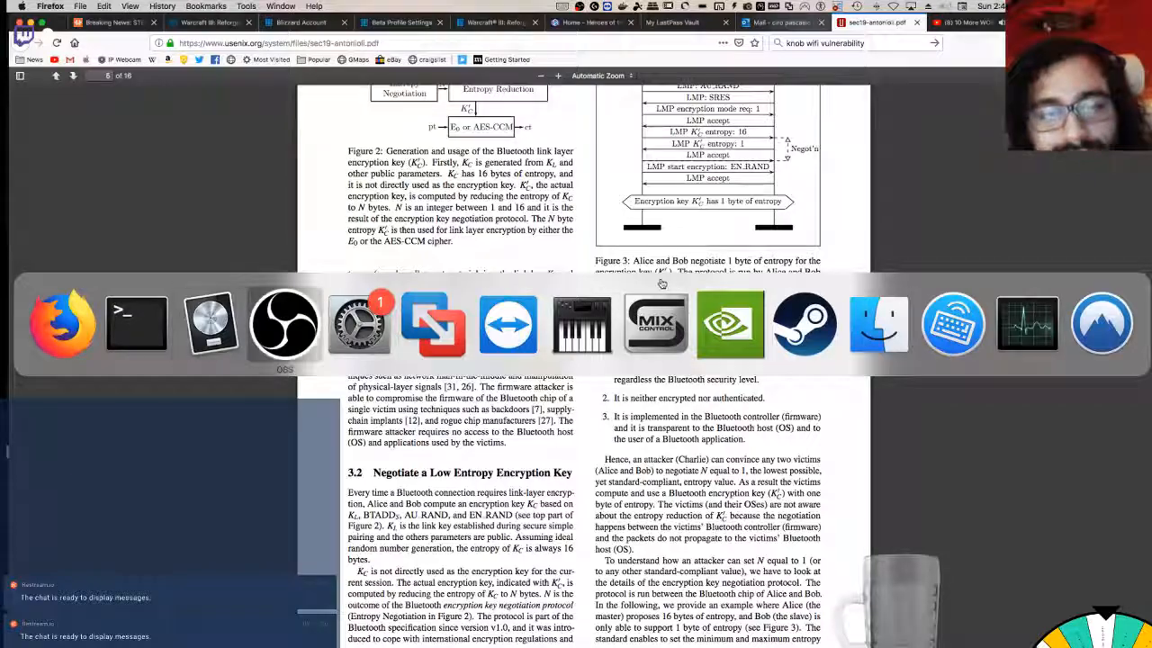
click(284, 323)
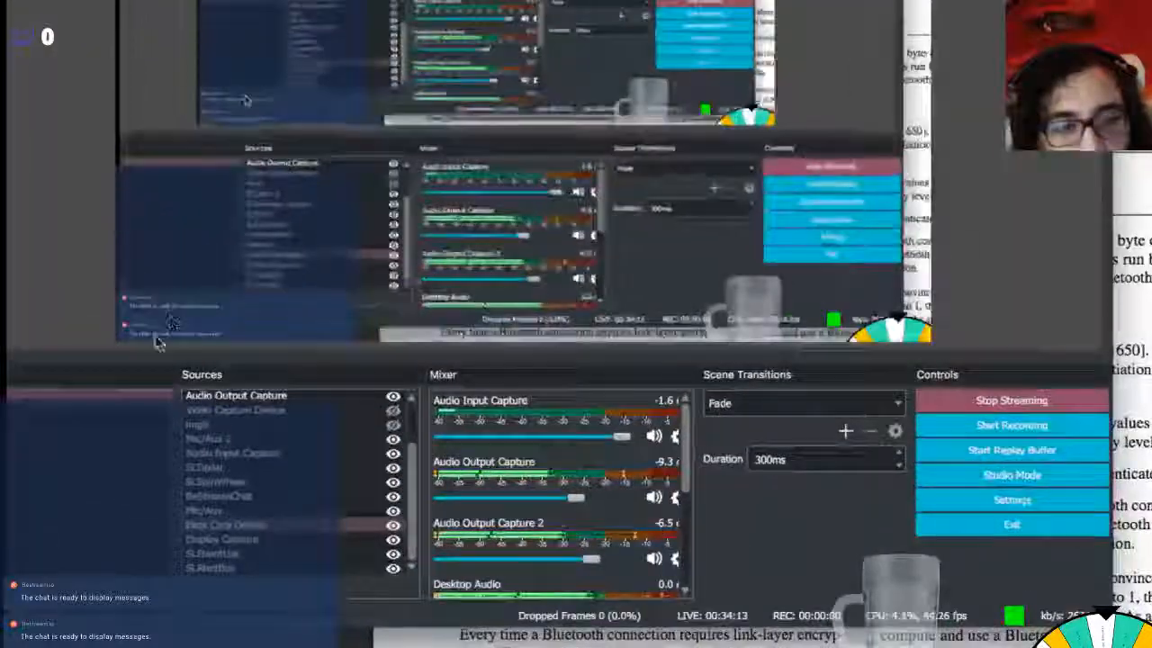